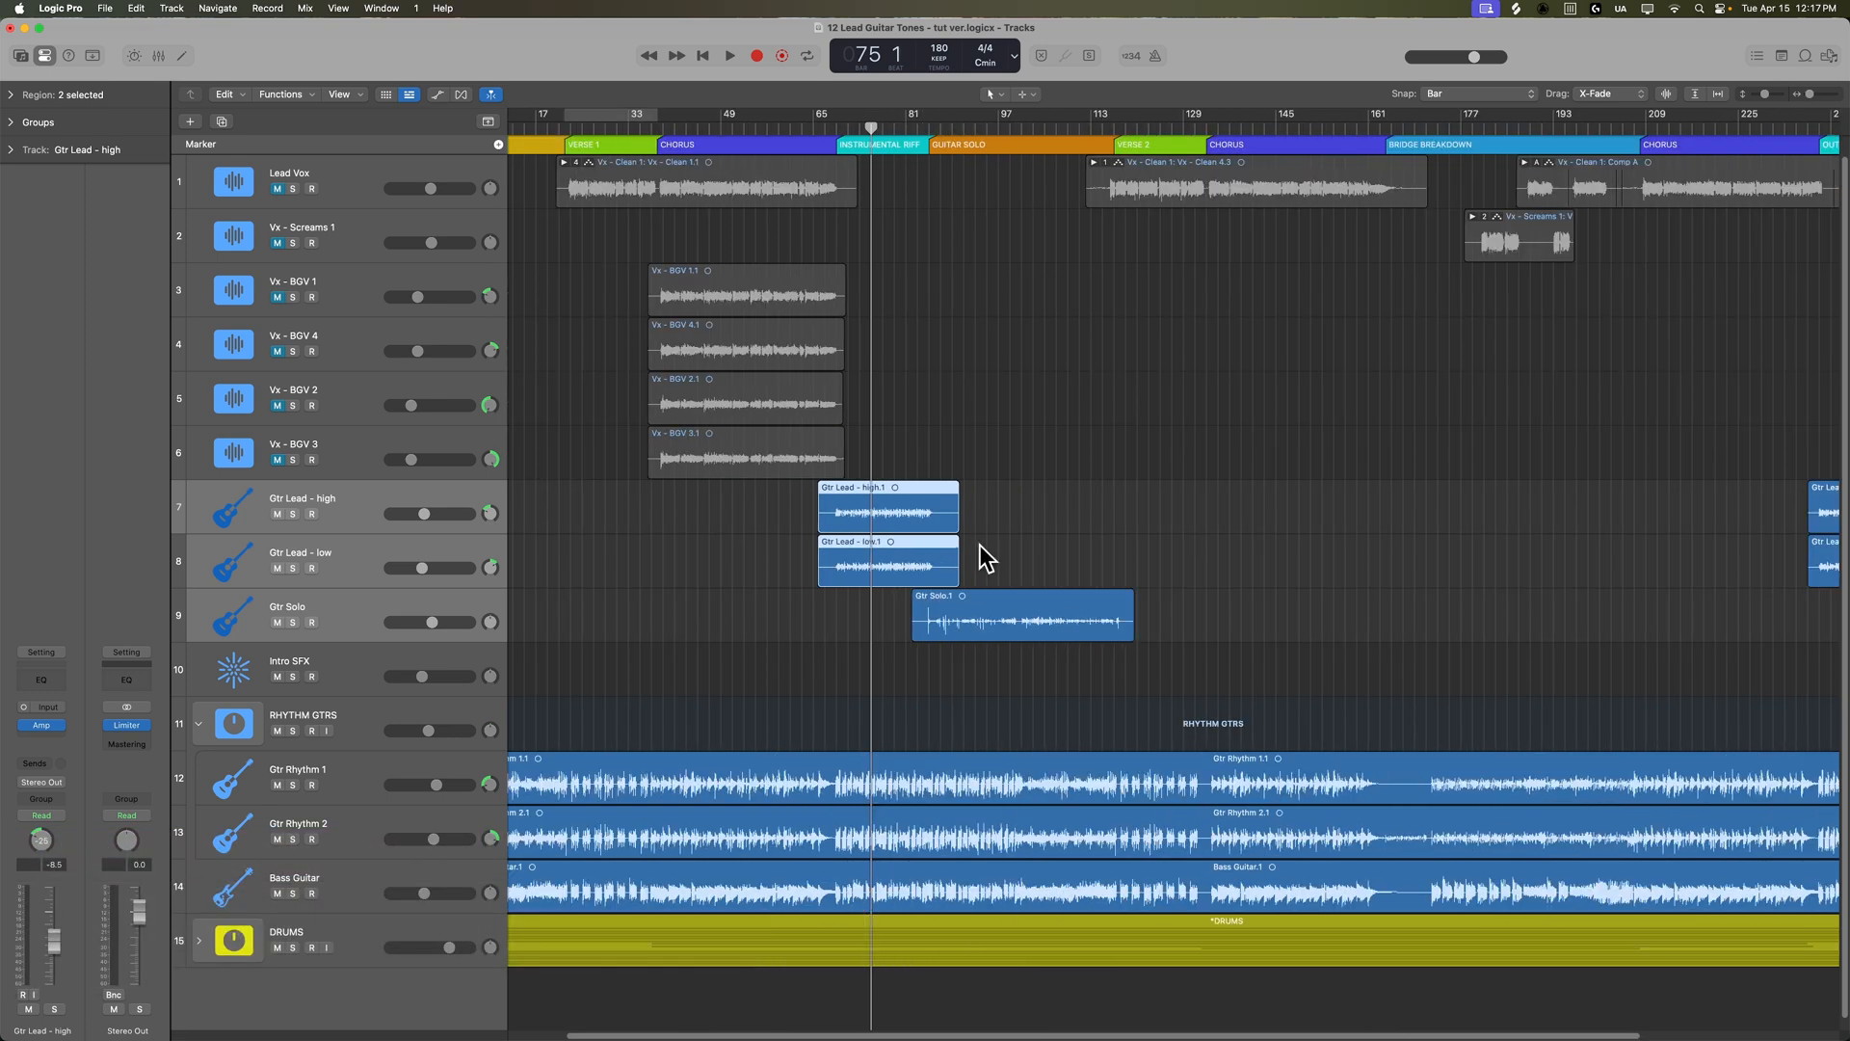
- Scroll across the mixer to view the channel strips and their plug-ins
scroll("right", 3)
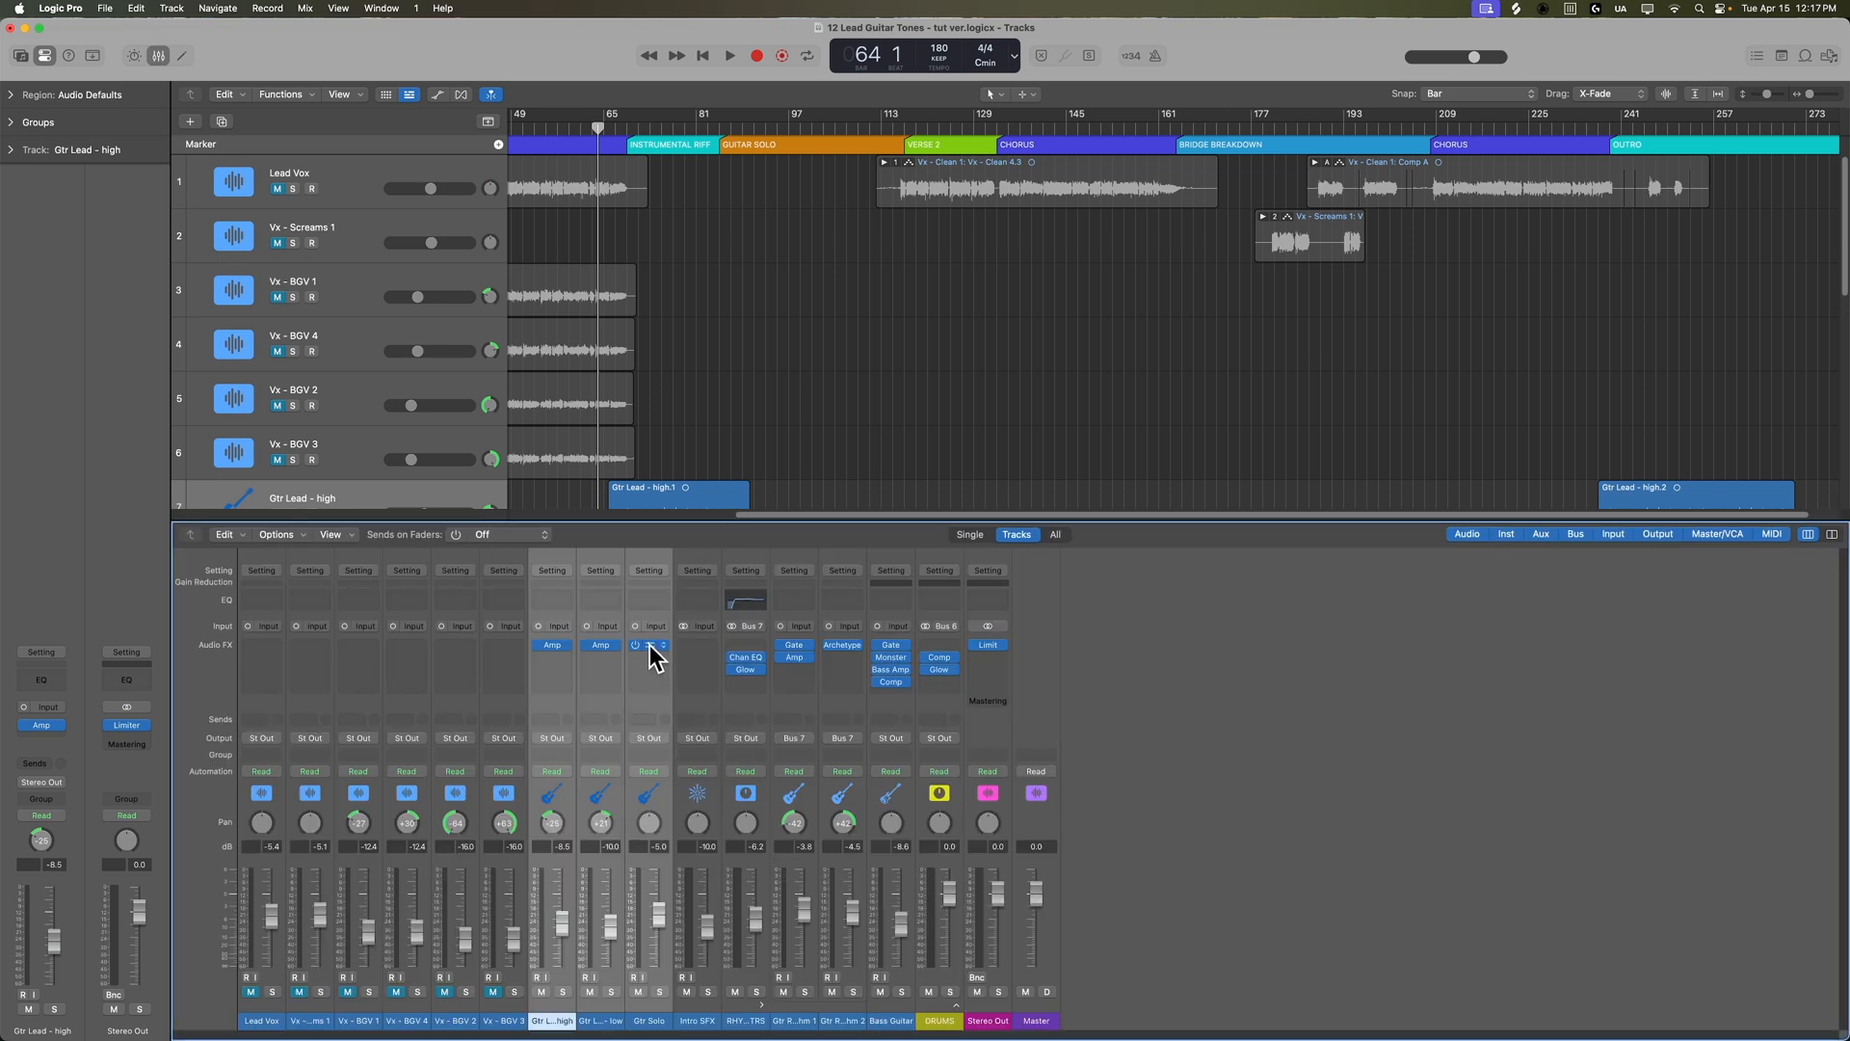
- Close the mixer and start playback from the guitar solo section
left_click(648, 645)
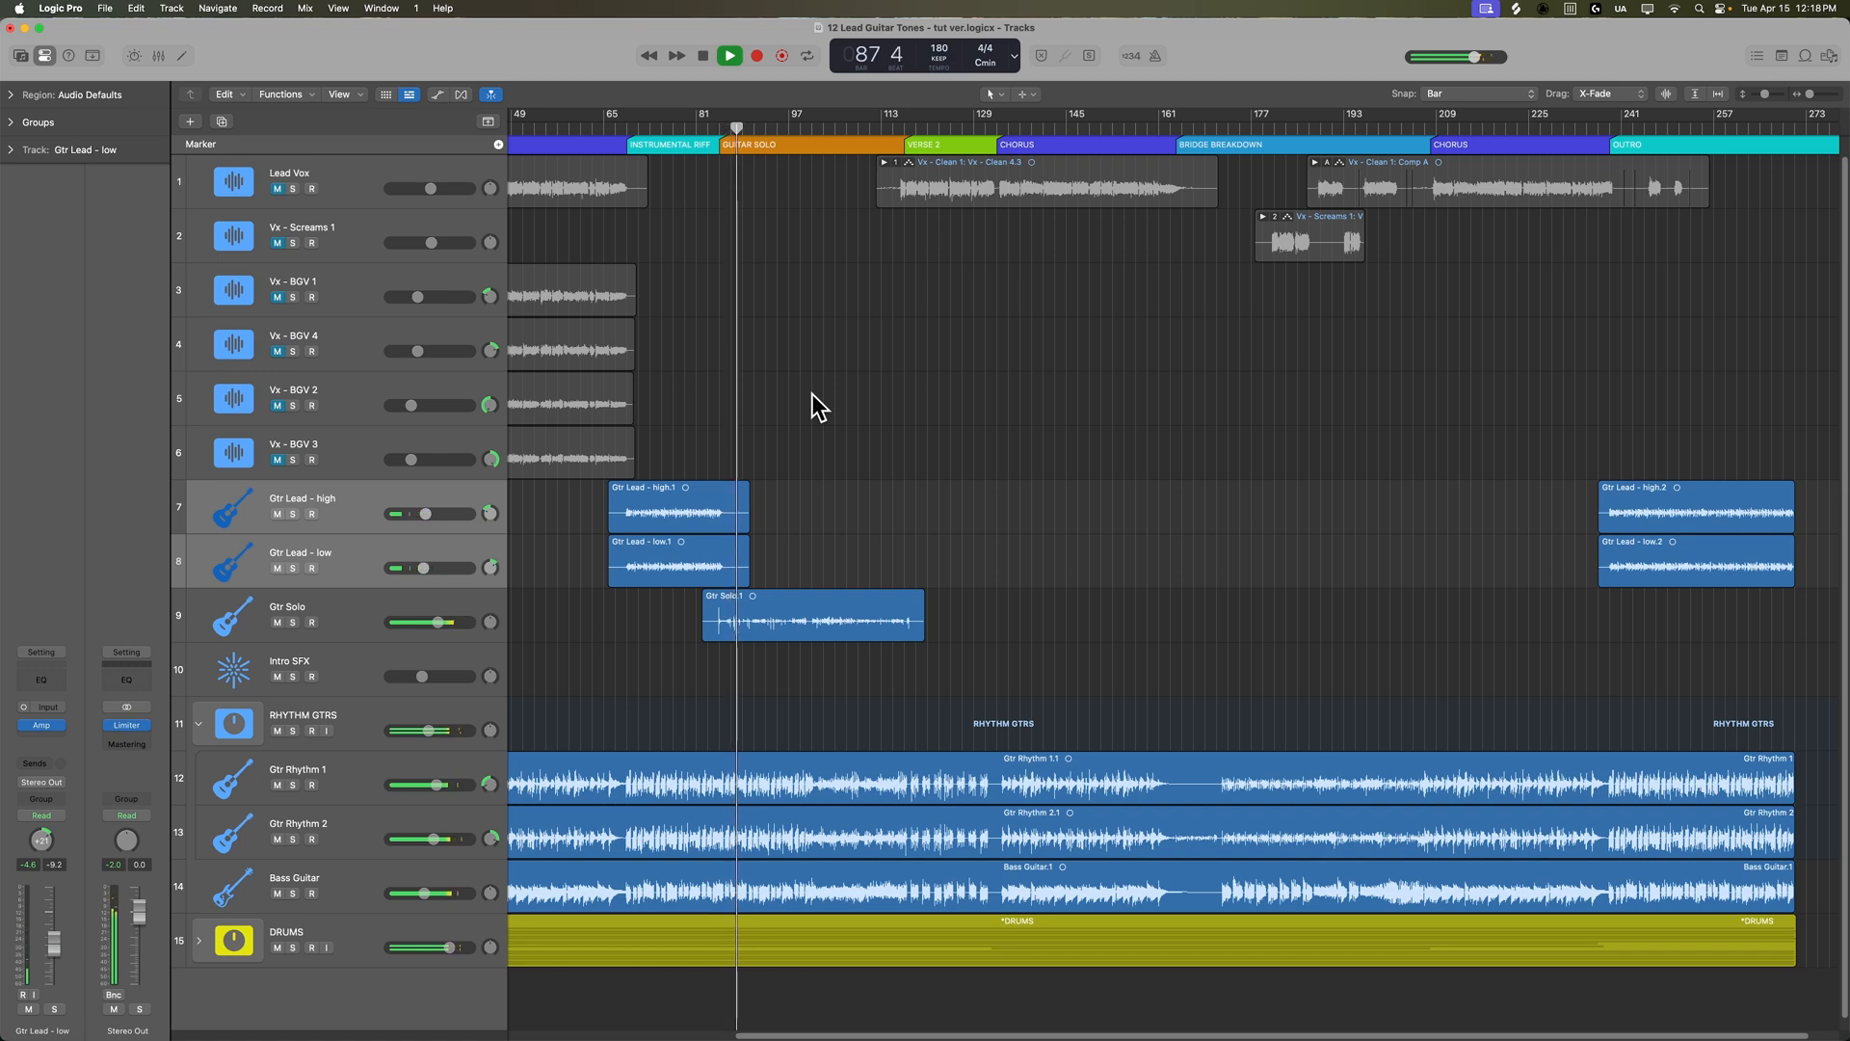
- Select the Gtr Solo track, stop playback and enlarge its track height
left_click(289, 613)
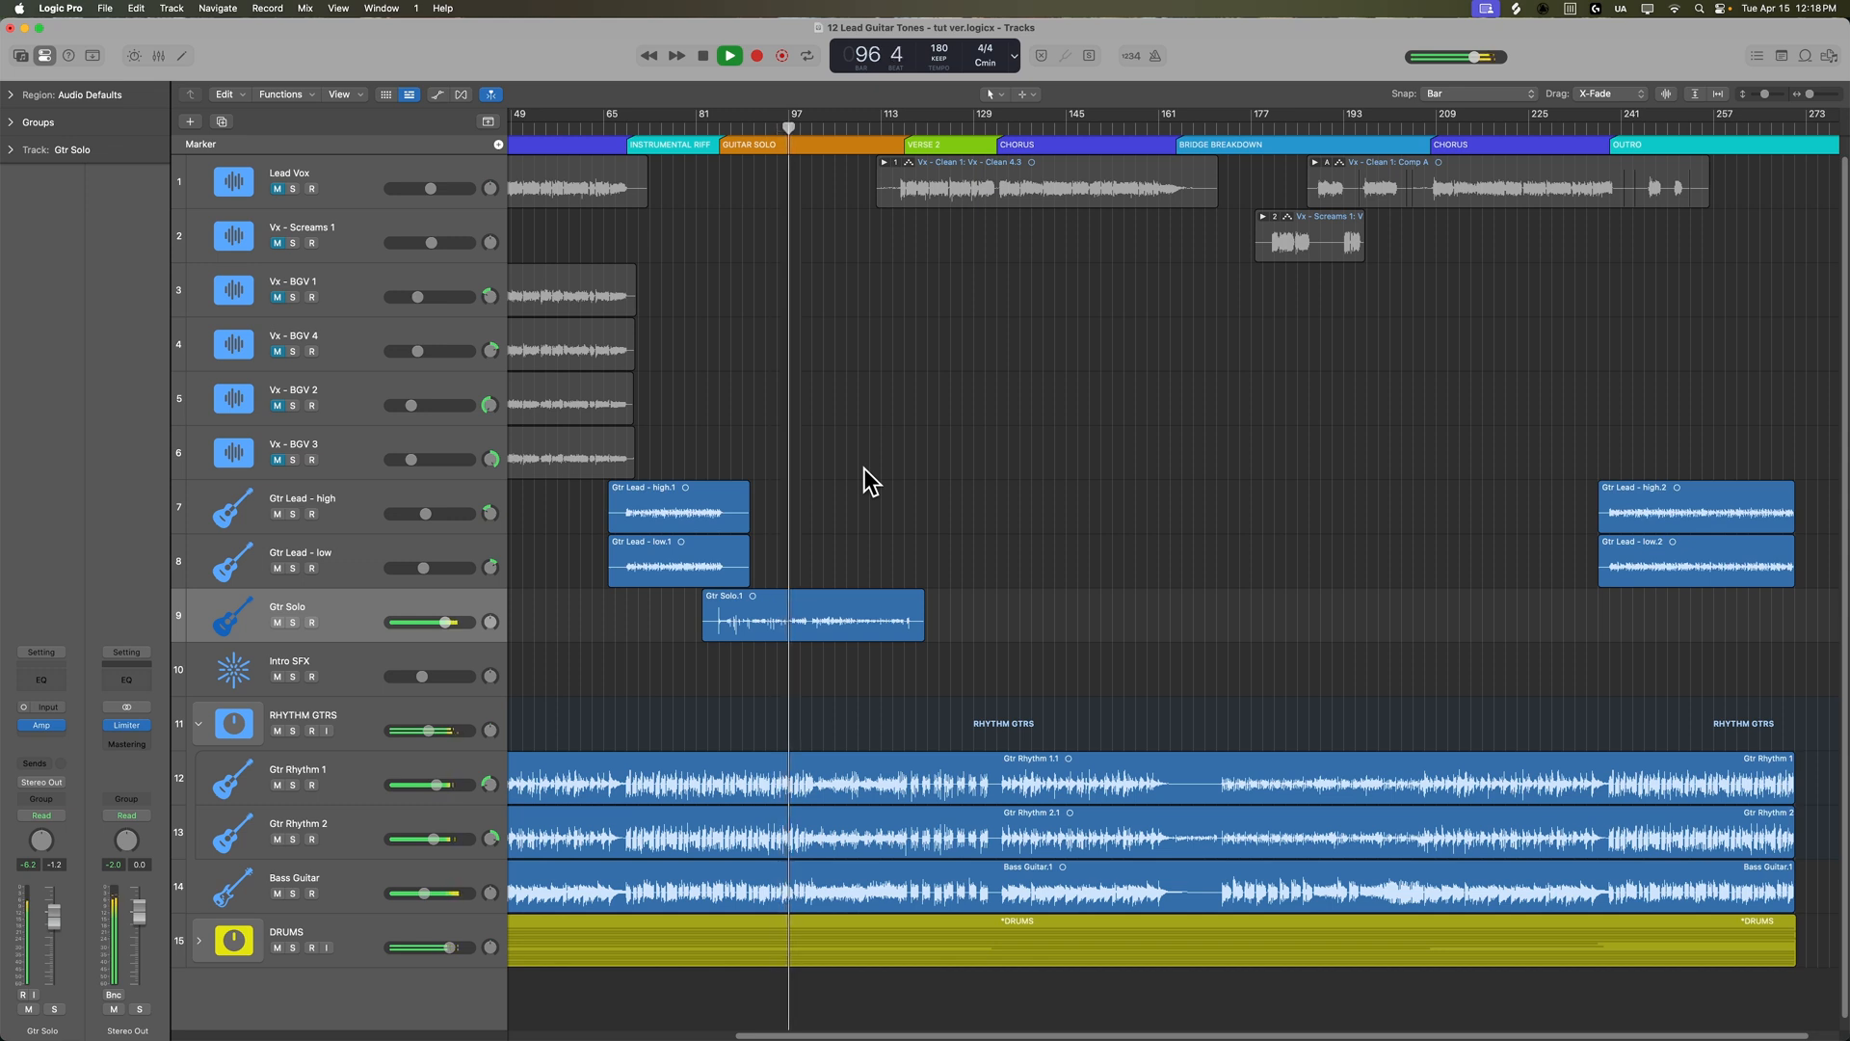
left_click(728, 56)
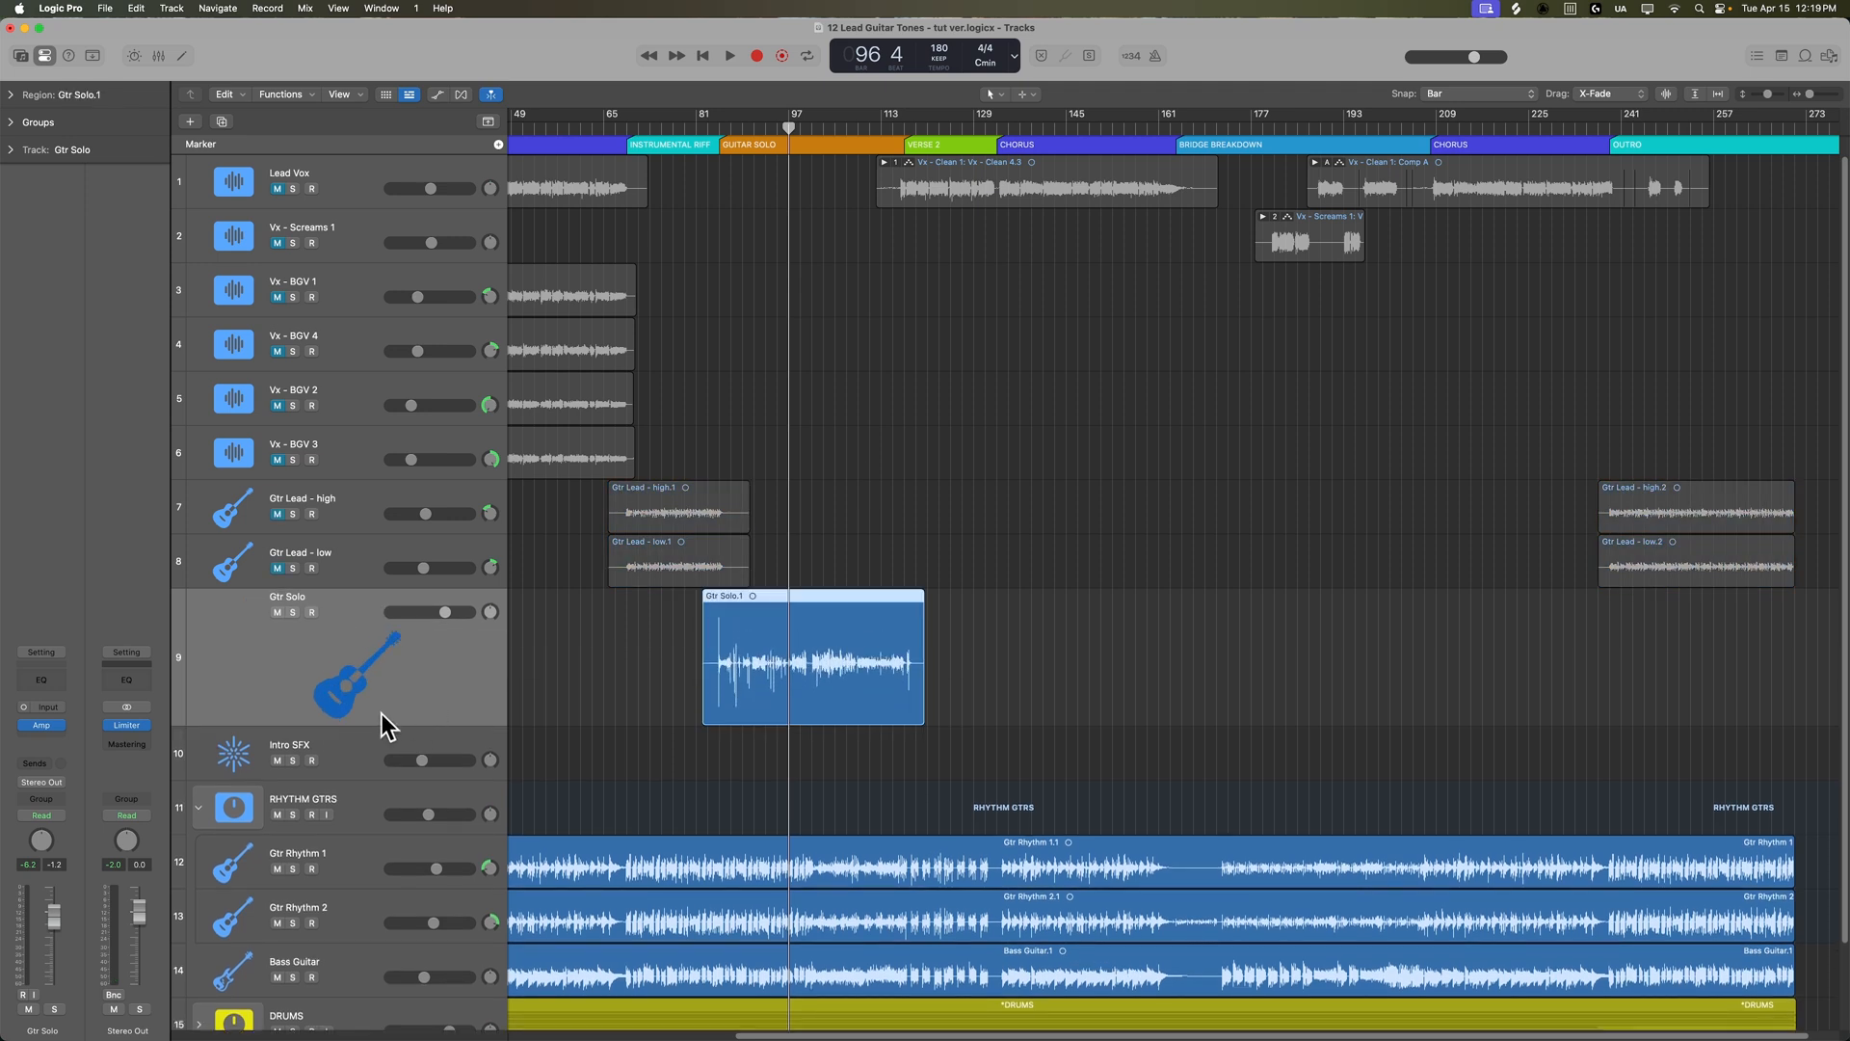
- Load Archetype Petrucci X into an empty Audio FX slot on Gtr Solo
left_click(41, 724)
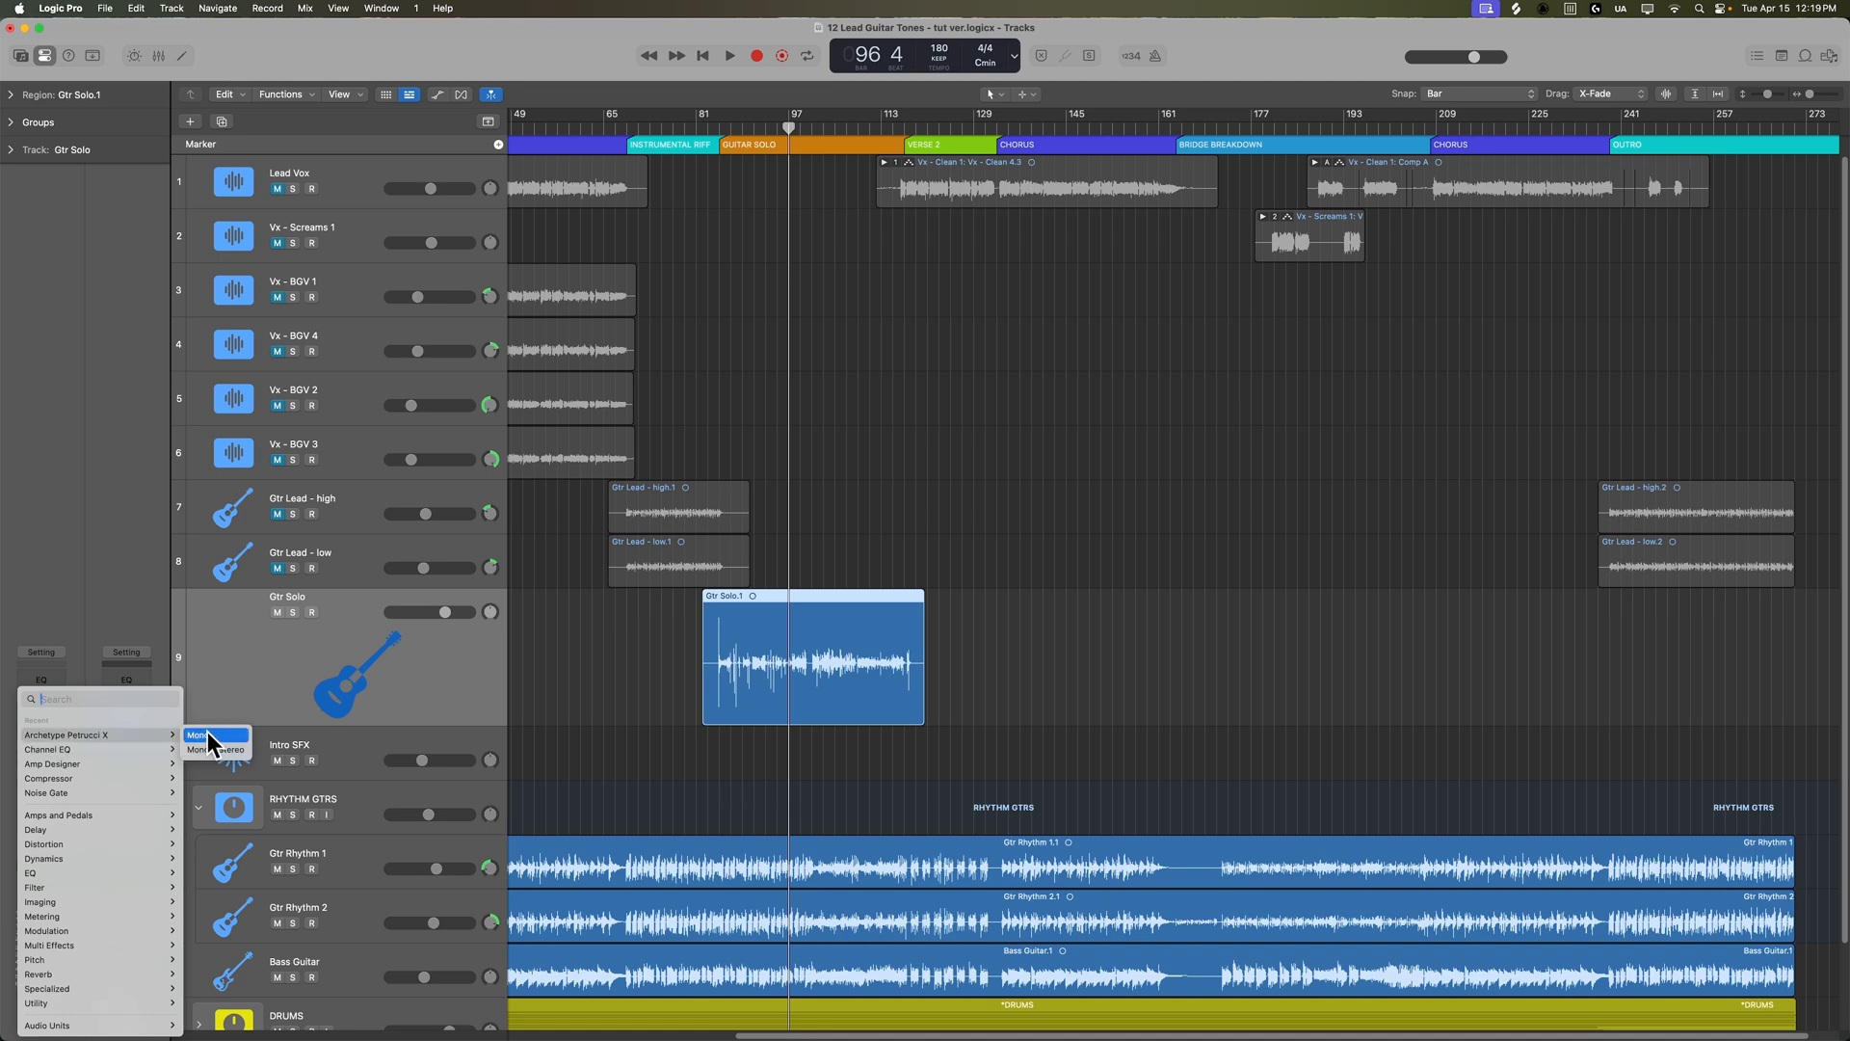
left_click(196, 734)
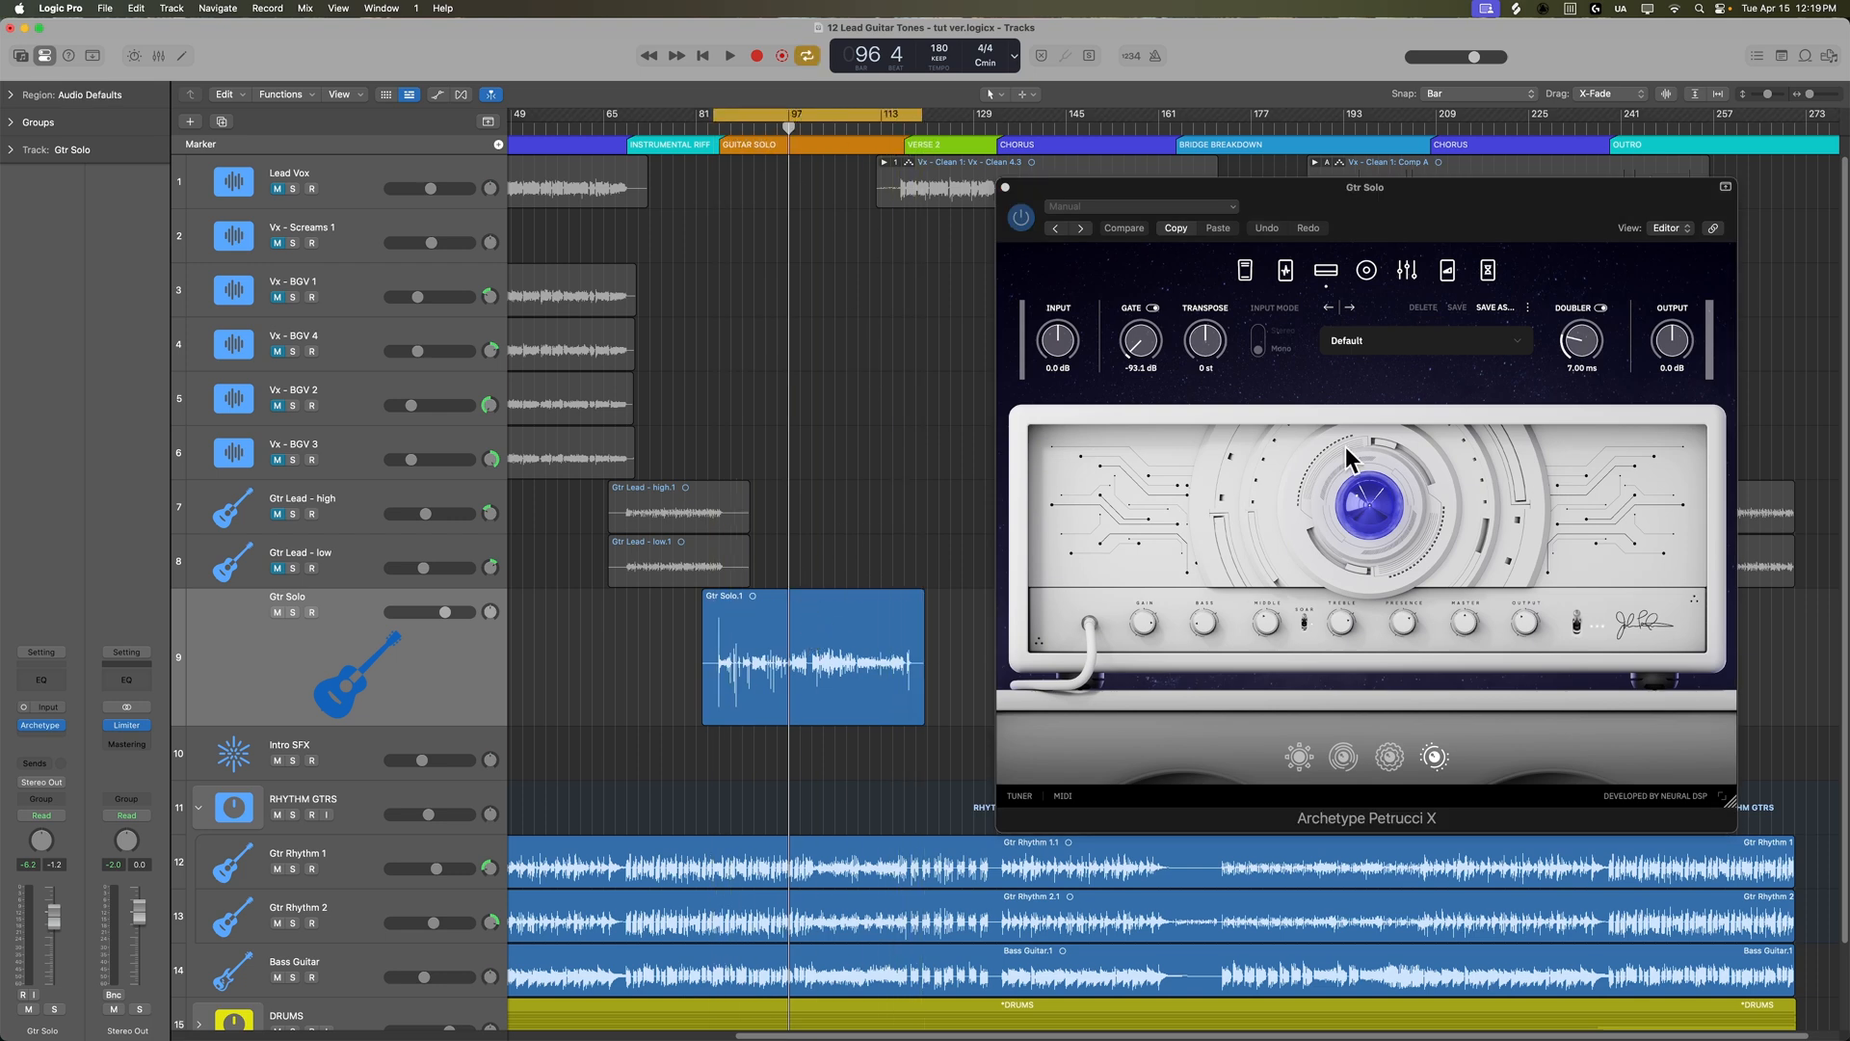
mouse_move(1423, 376)
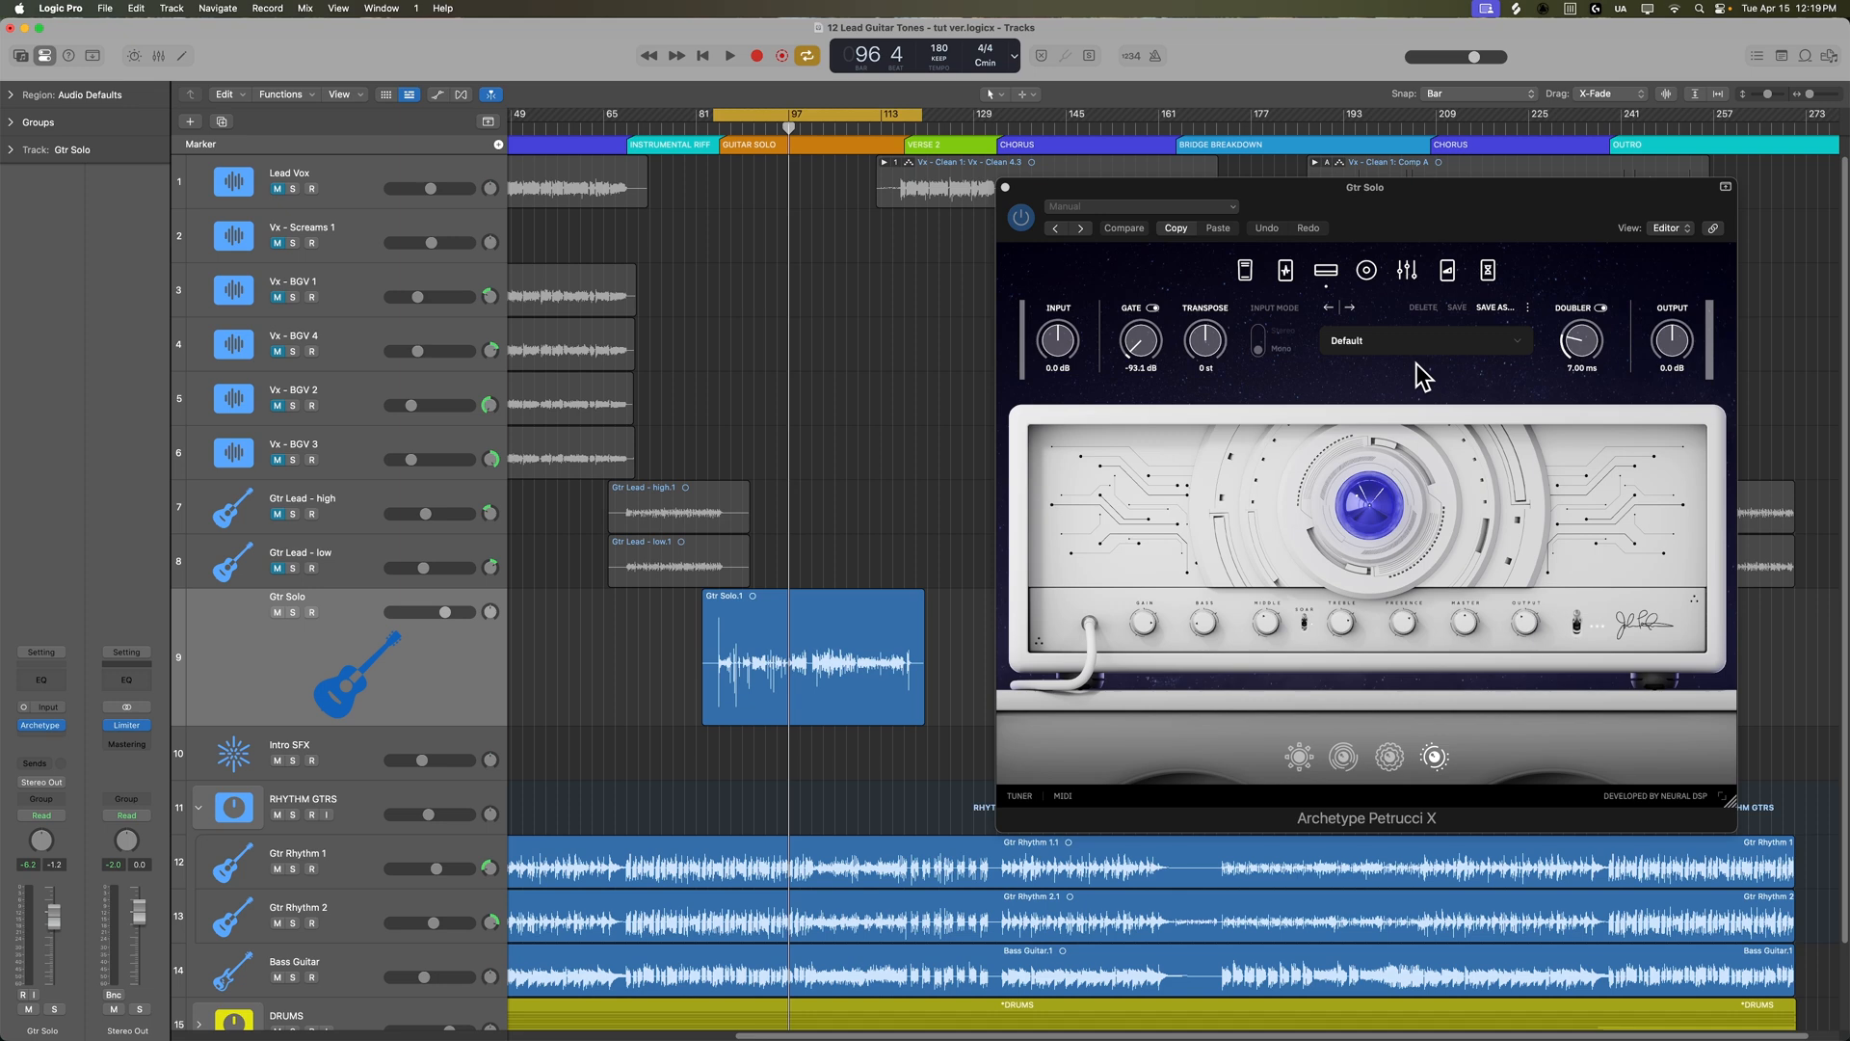
- Solo the Gtr Solo track and show the Archetype's pedal effects page
left_click(728, 56)
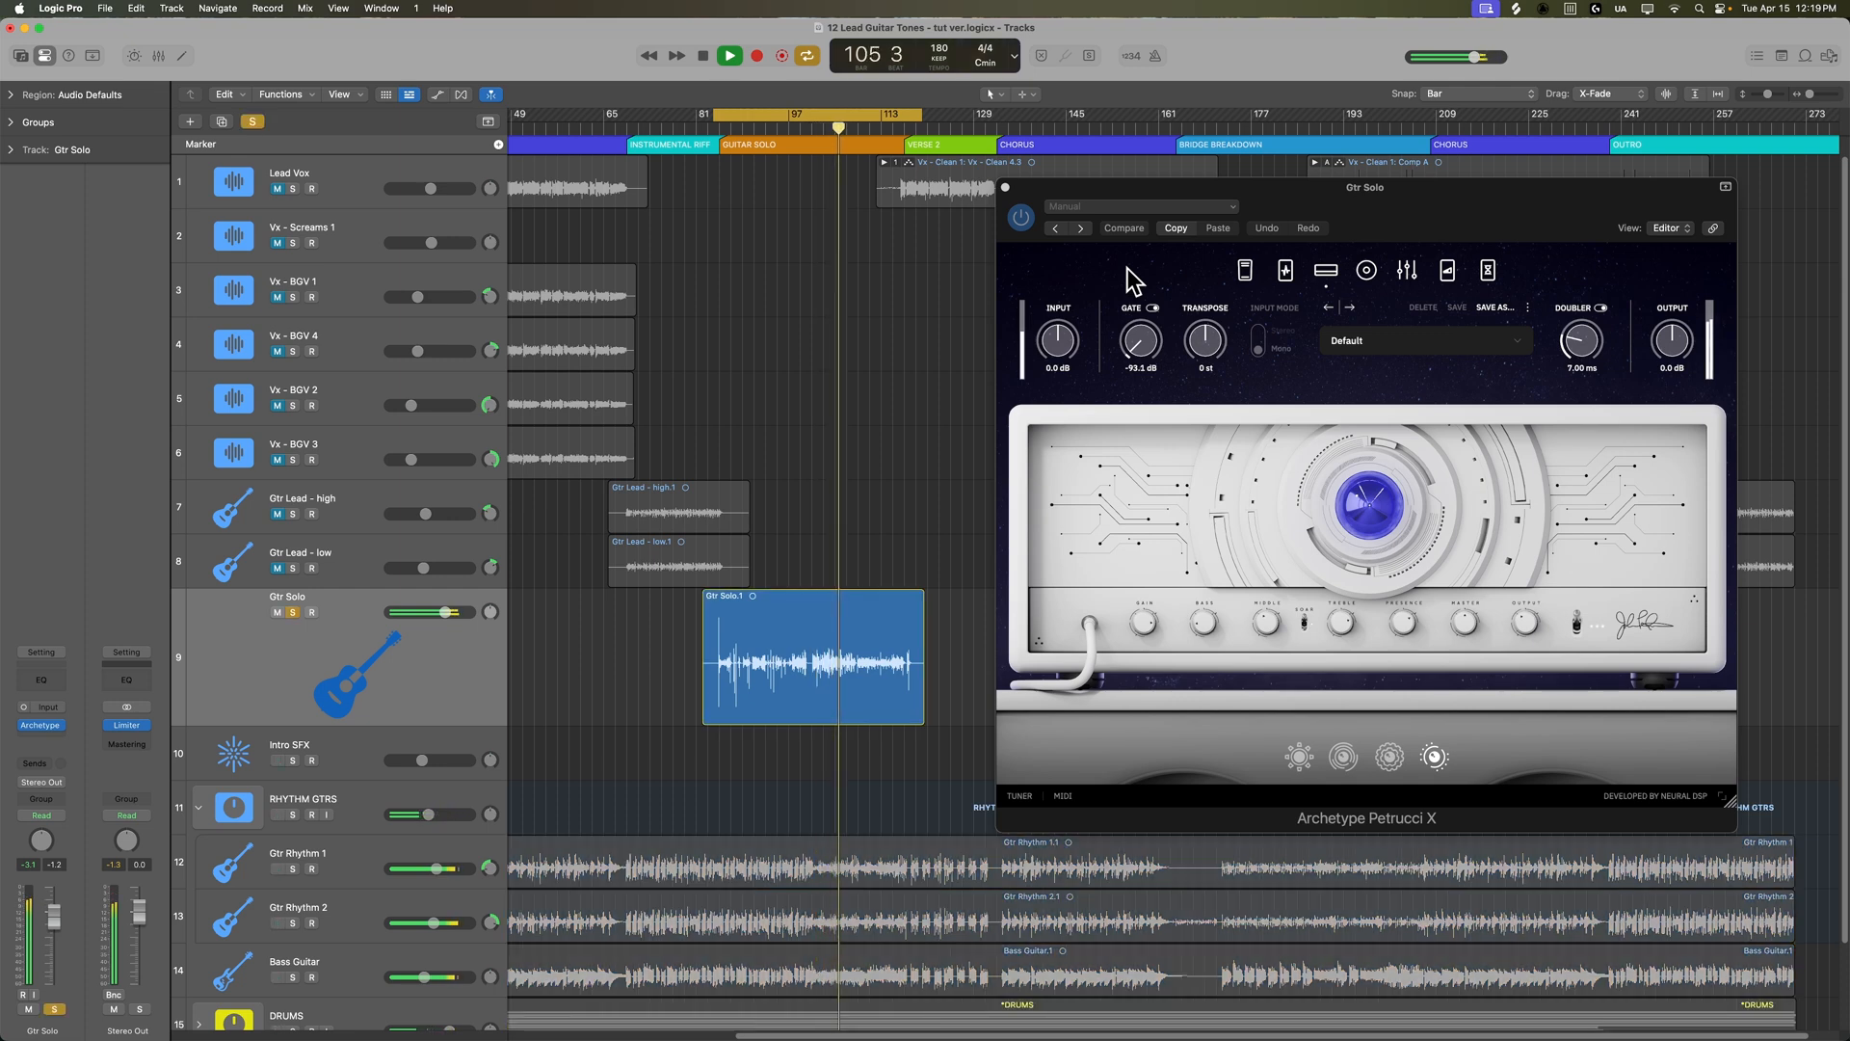
left_click(729, 56)
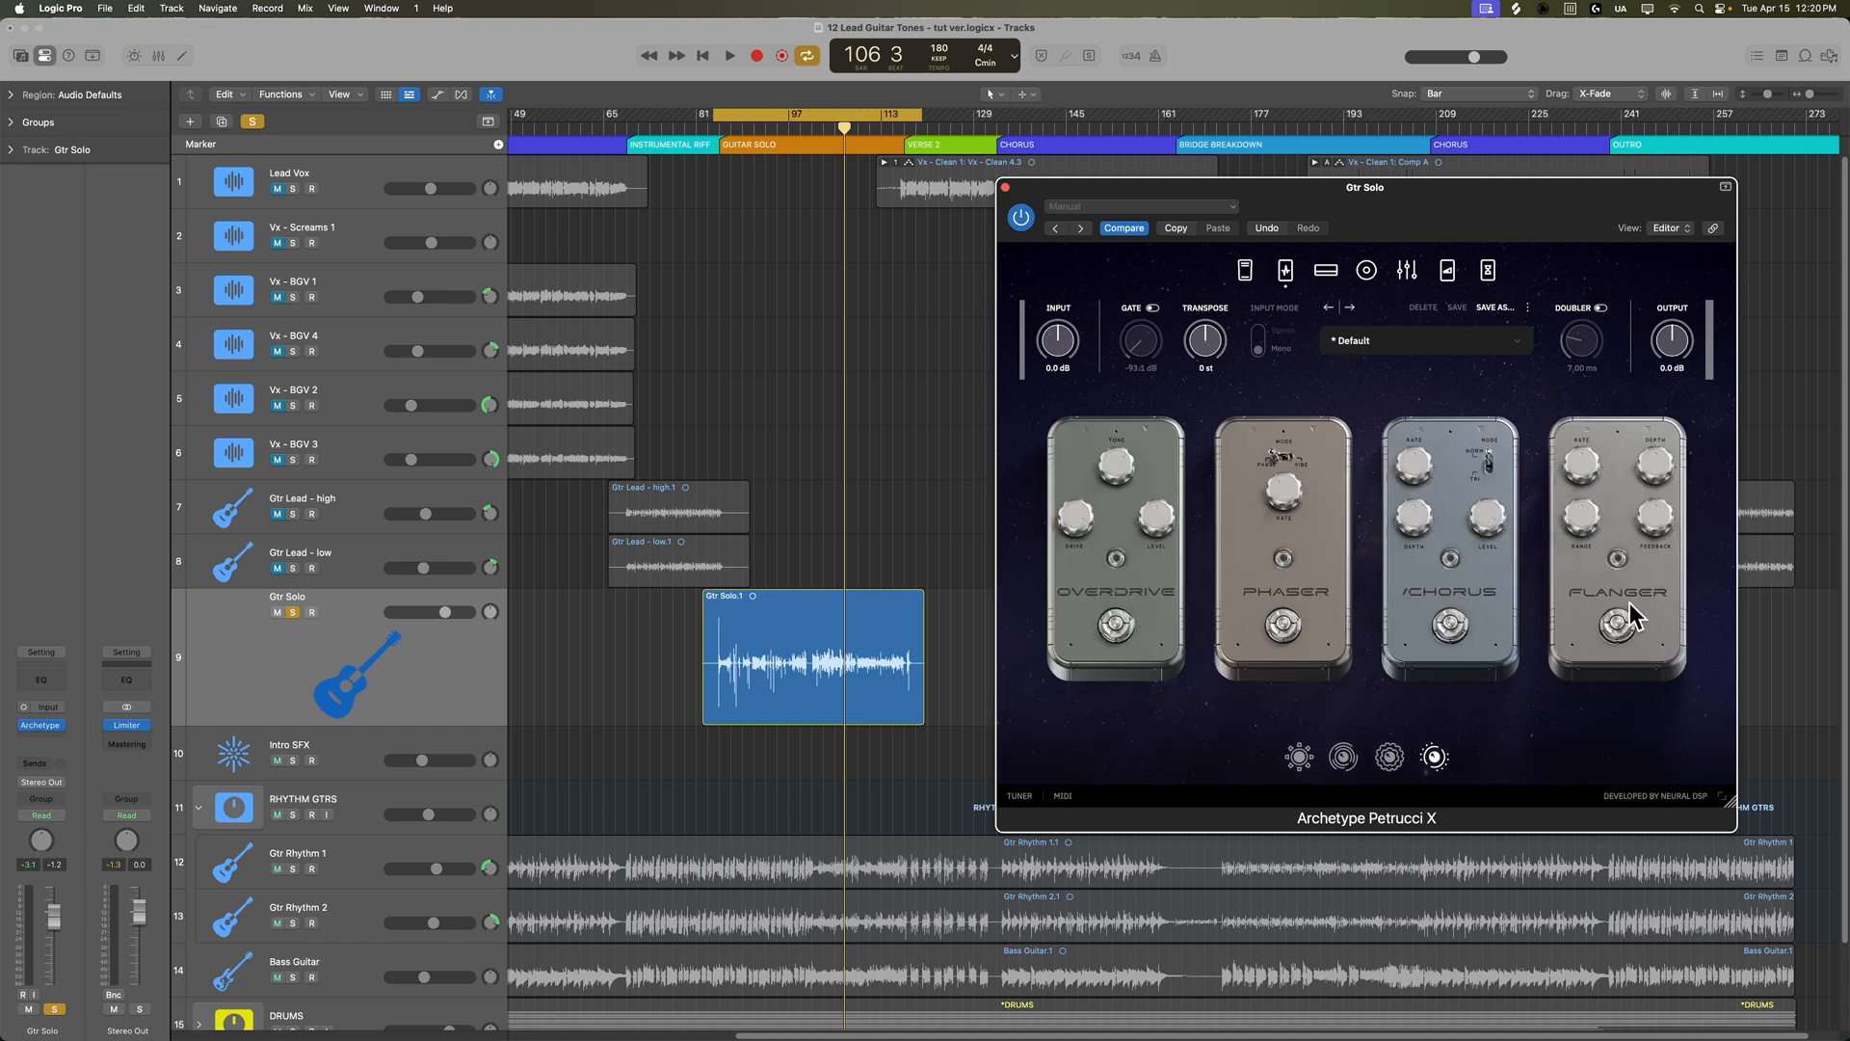
- Step through the Archetype's cabinet, EQ and effects rack pages
left_click(1405, 269)
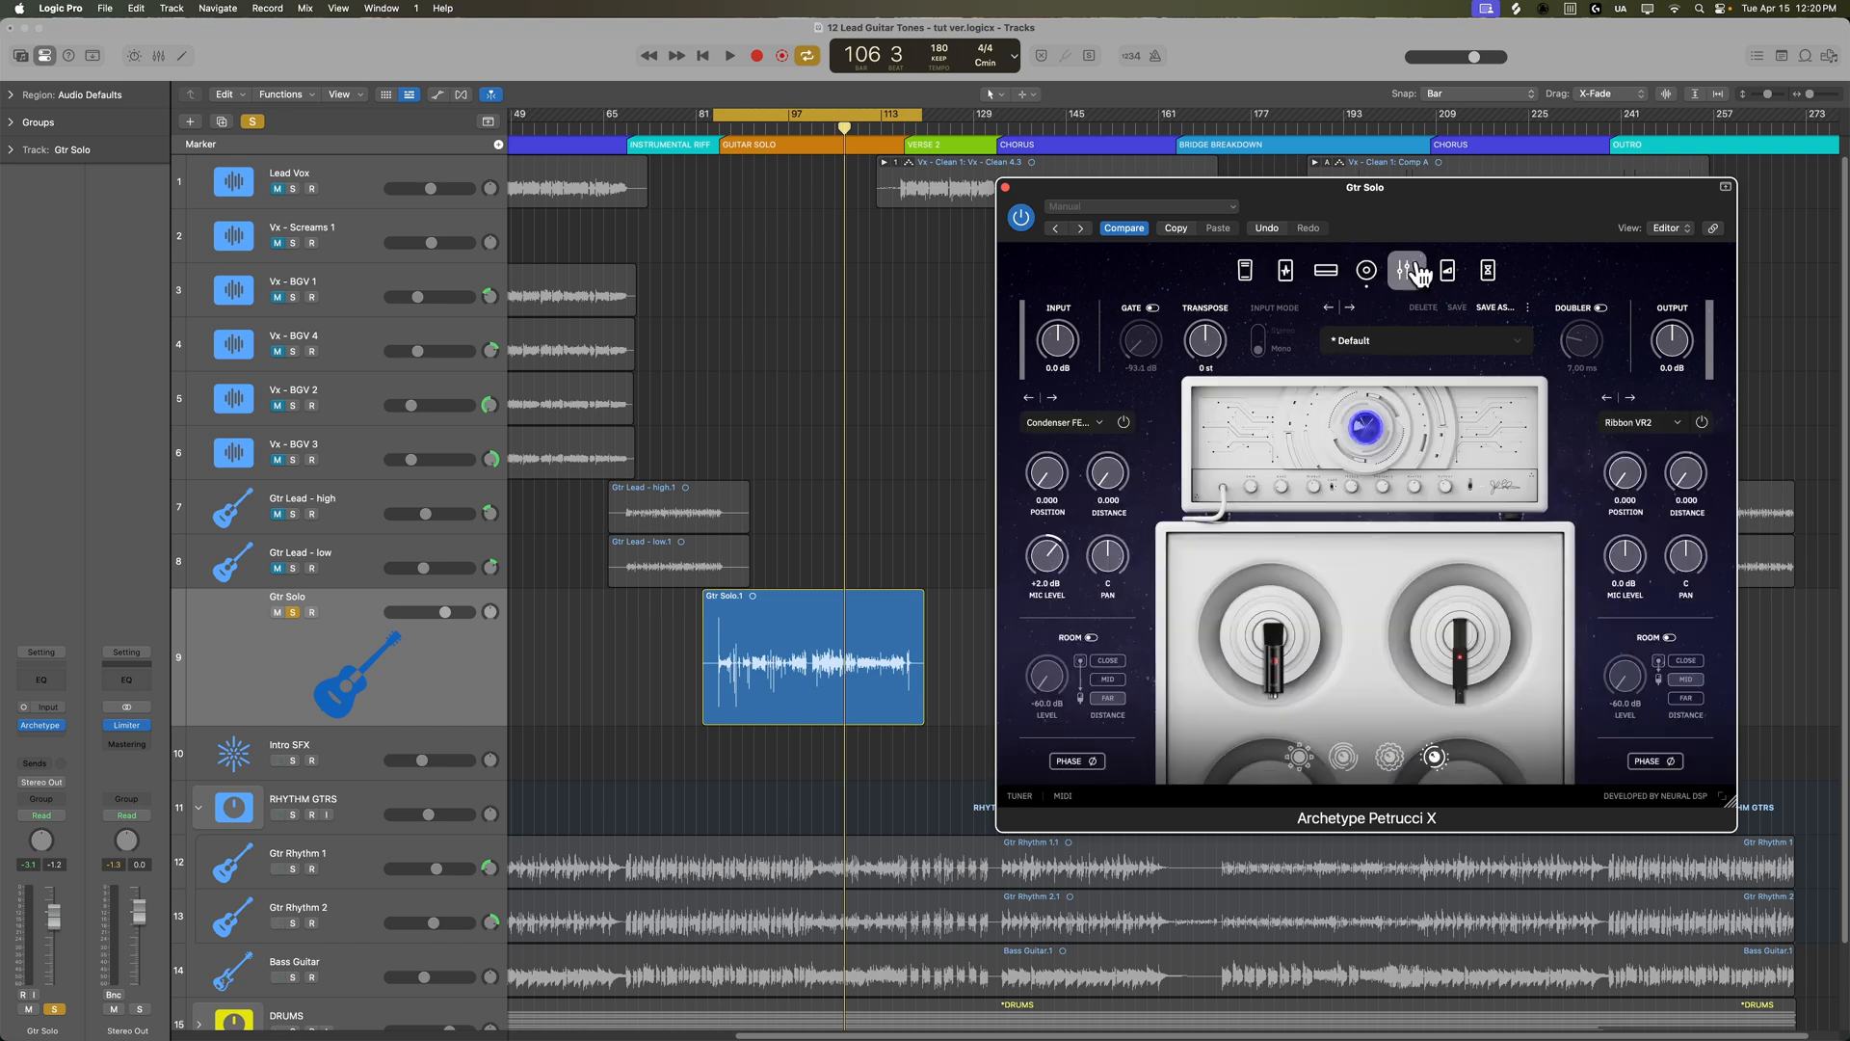
left_click(1446, 270)
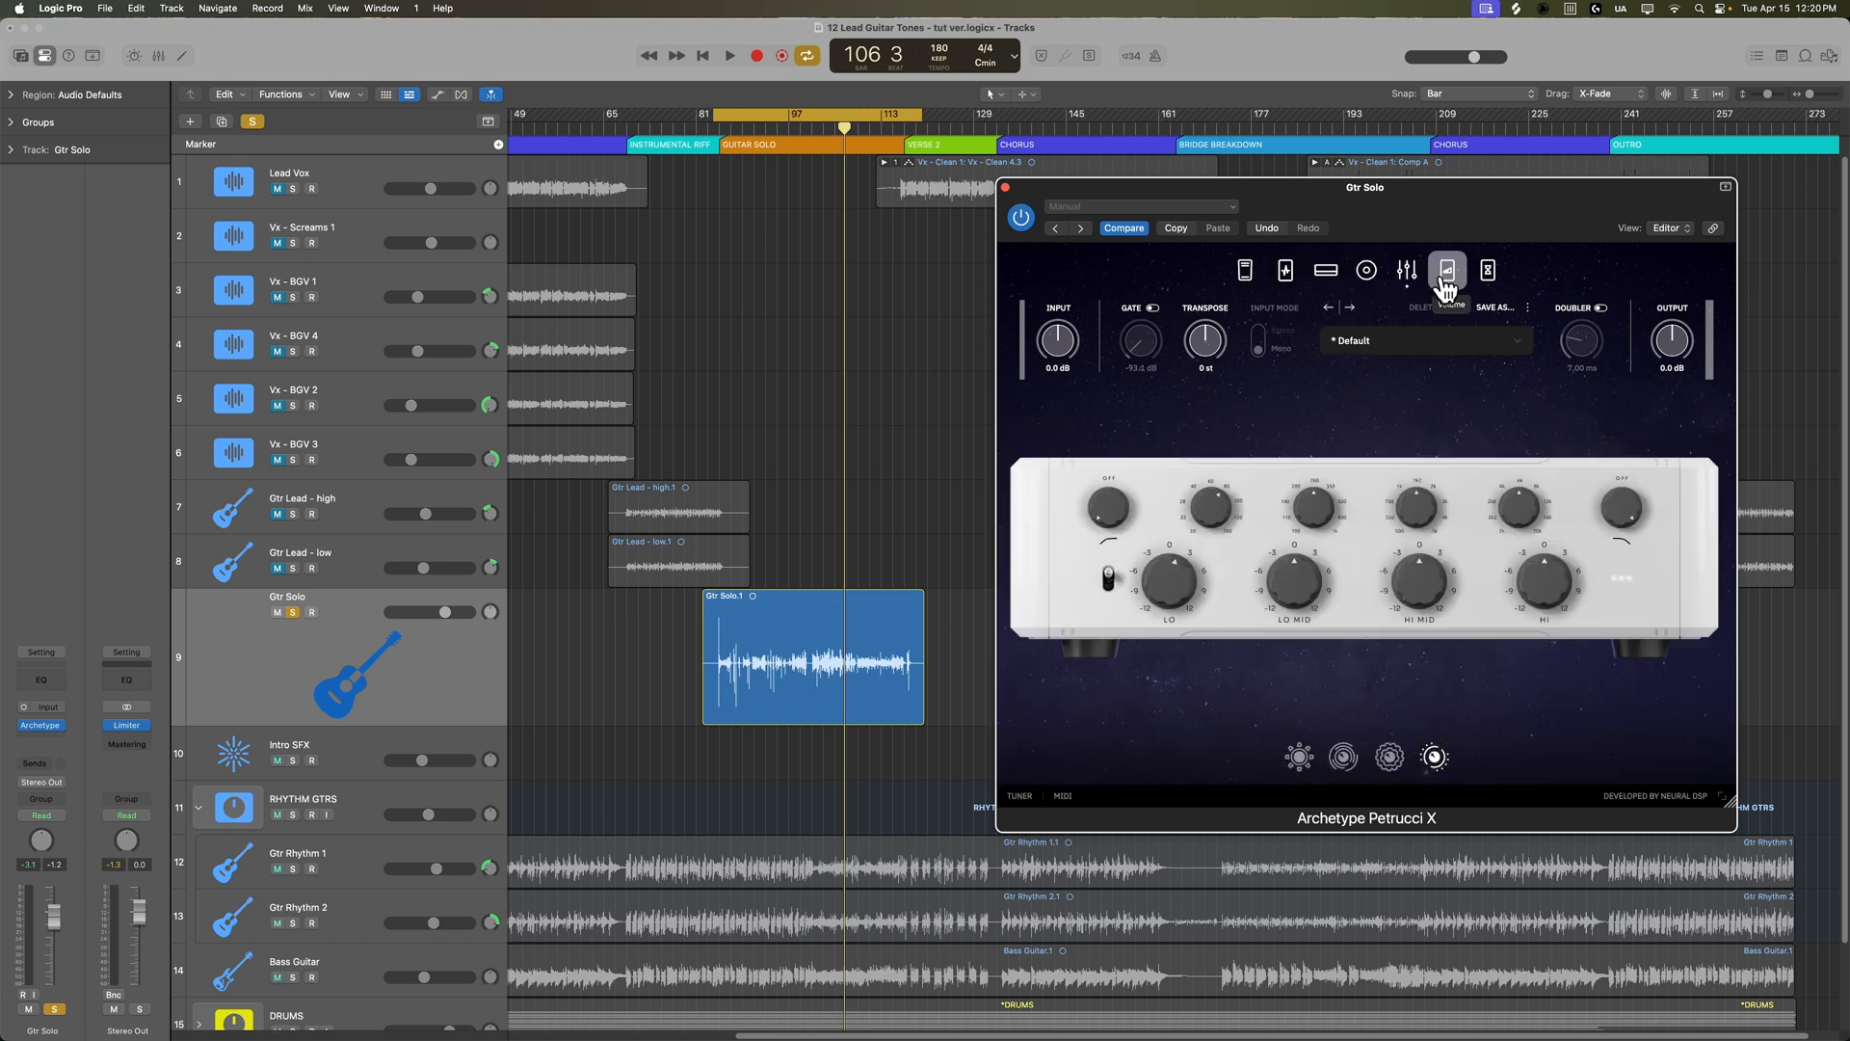
left_click(1446, 269)
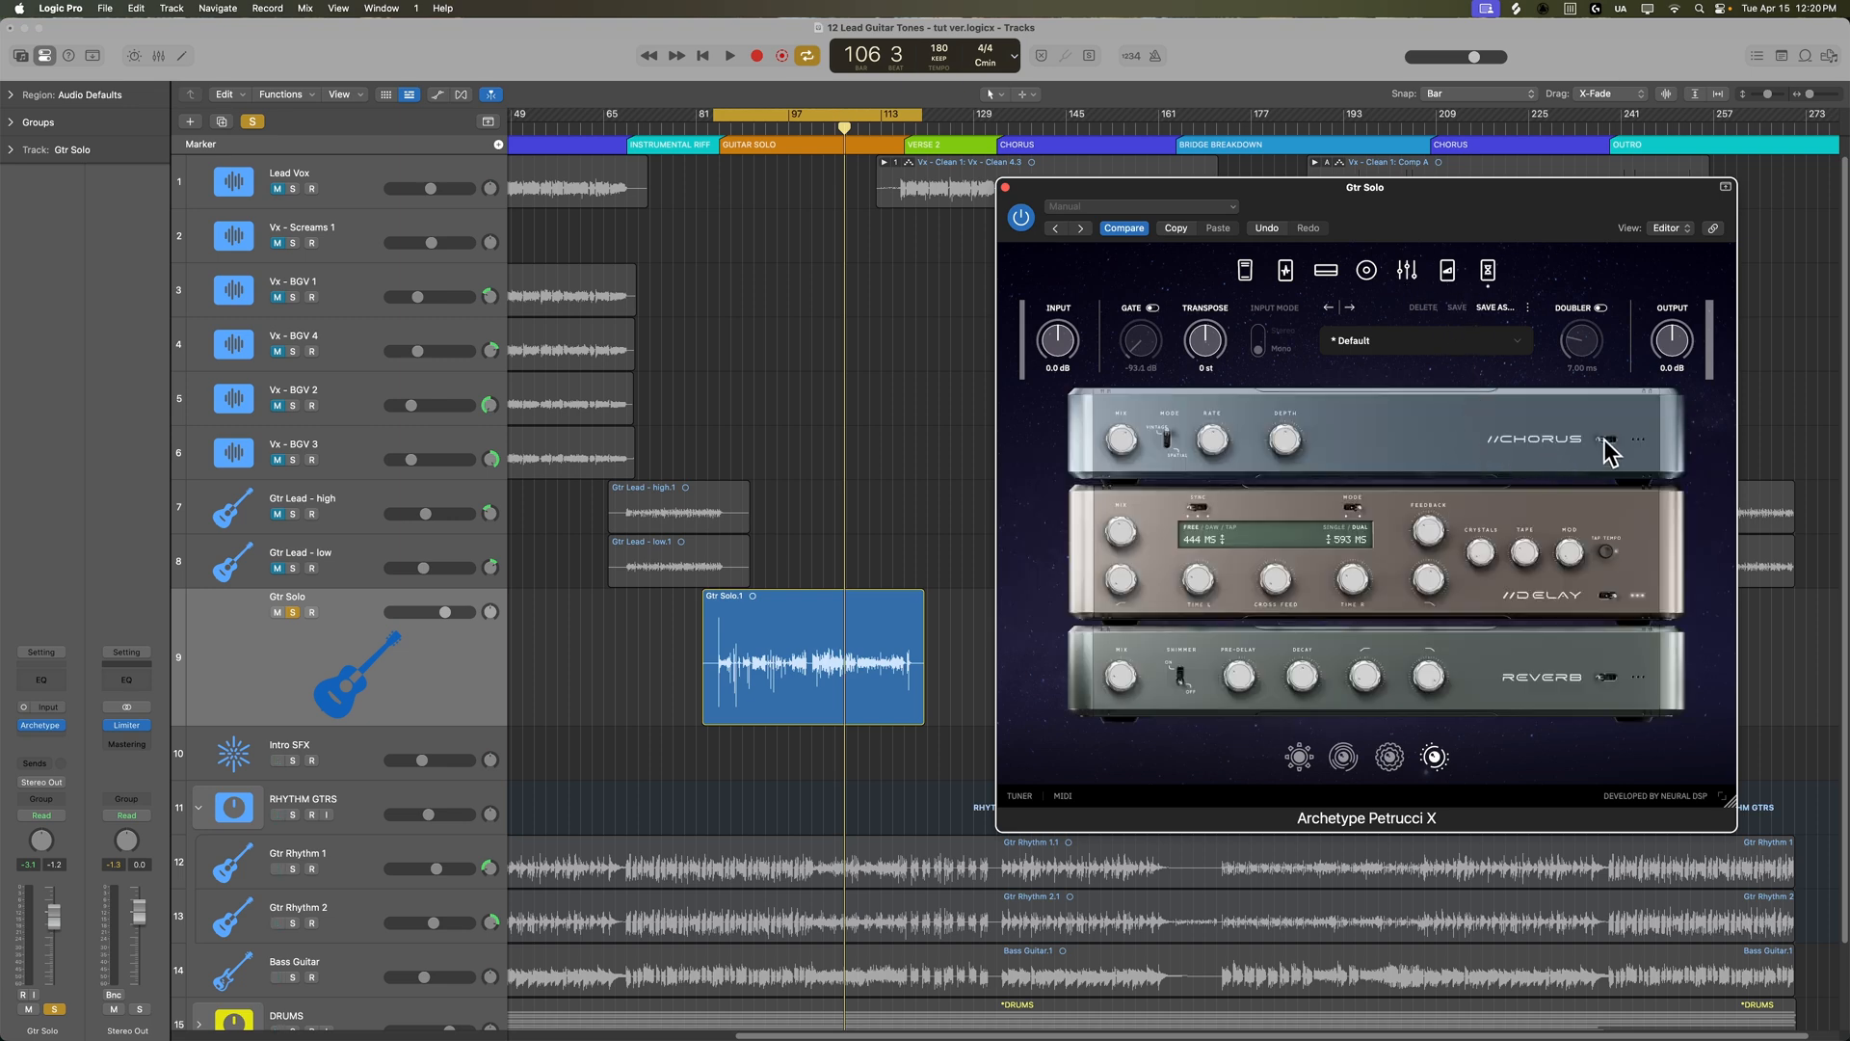
mouse_move(1623, 605)
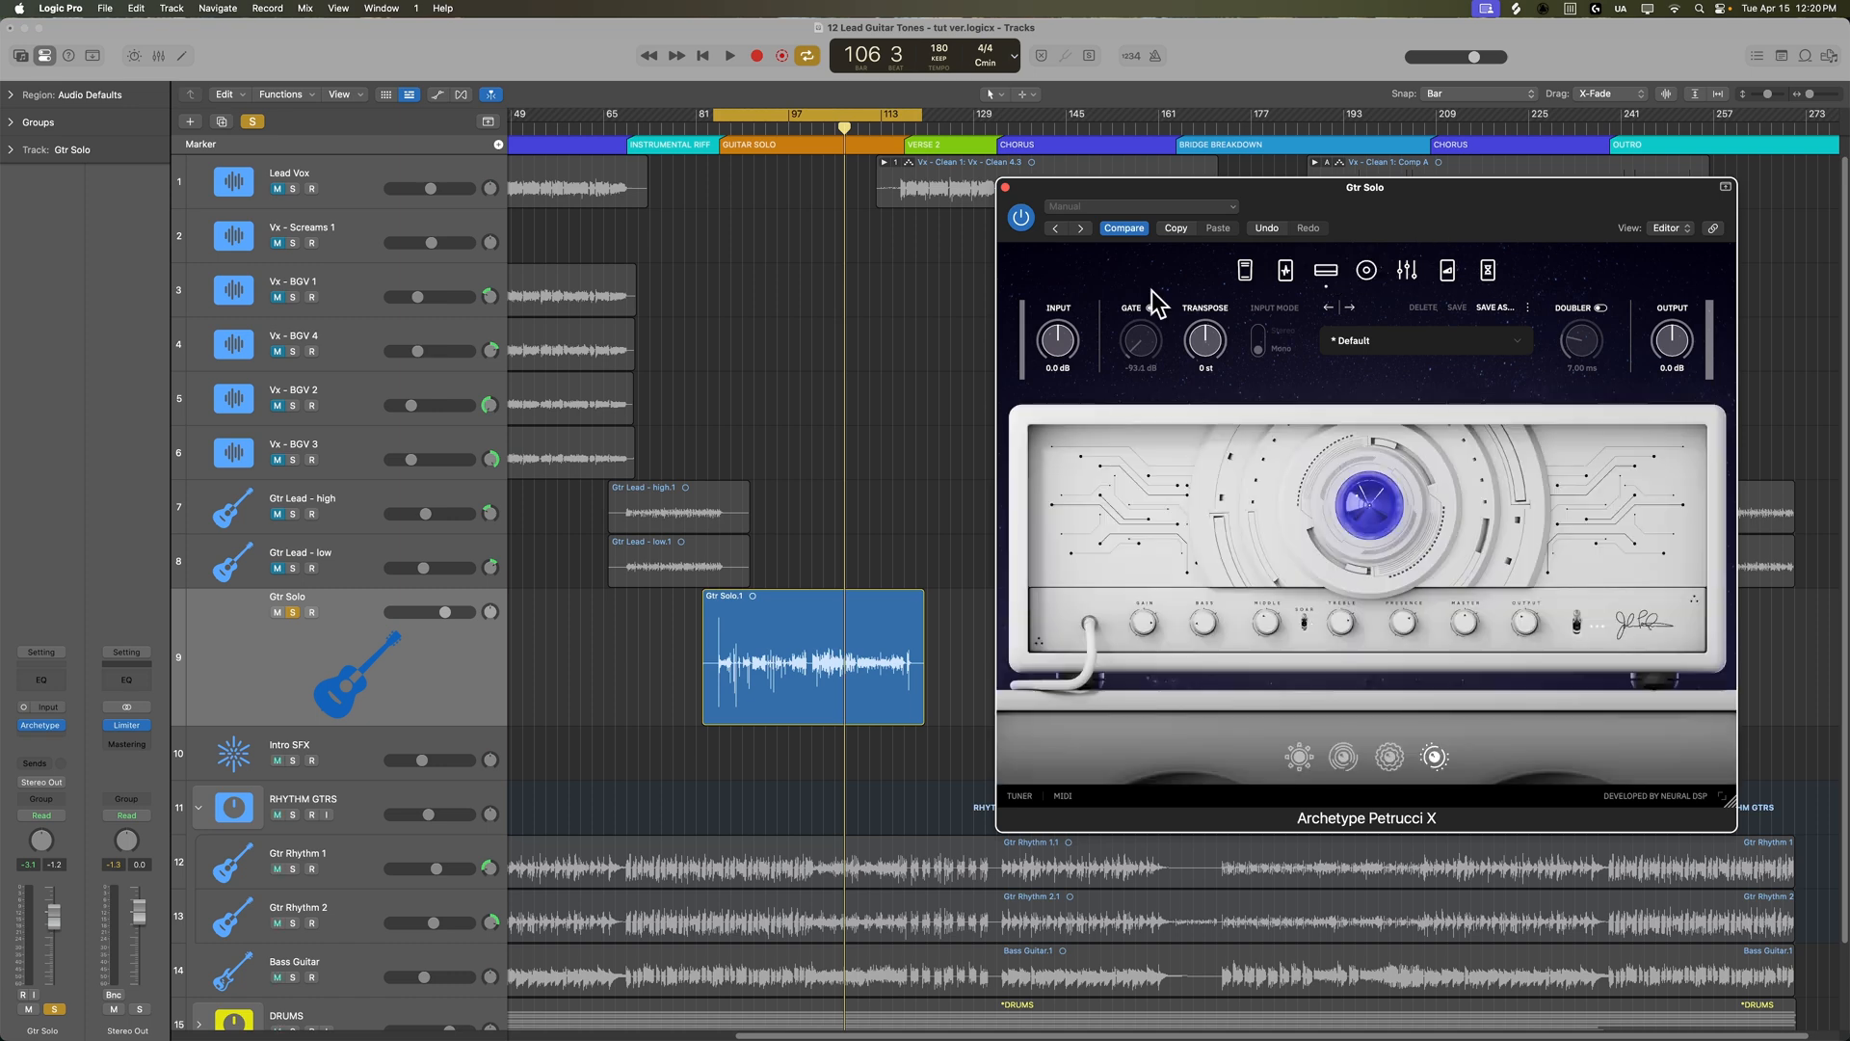
- Insert a Compressor ahead of the Archetype on the Gtr Solo strip
left_click(729, 56)
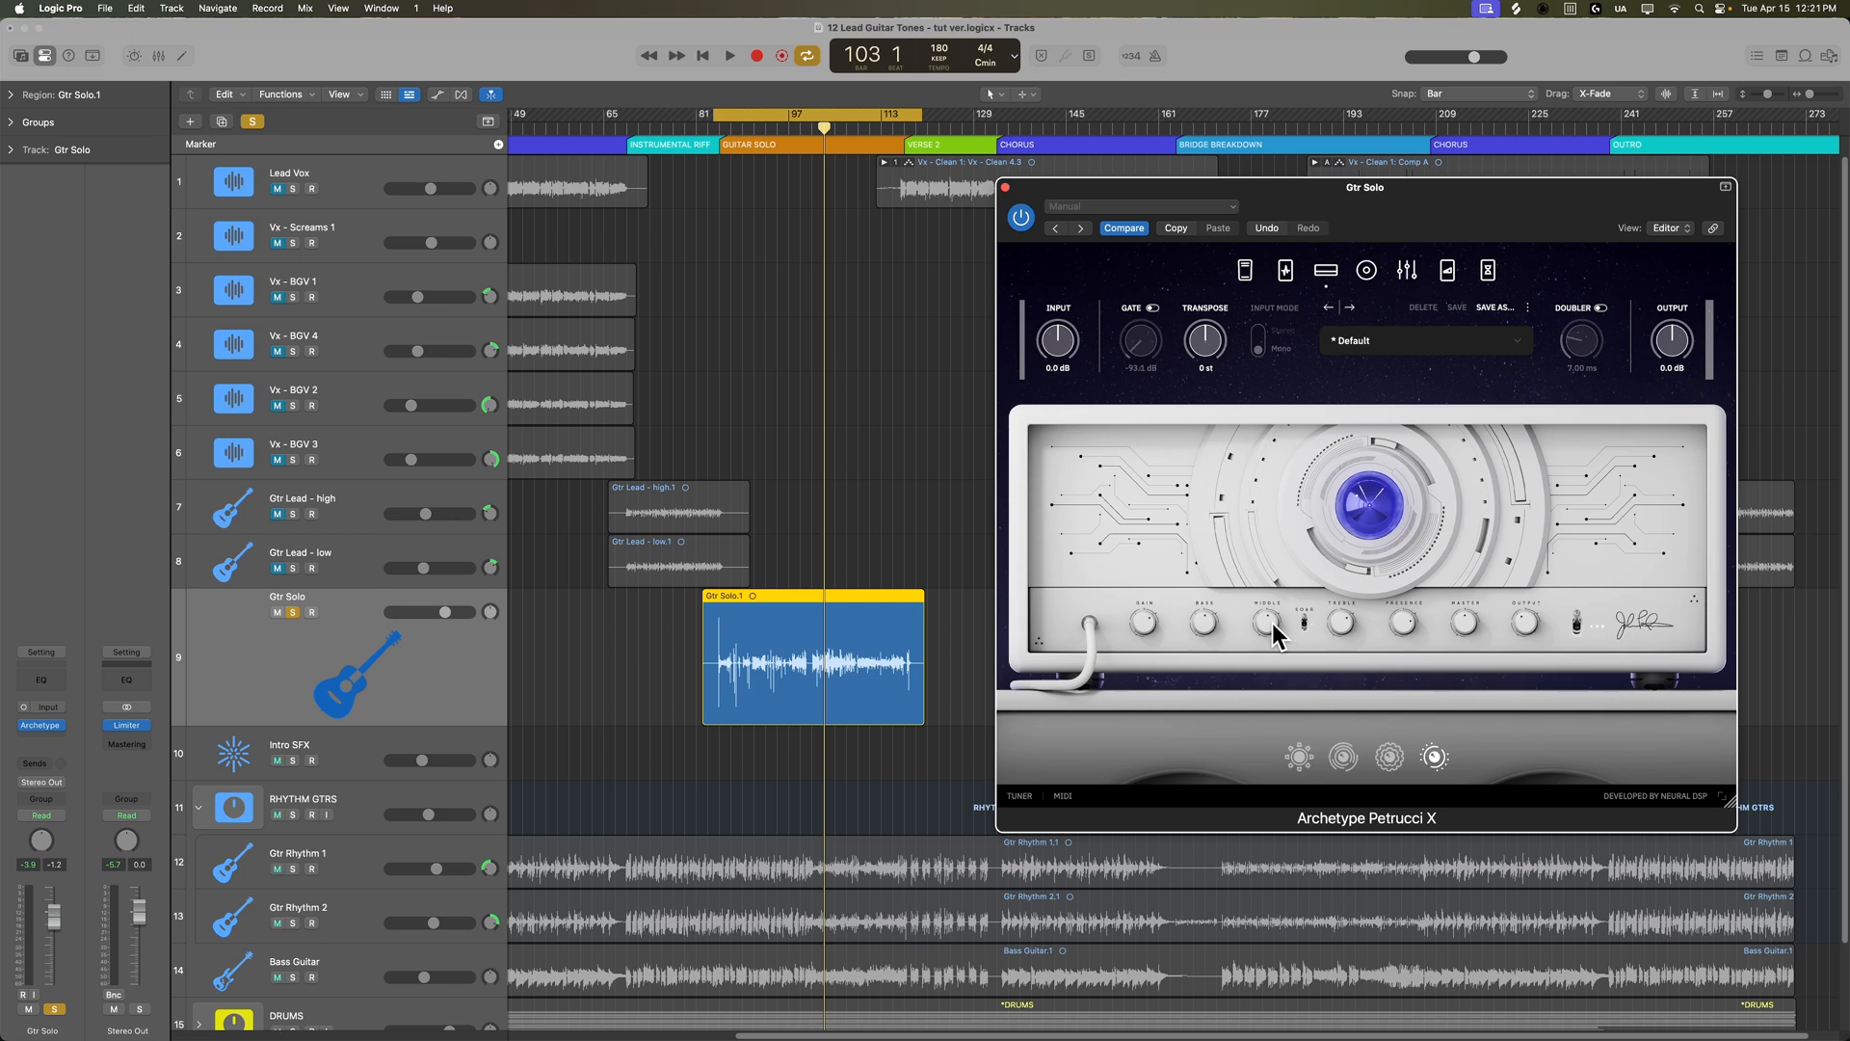
mouse_move(401, 685)
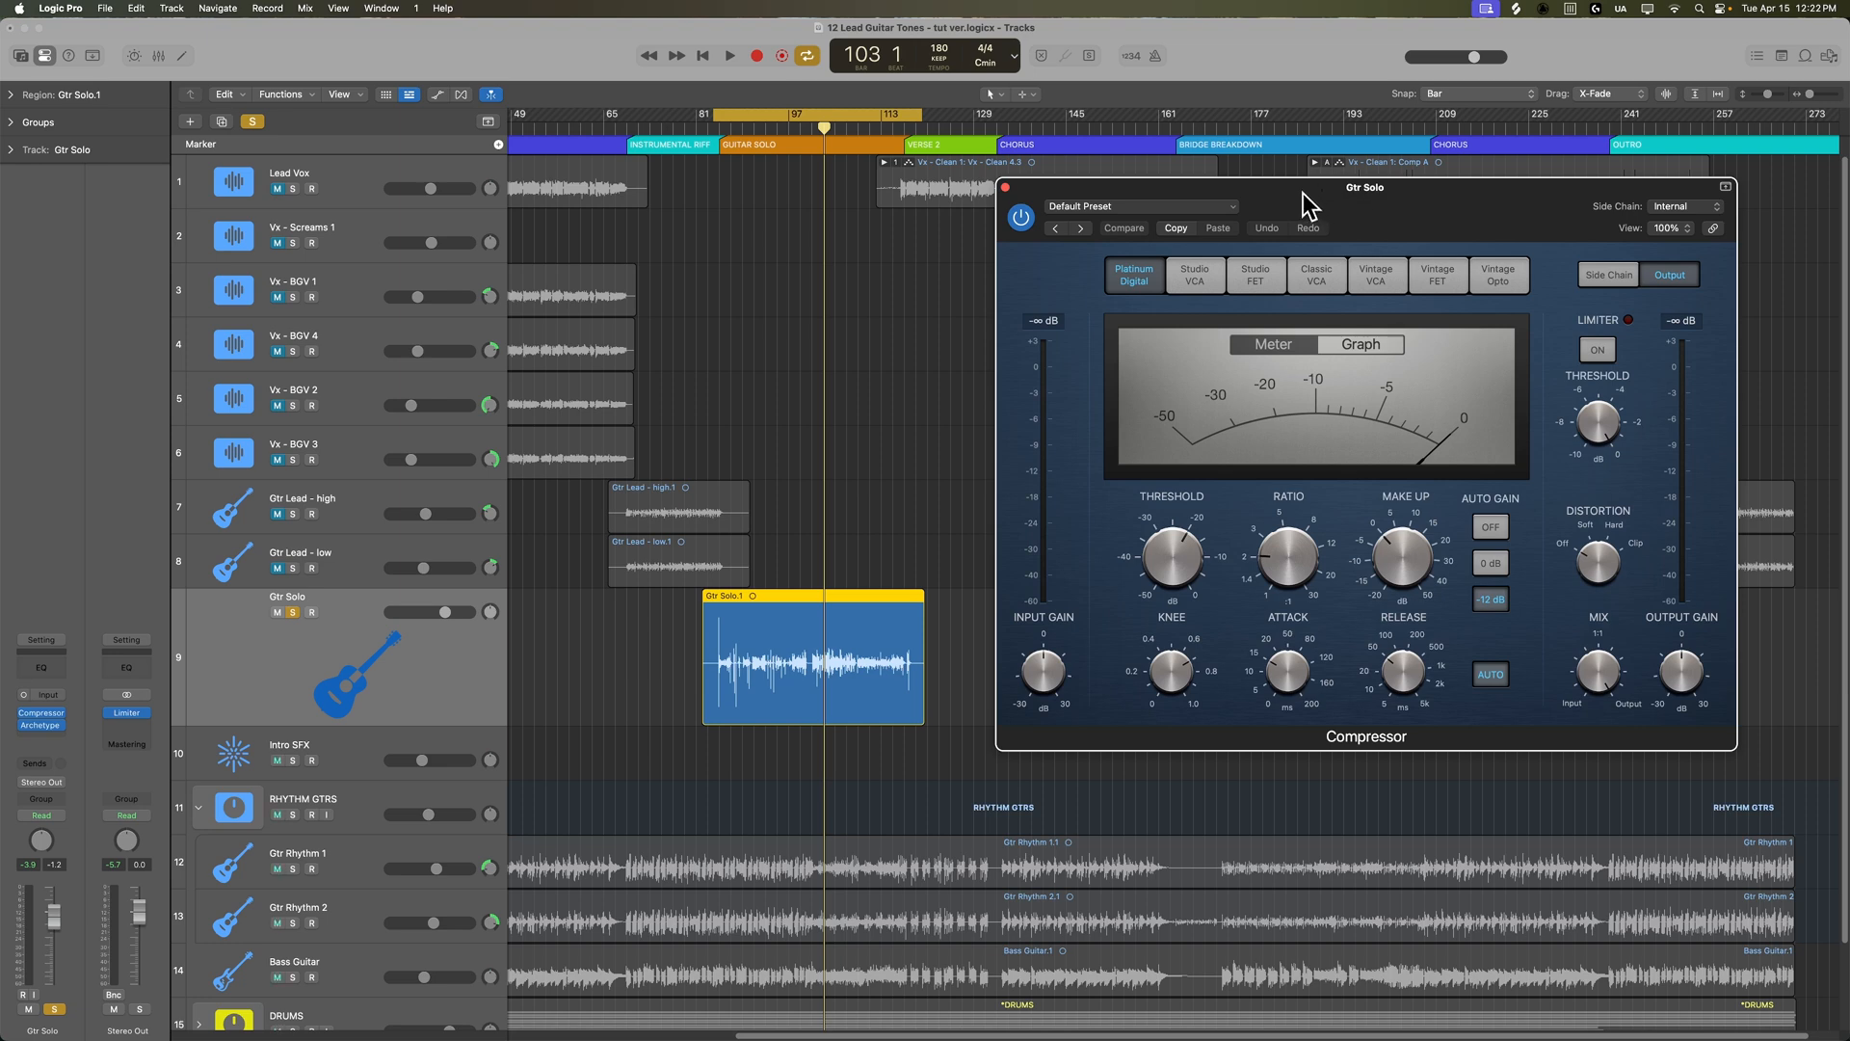
left_click(1255, 276)
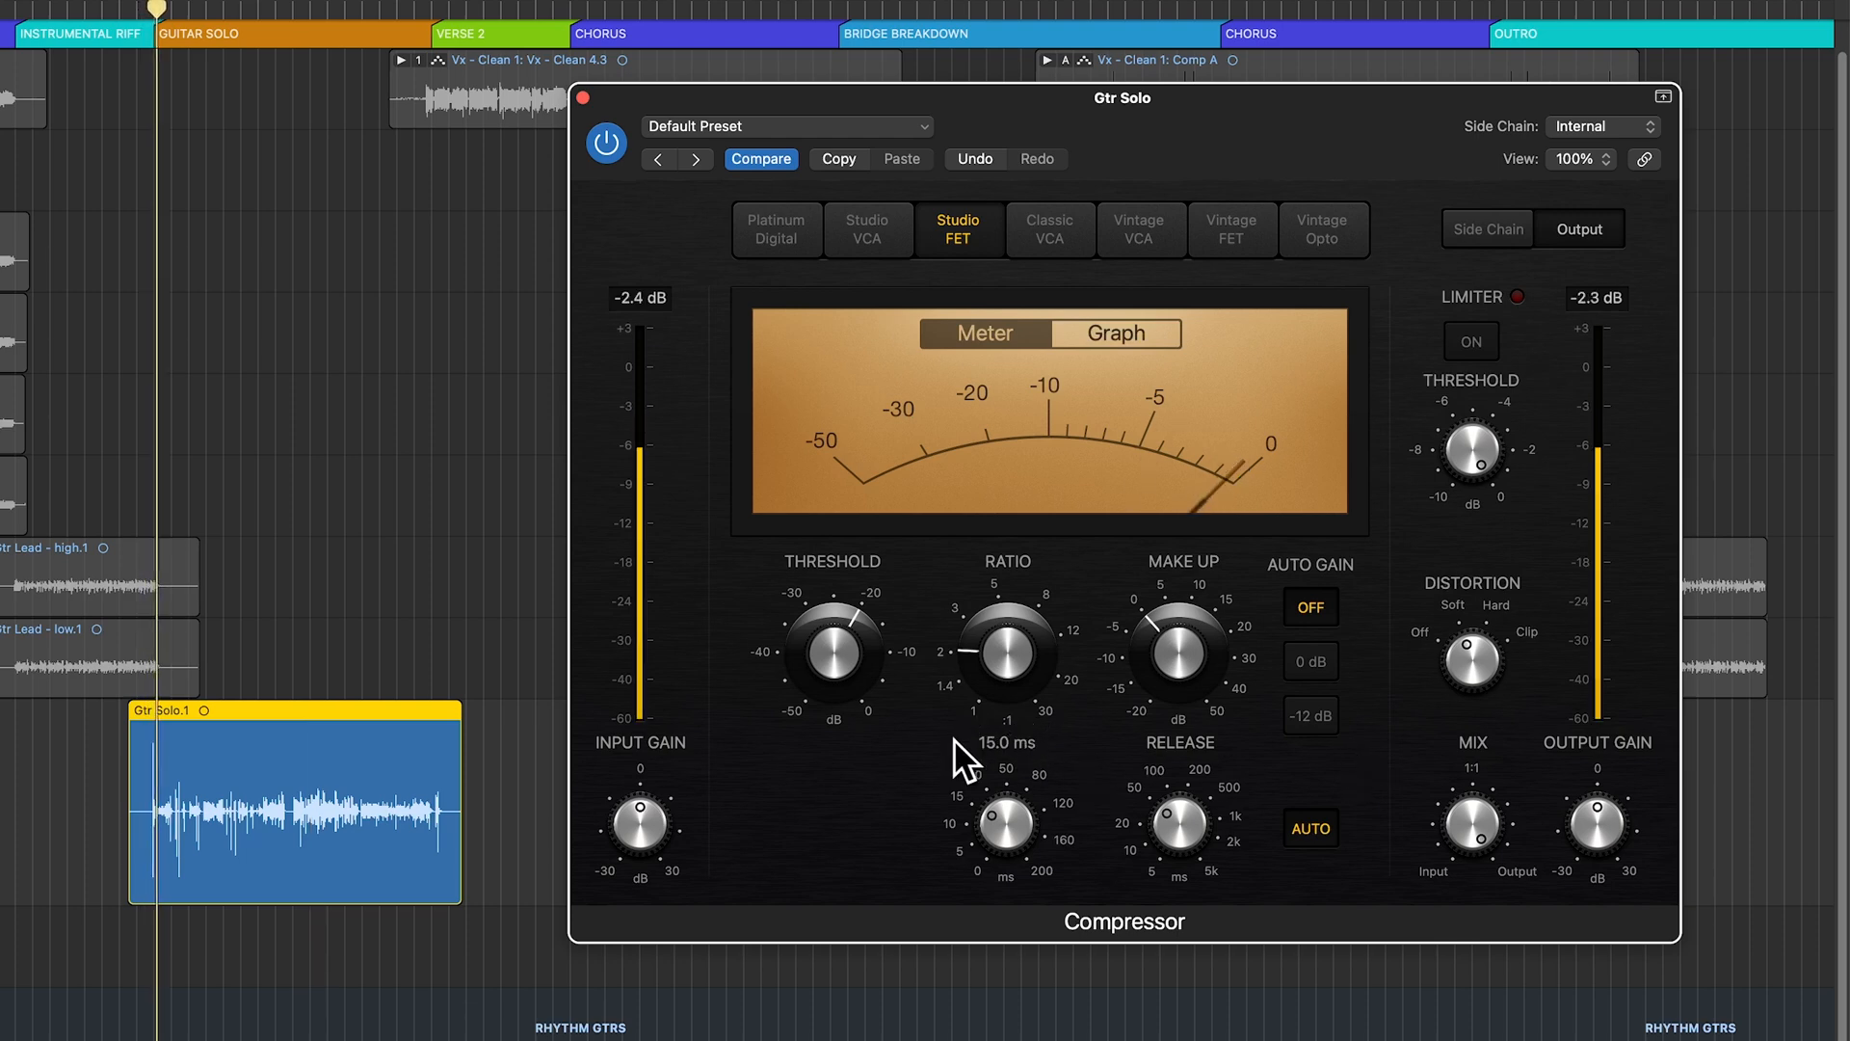
- Lengthen the compressor attack, raise input gain, set ratio 3.6:1 and blend in dry signal
left_click_drag(1003, 655, 1021, 648)
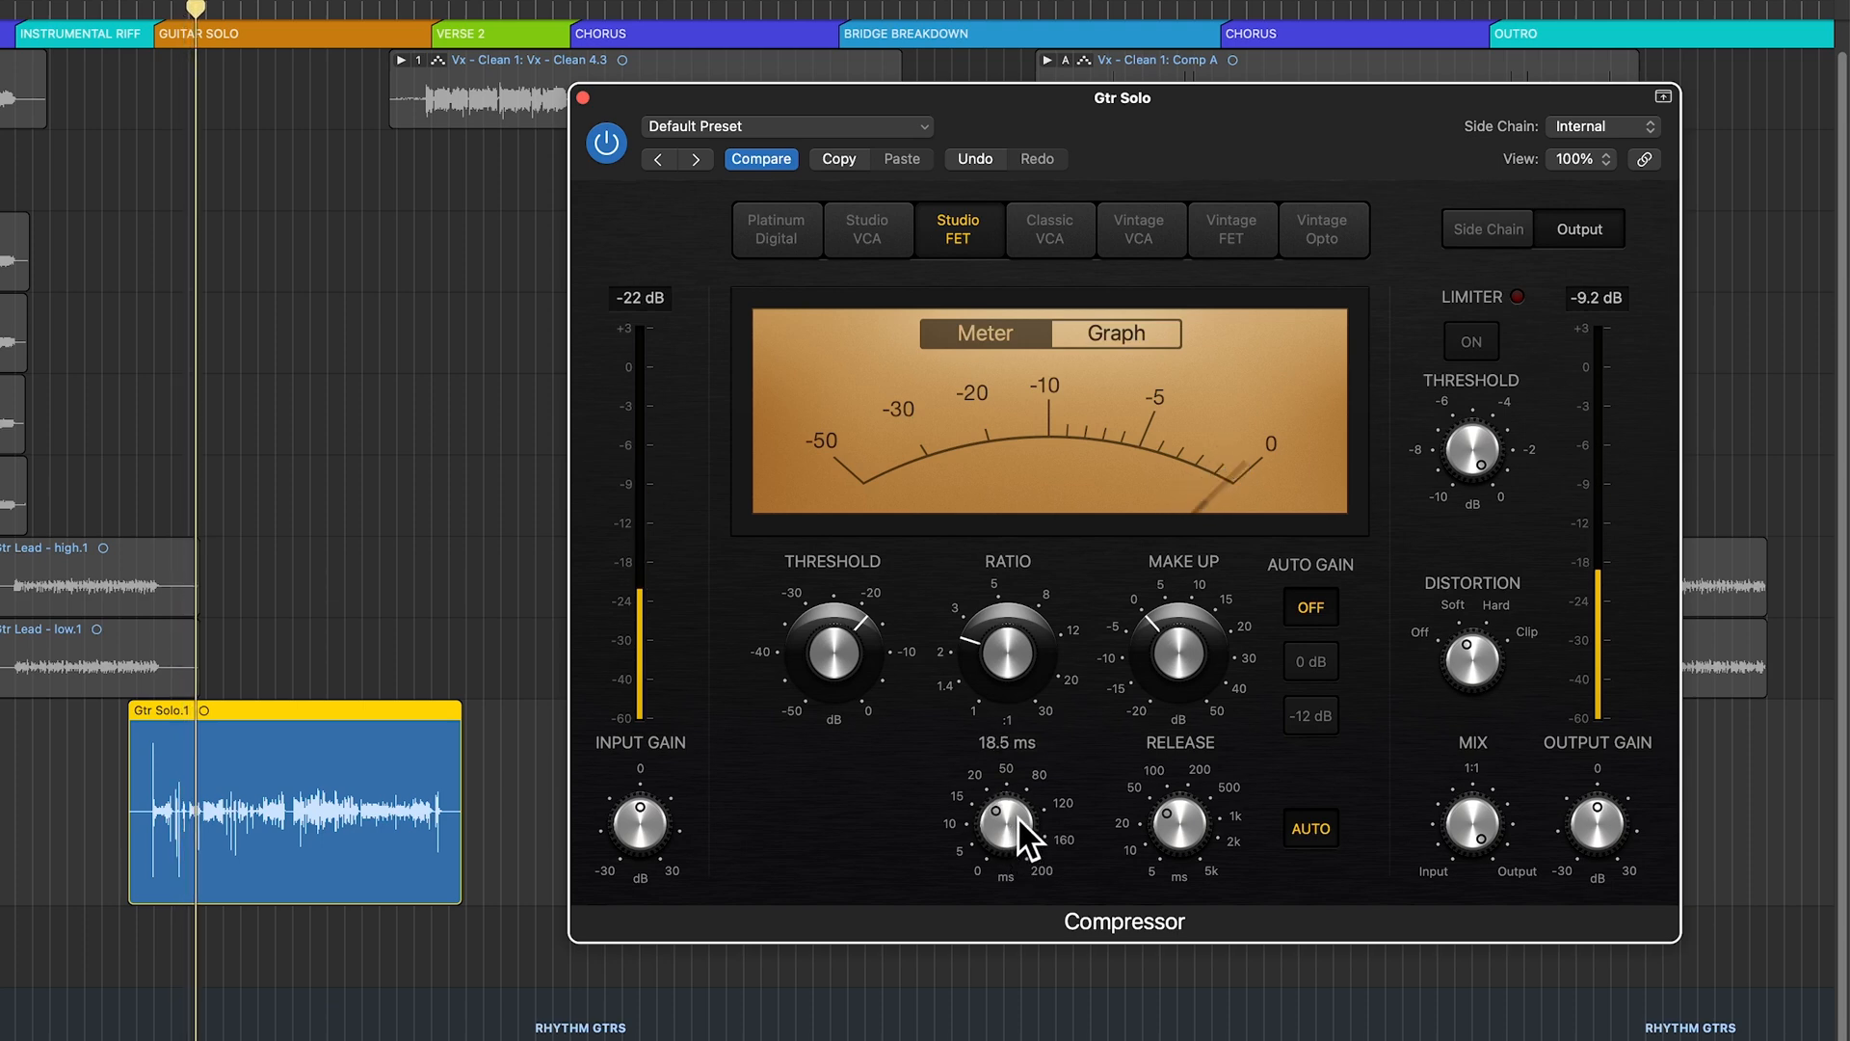
left_click_drag(1007, 821, 1028, 767)
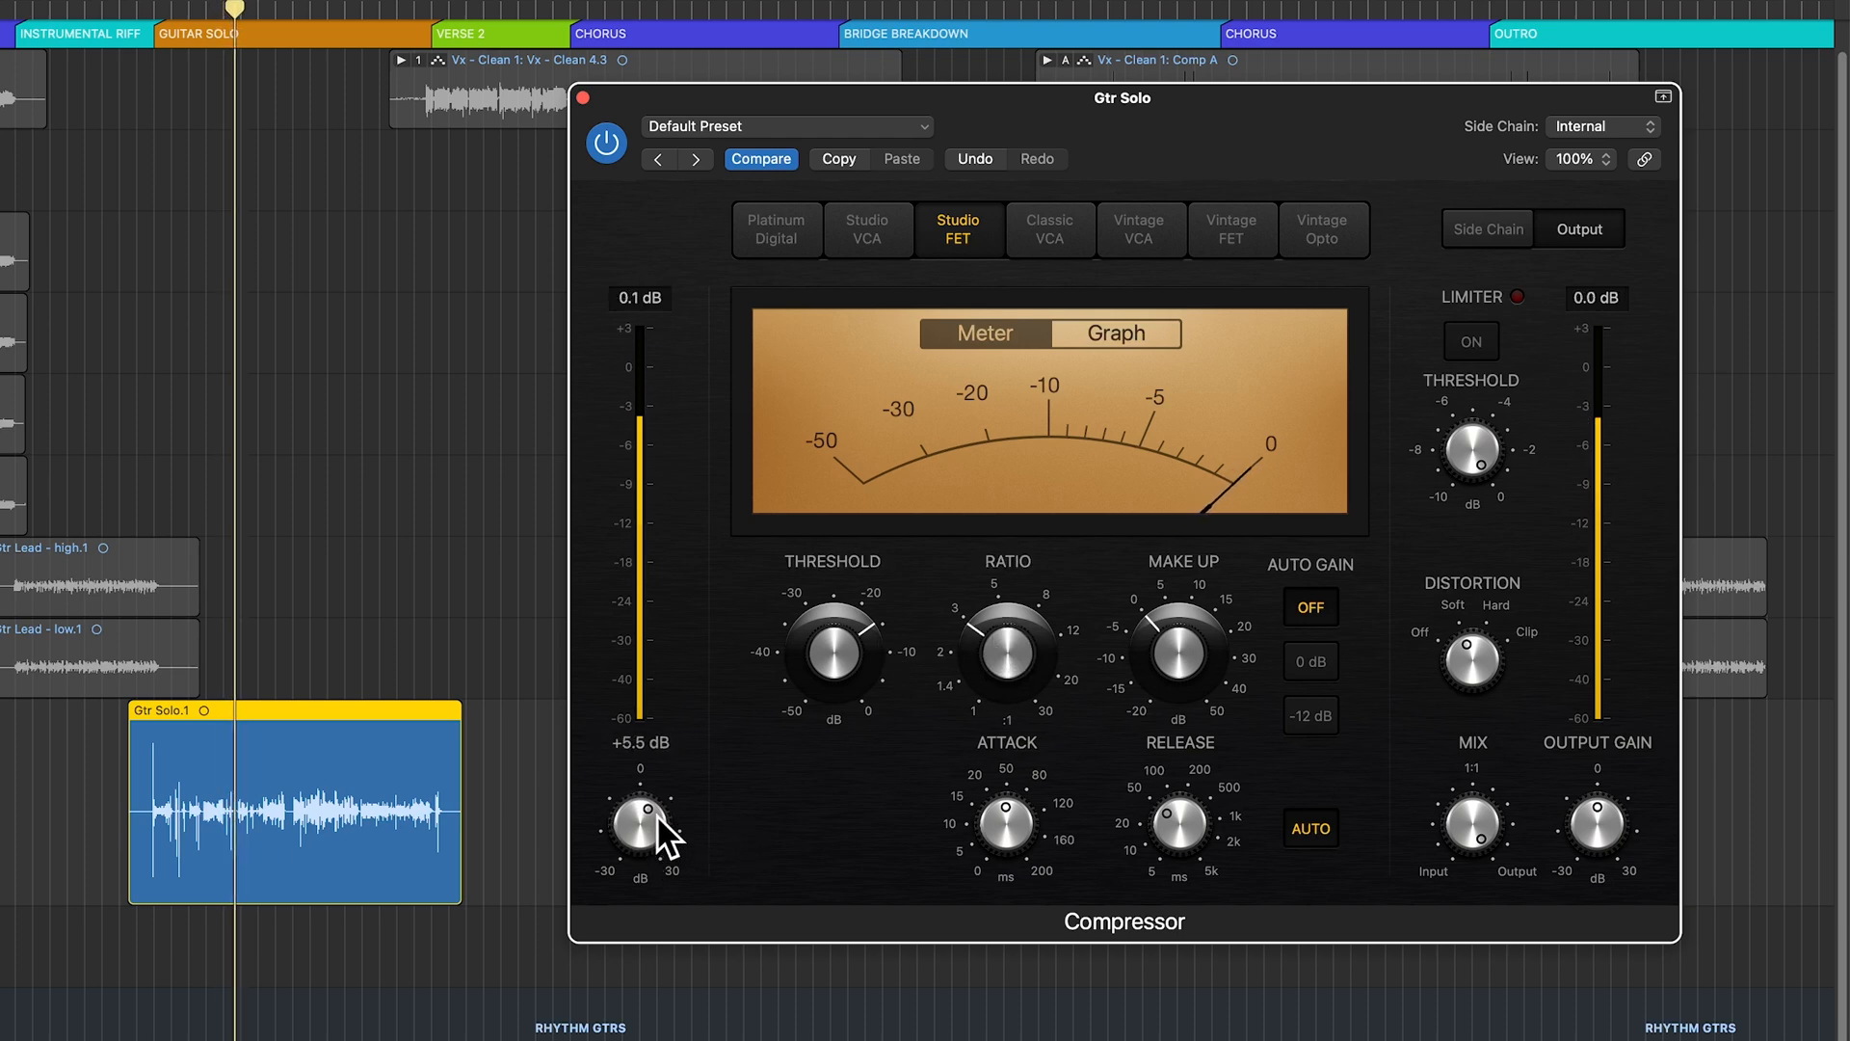
left_click_drag(640, 814, 667, 850)
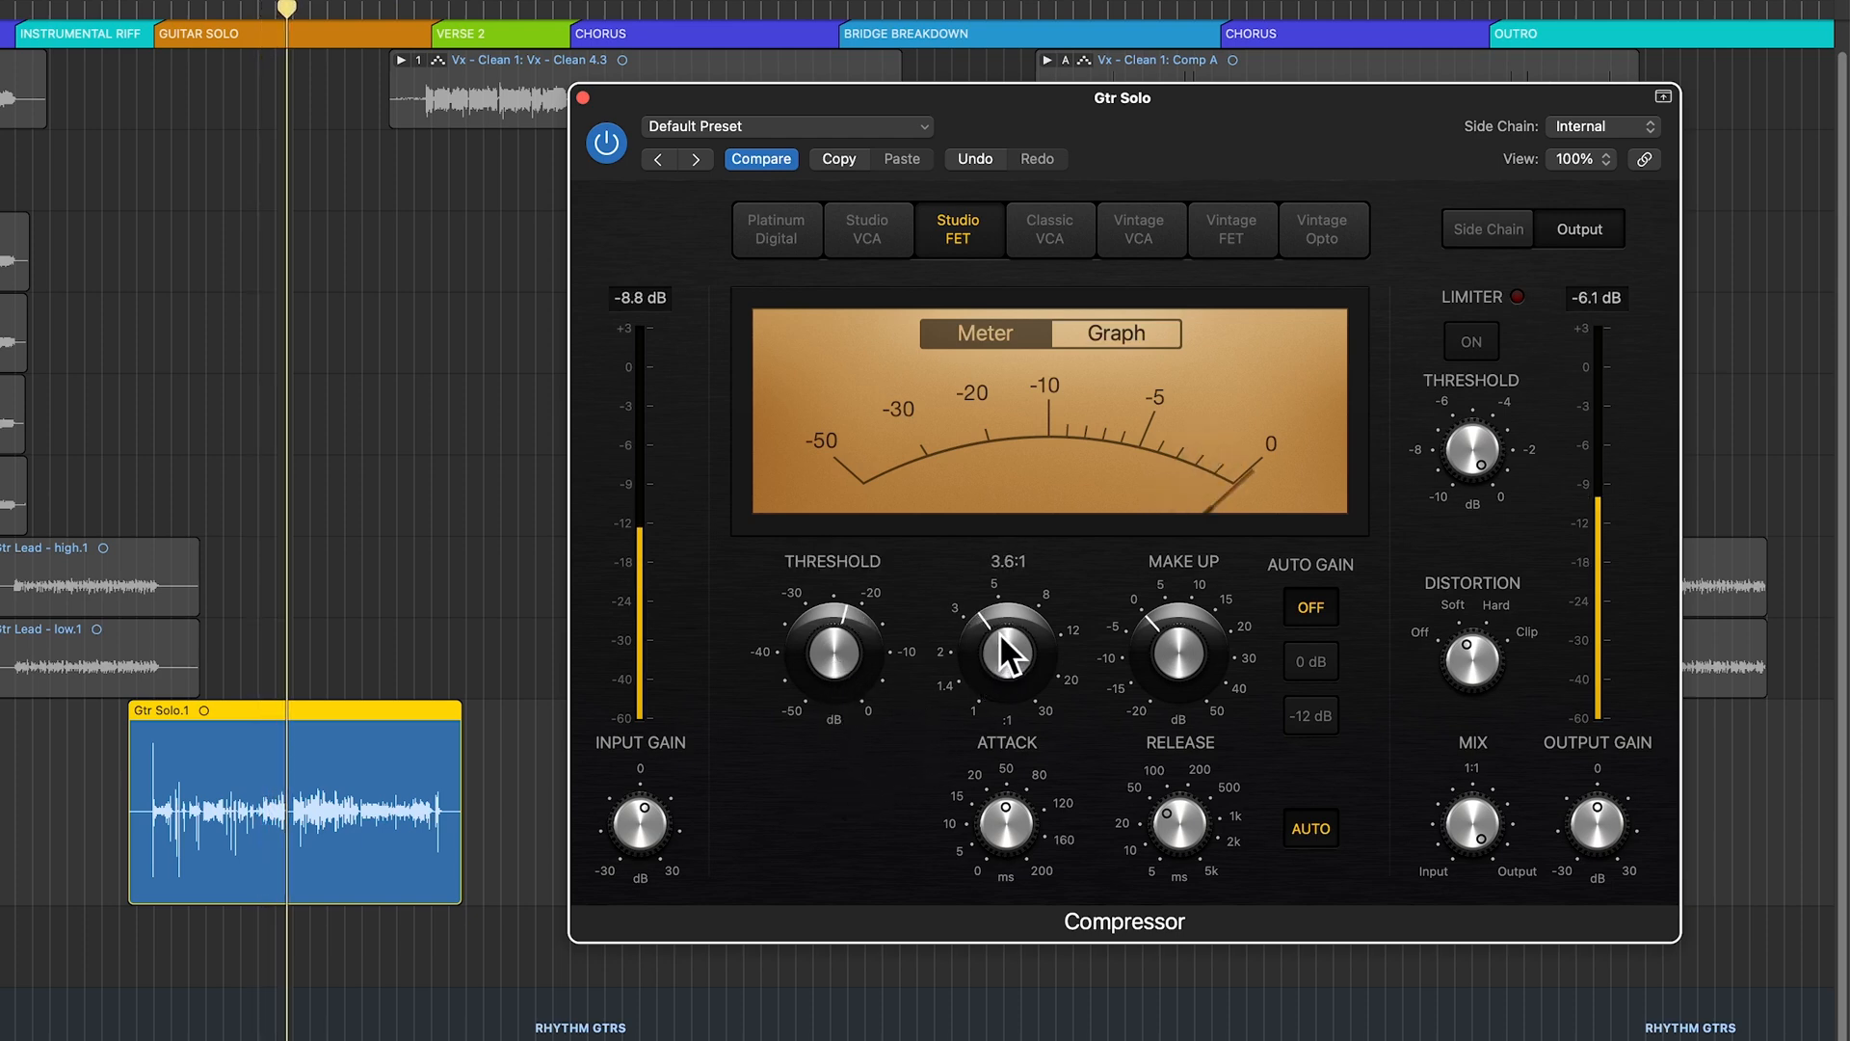
left_click_drag(1004, 655, 1008, 643)
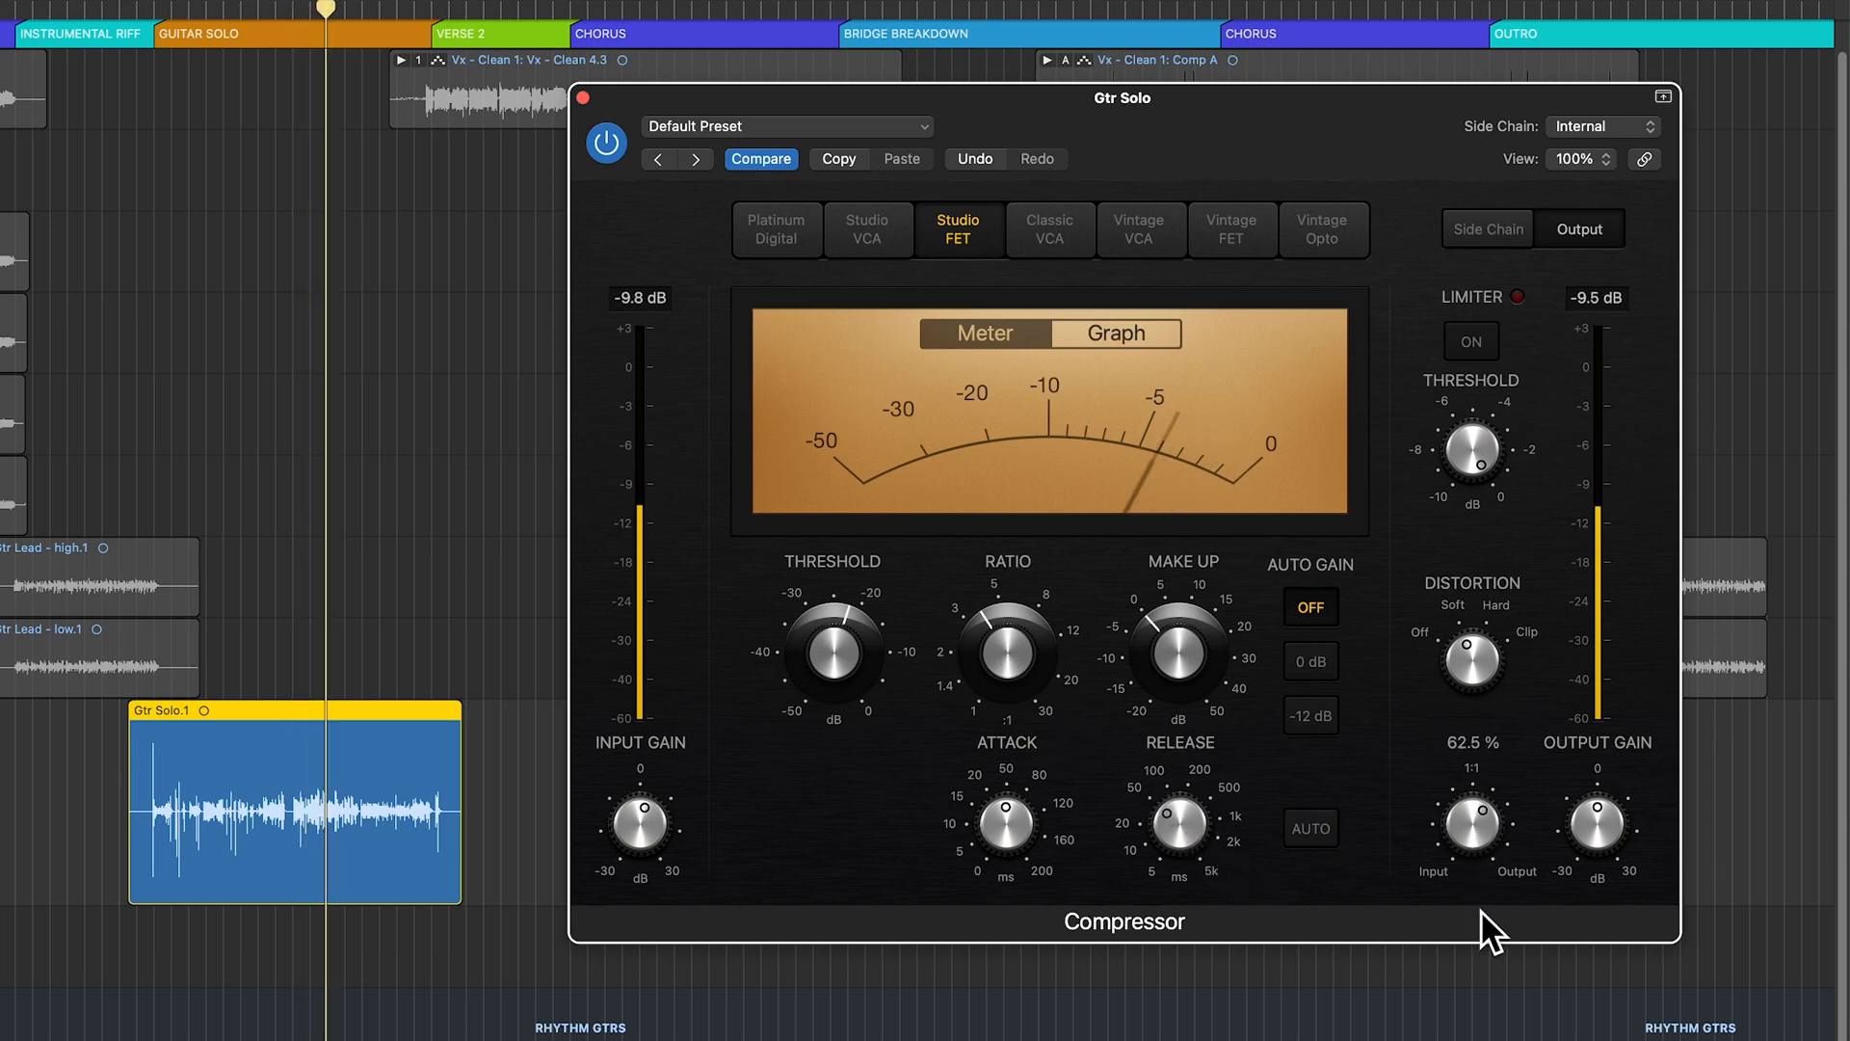
- A/B the compressor against bypass and set its output gain to 0.0 dB
left_click(605, 140)
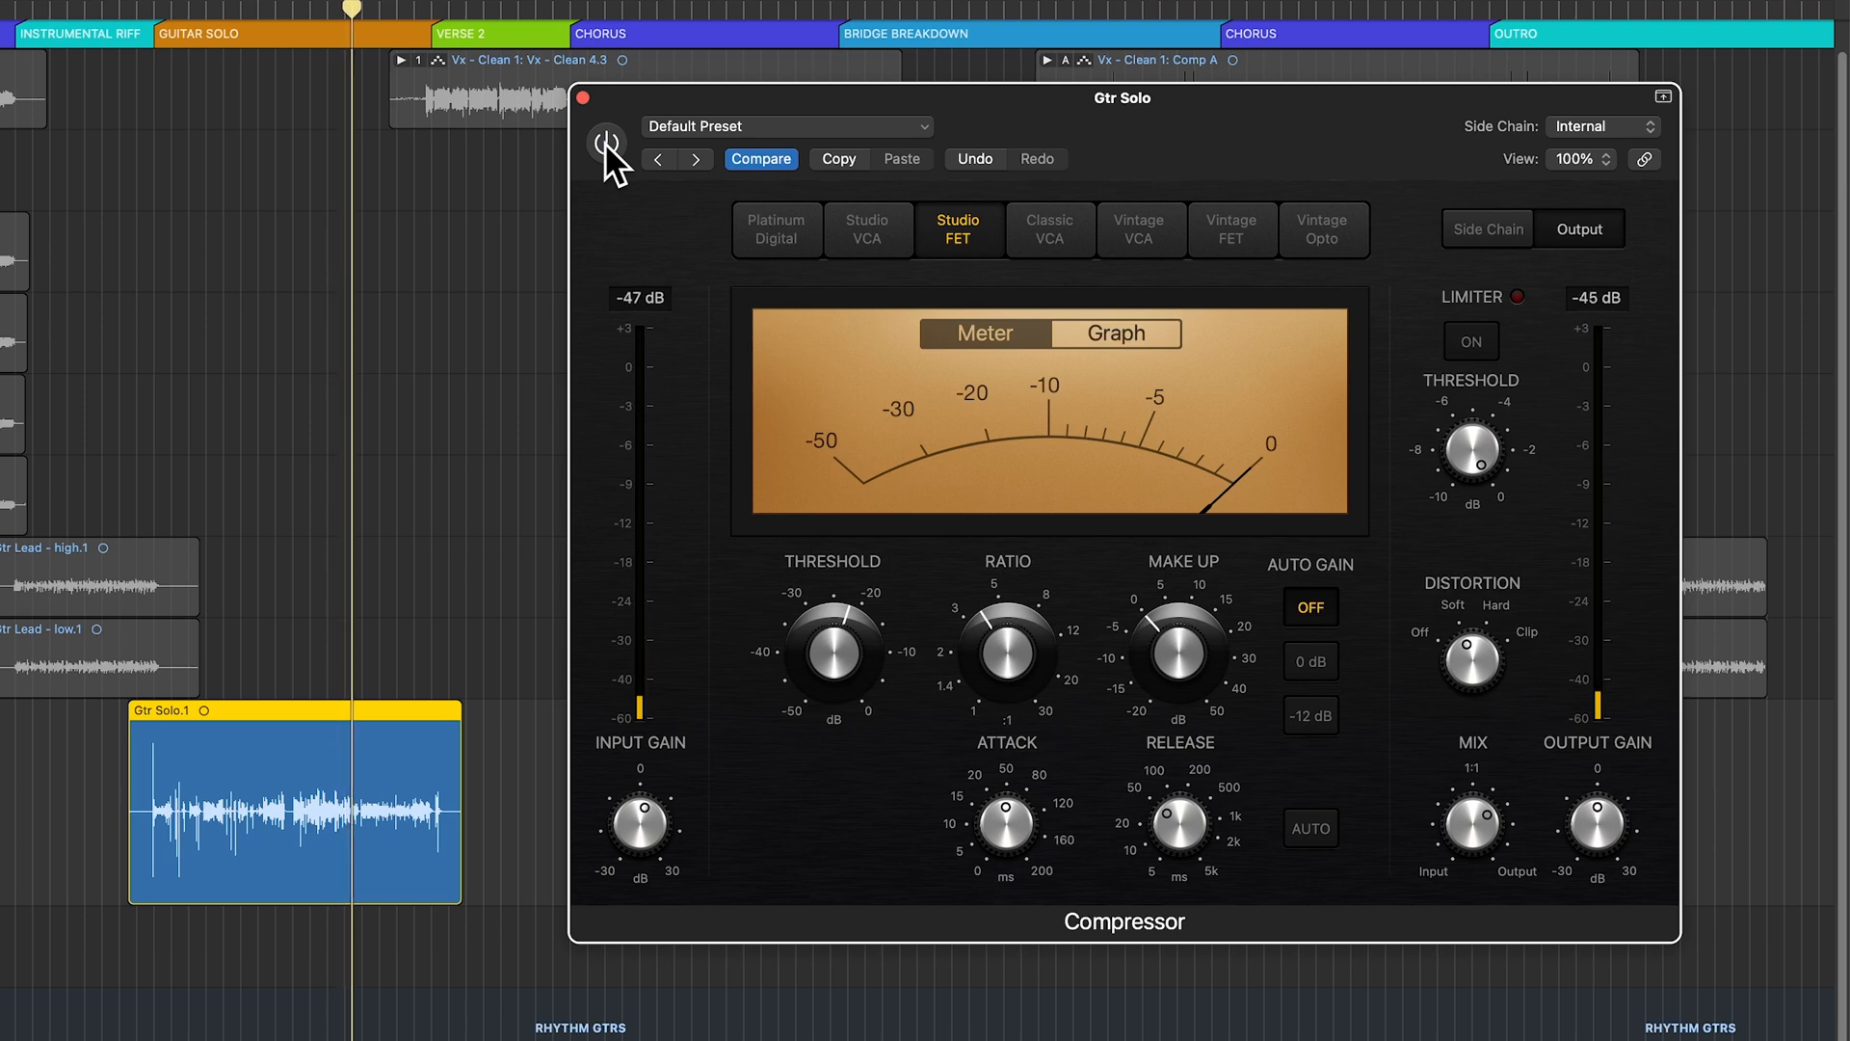
left_click(605, 140)
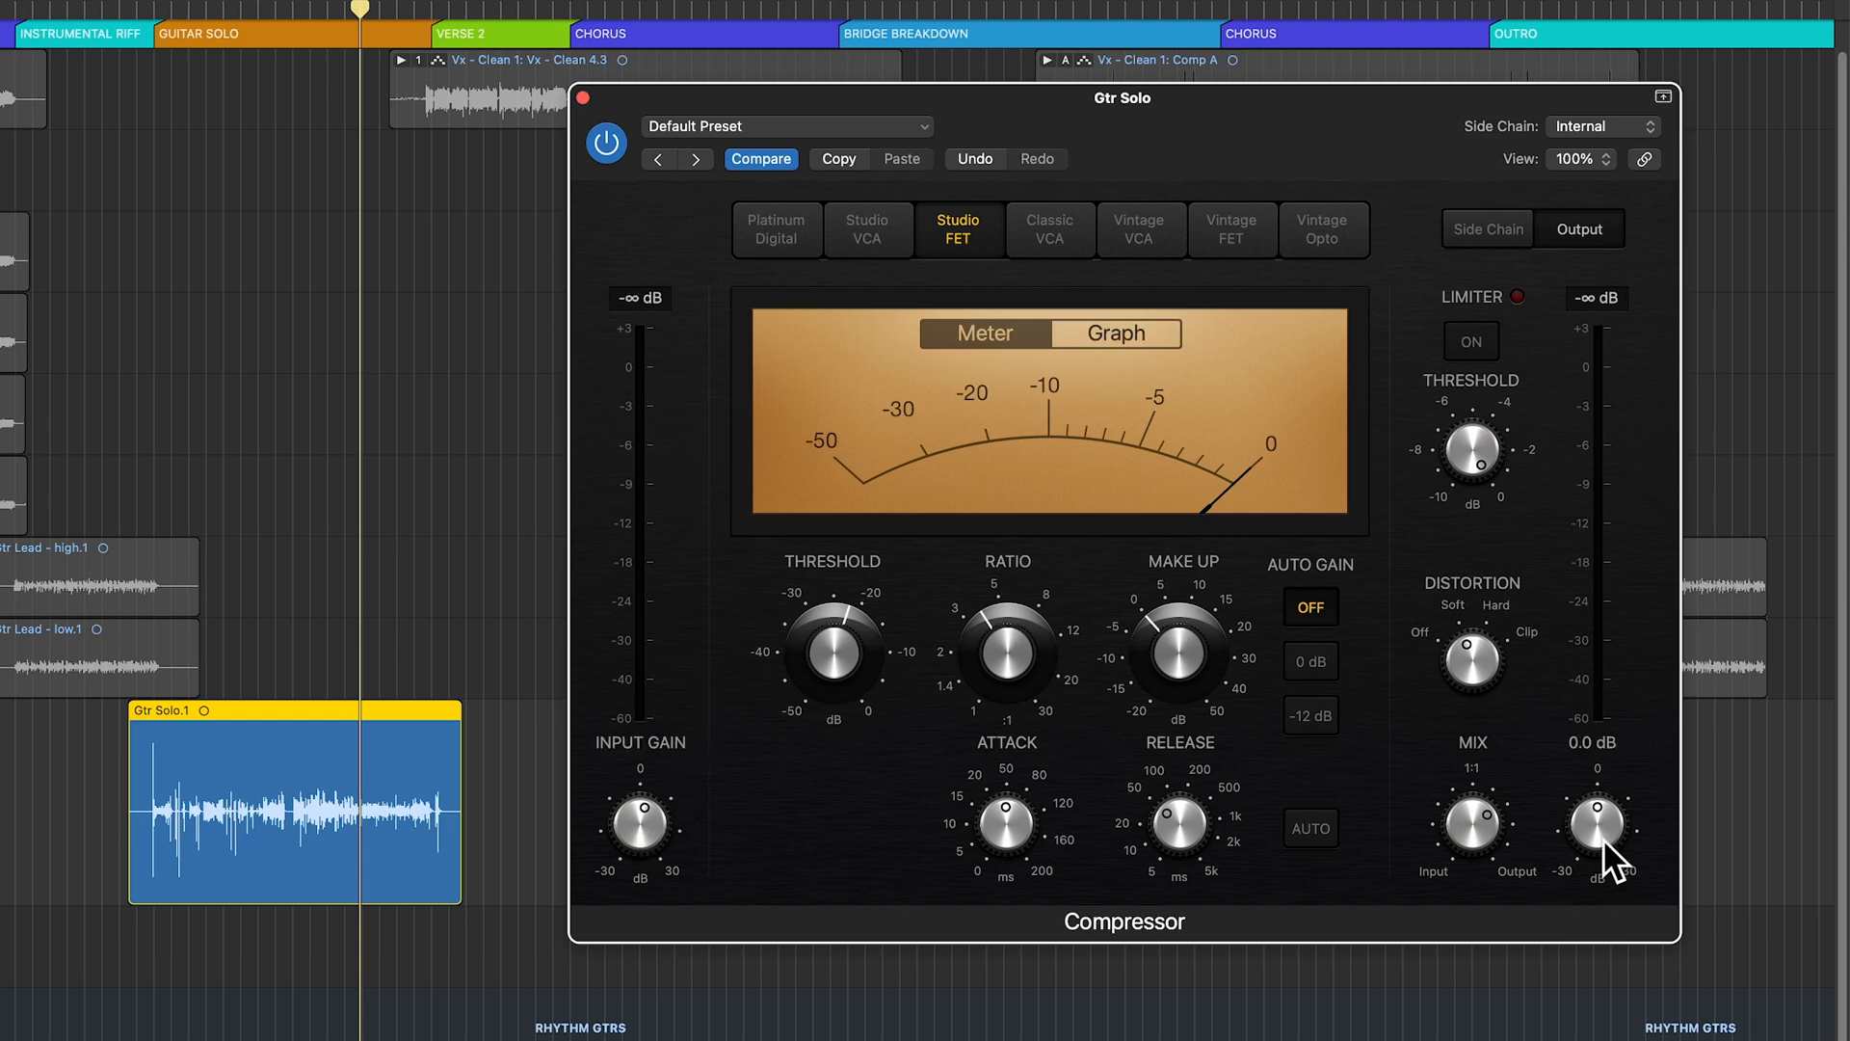
left_click_drag(1596, 821, 1612, 845)
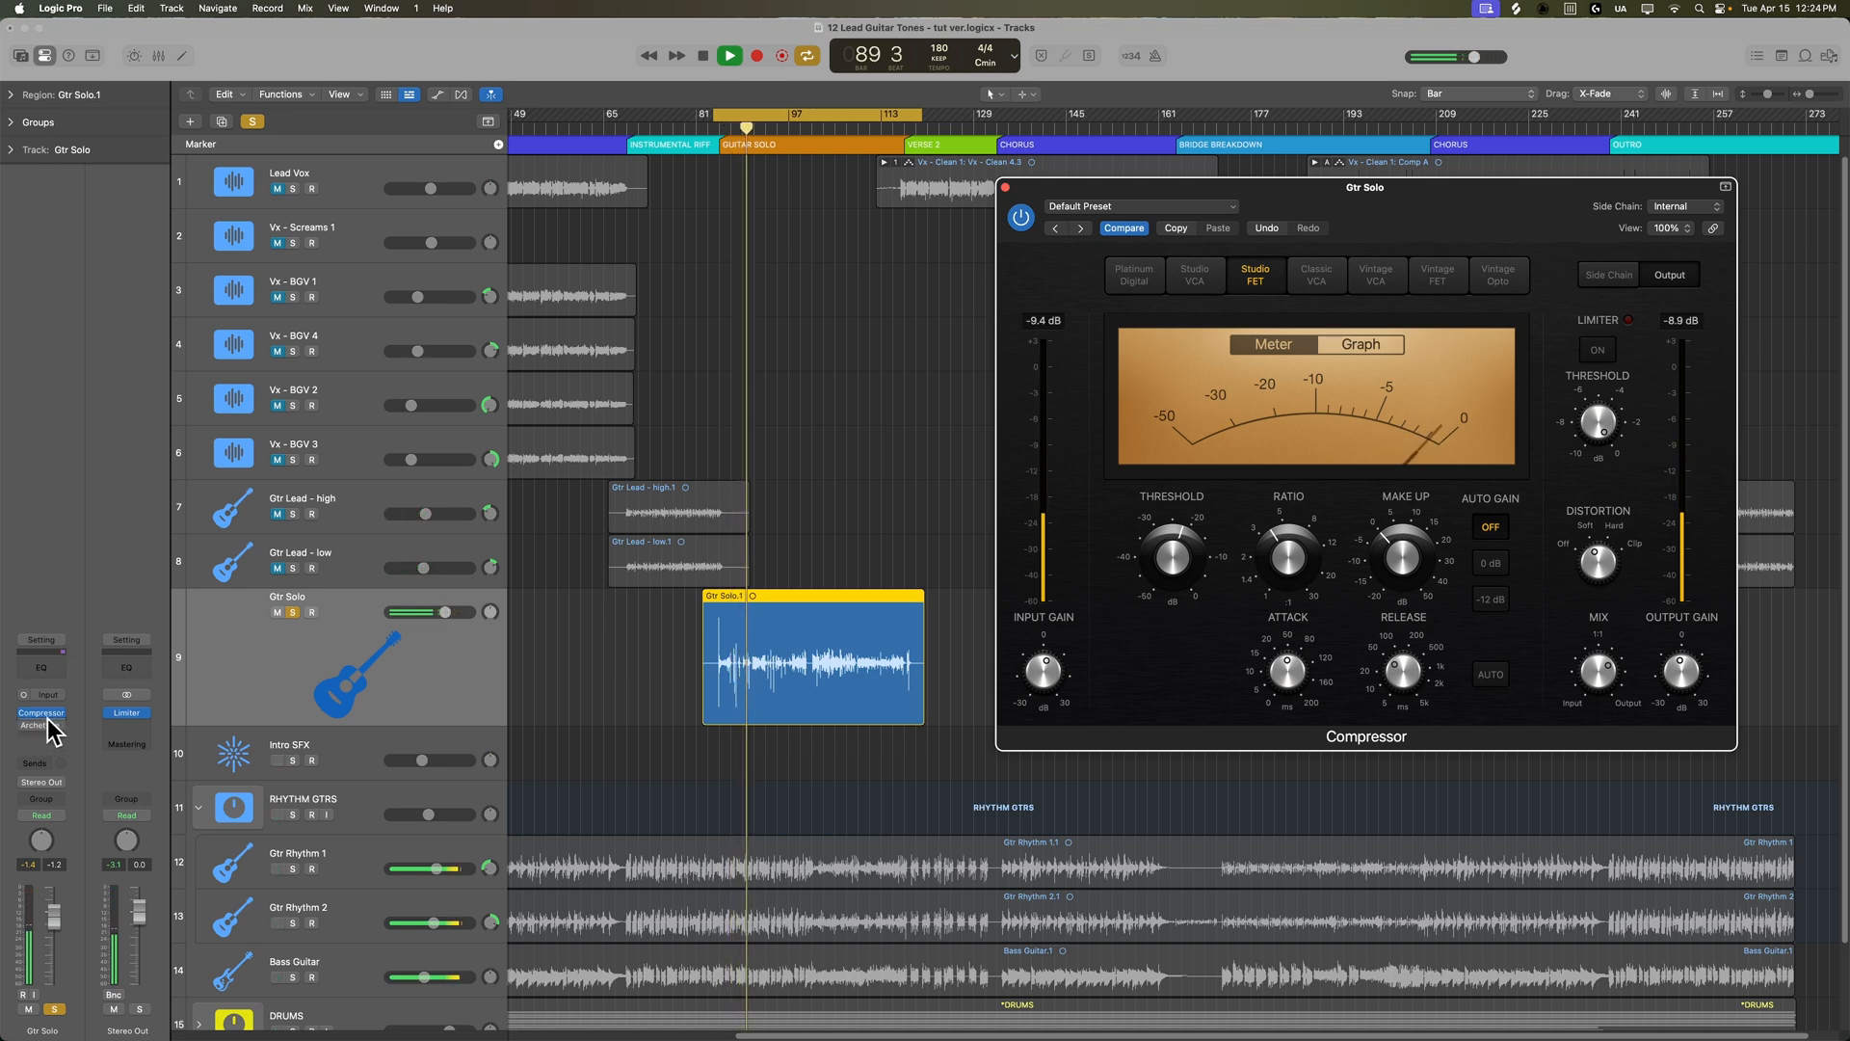
- Add a Channel EQ with its low-cut band enabled on Gtr Solo, then close it and play back
left_click(40, 714)
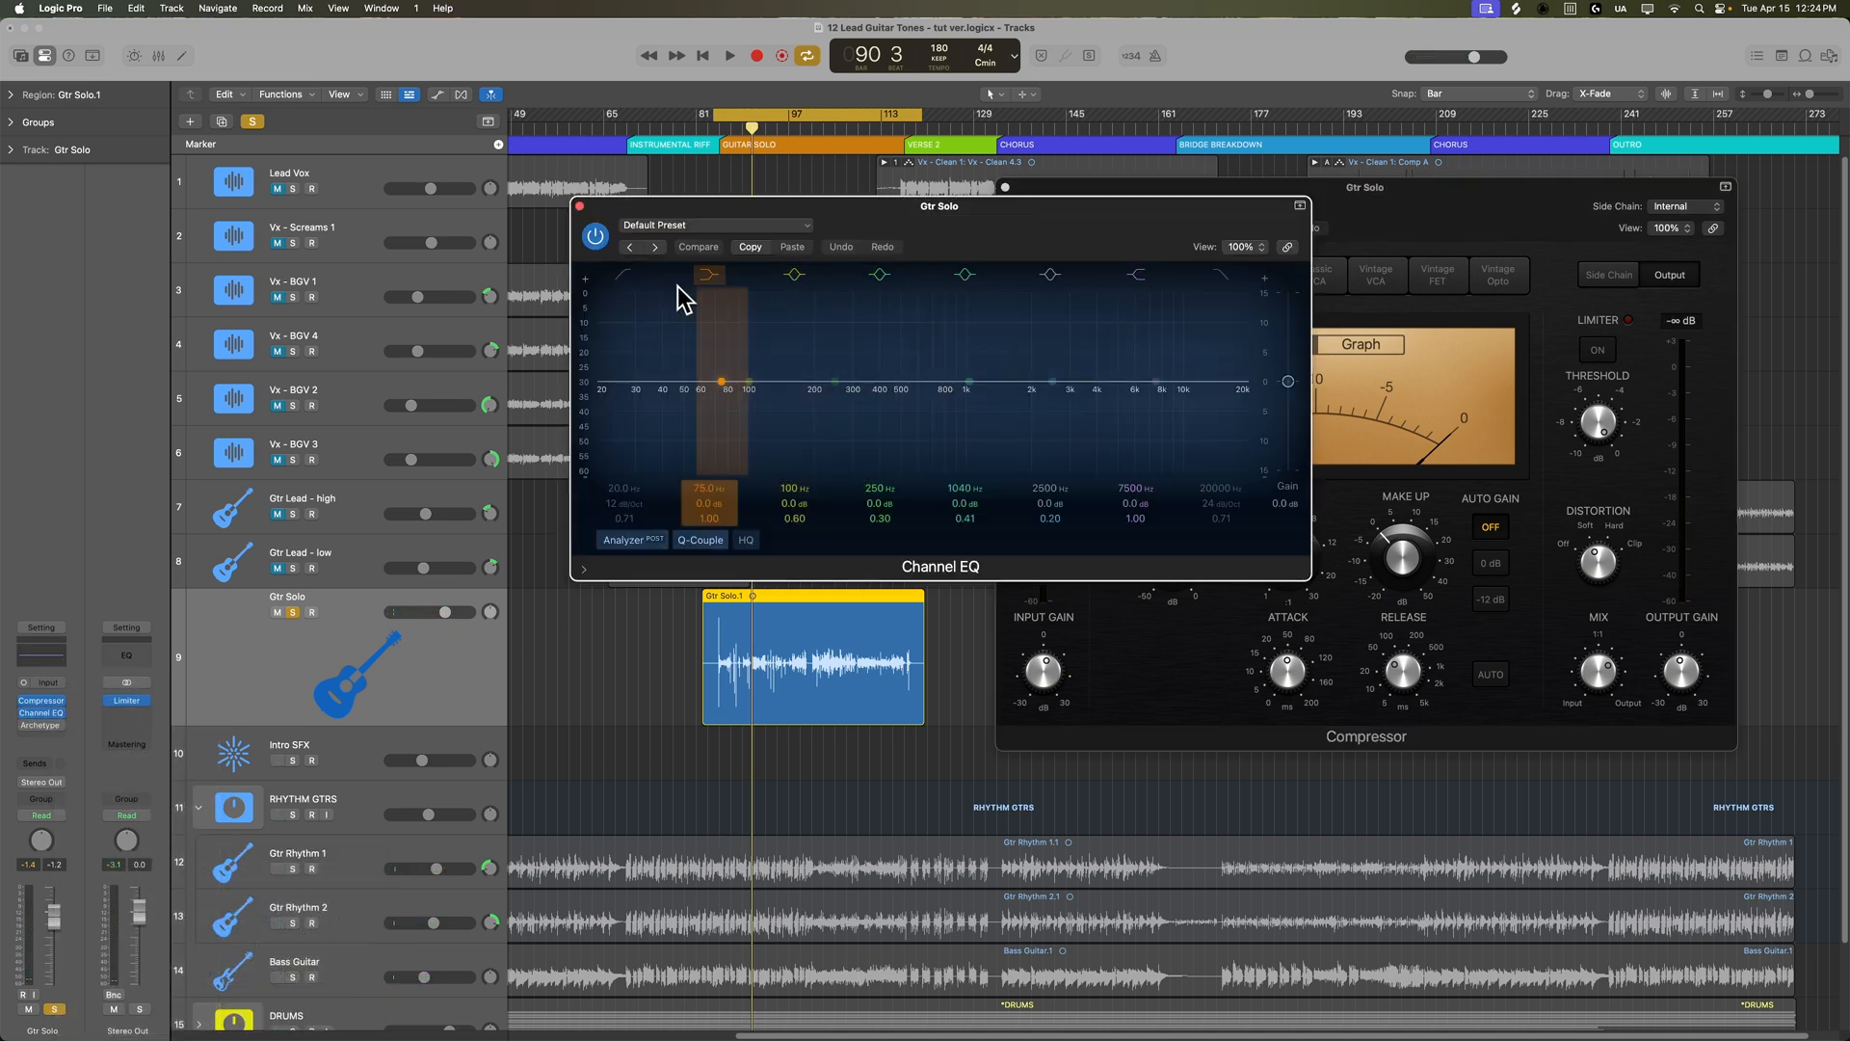
left_click(697, 247)
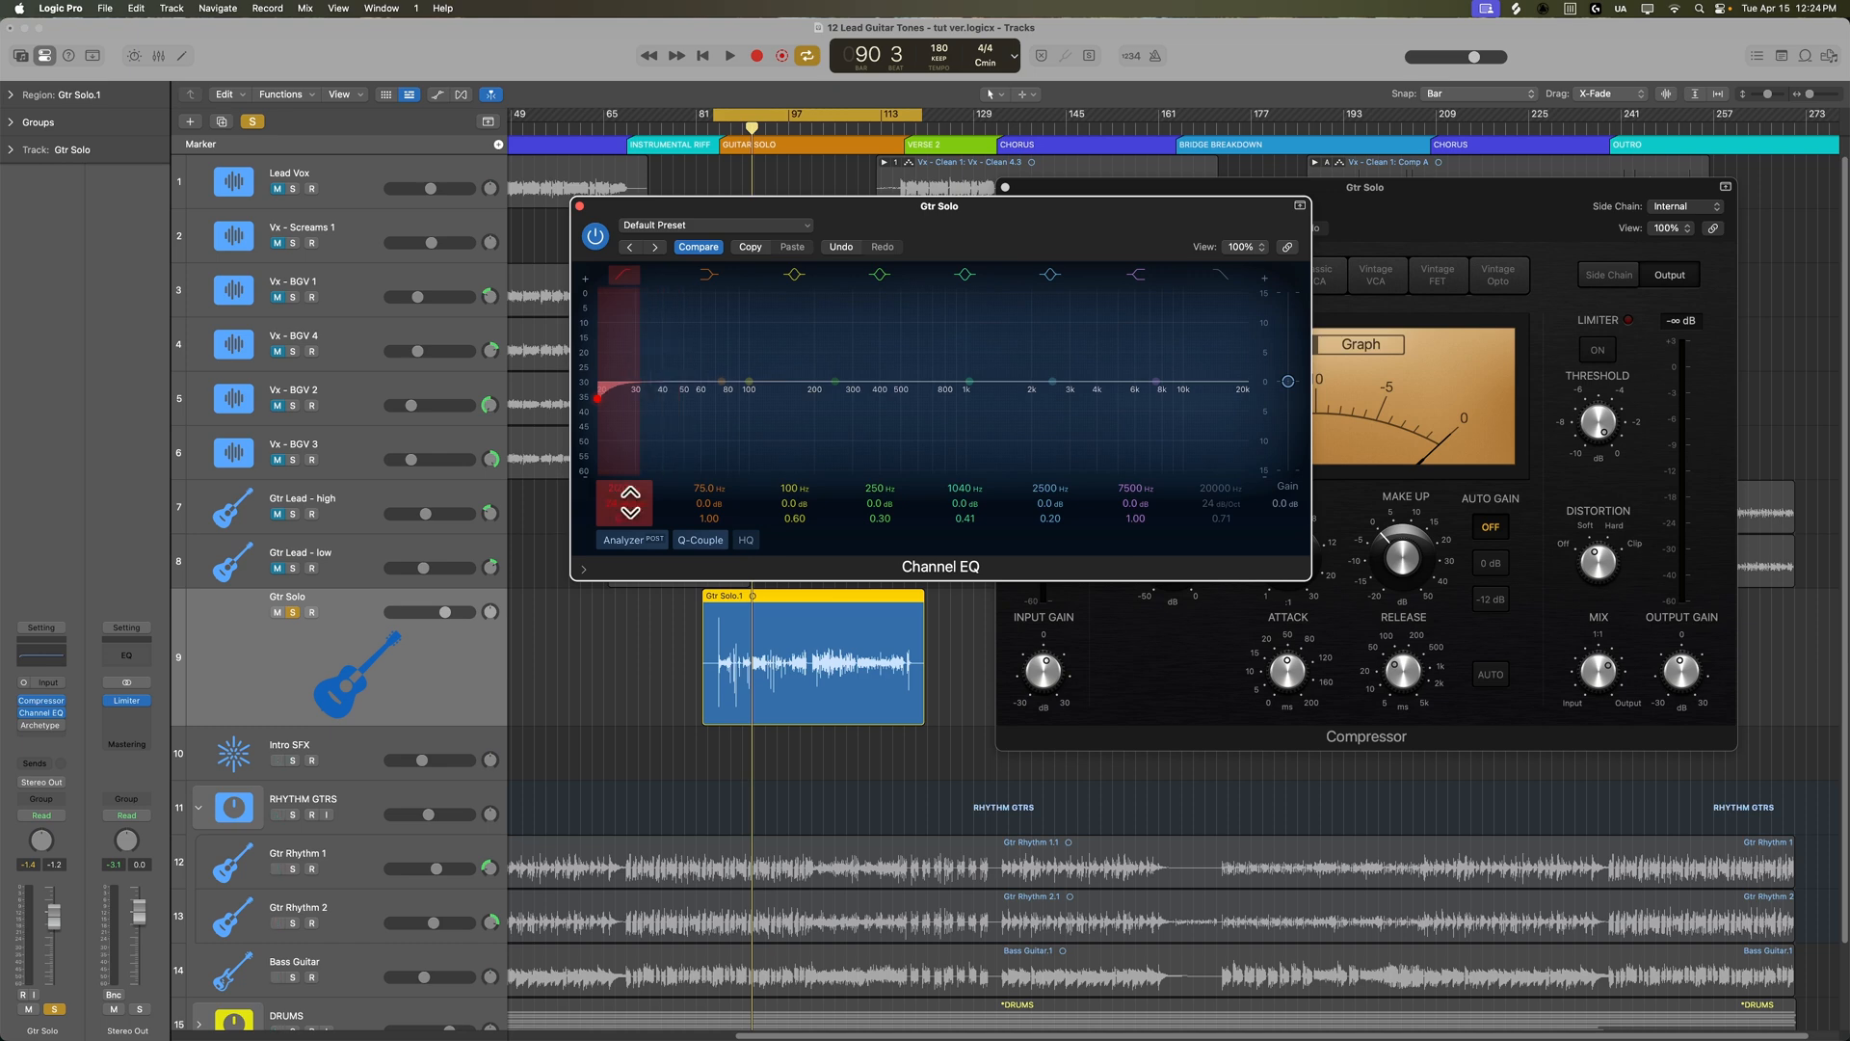
left_click(729, 56)
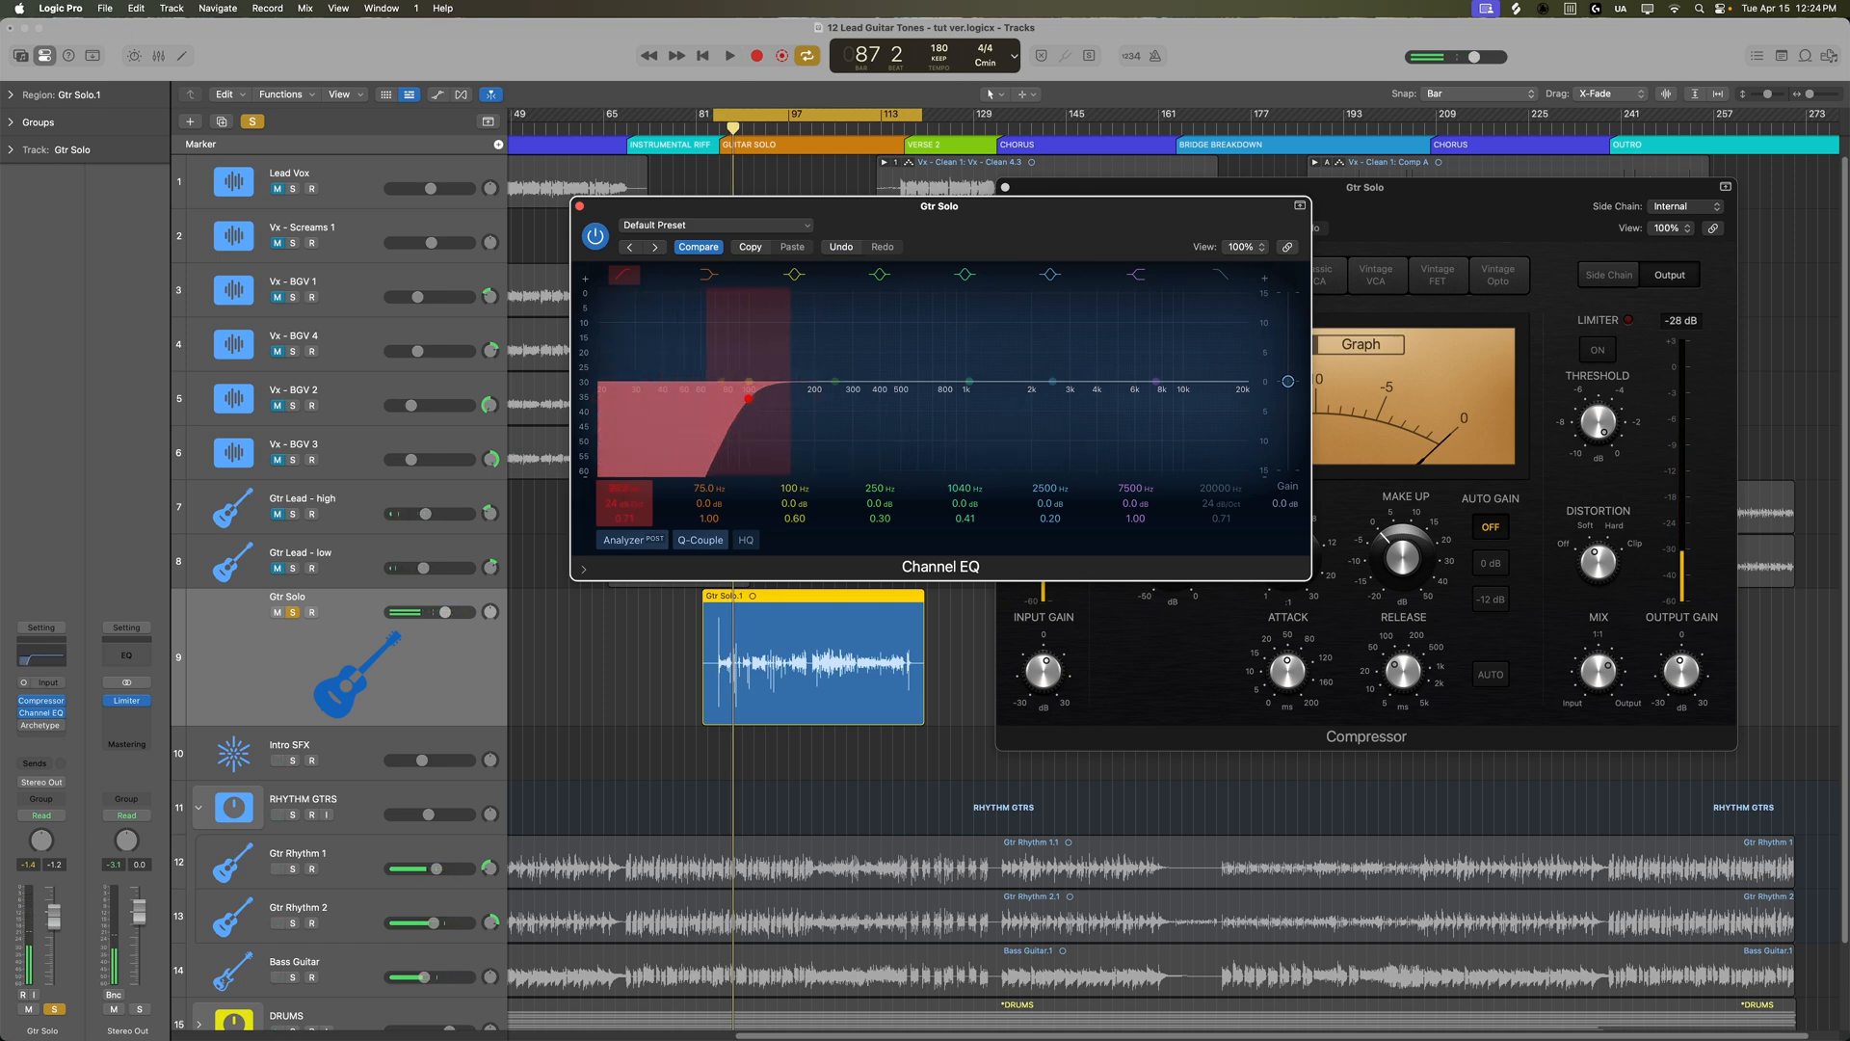
left_click(728, 56)
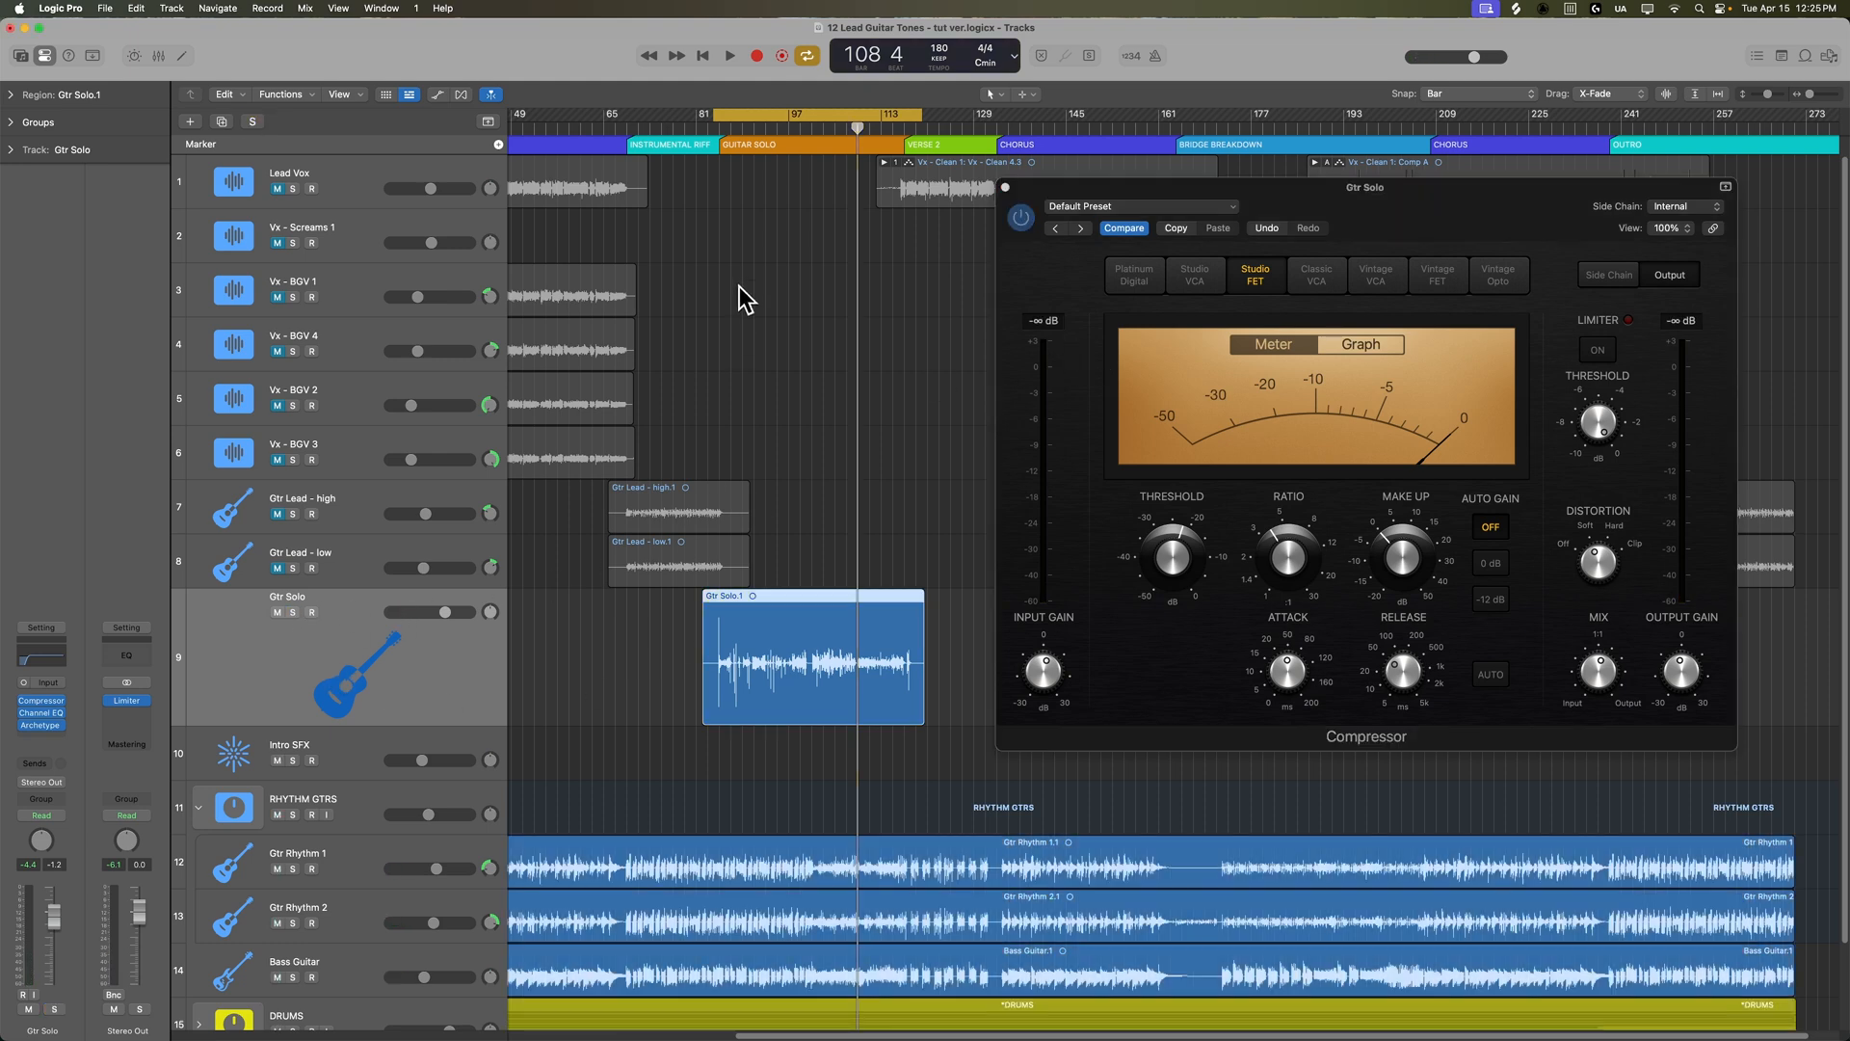
left_click(728, 56)
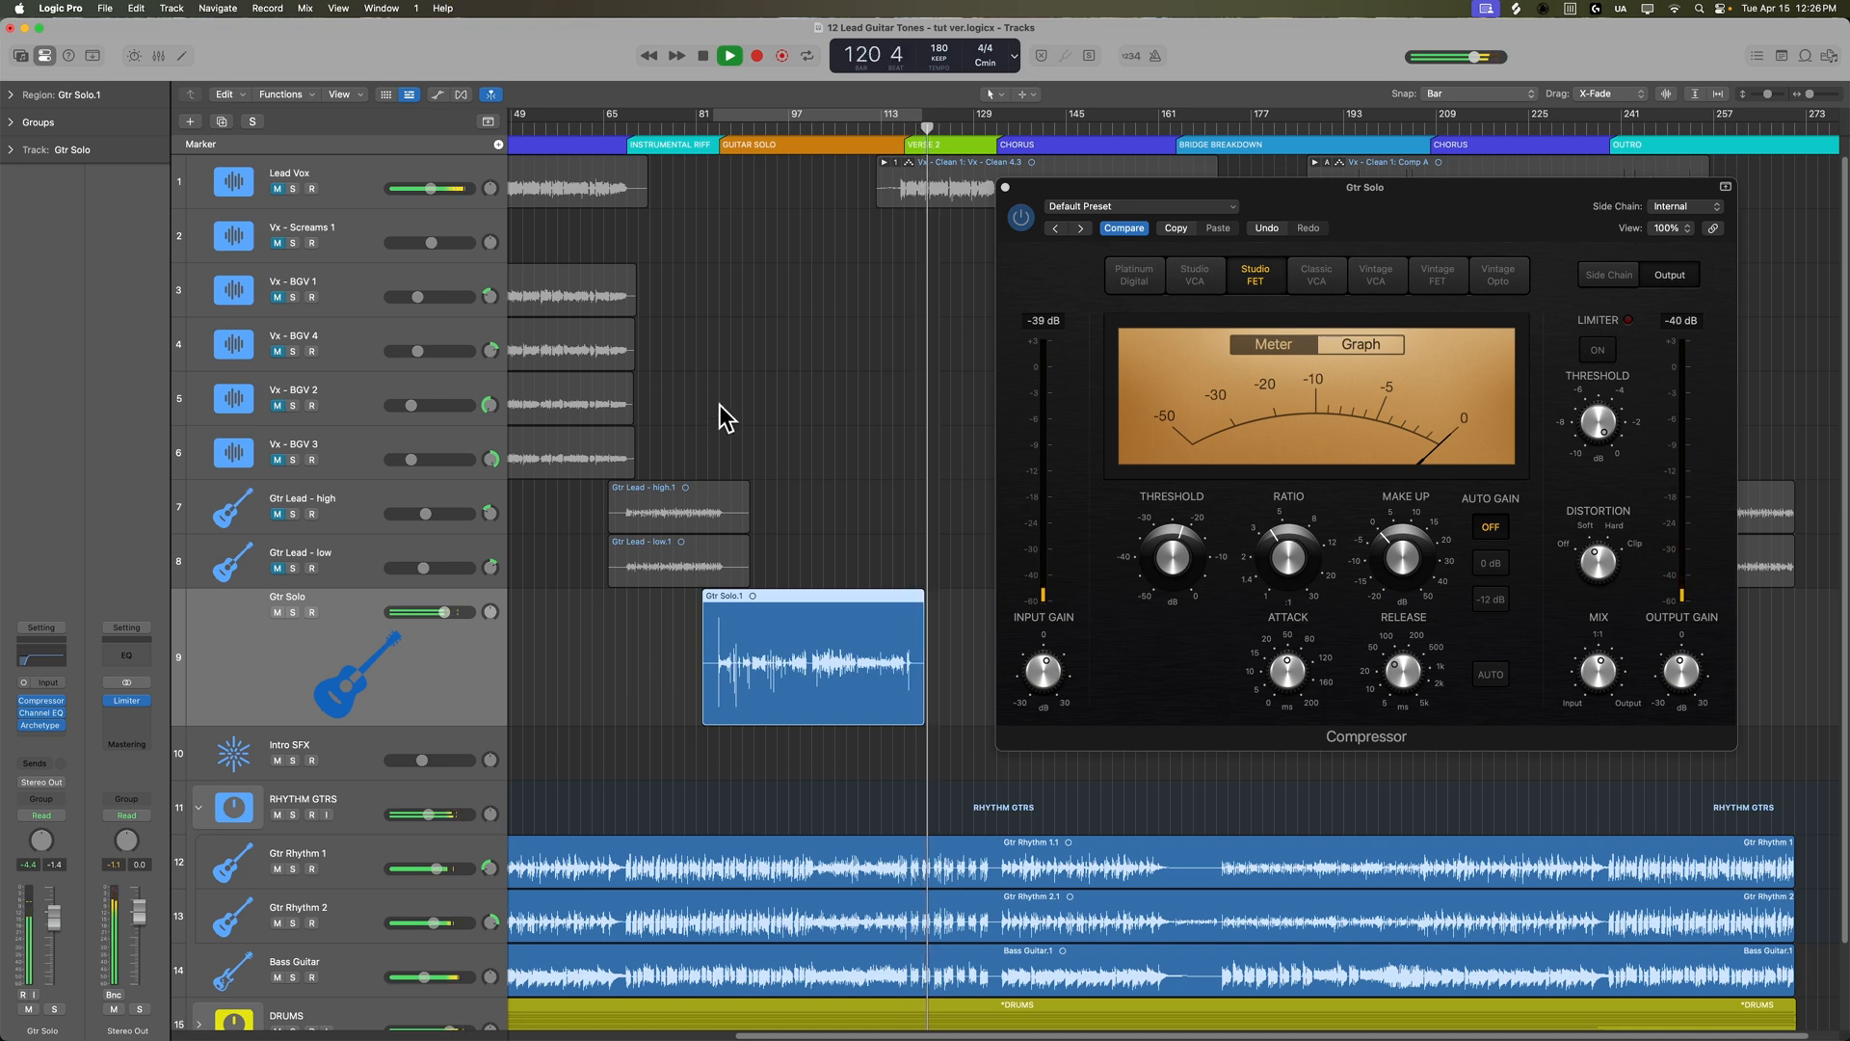
- Stop playback and close the compressor editor
left_click(729, 54)
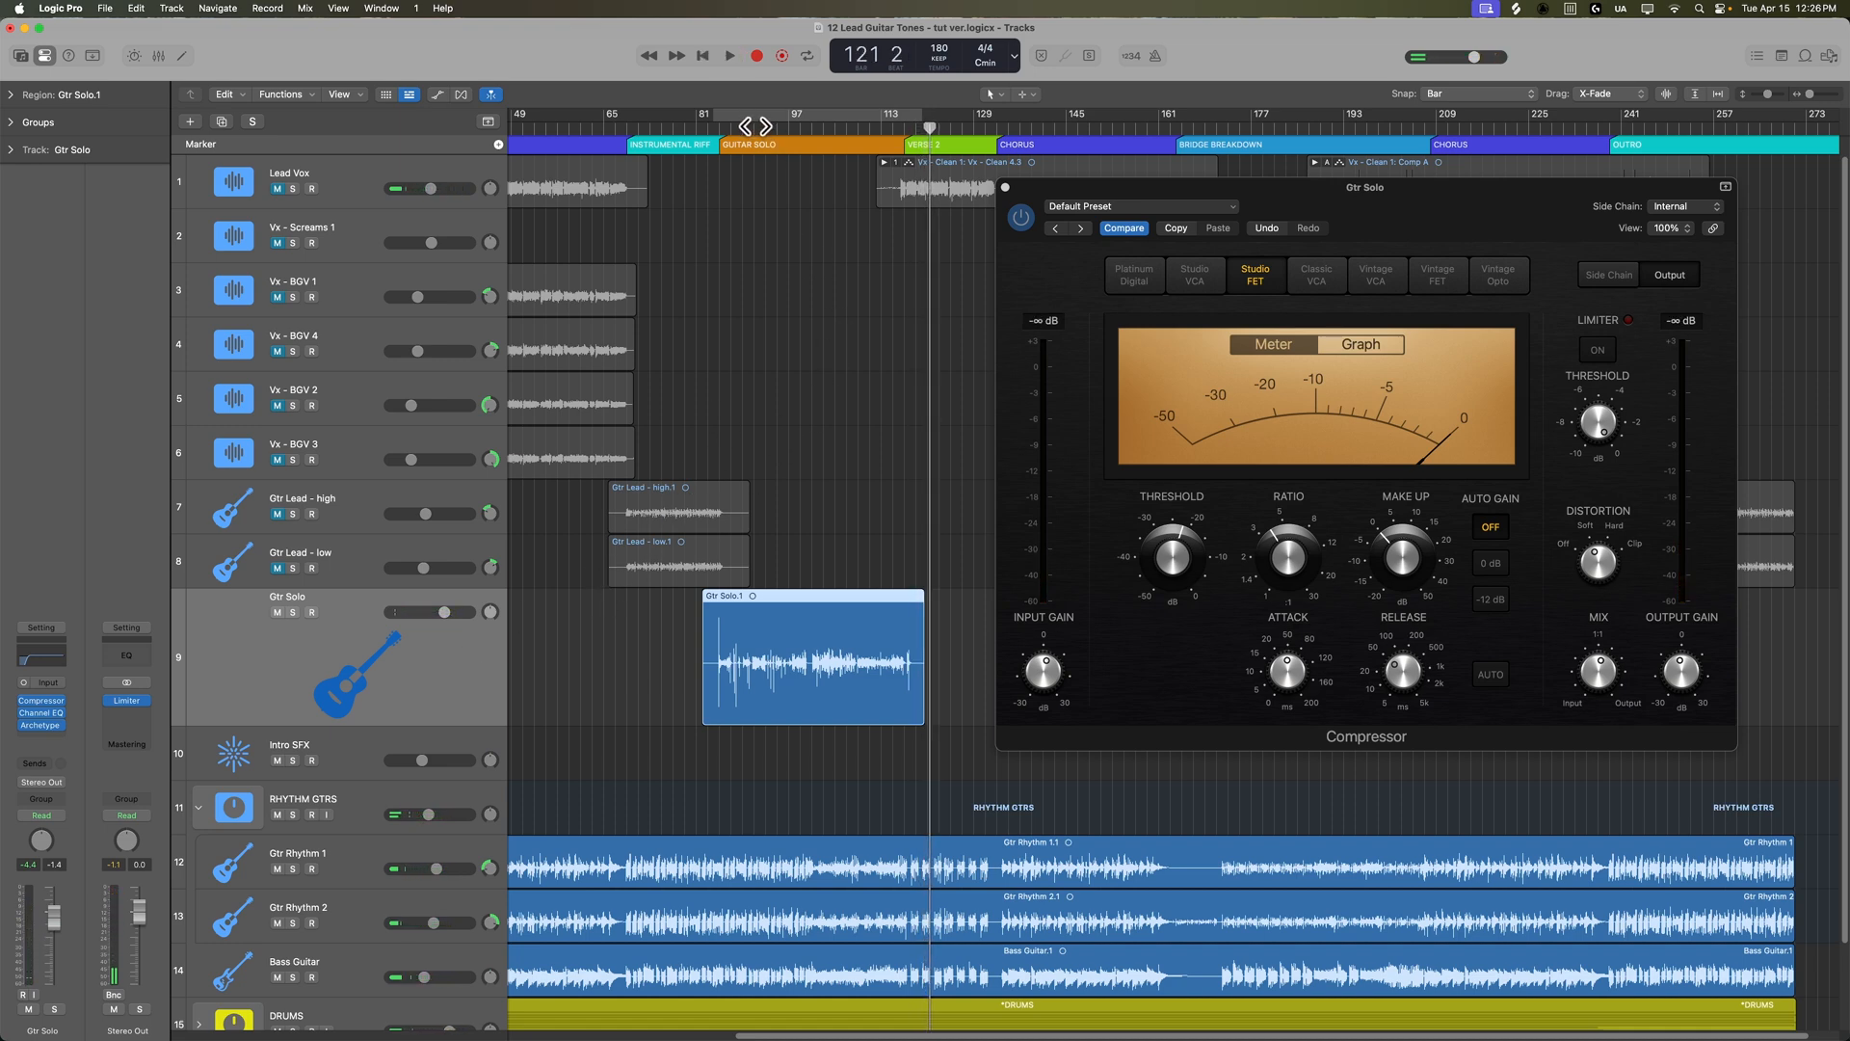
left_click(1006, 187)
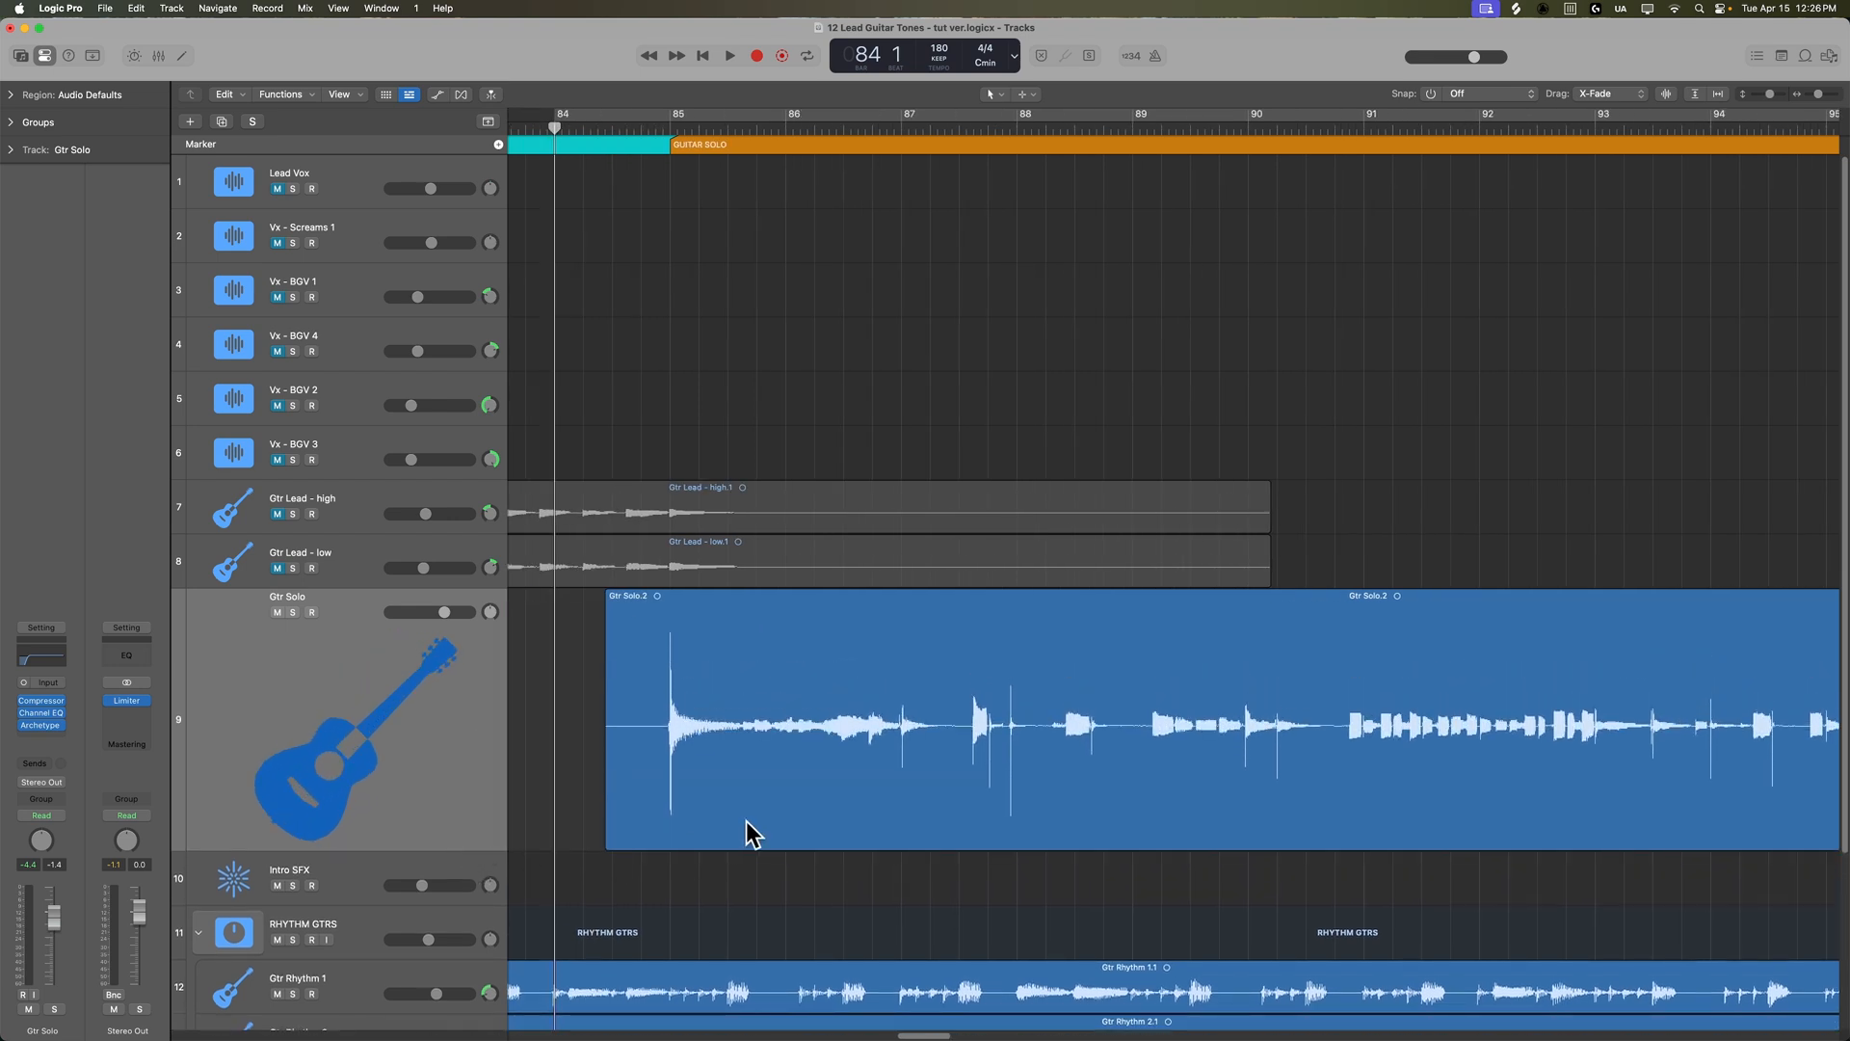
- Play the Gtr Solo around bars 88–90, then show Flex editing across the tracks
scroll("down", 3)
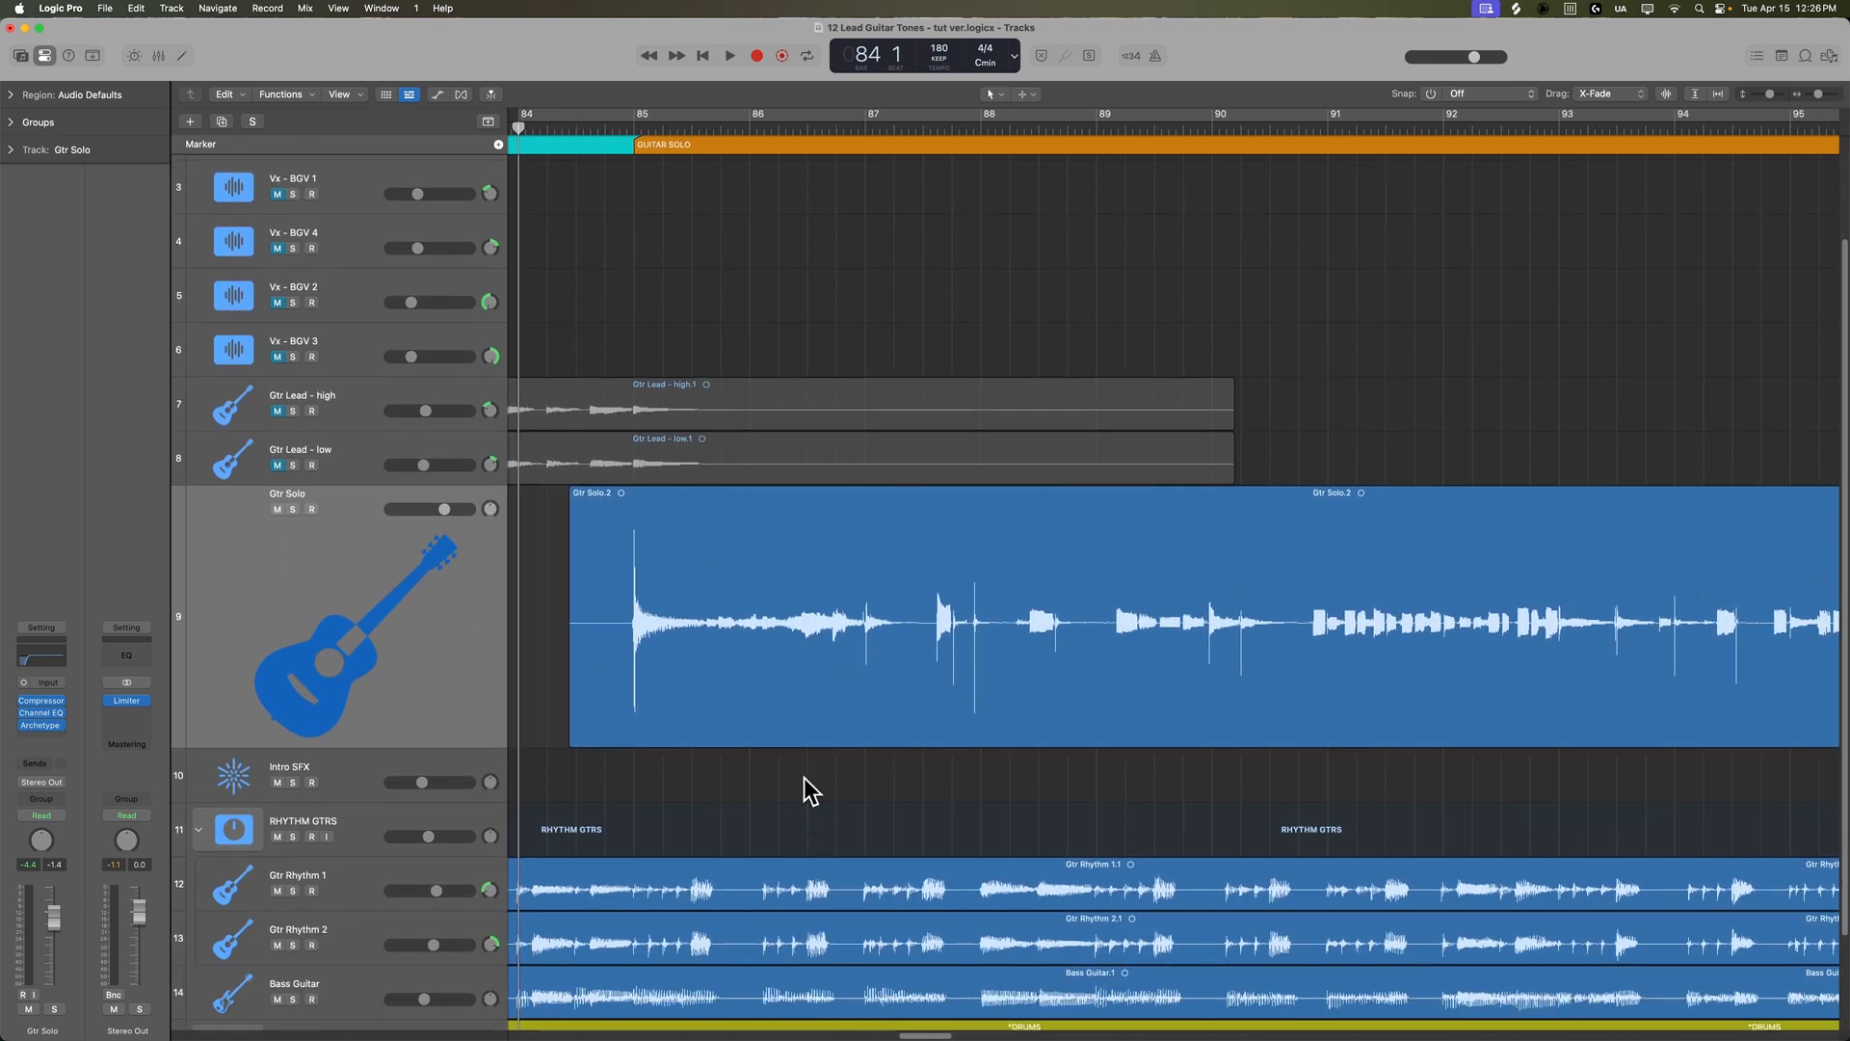
left_click(461, 94)
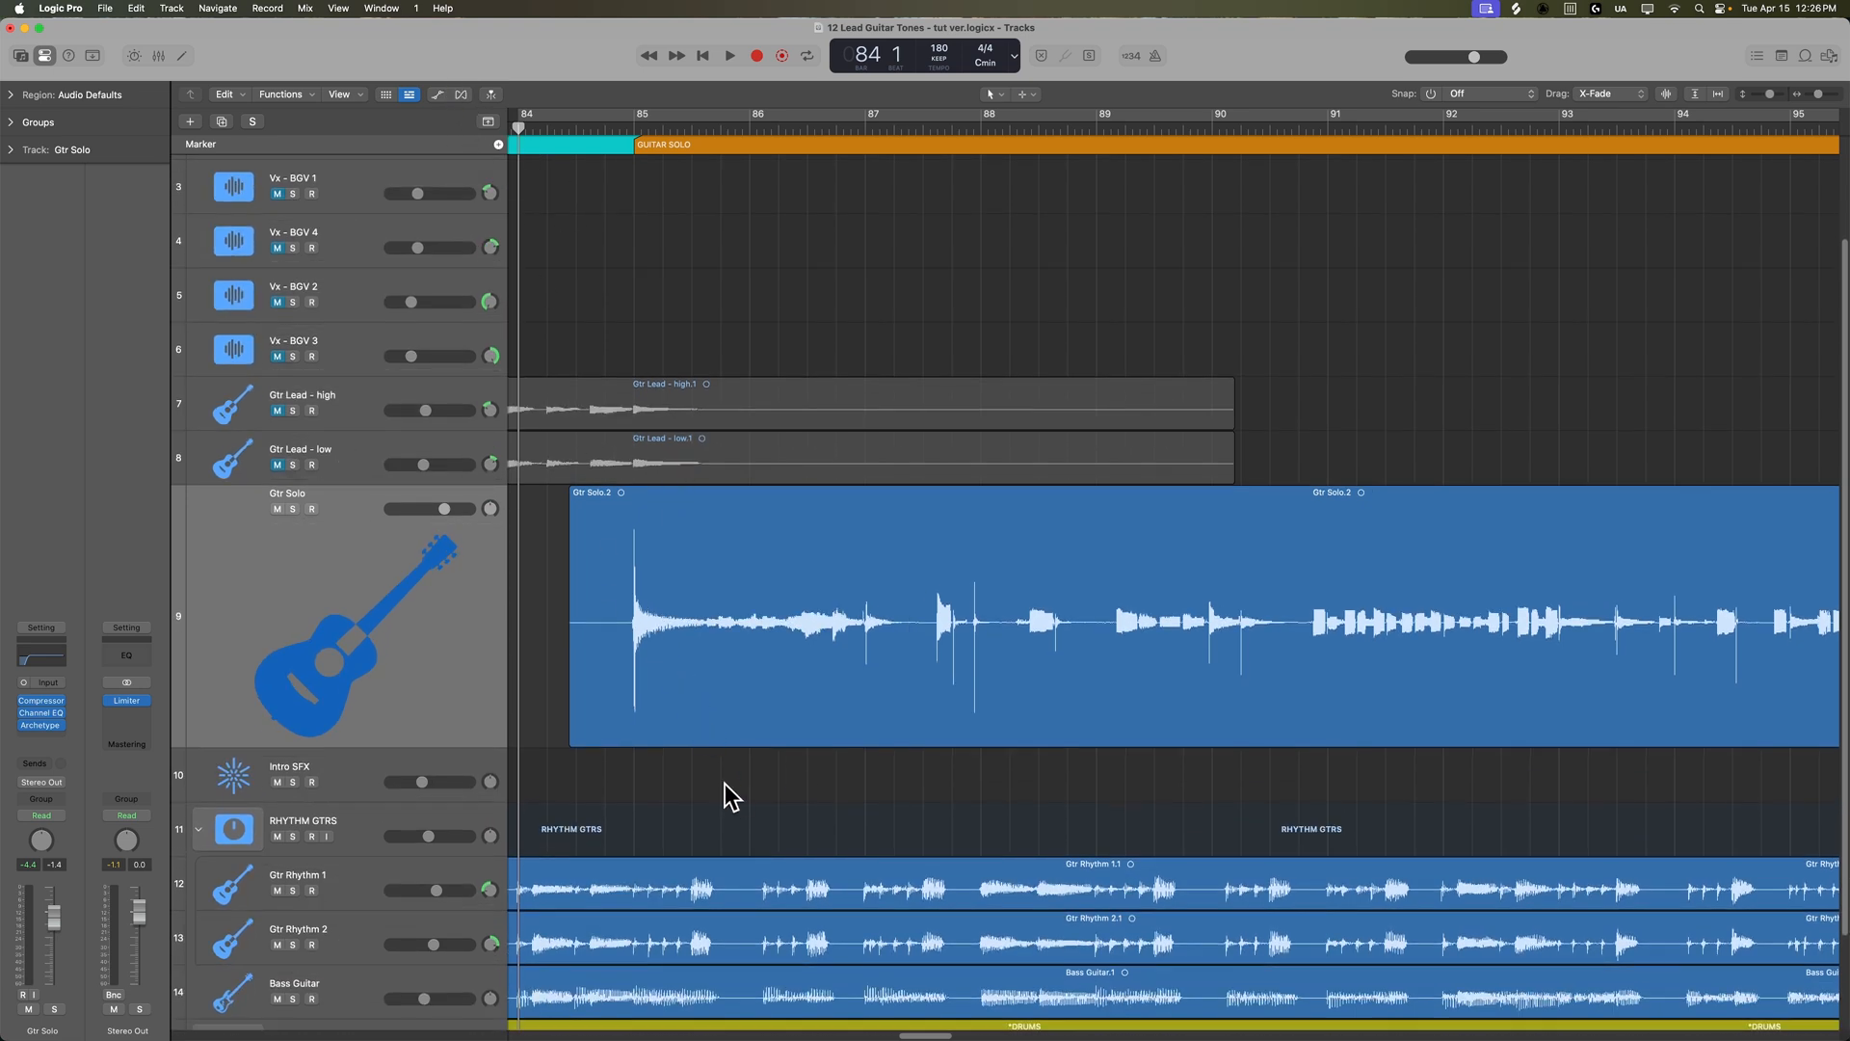
left_click(729, 55)
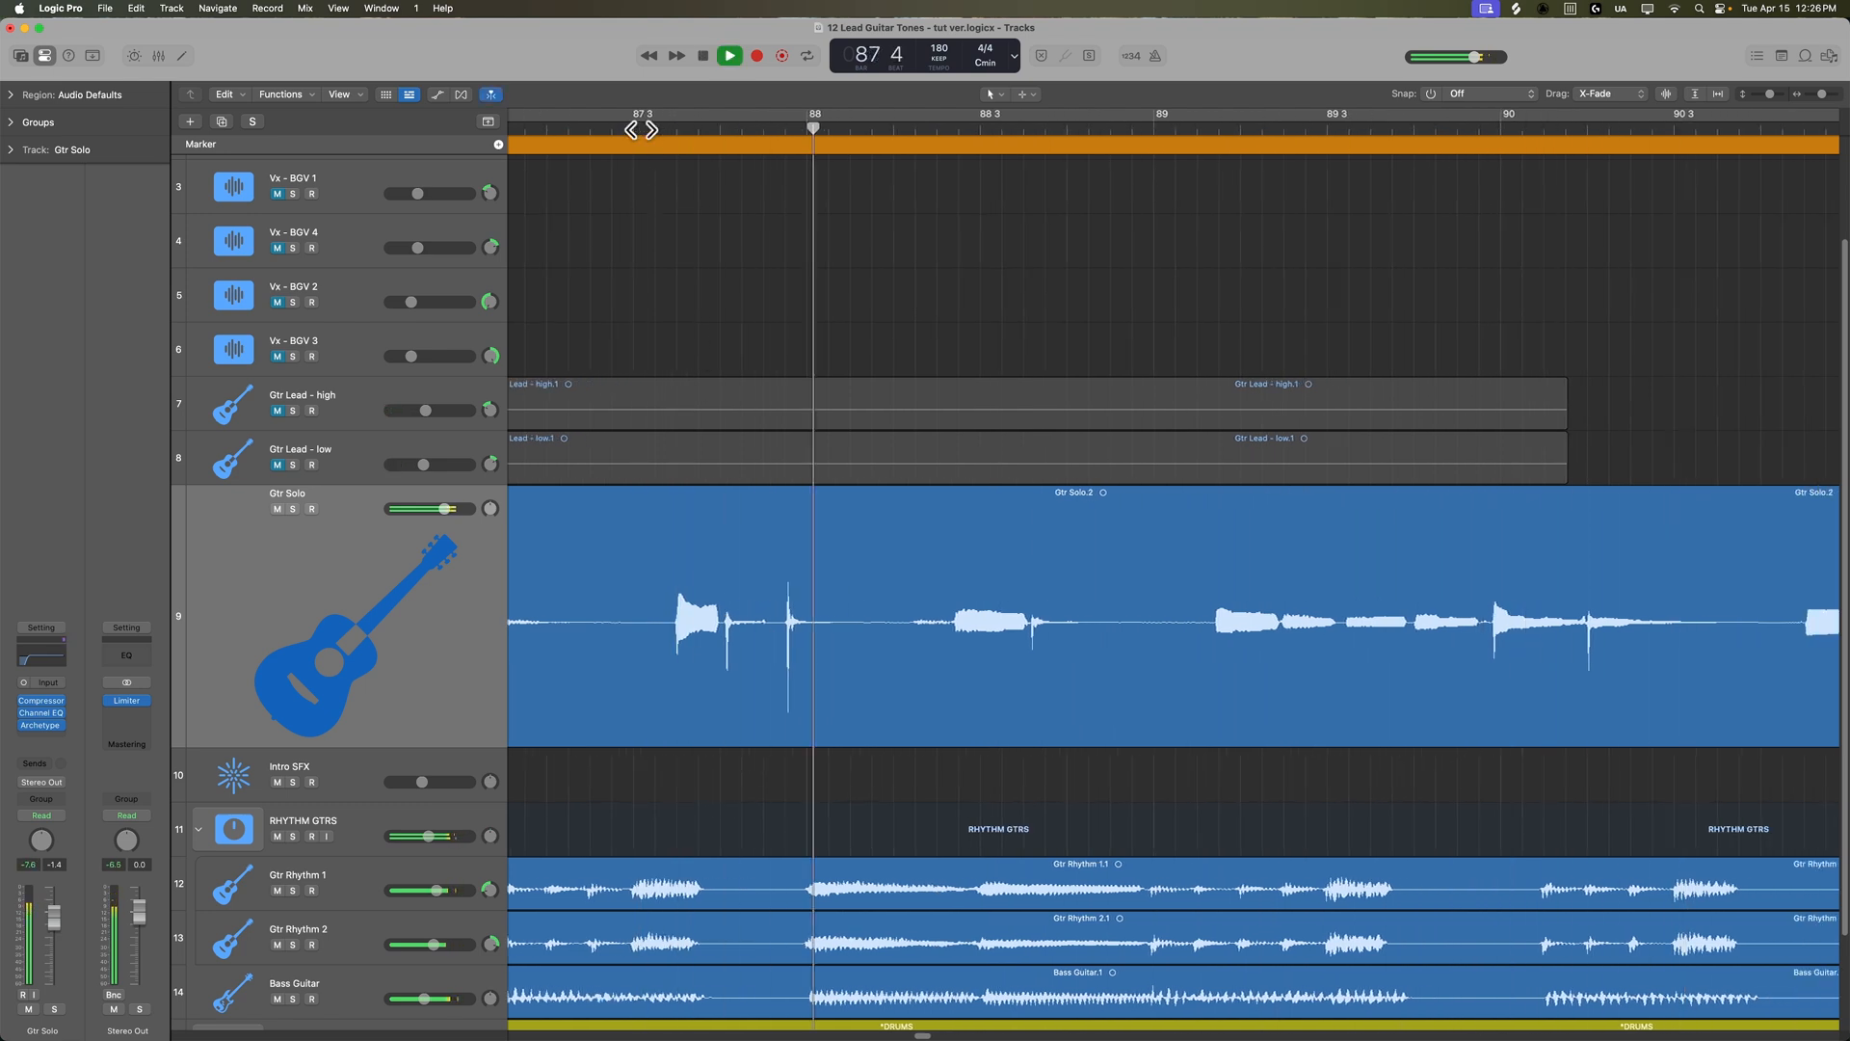
left_click(702, 56)
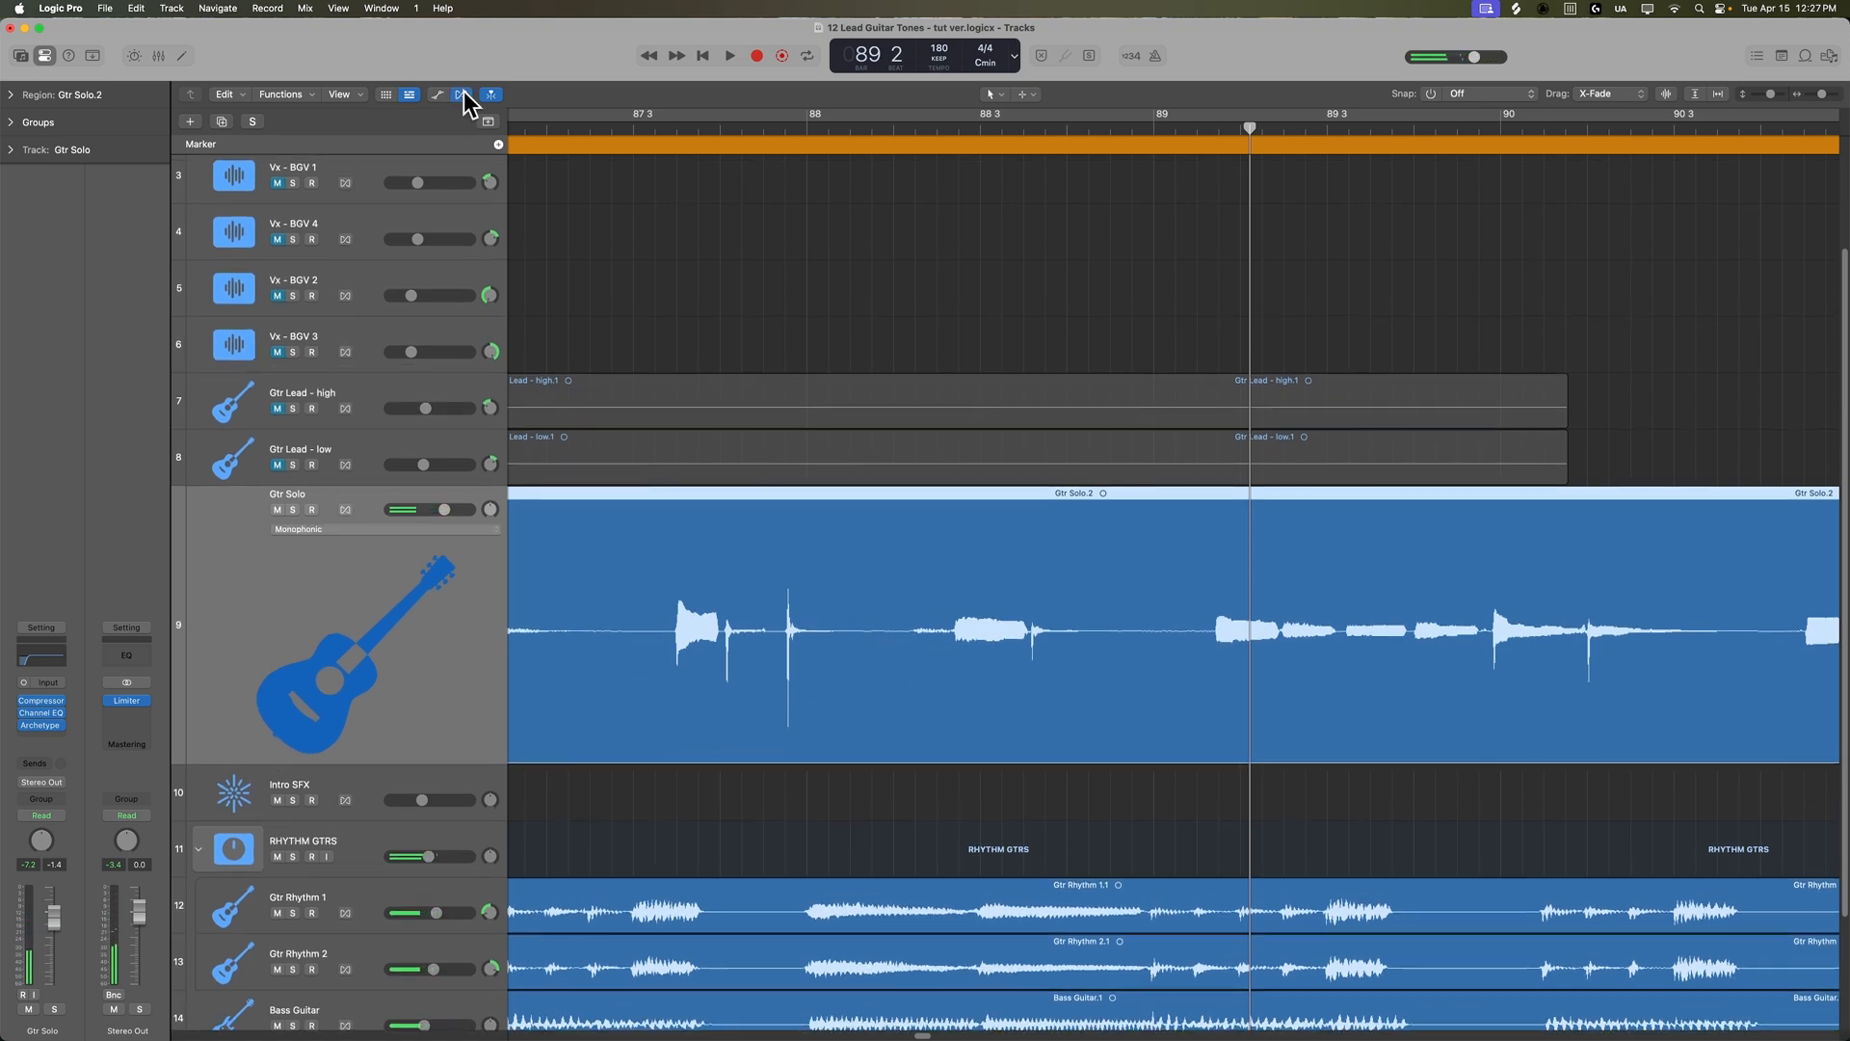
- Enable flex on Gtr Solo in Polyphonic mode and add a flex marker to an early note
left_click(461, 95)
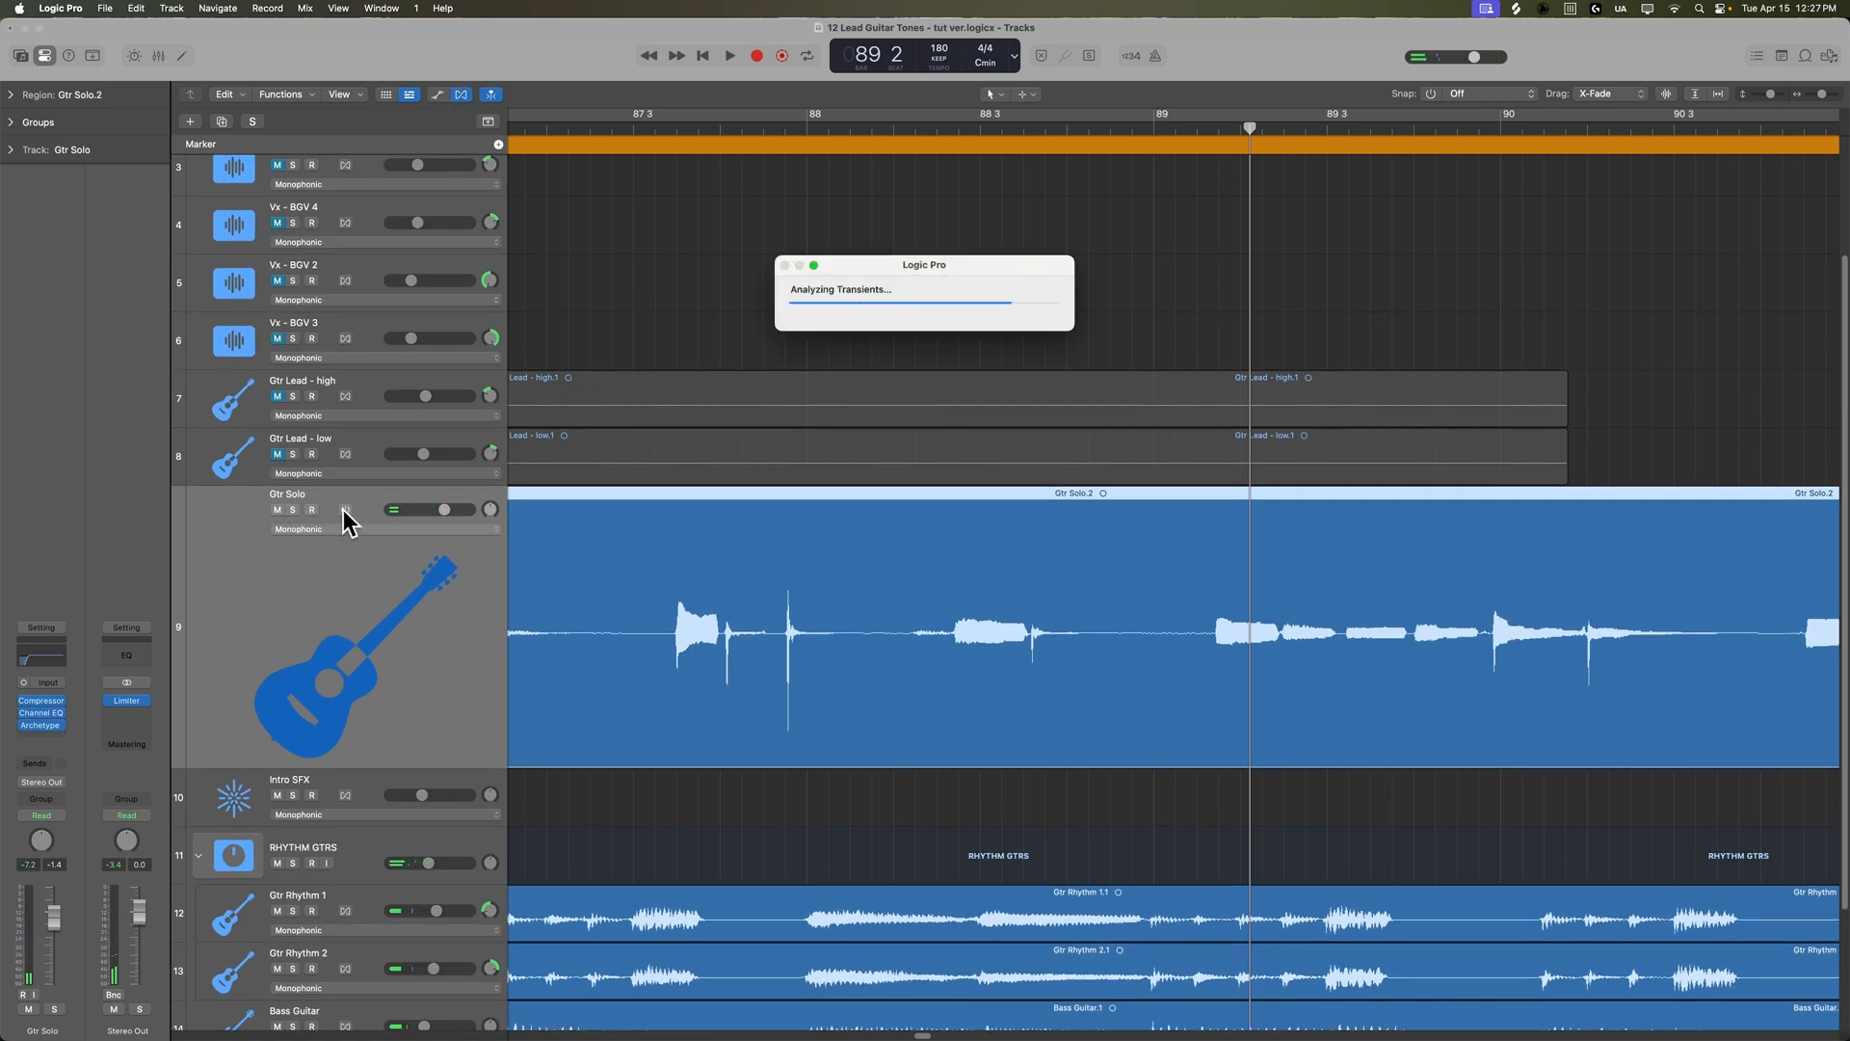
left_click(345, 509)
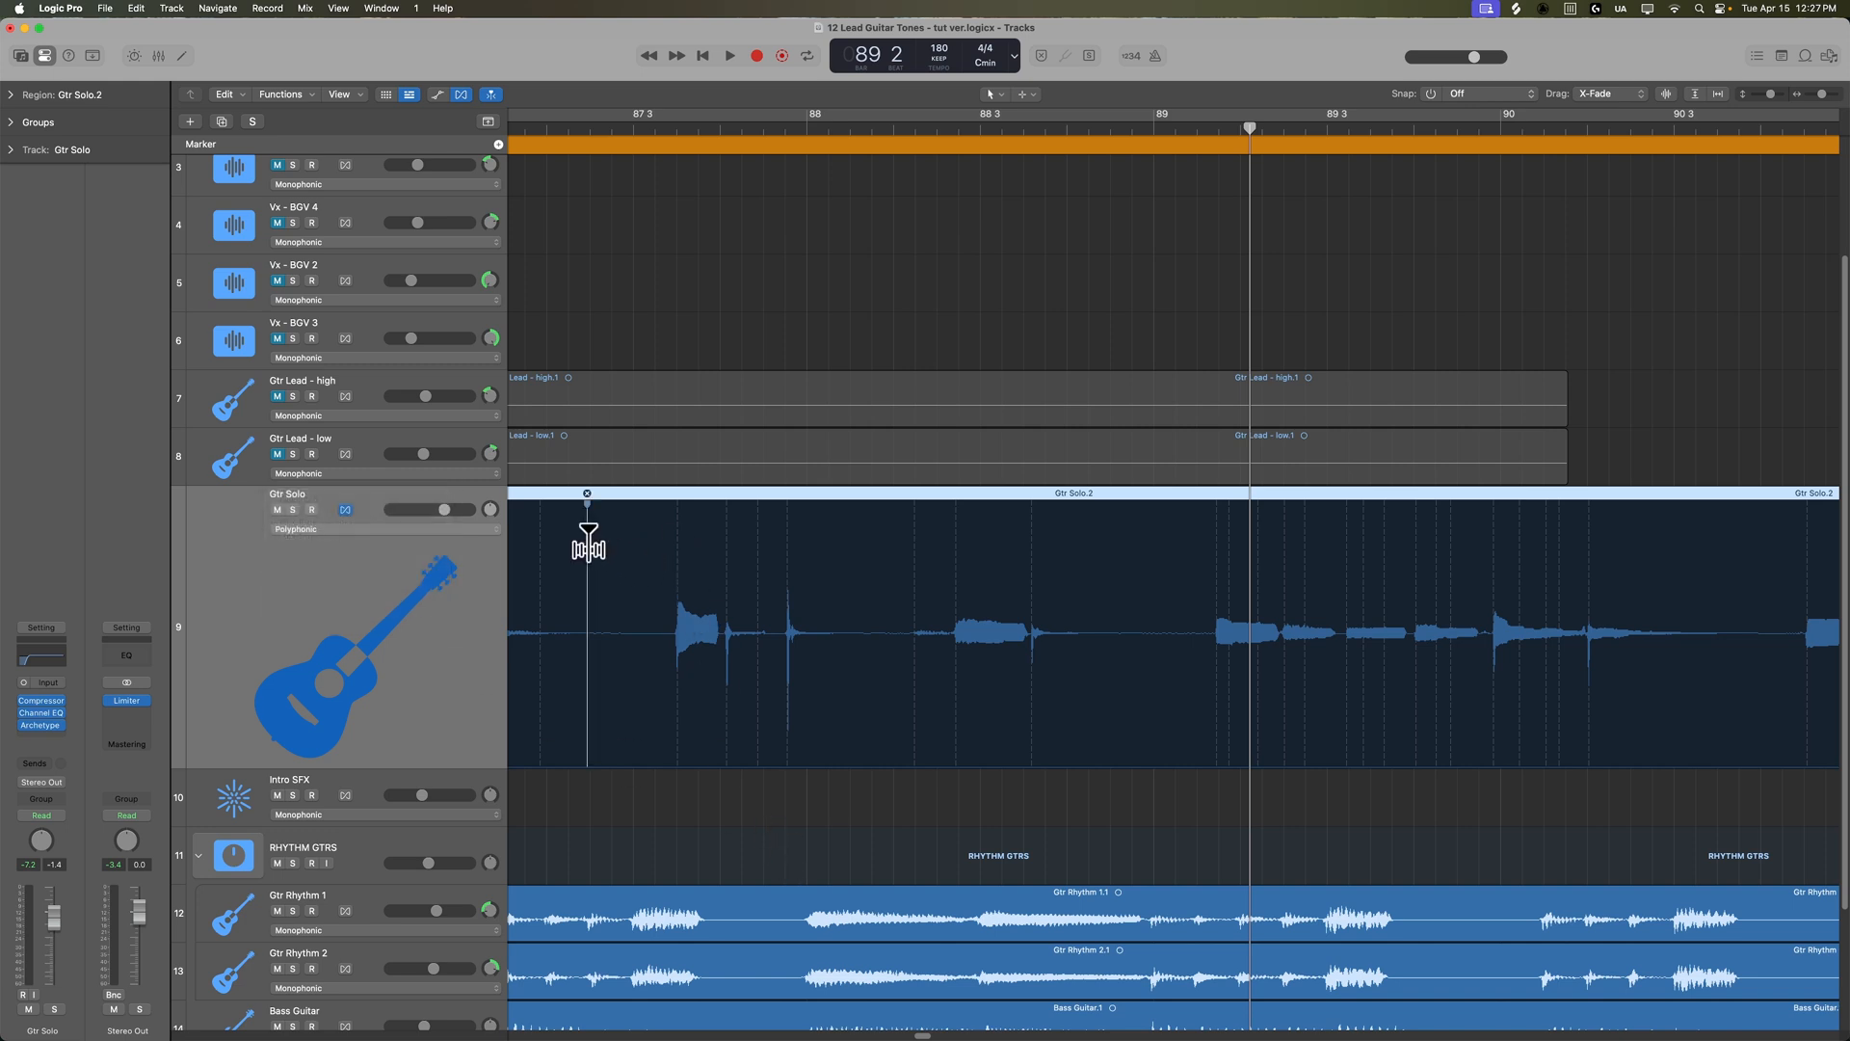
mouse_move(1151, 601)
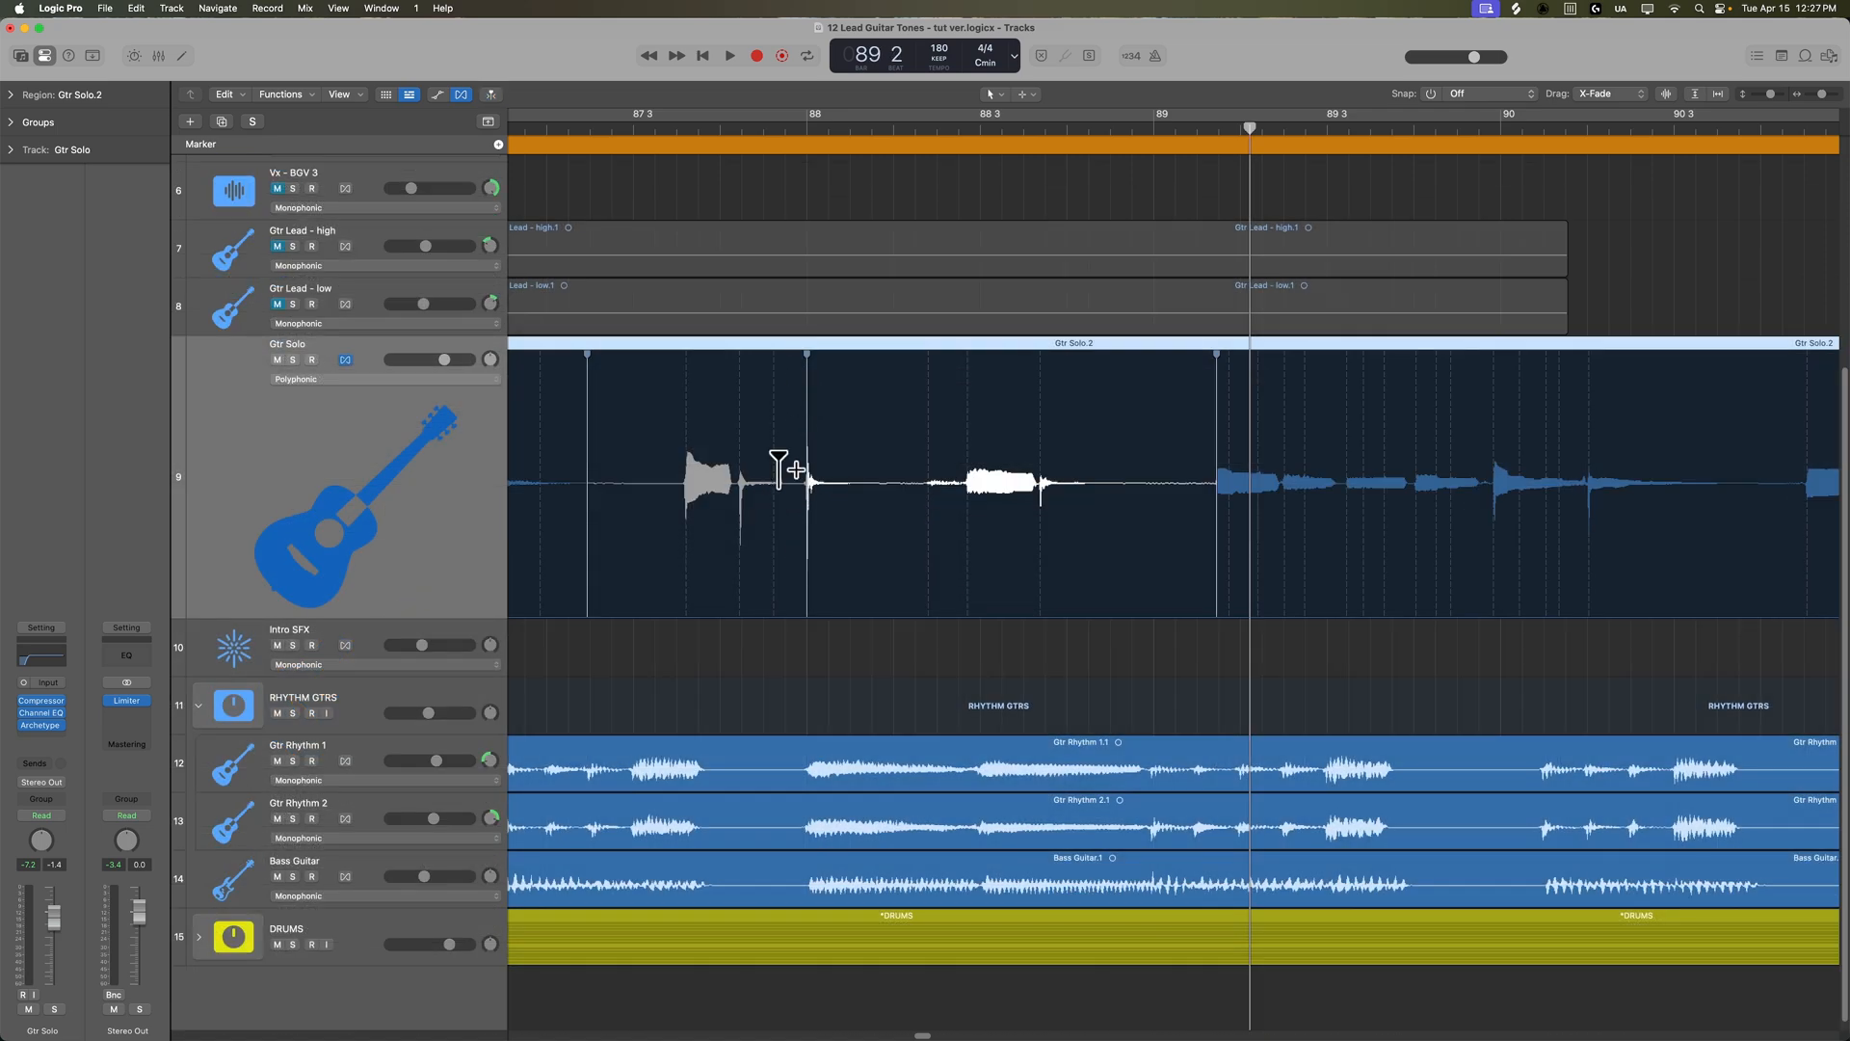
mouse_move(691, 383)
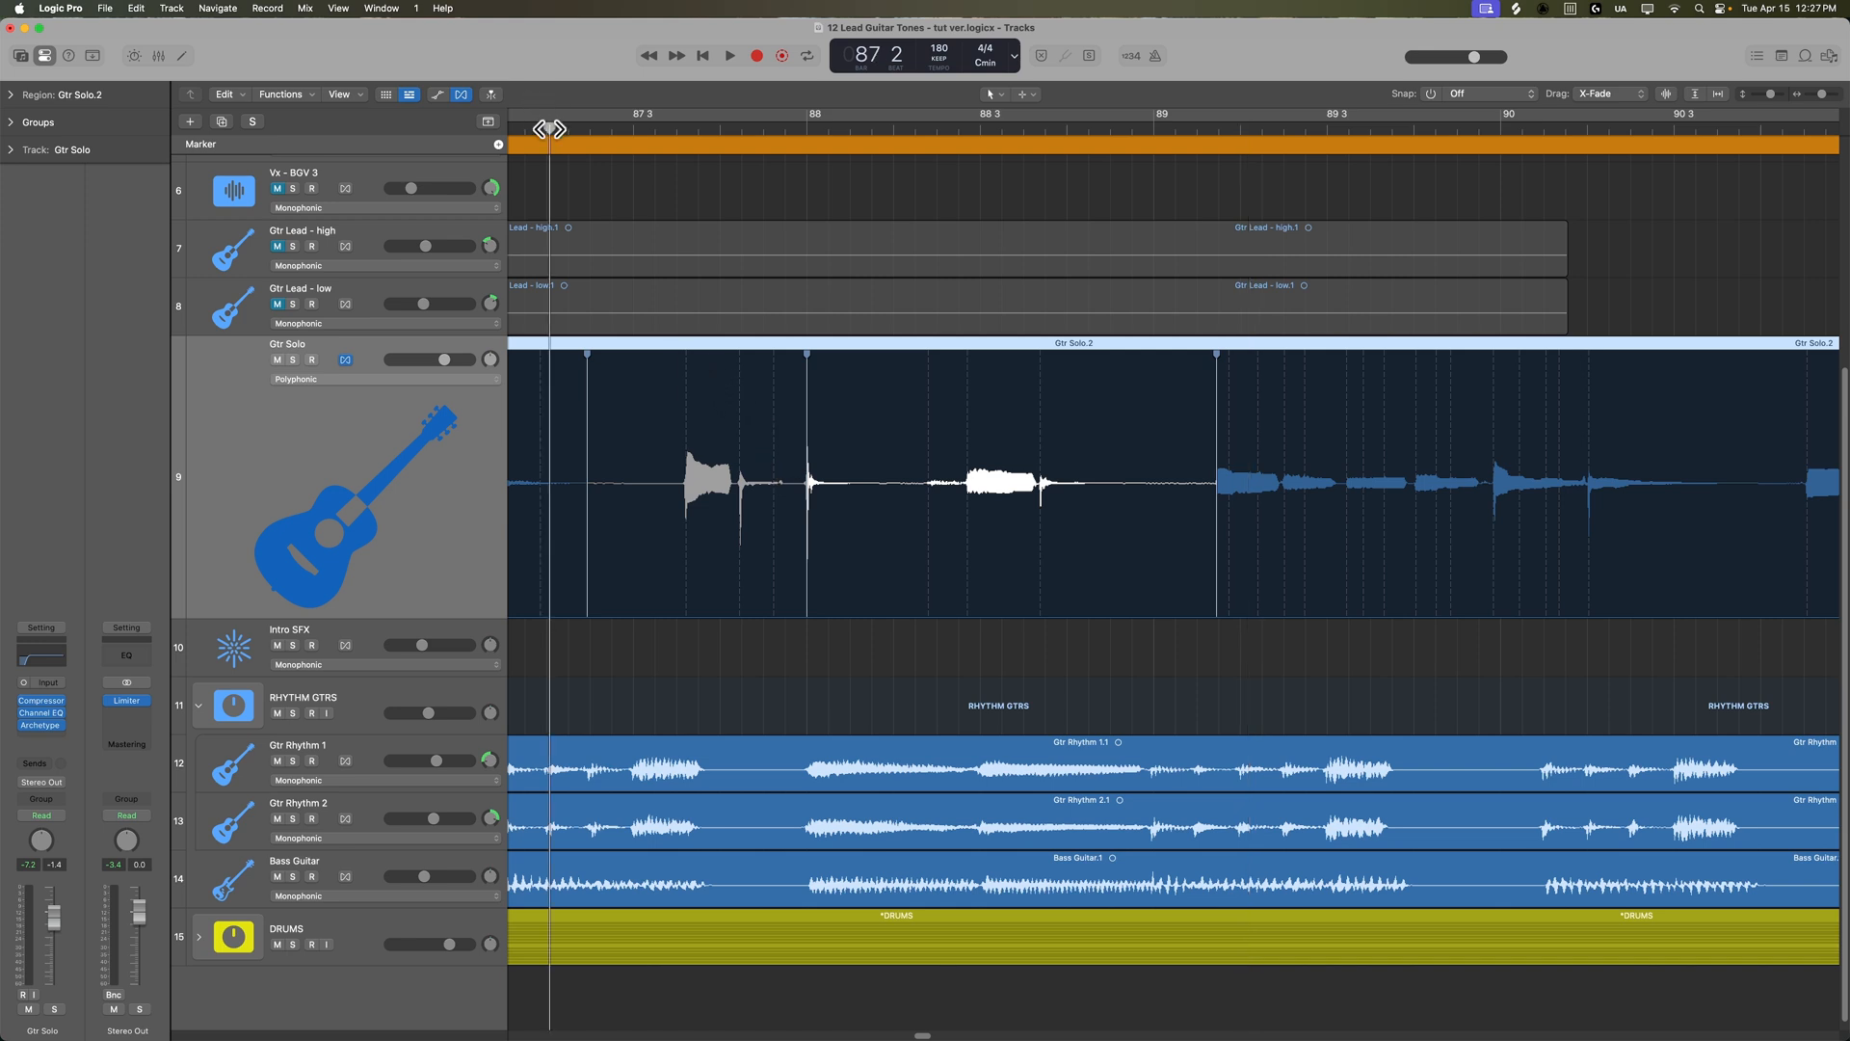
left_click(729, 56)
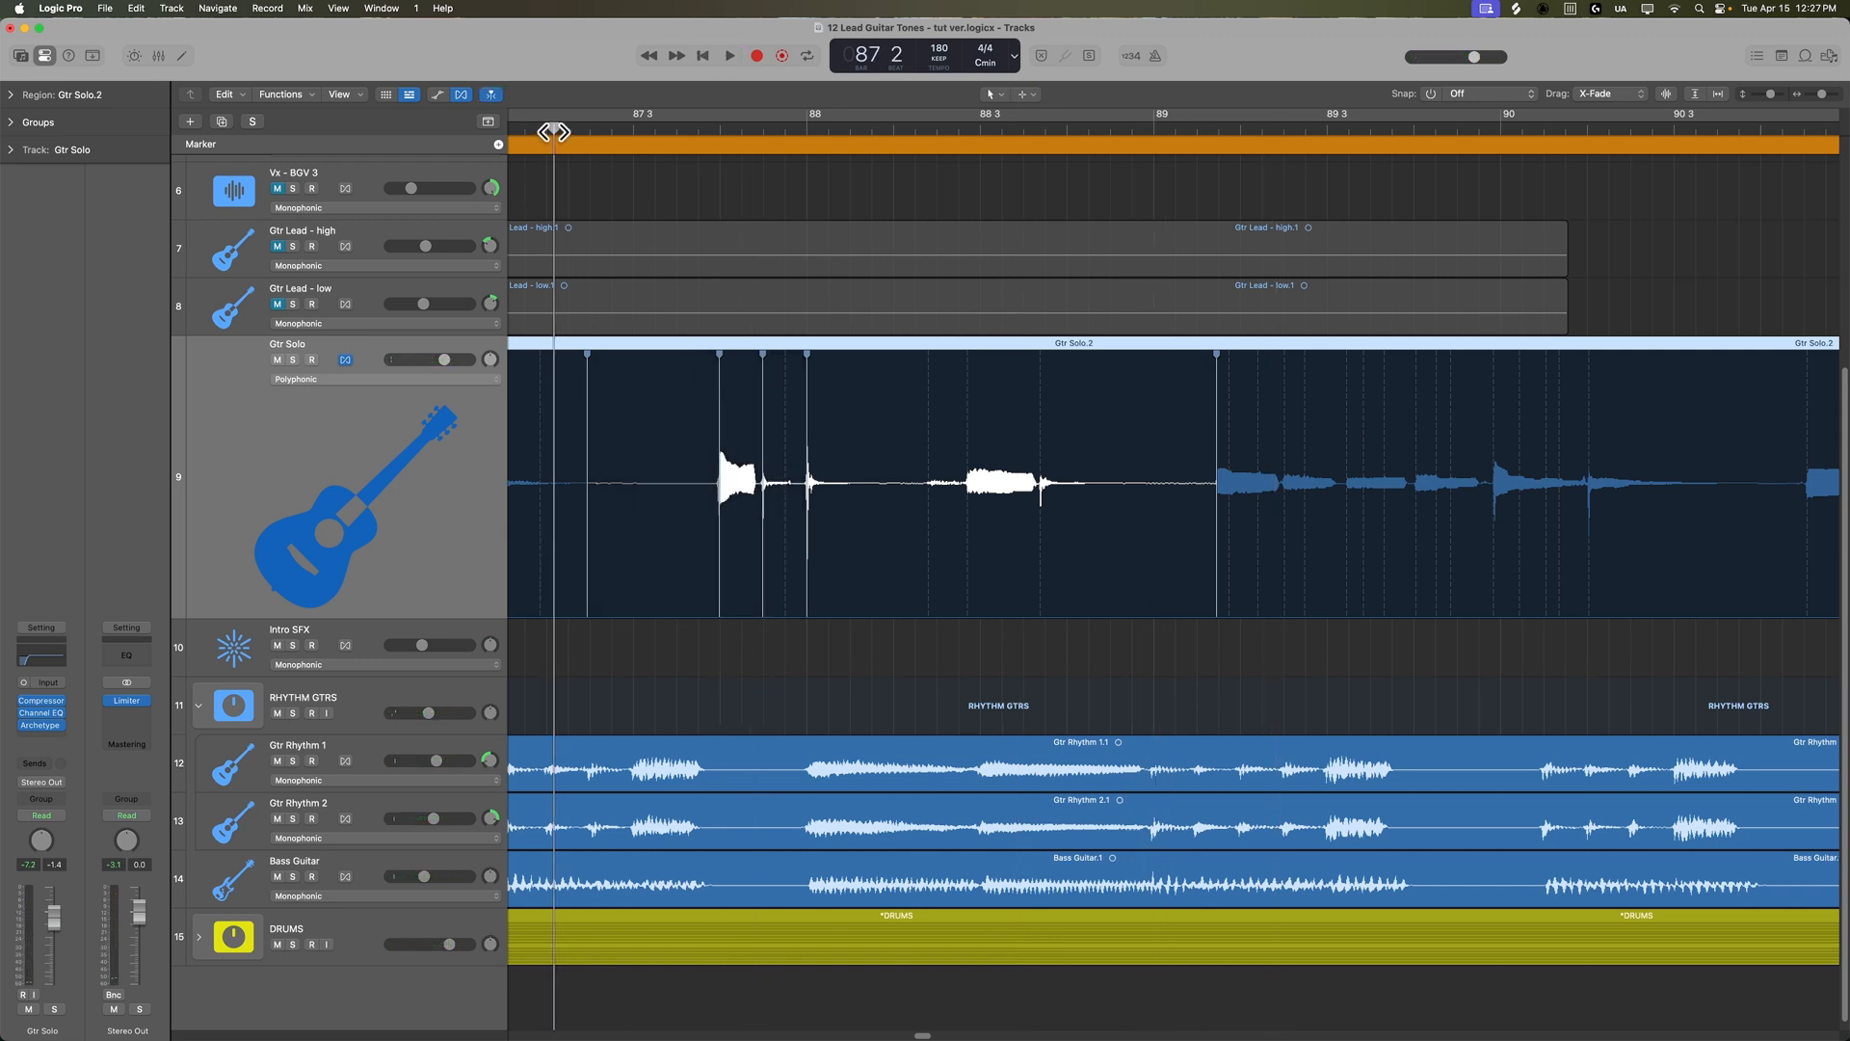
- Play back the retimed passage near bar 88 and keep nudging notes with flex markers
left_click(729, 55)
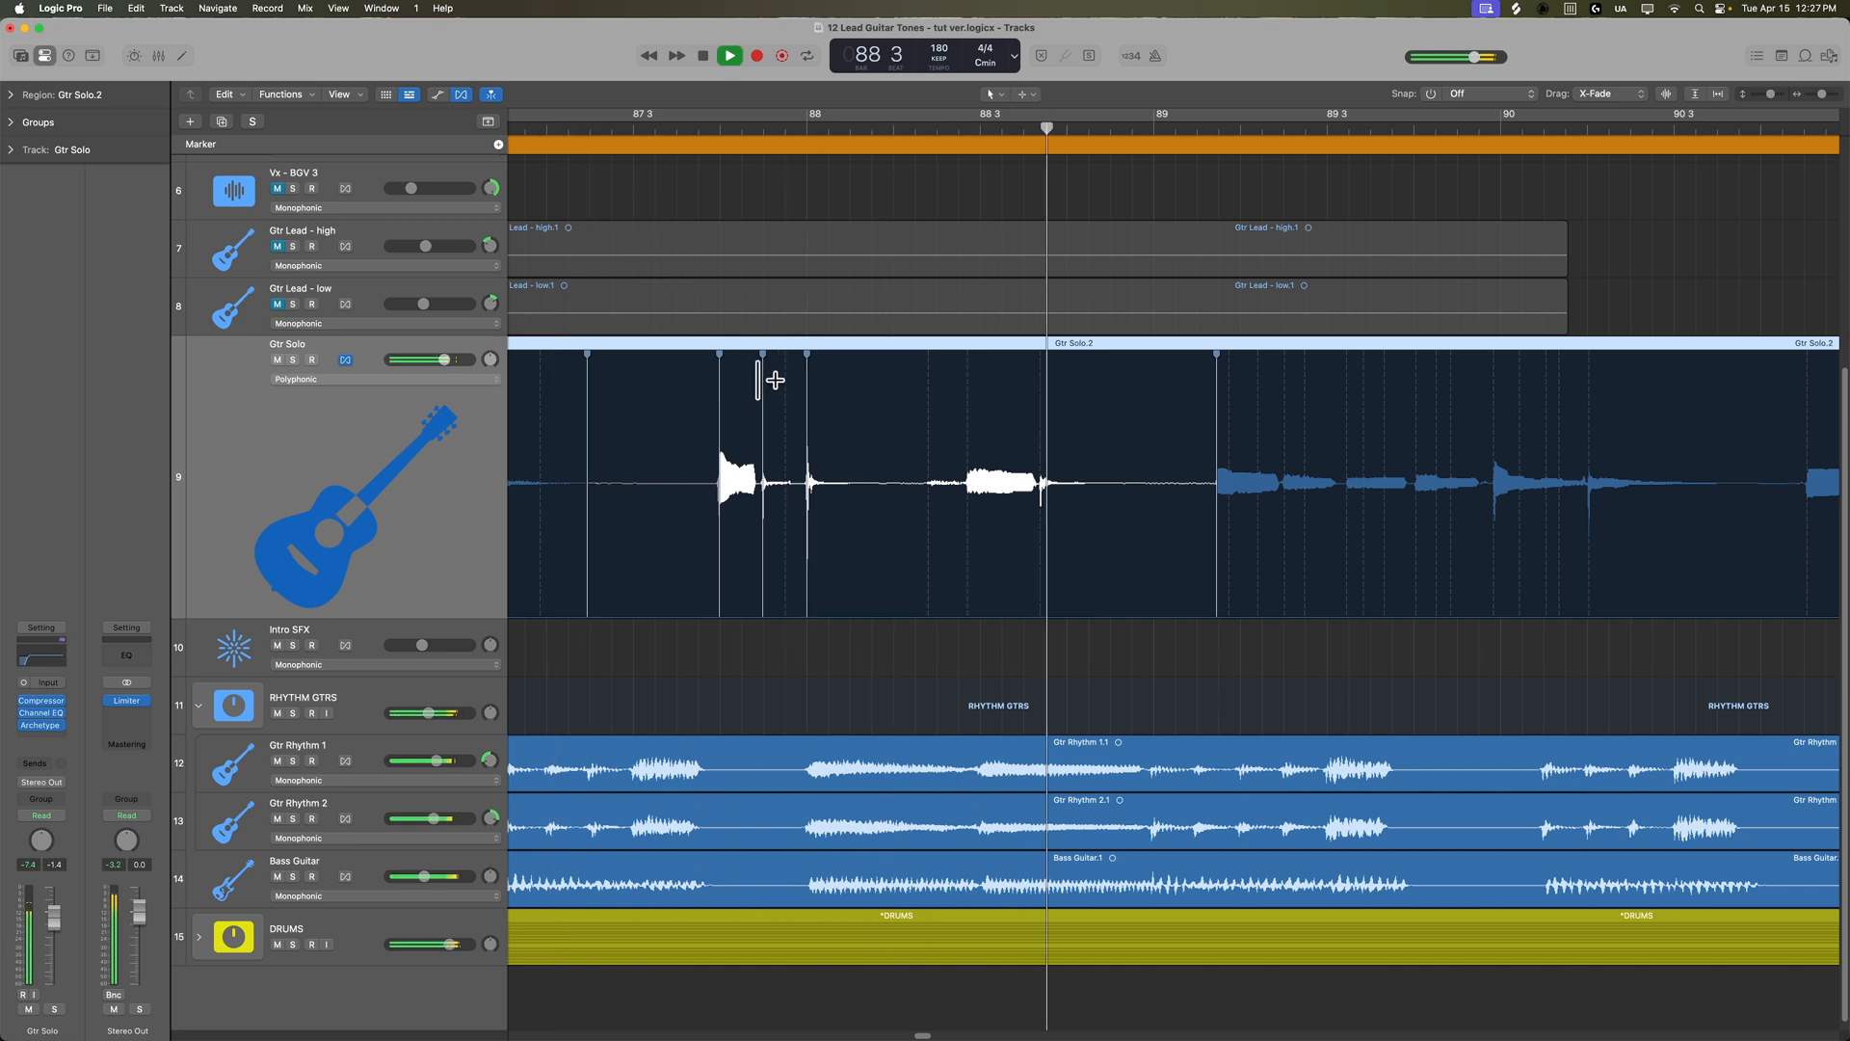
left_click(728, 56)
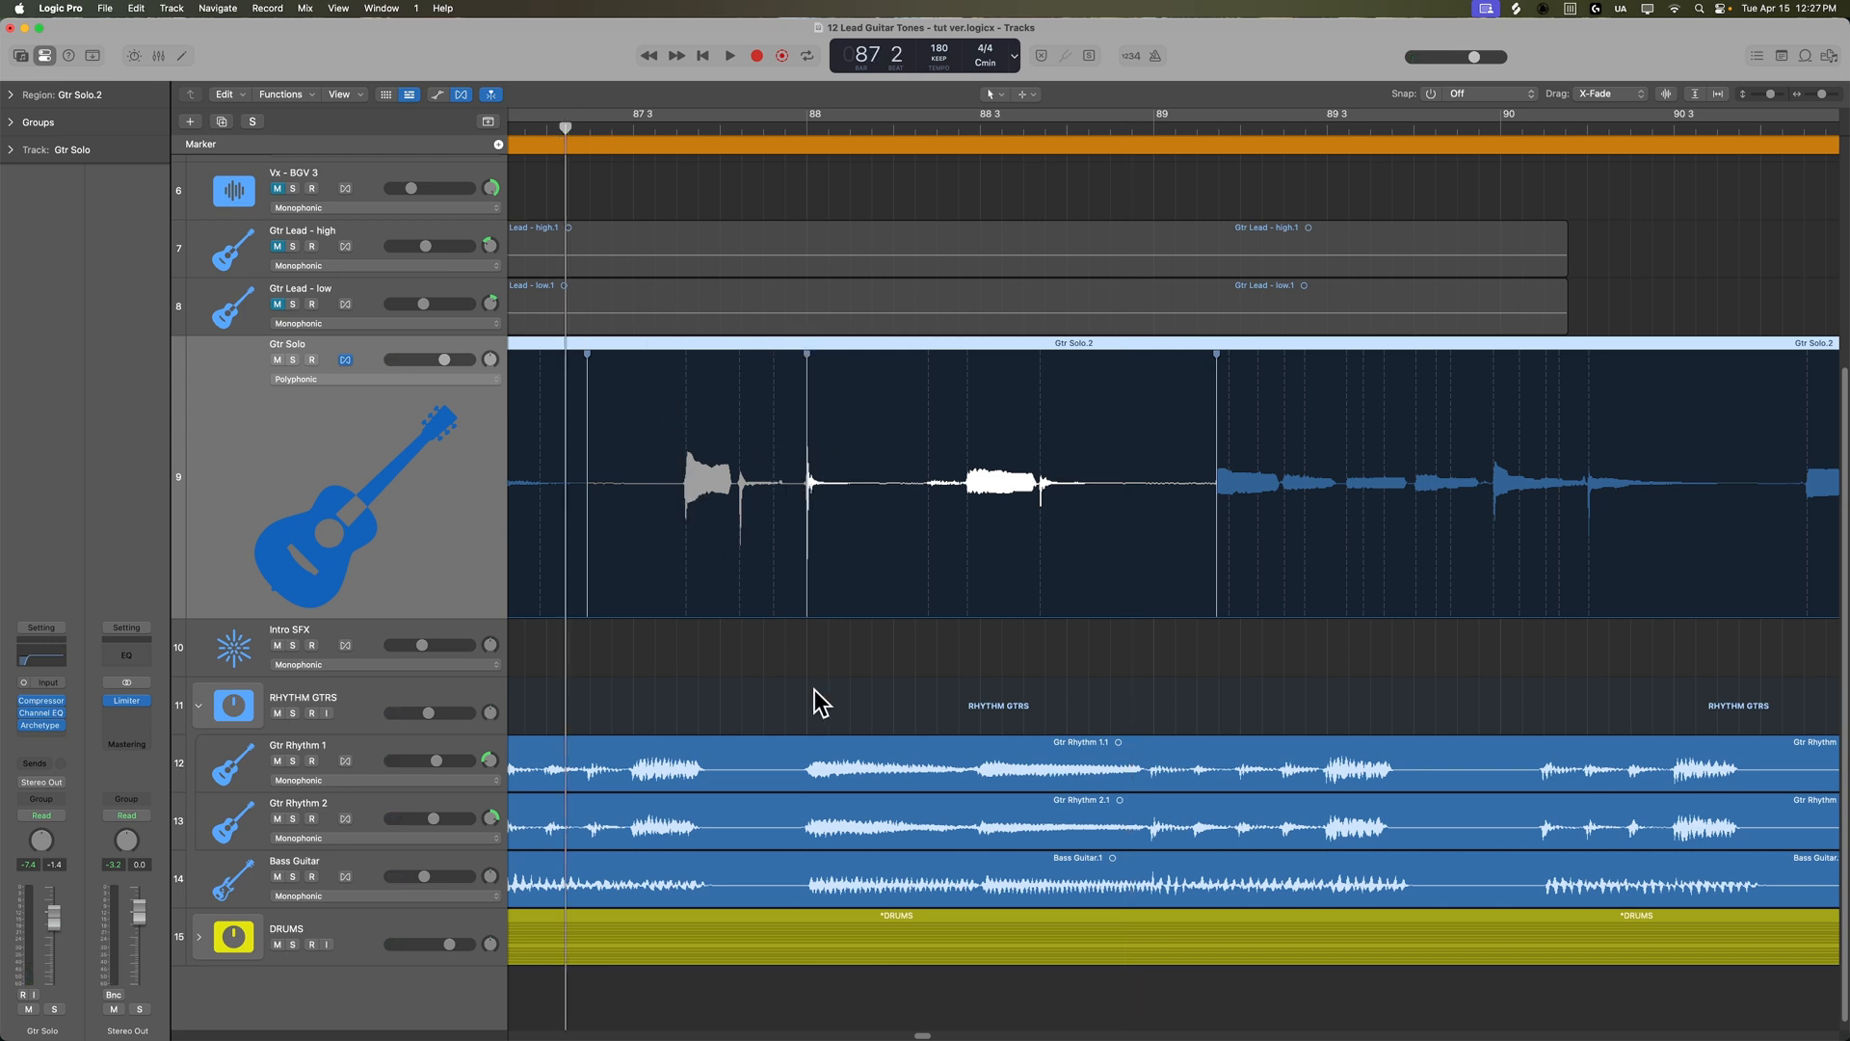
left_click(729, 56)
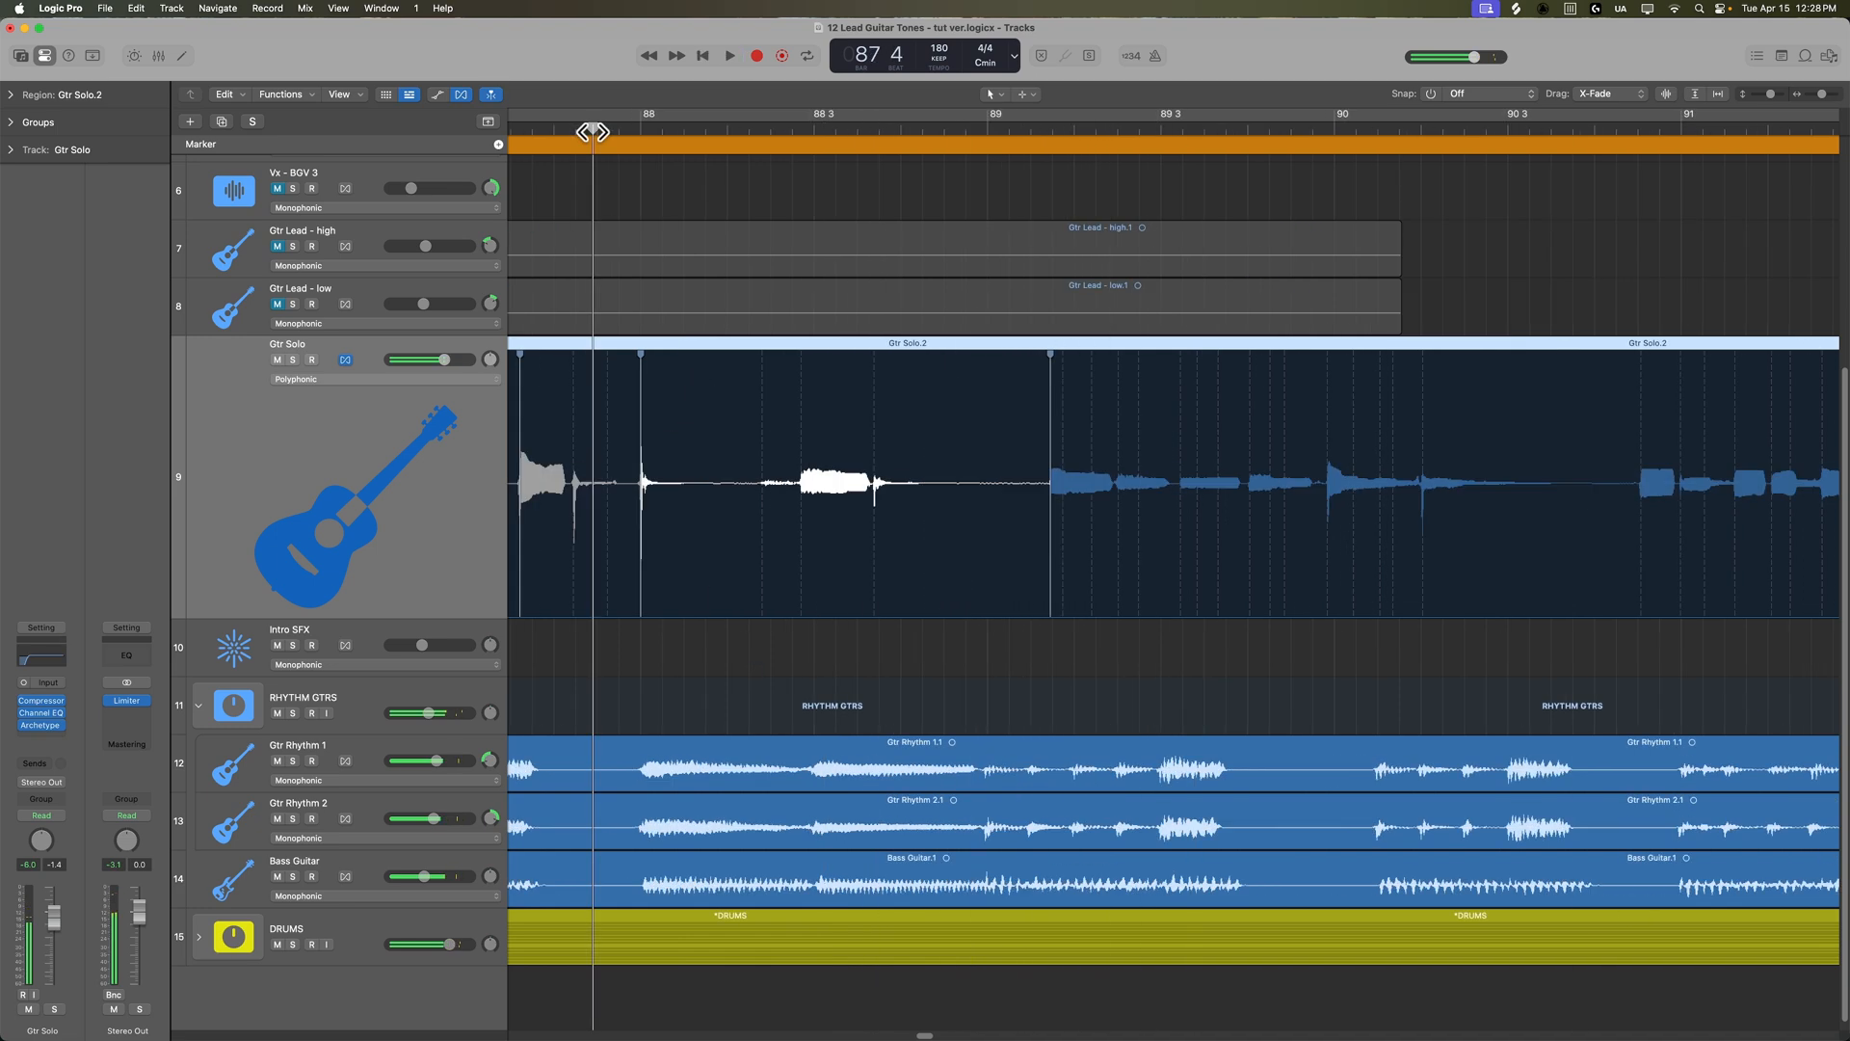
left_click(728, 56)
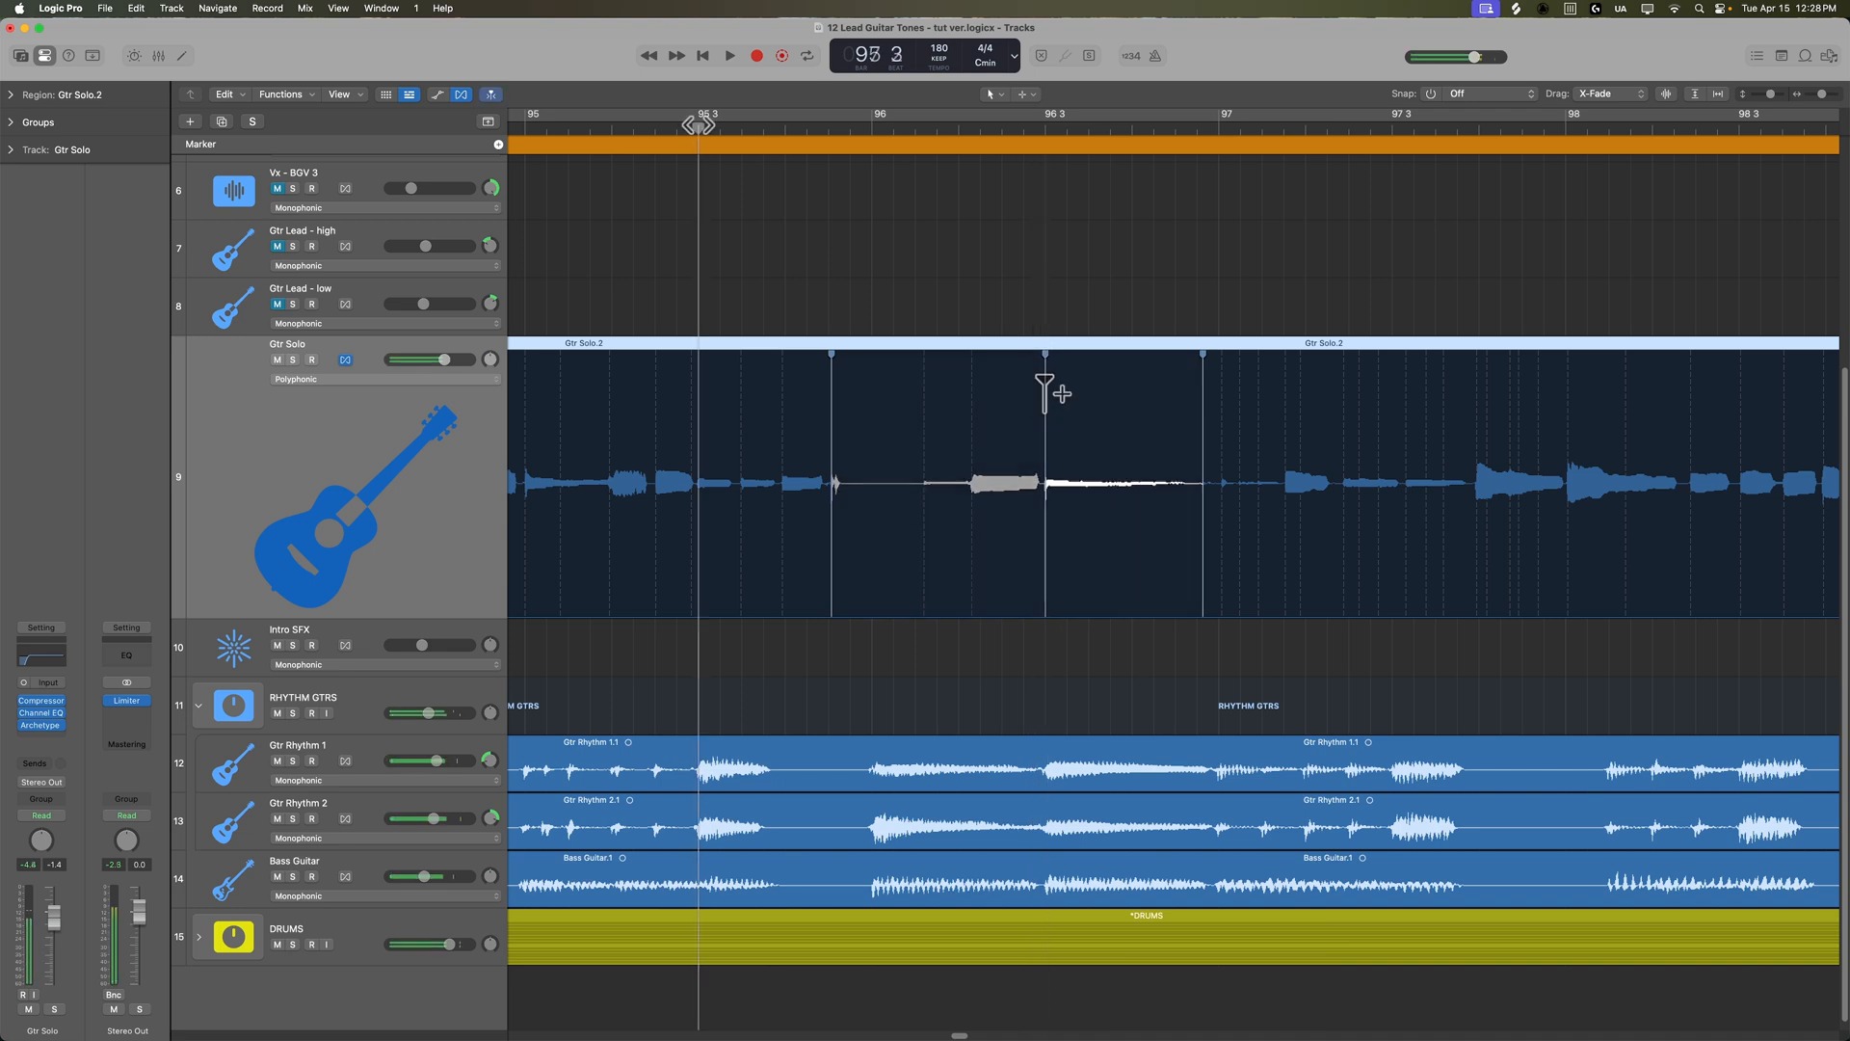
- Add flex markers to retime Gtr Solo notes near bar 96 and between notes near bar 106
left_click(728, 56)
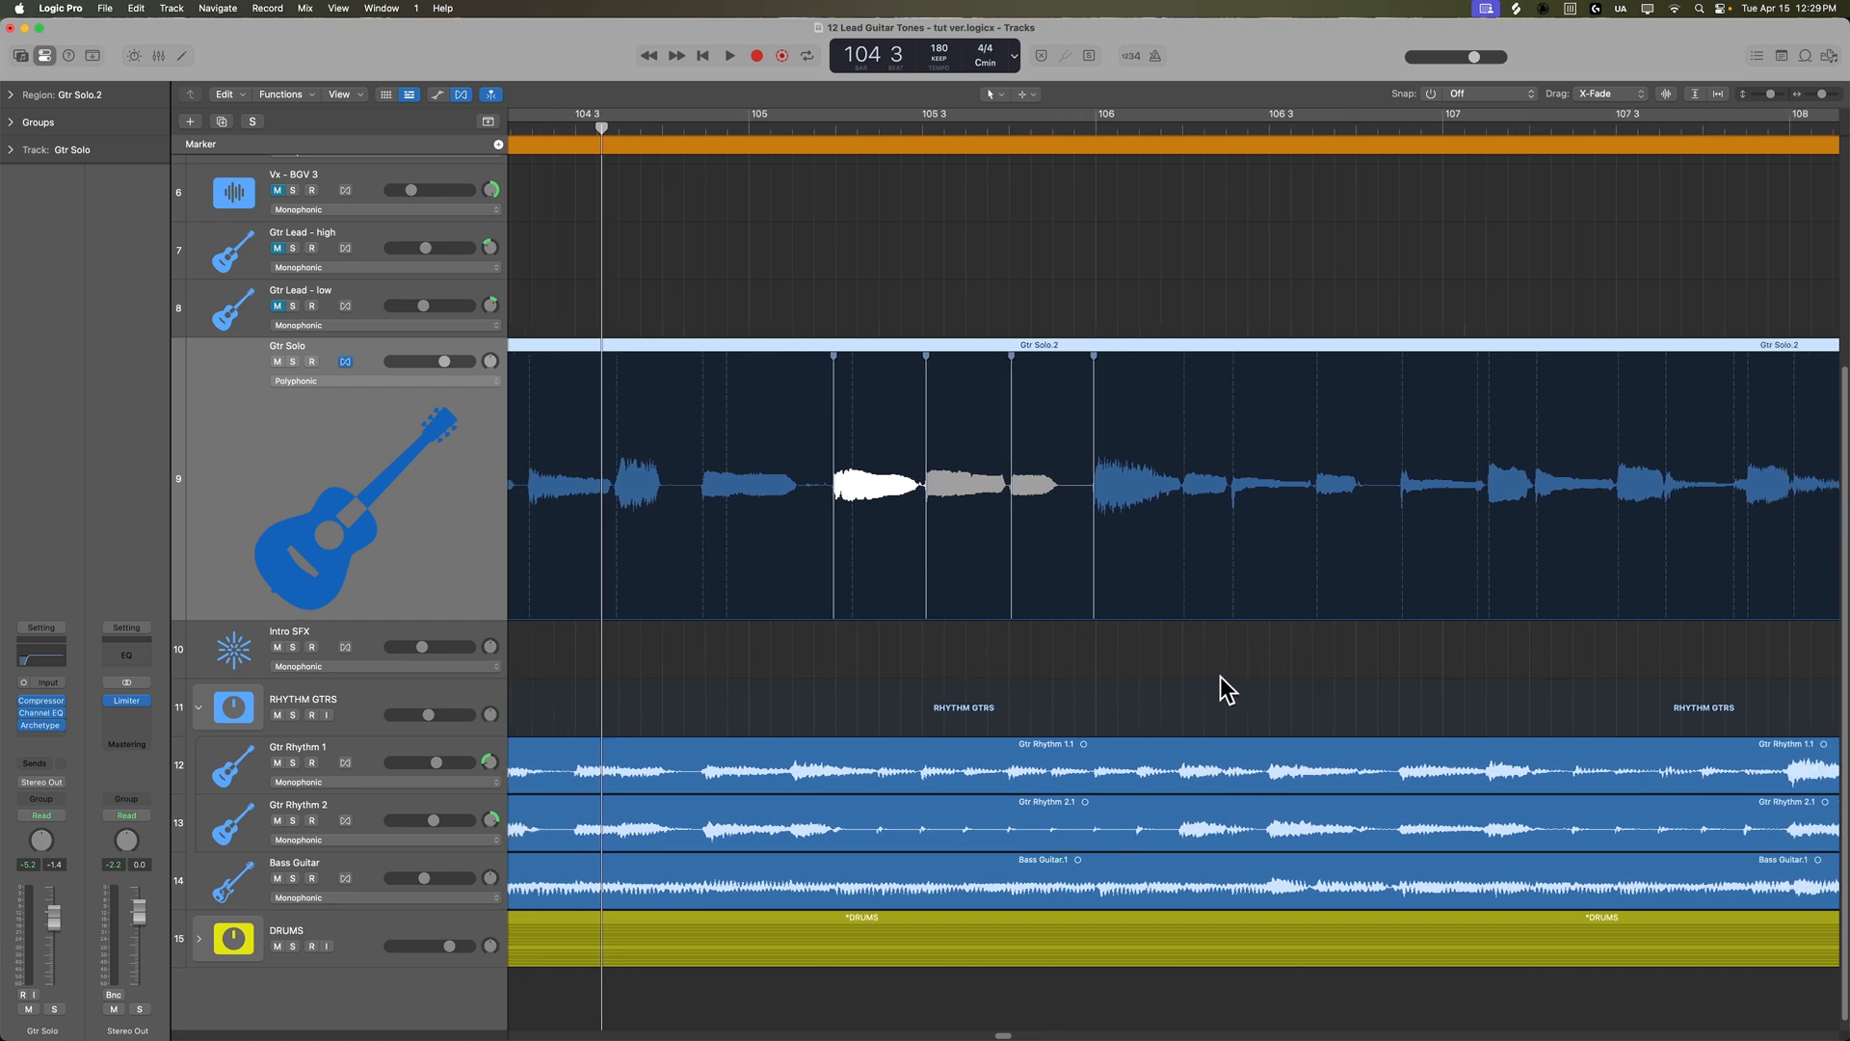
mouse_move(1133, 665)
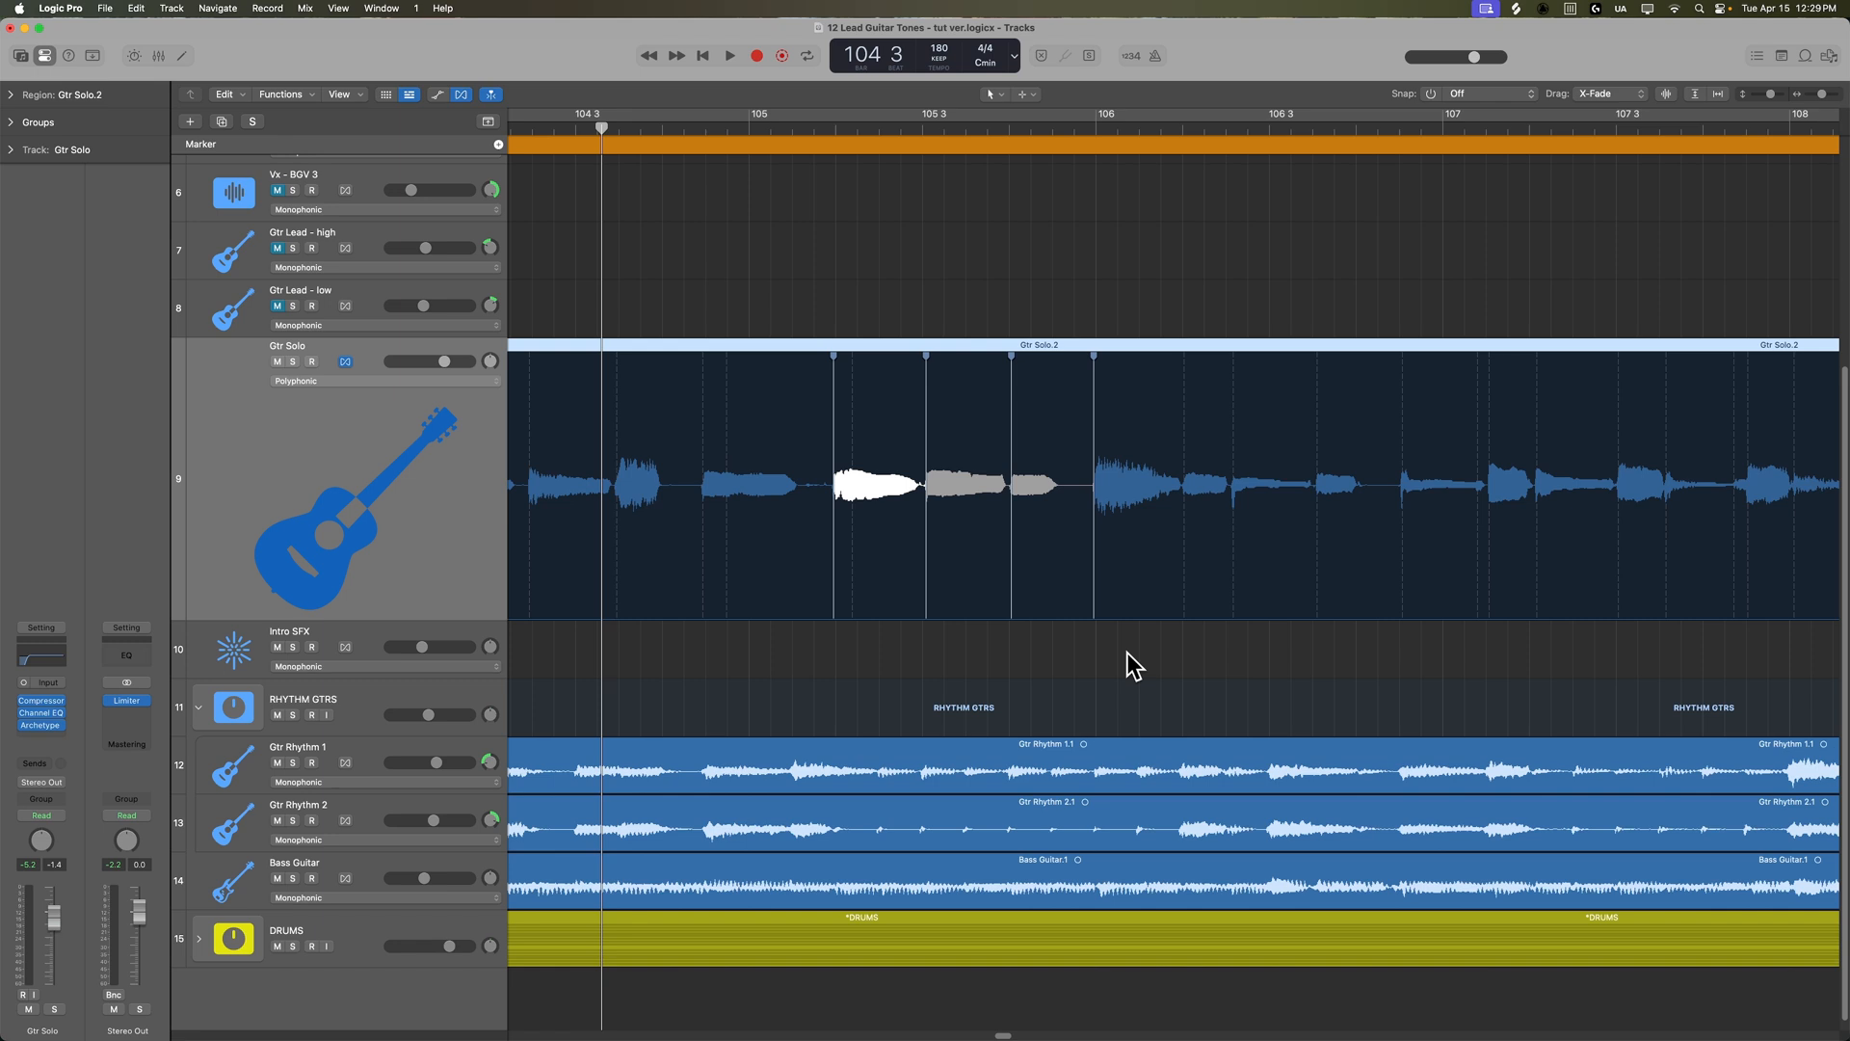
mouse_move(1058, 681)
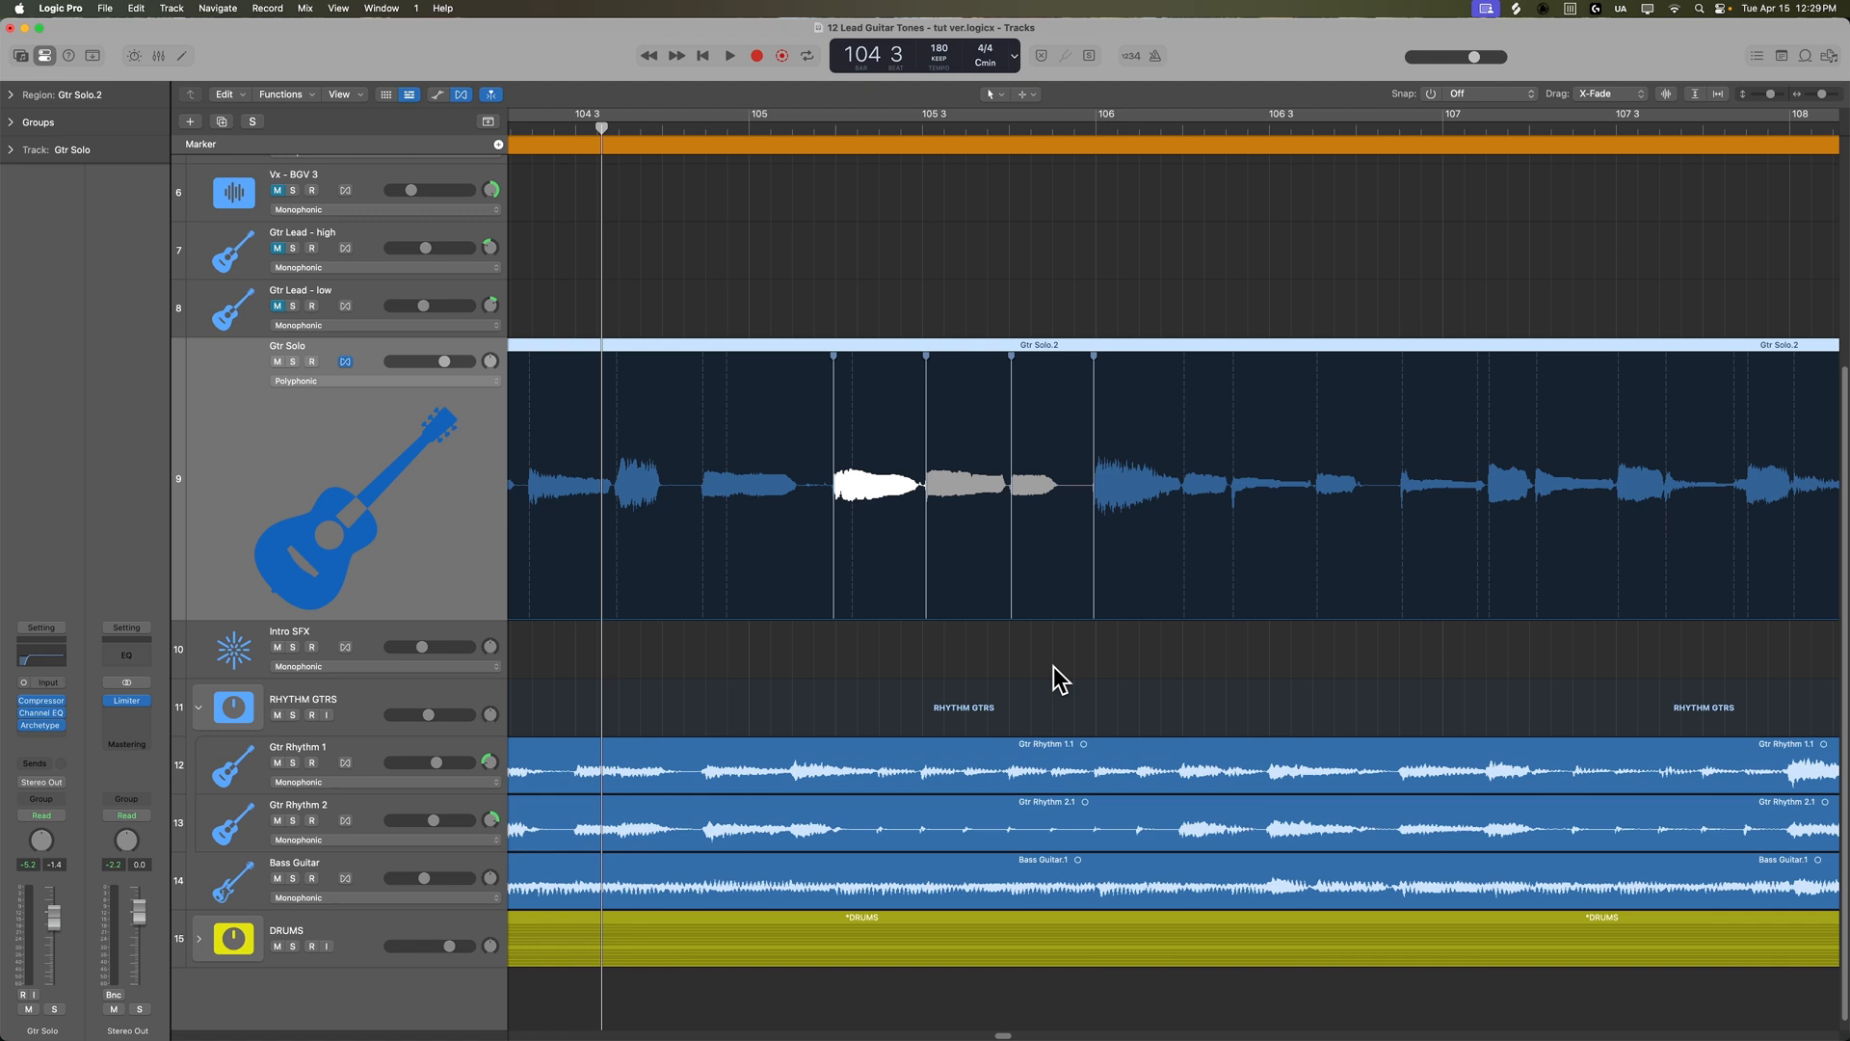
left_click(728, 56)
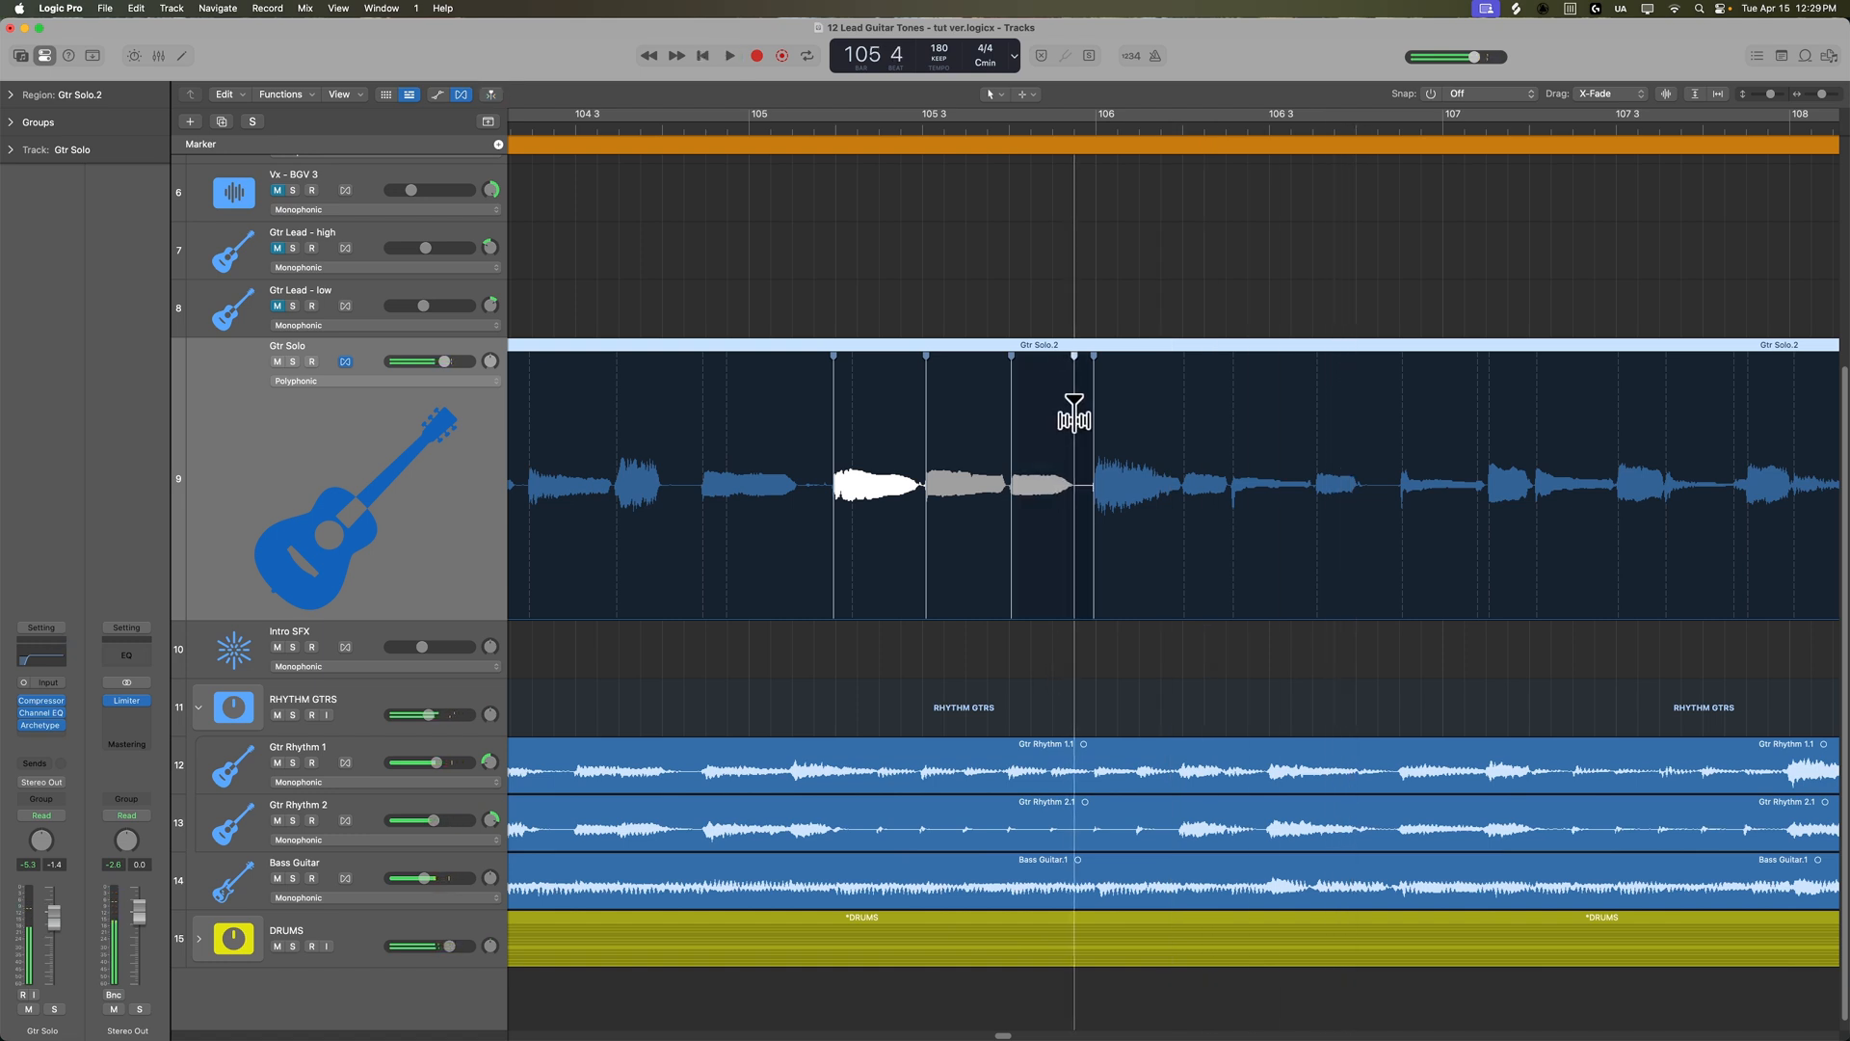
left_click(729, 56)
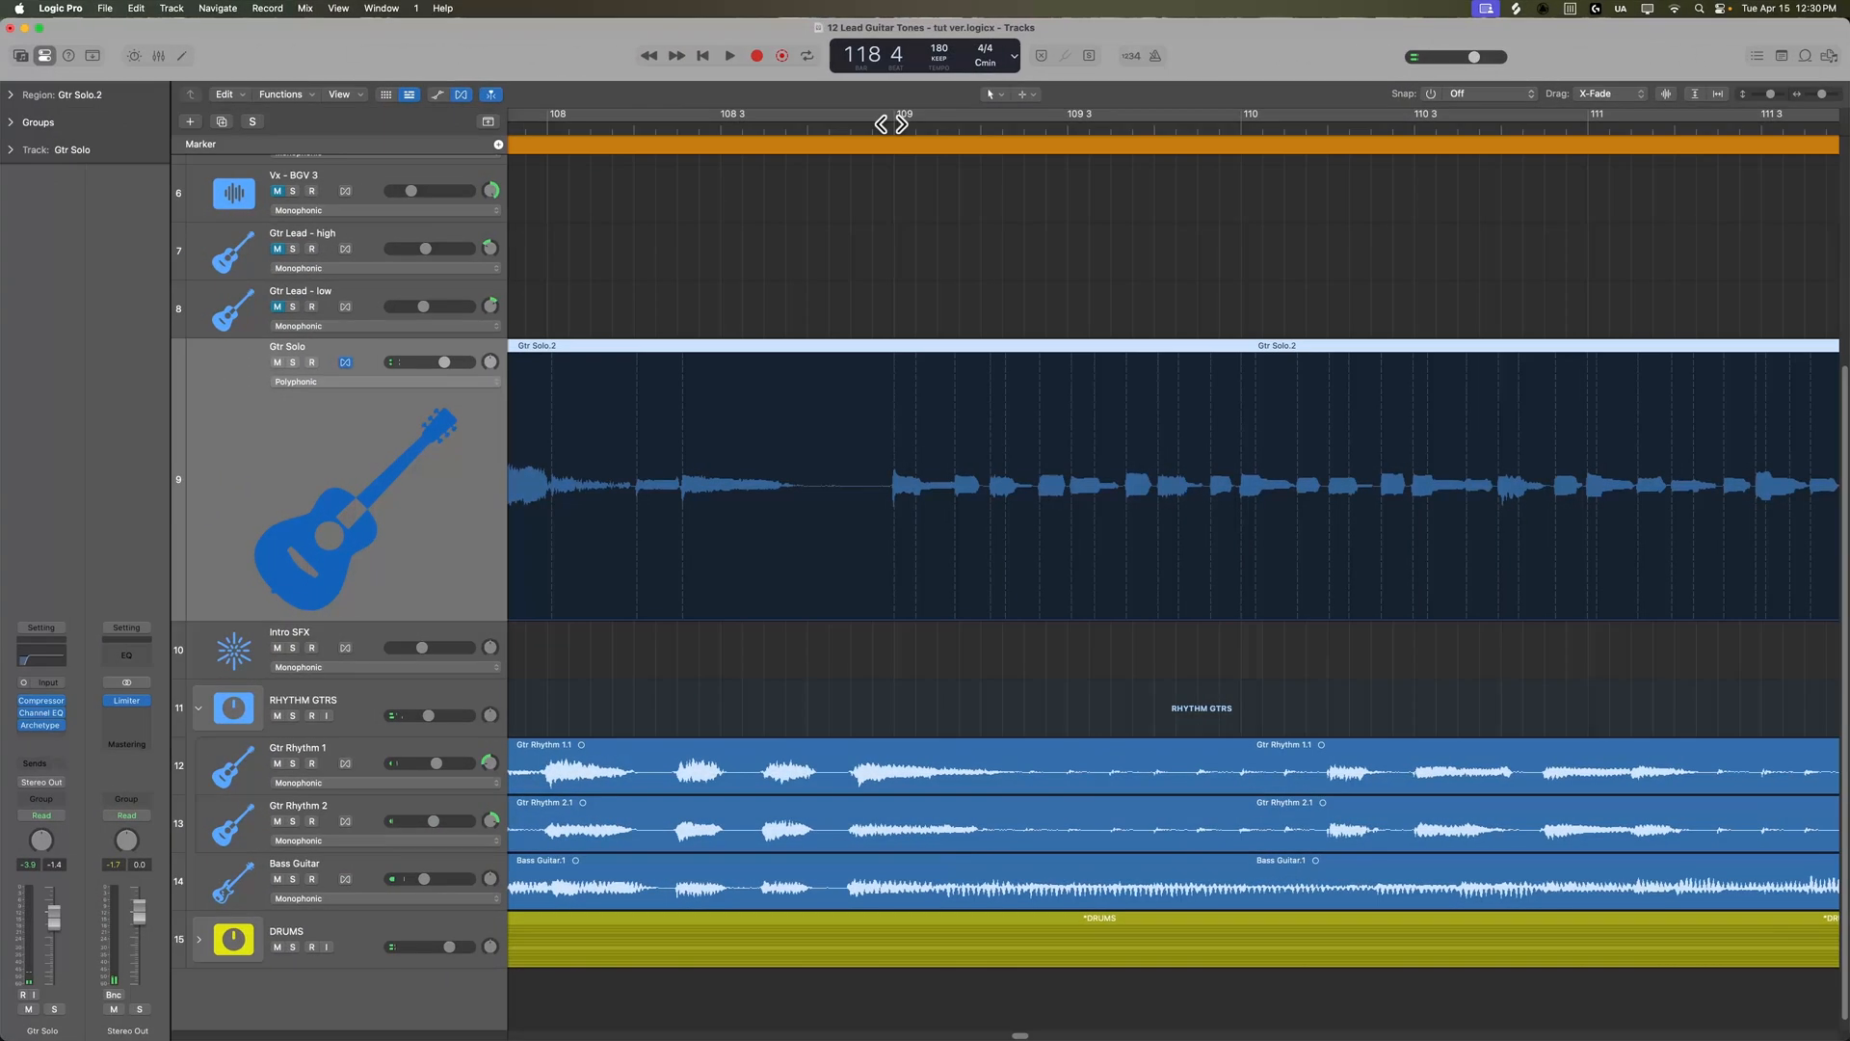
left_click(868, 127)
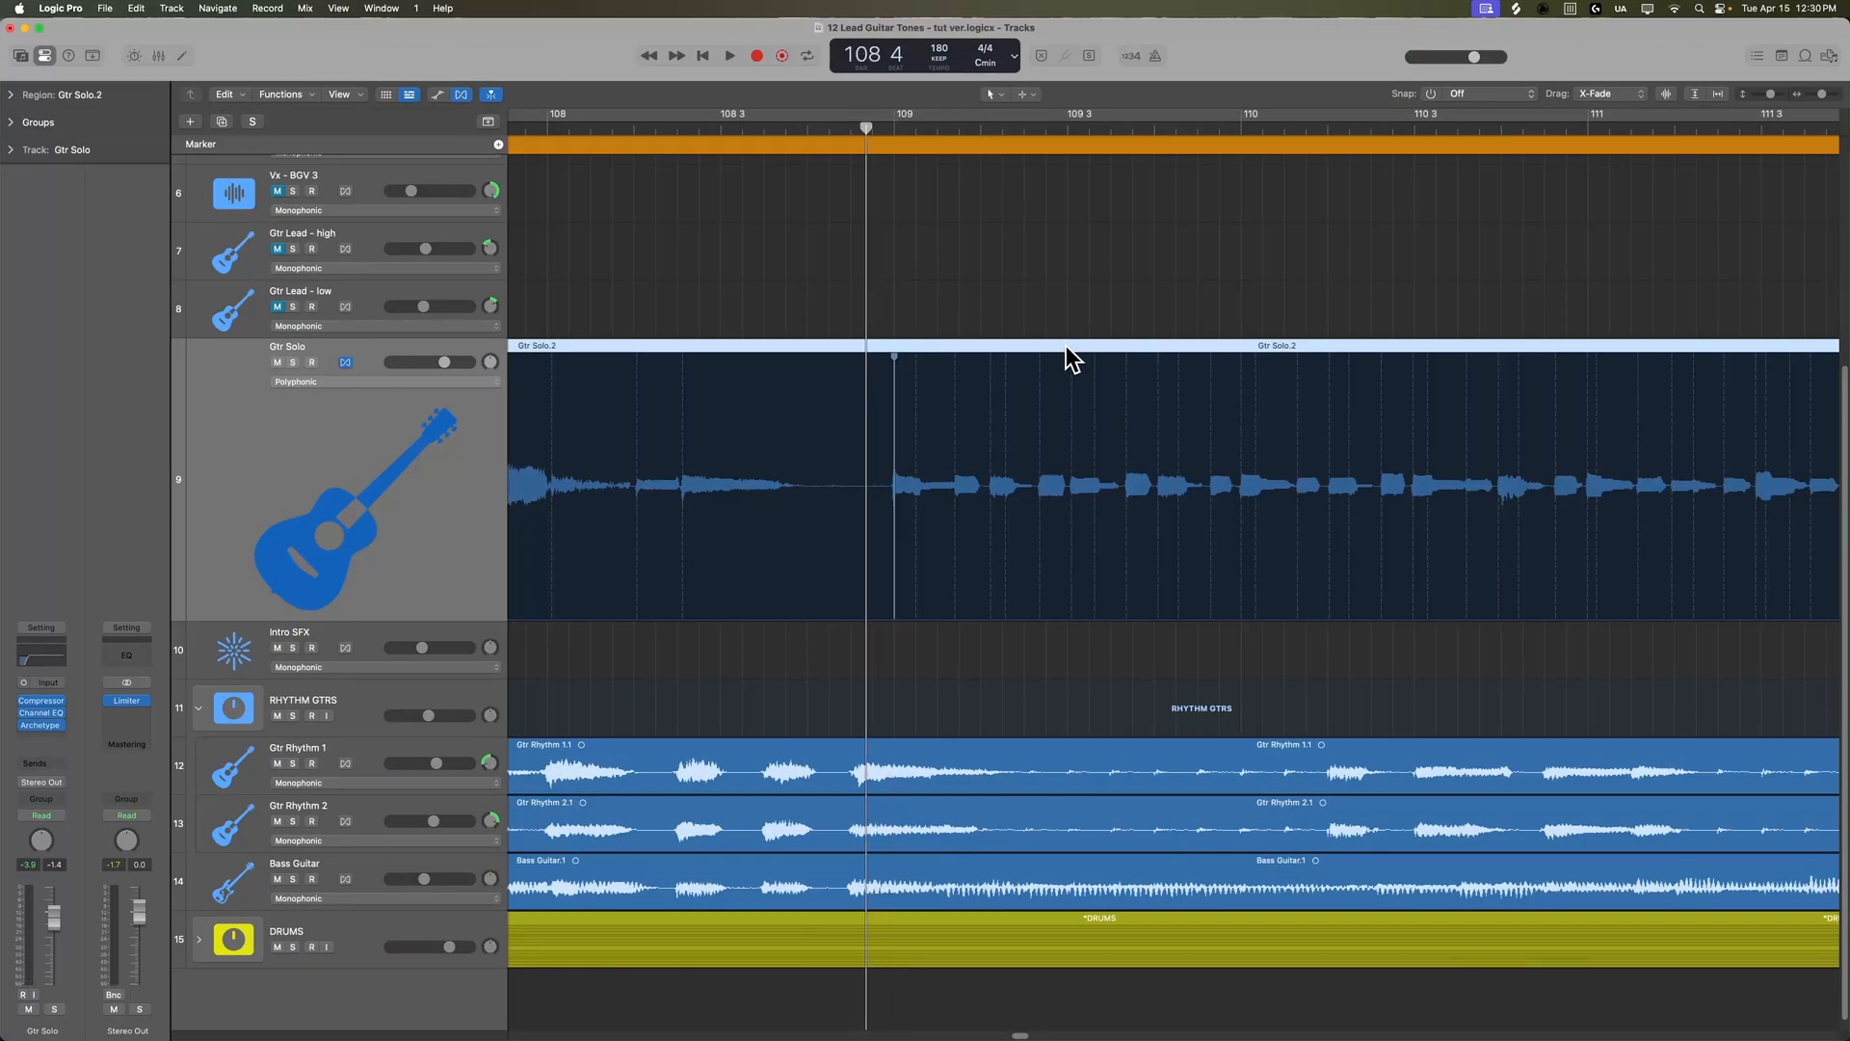
left_click(729, 56)
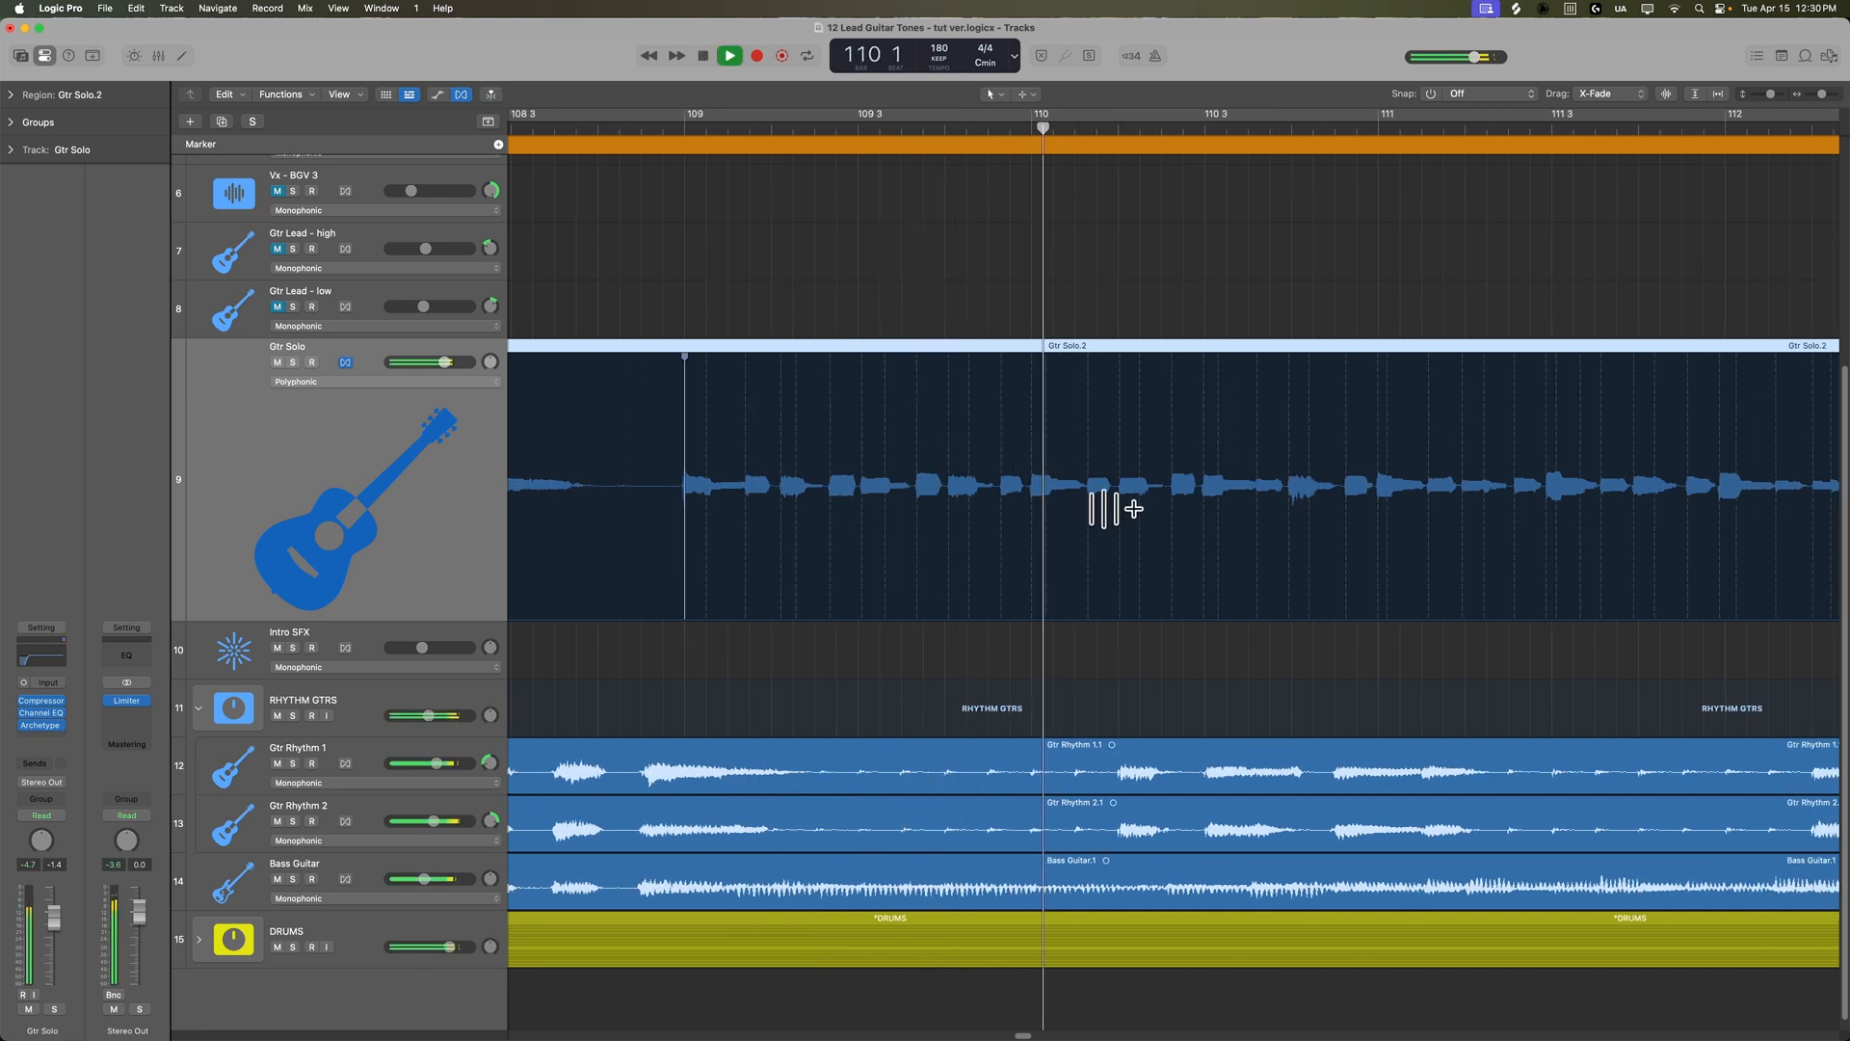
left_click(728, 55)
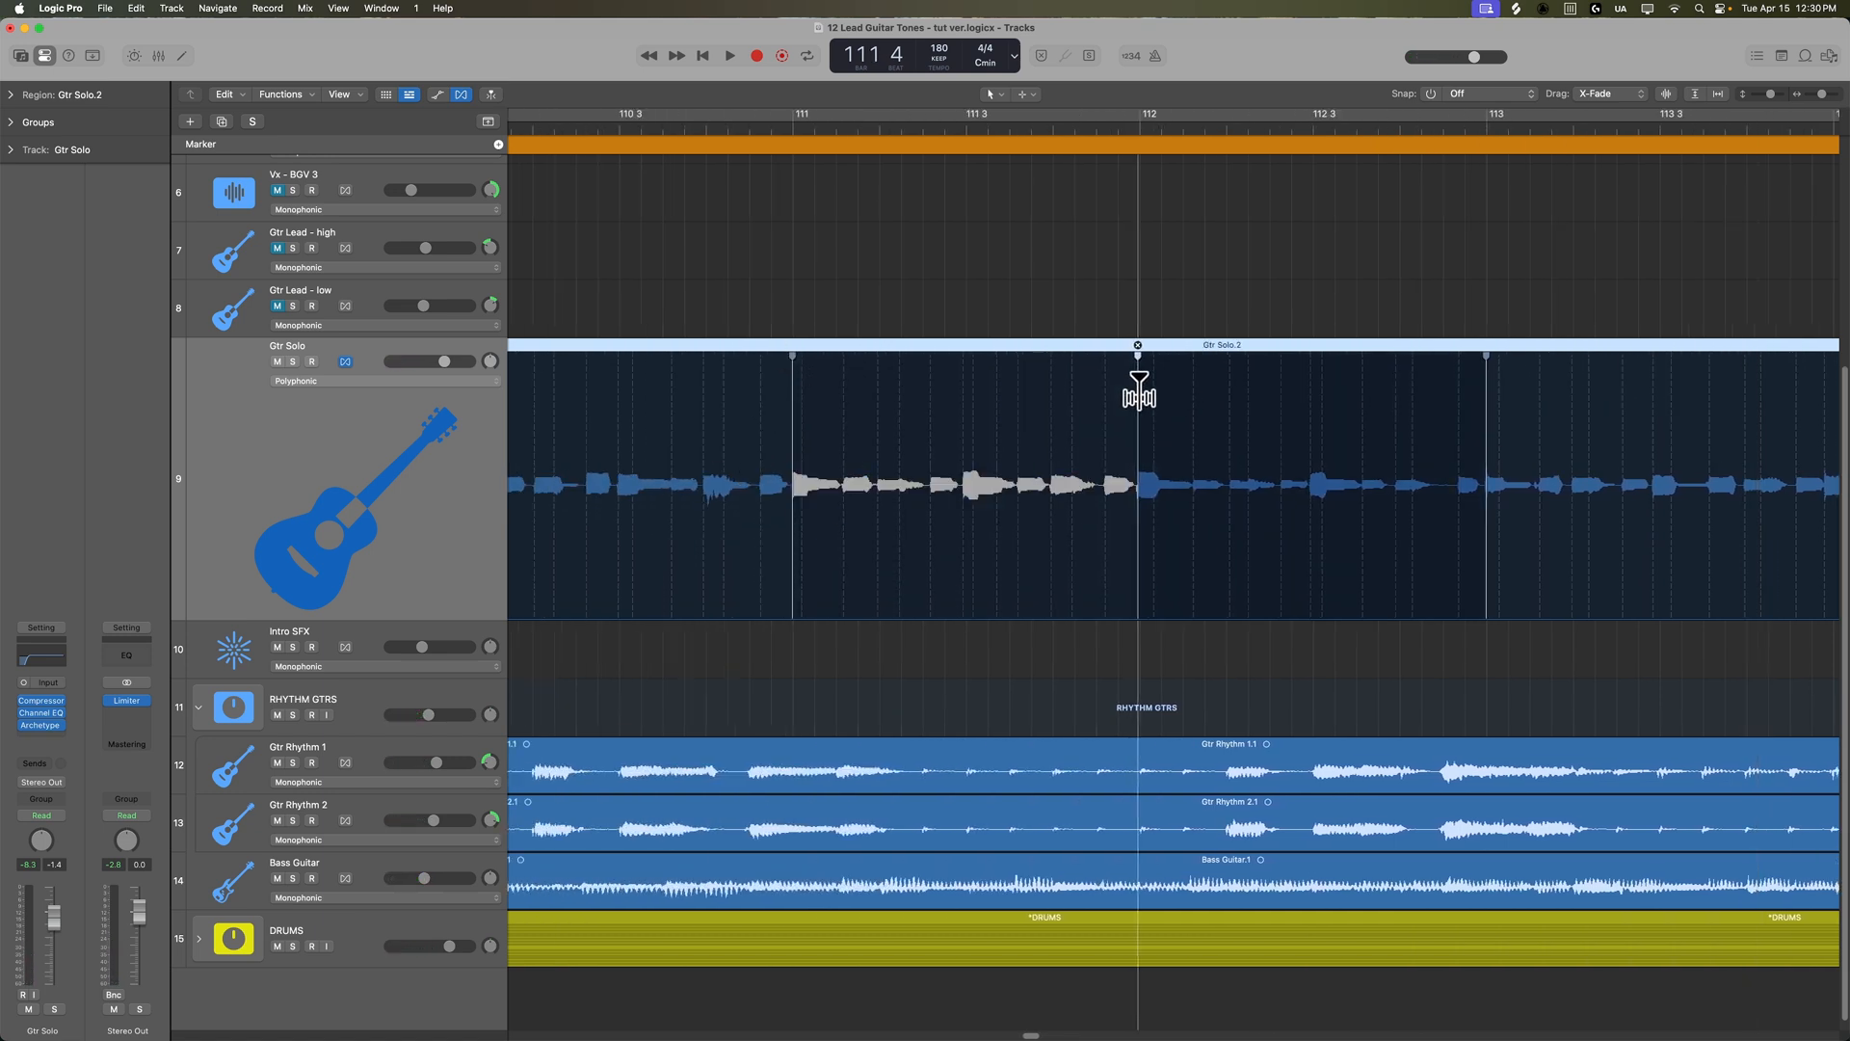
left_click(728, 56)
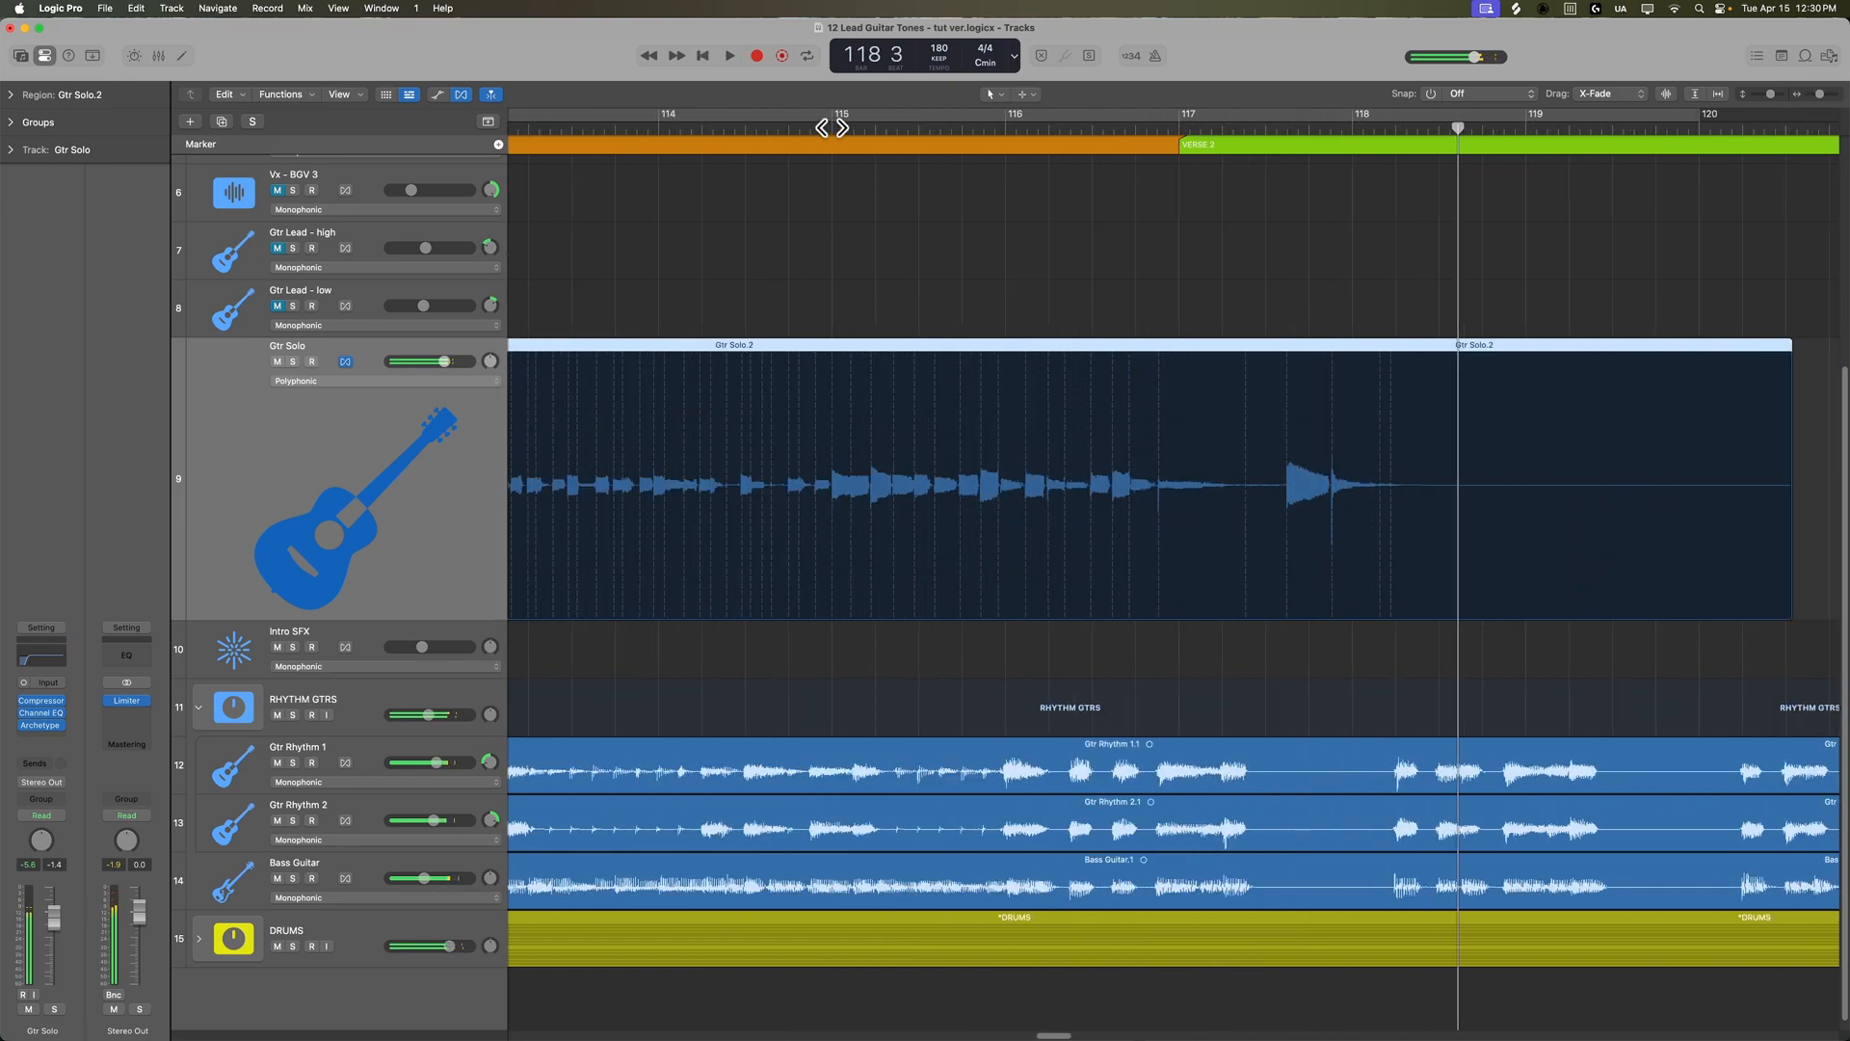
left_click(729, 56)
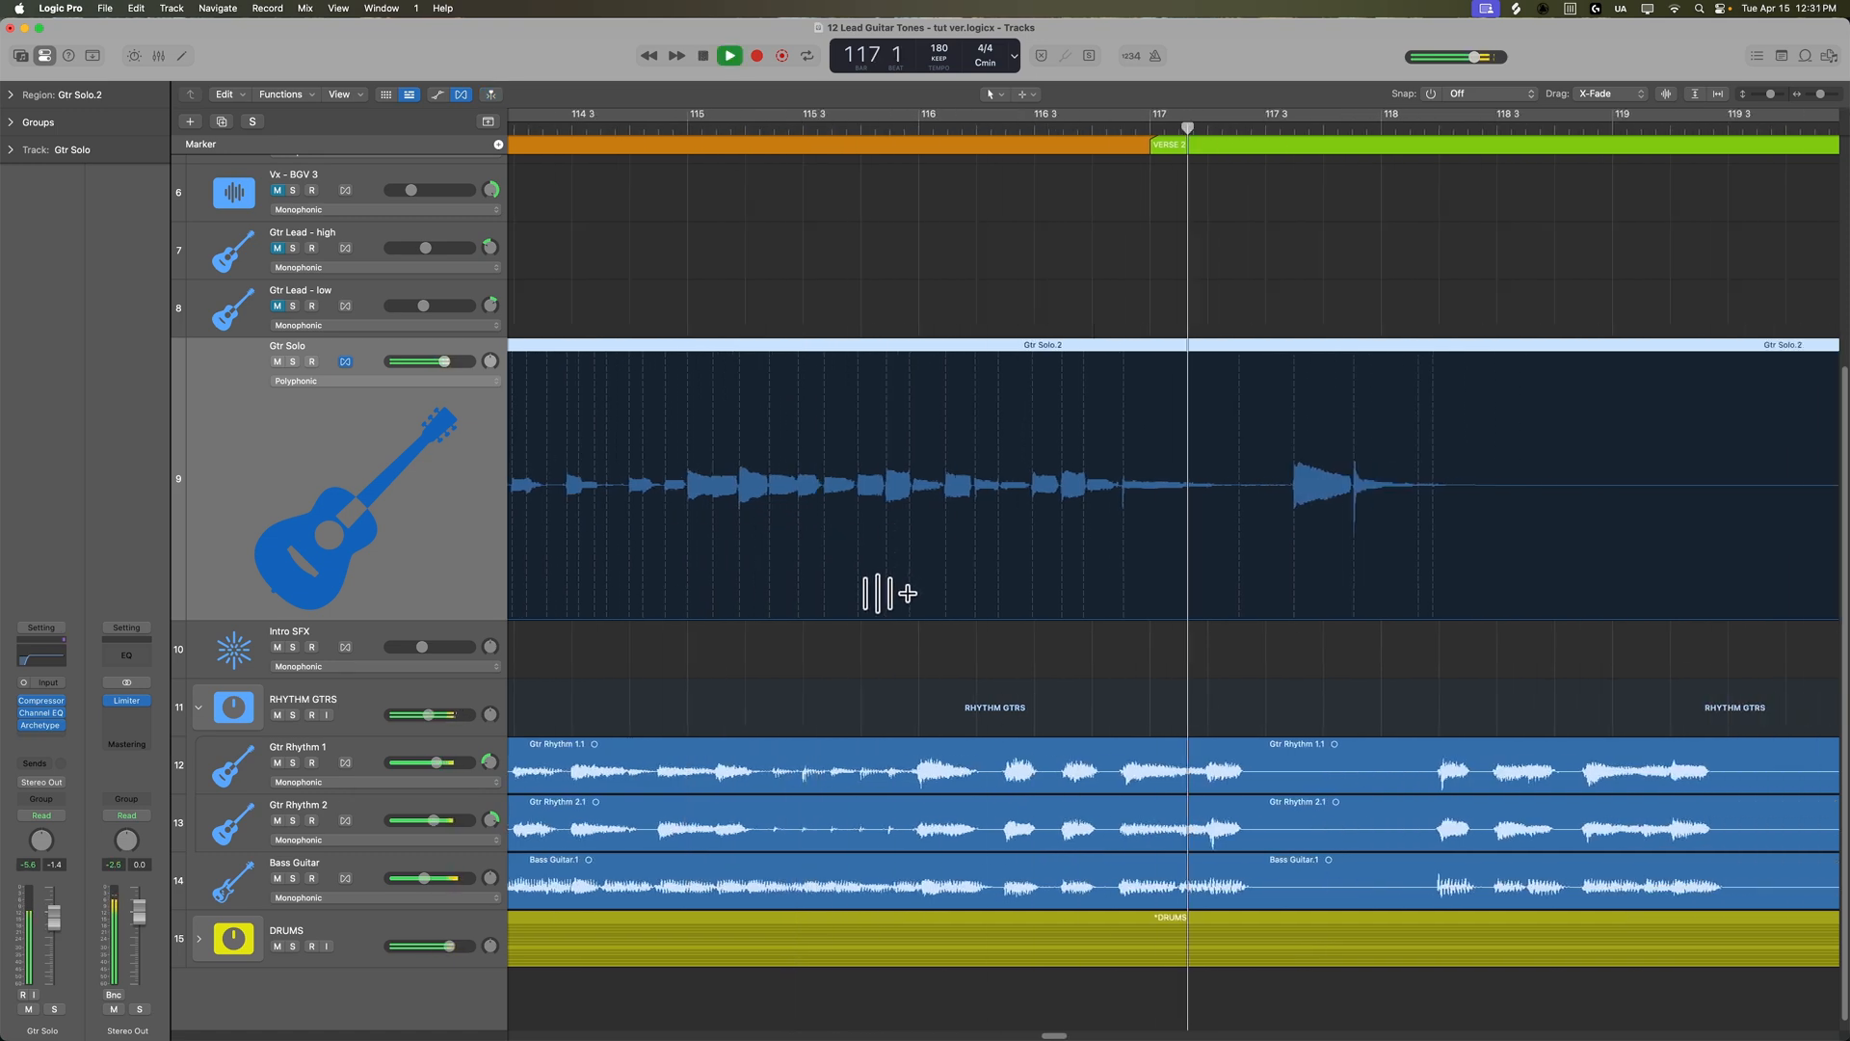
left_click(729, 56)
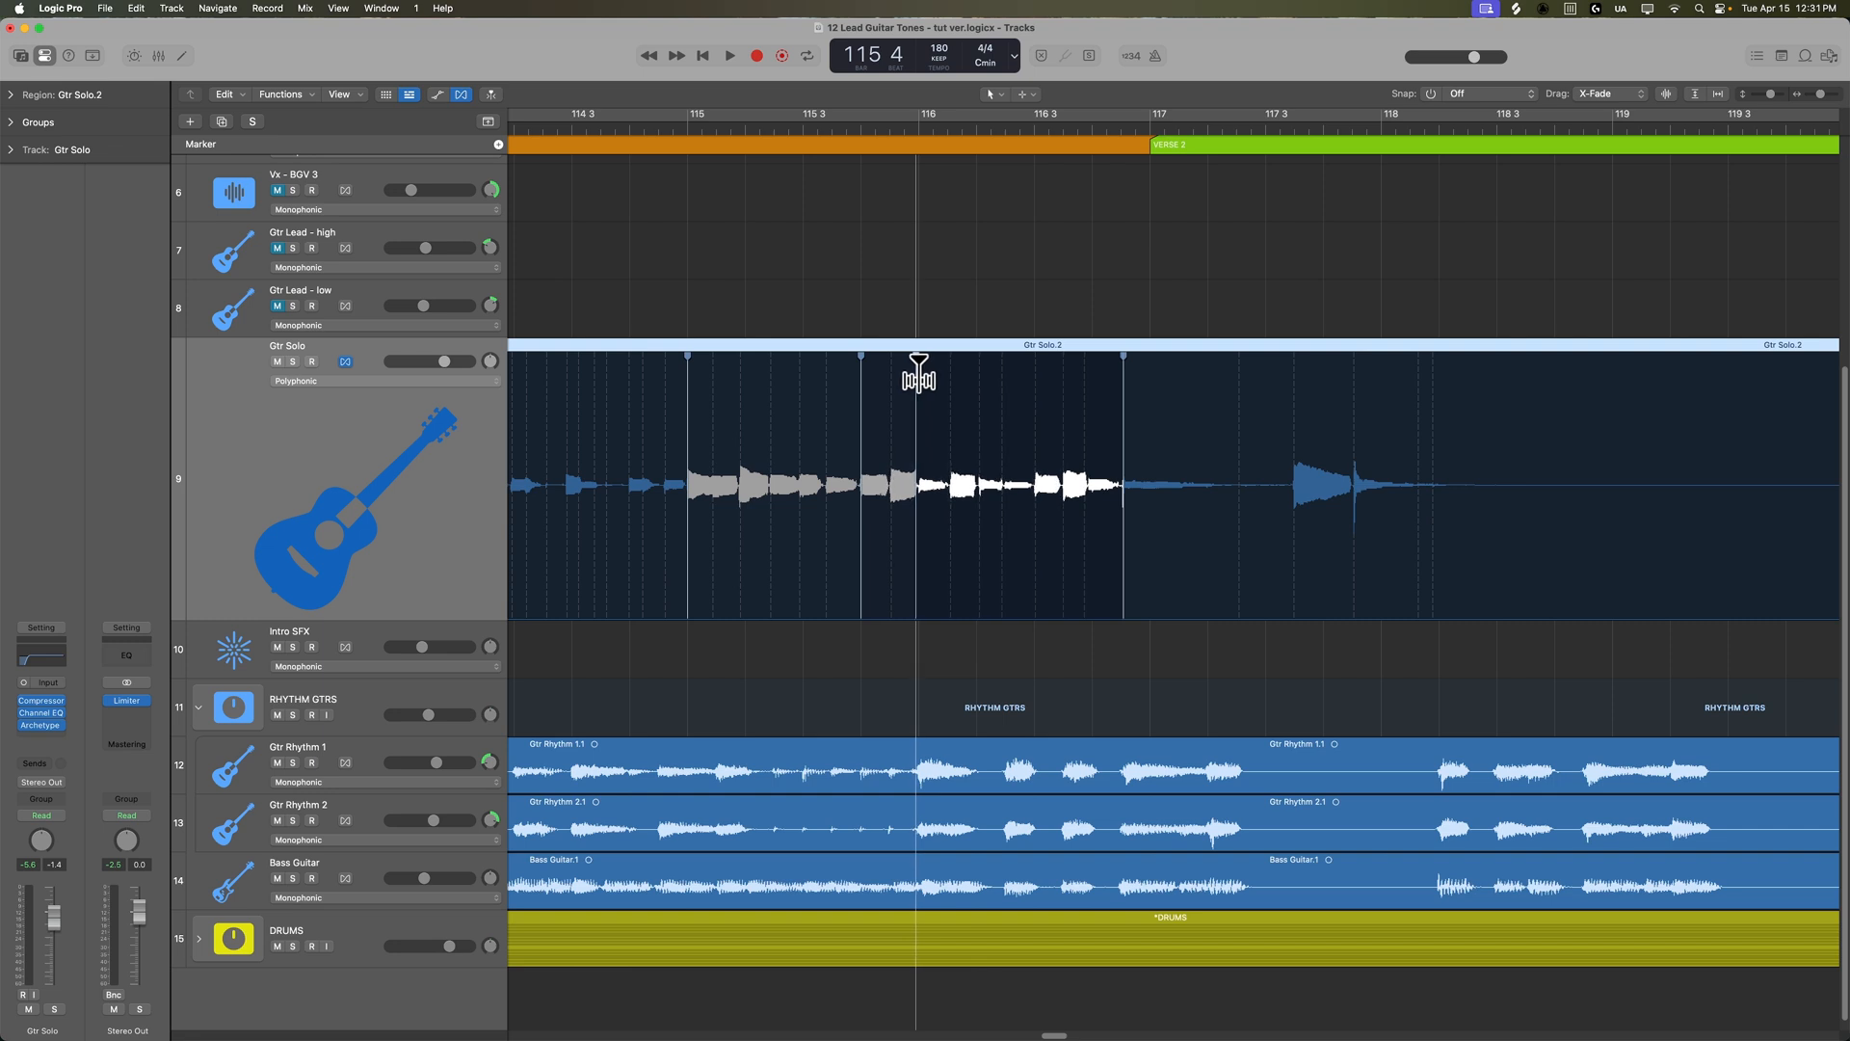
left_click(728, 56)
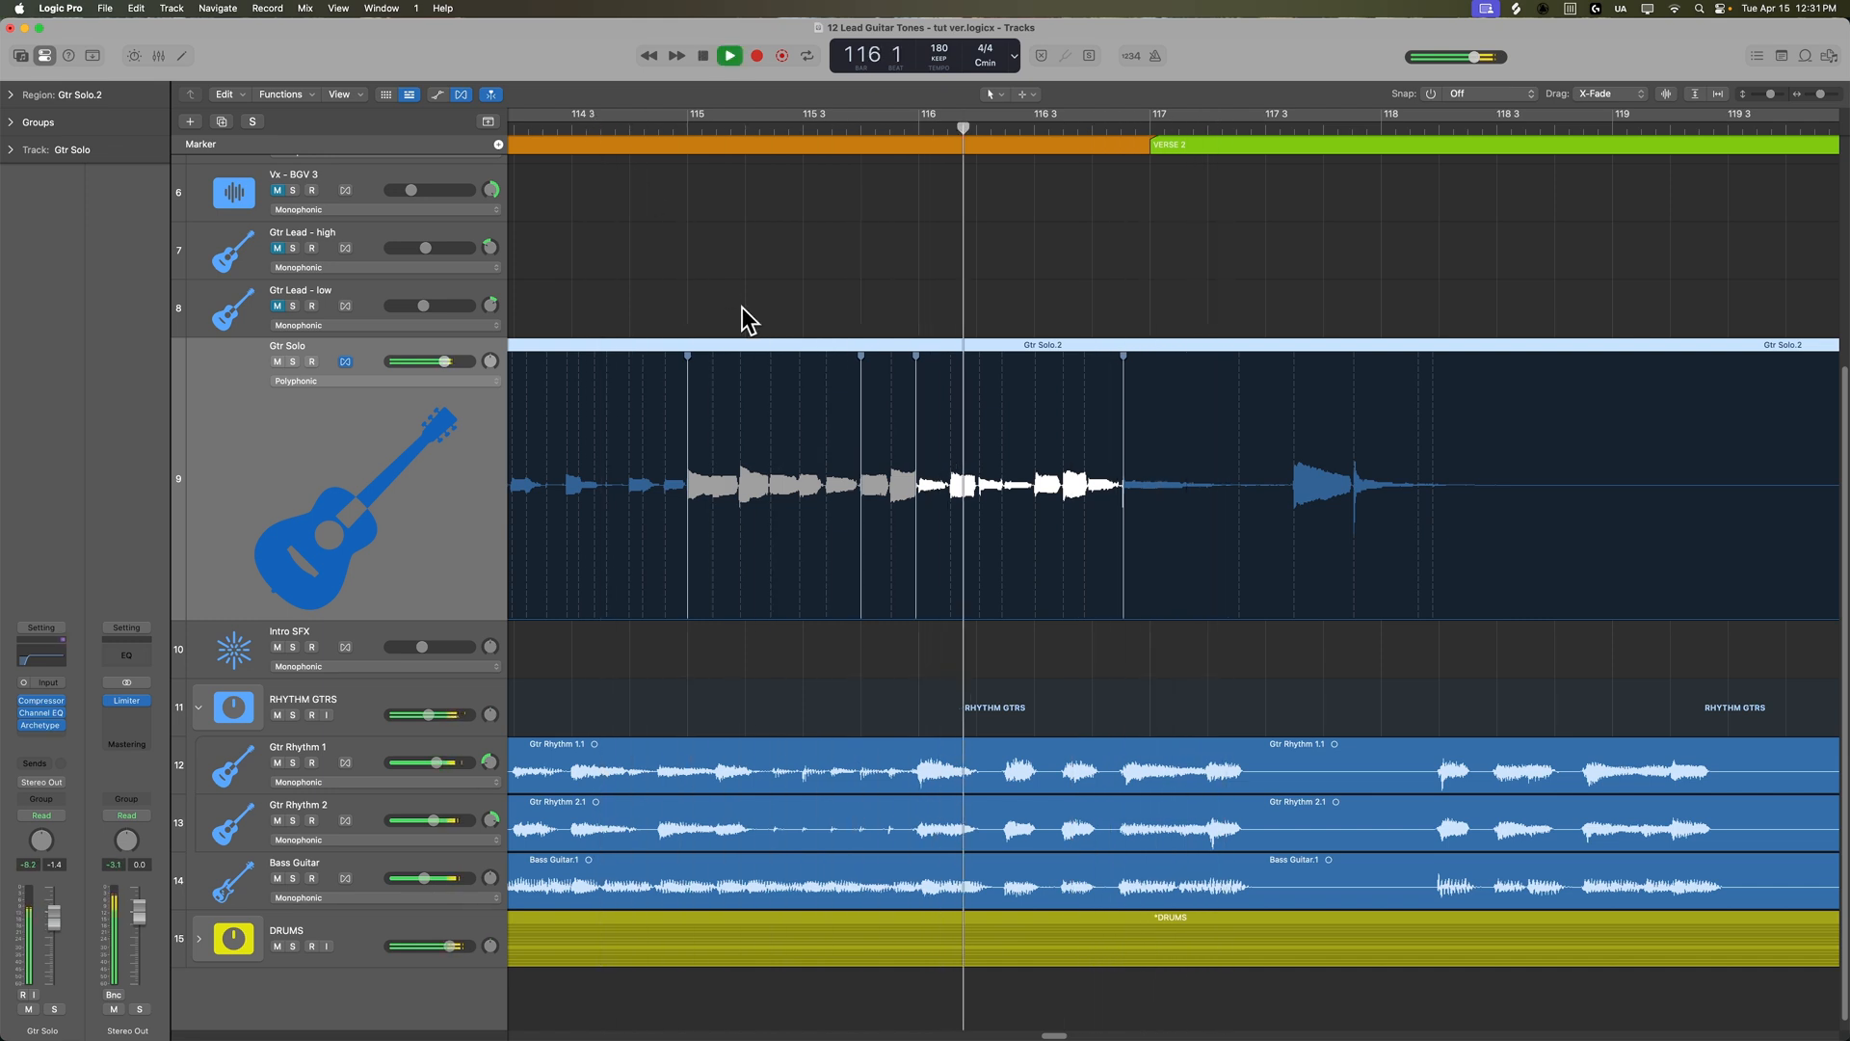
left_click(728, 54)
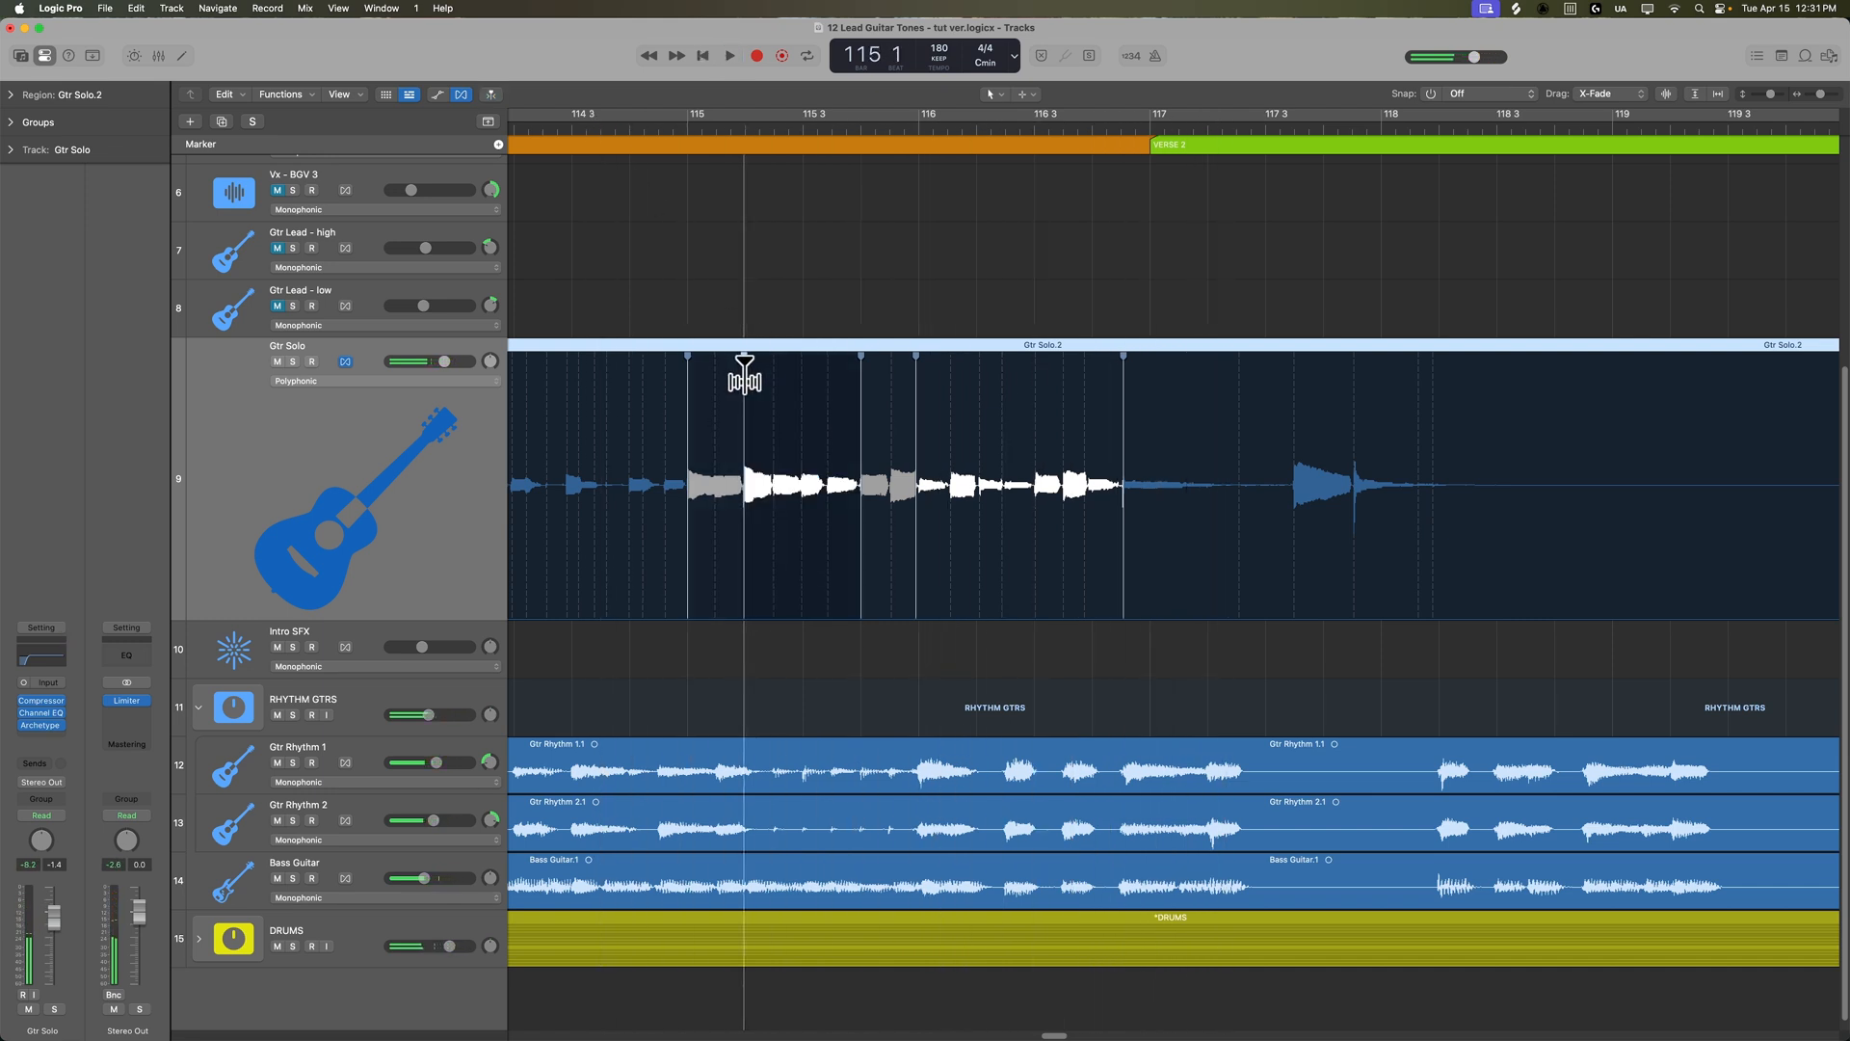
left_click(728, 56)
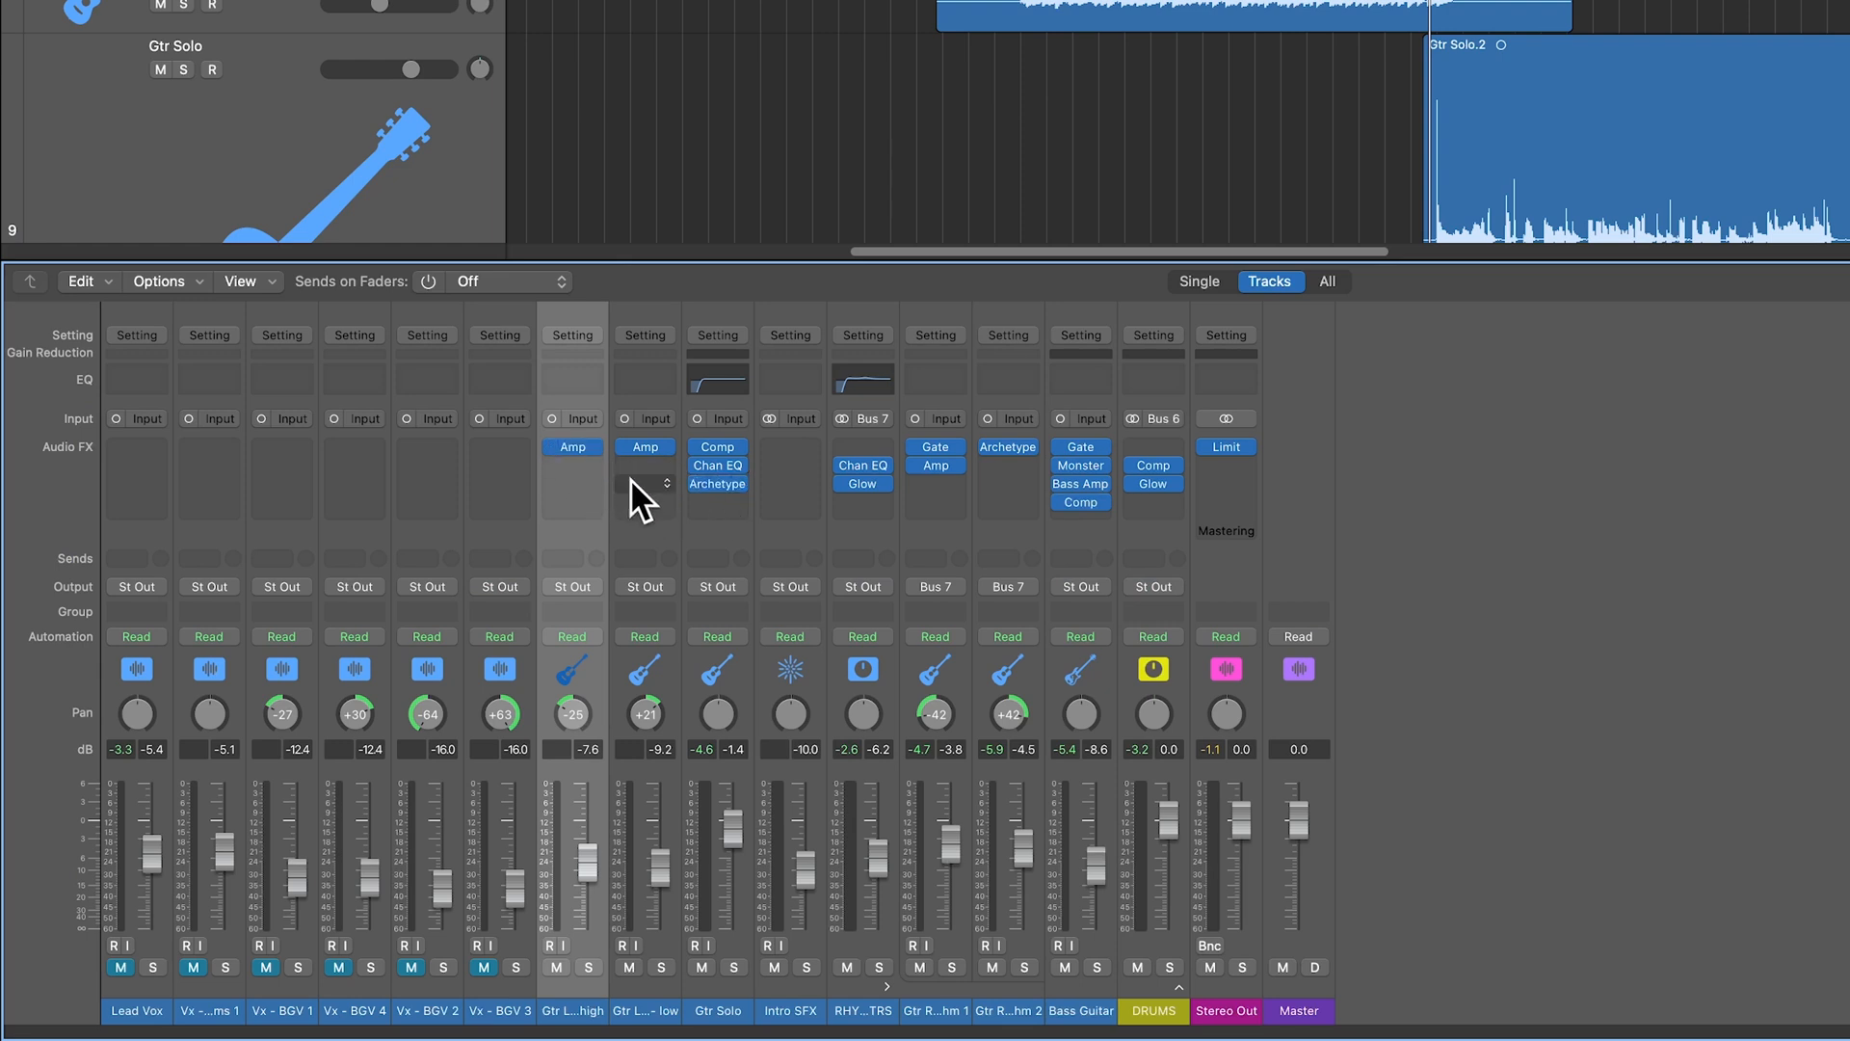
- Remove the old amp from a Gtr Lead channel and paste Gtr Solo's plug-ins onto both lead strips
left_click(644, 482)
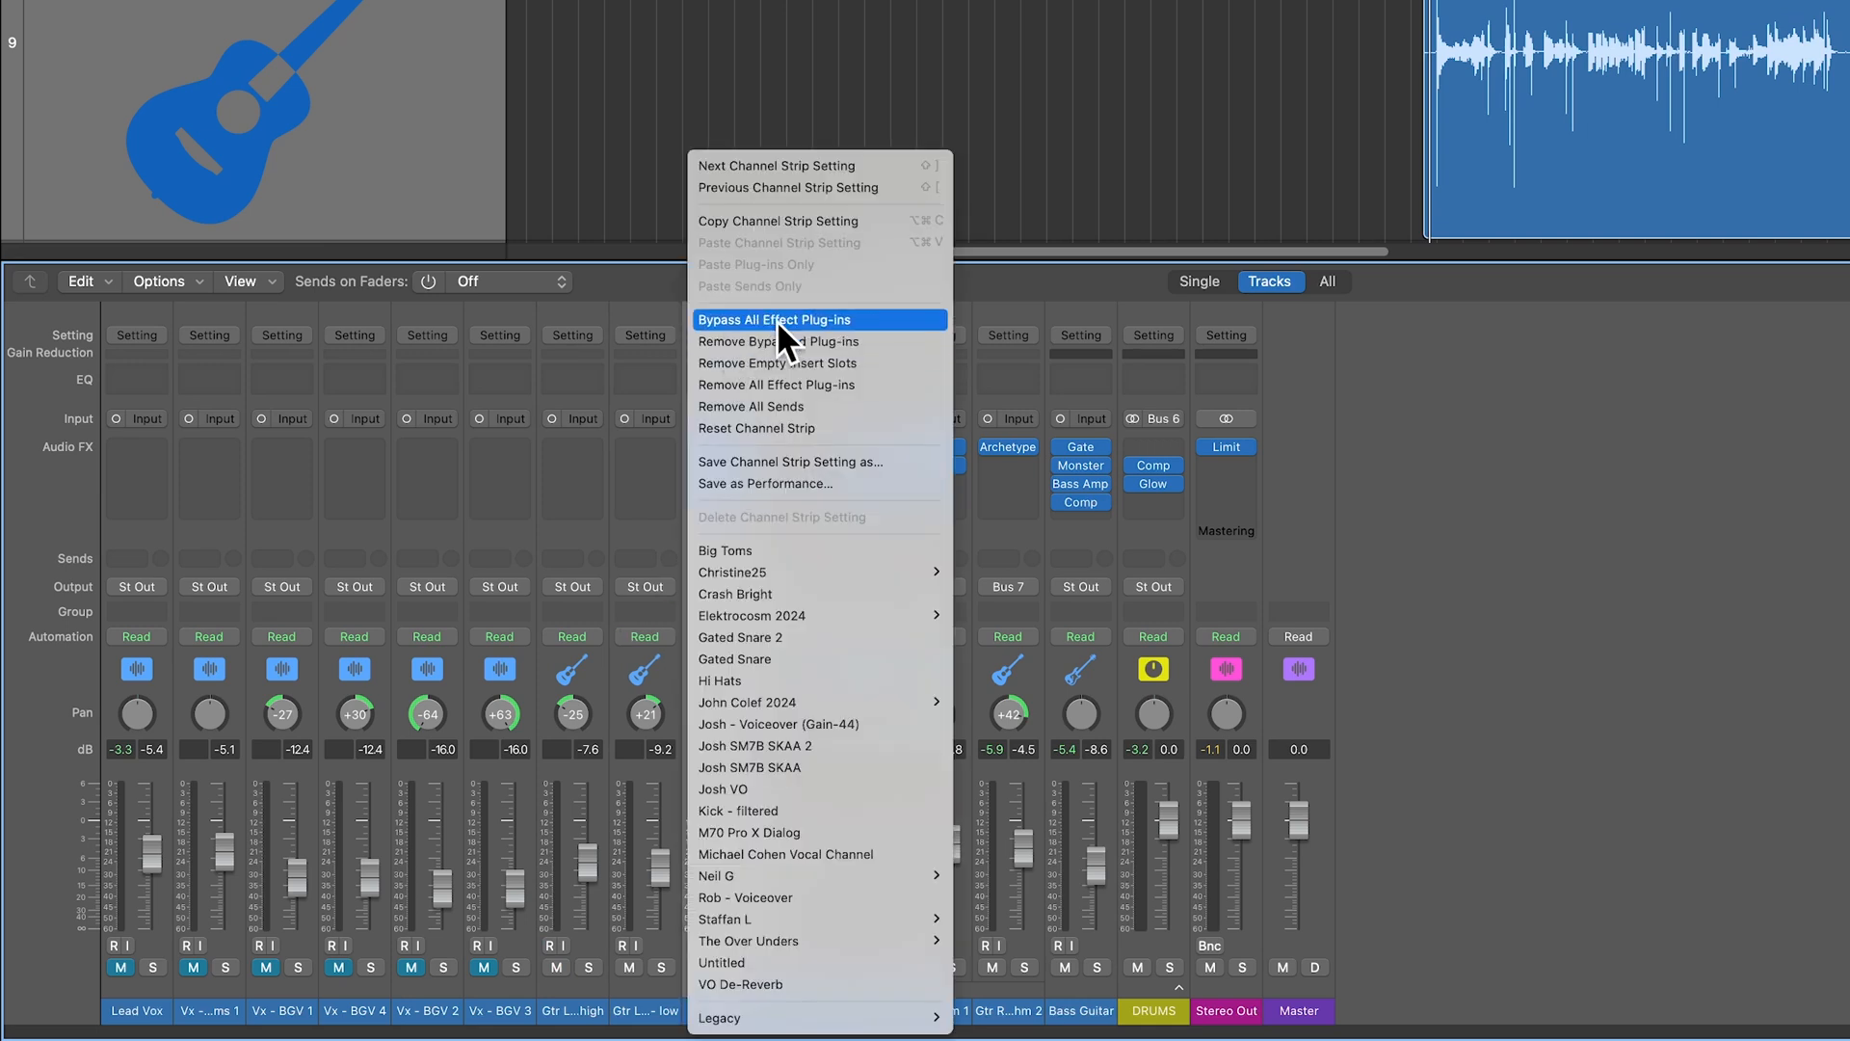
mouse_move(779, 220)
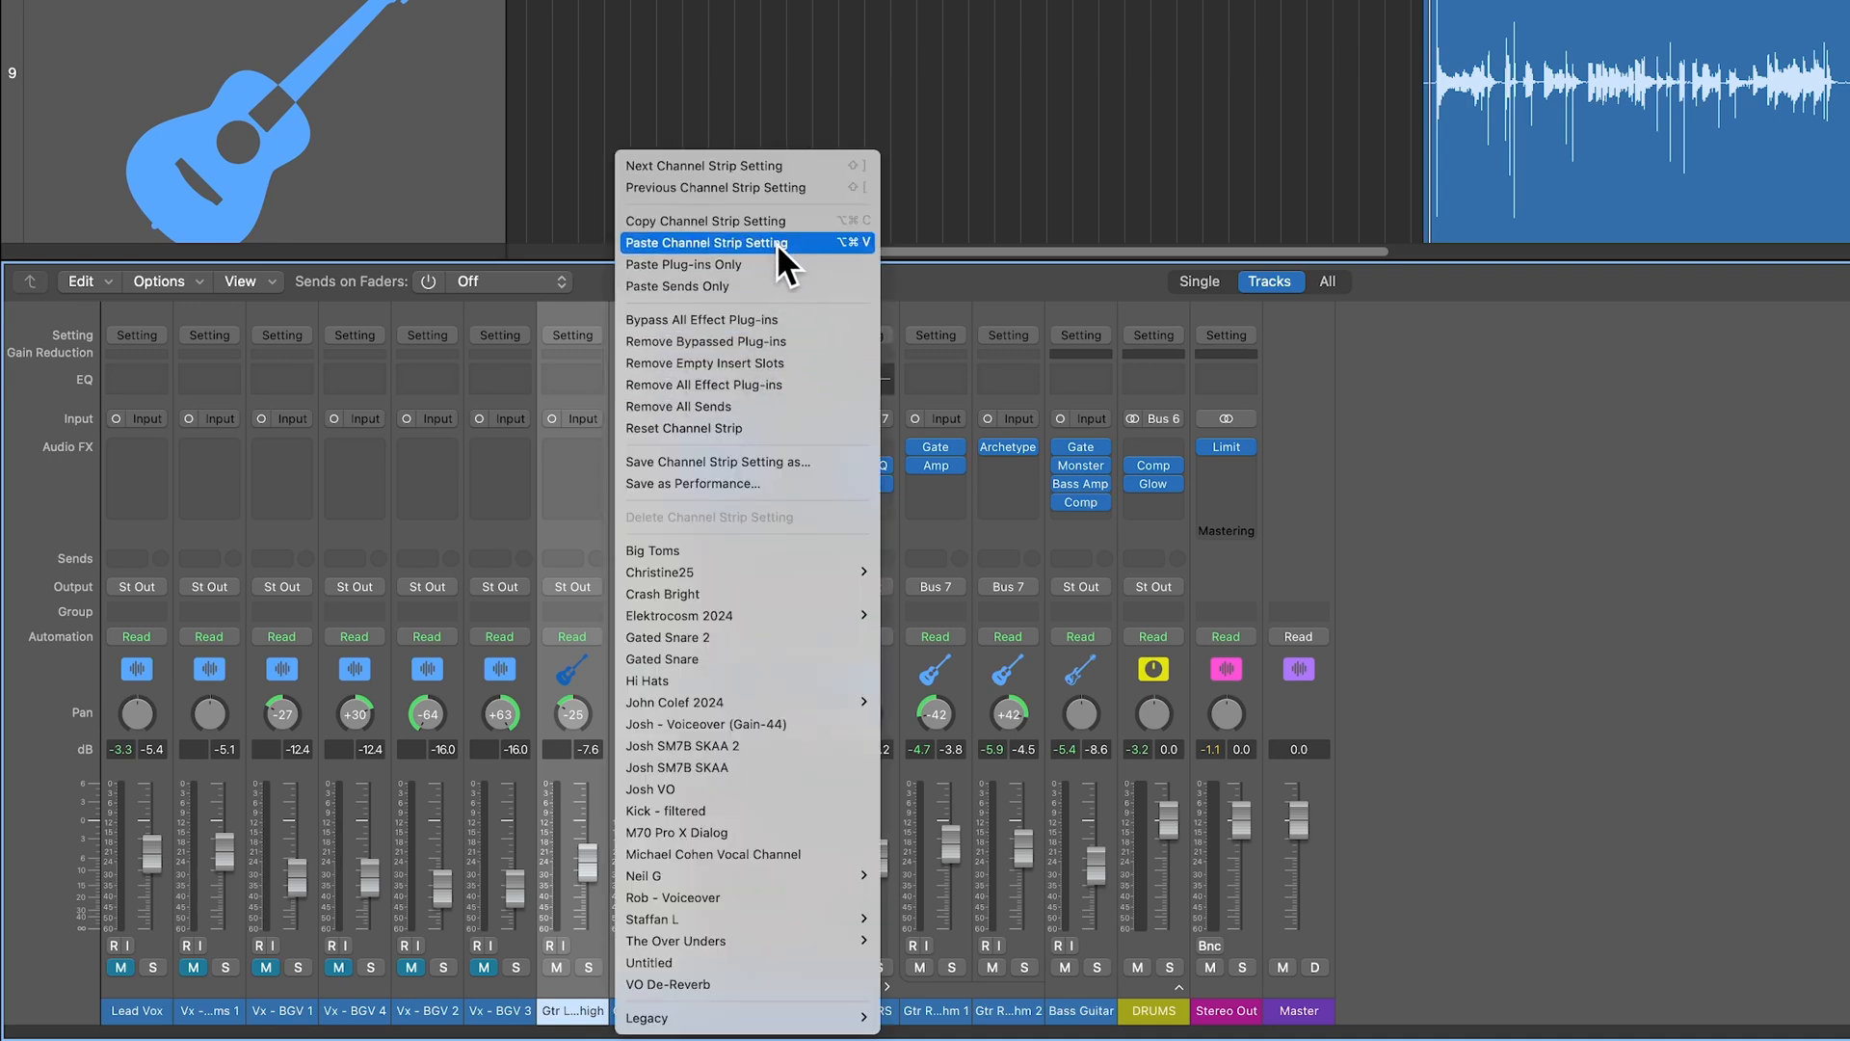
mouse_move(781, 268)
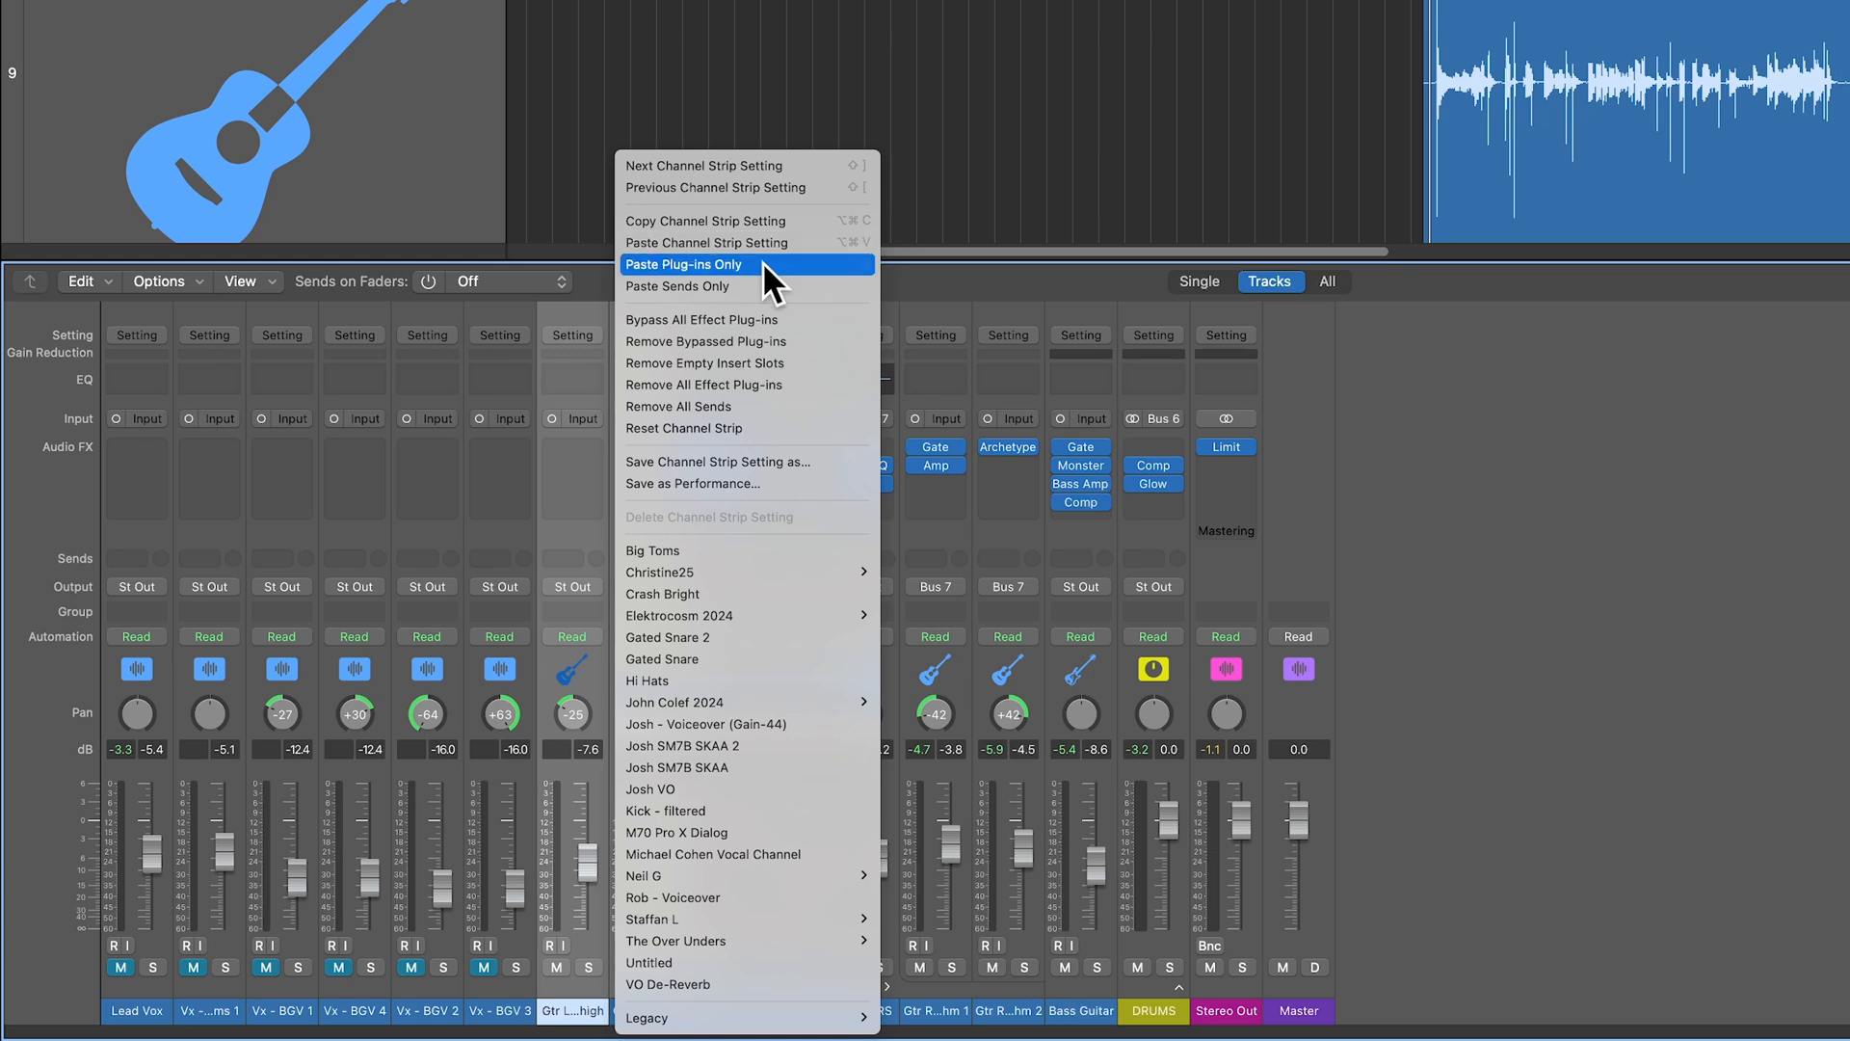
mouse_move(813, 287)
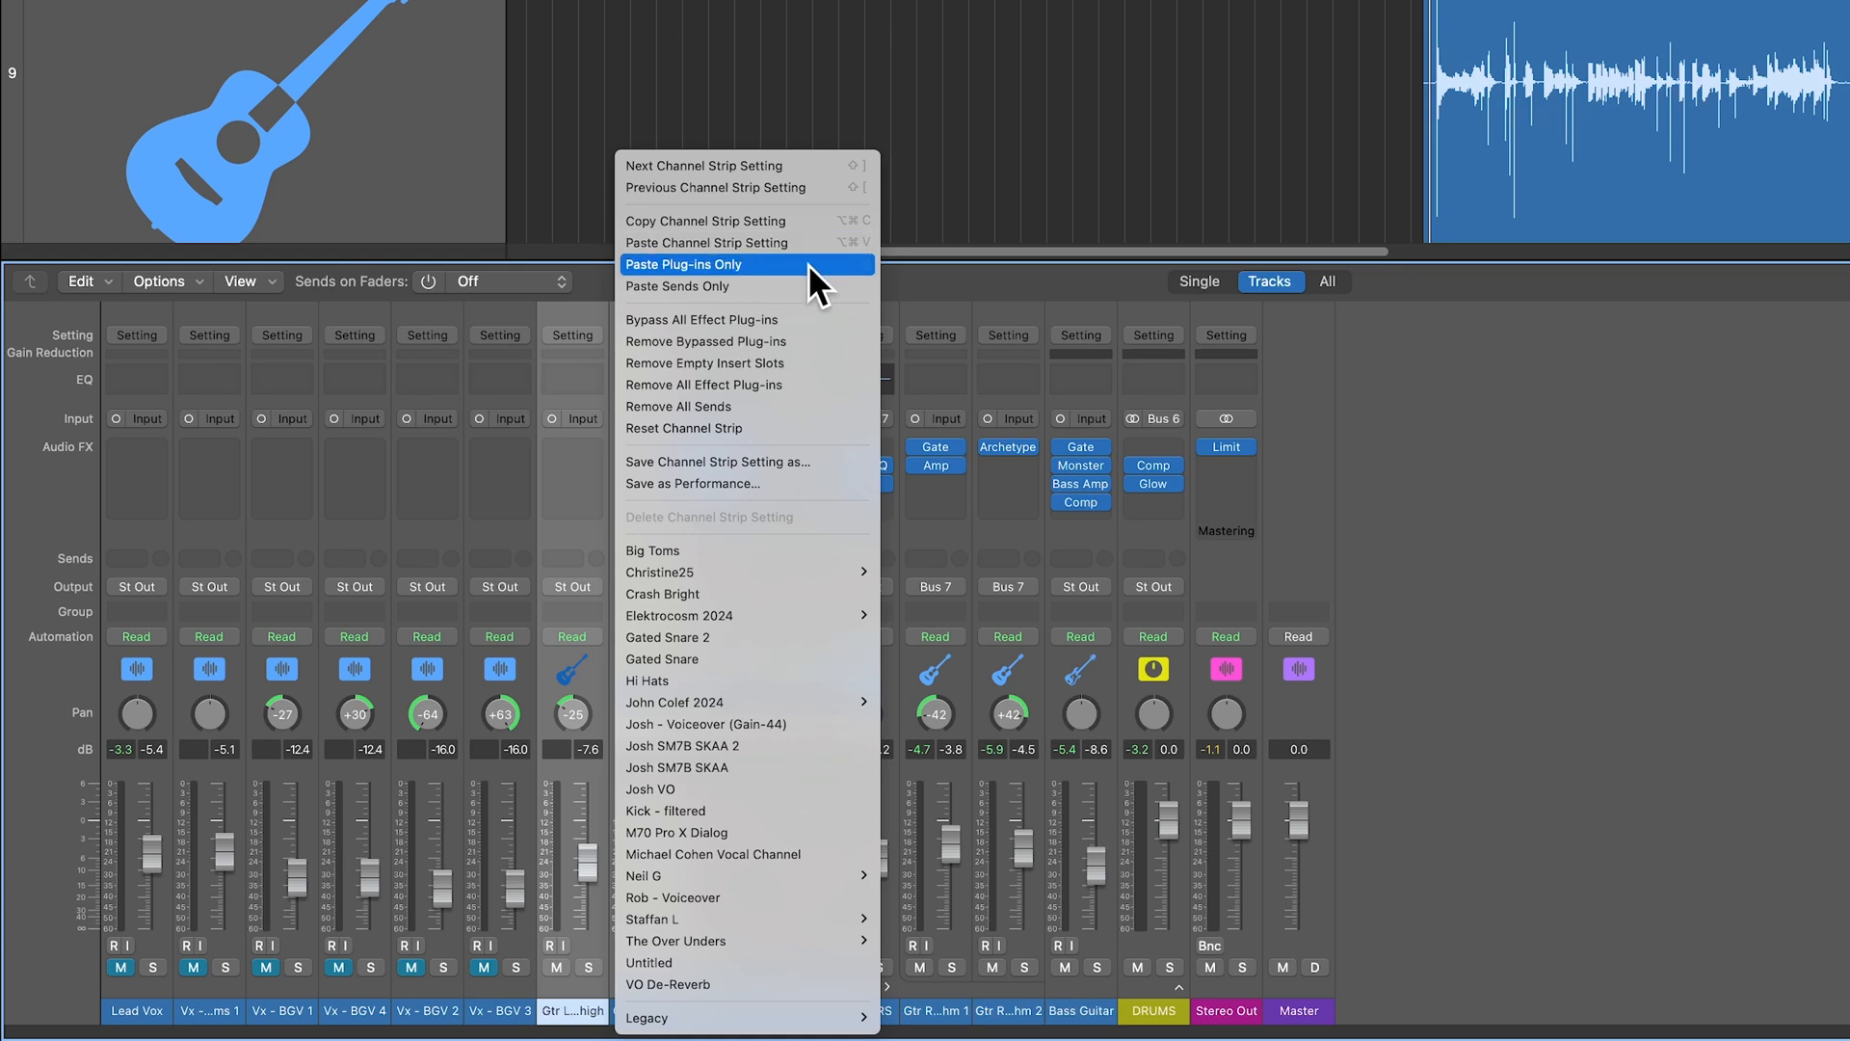
left_click(684, 264)
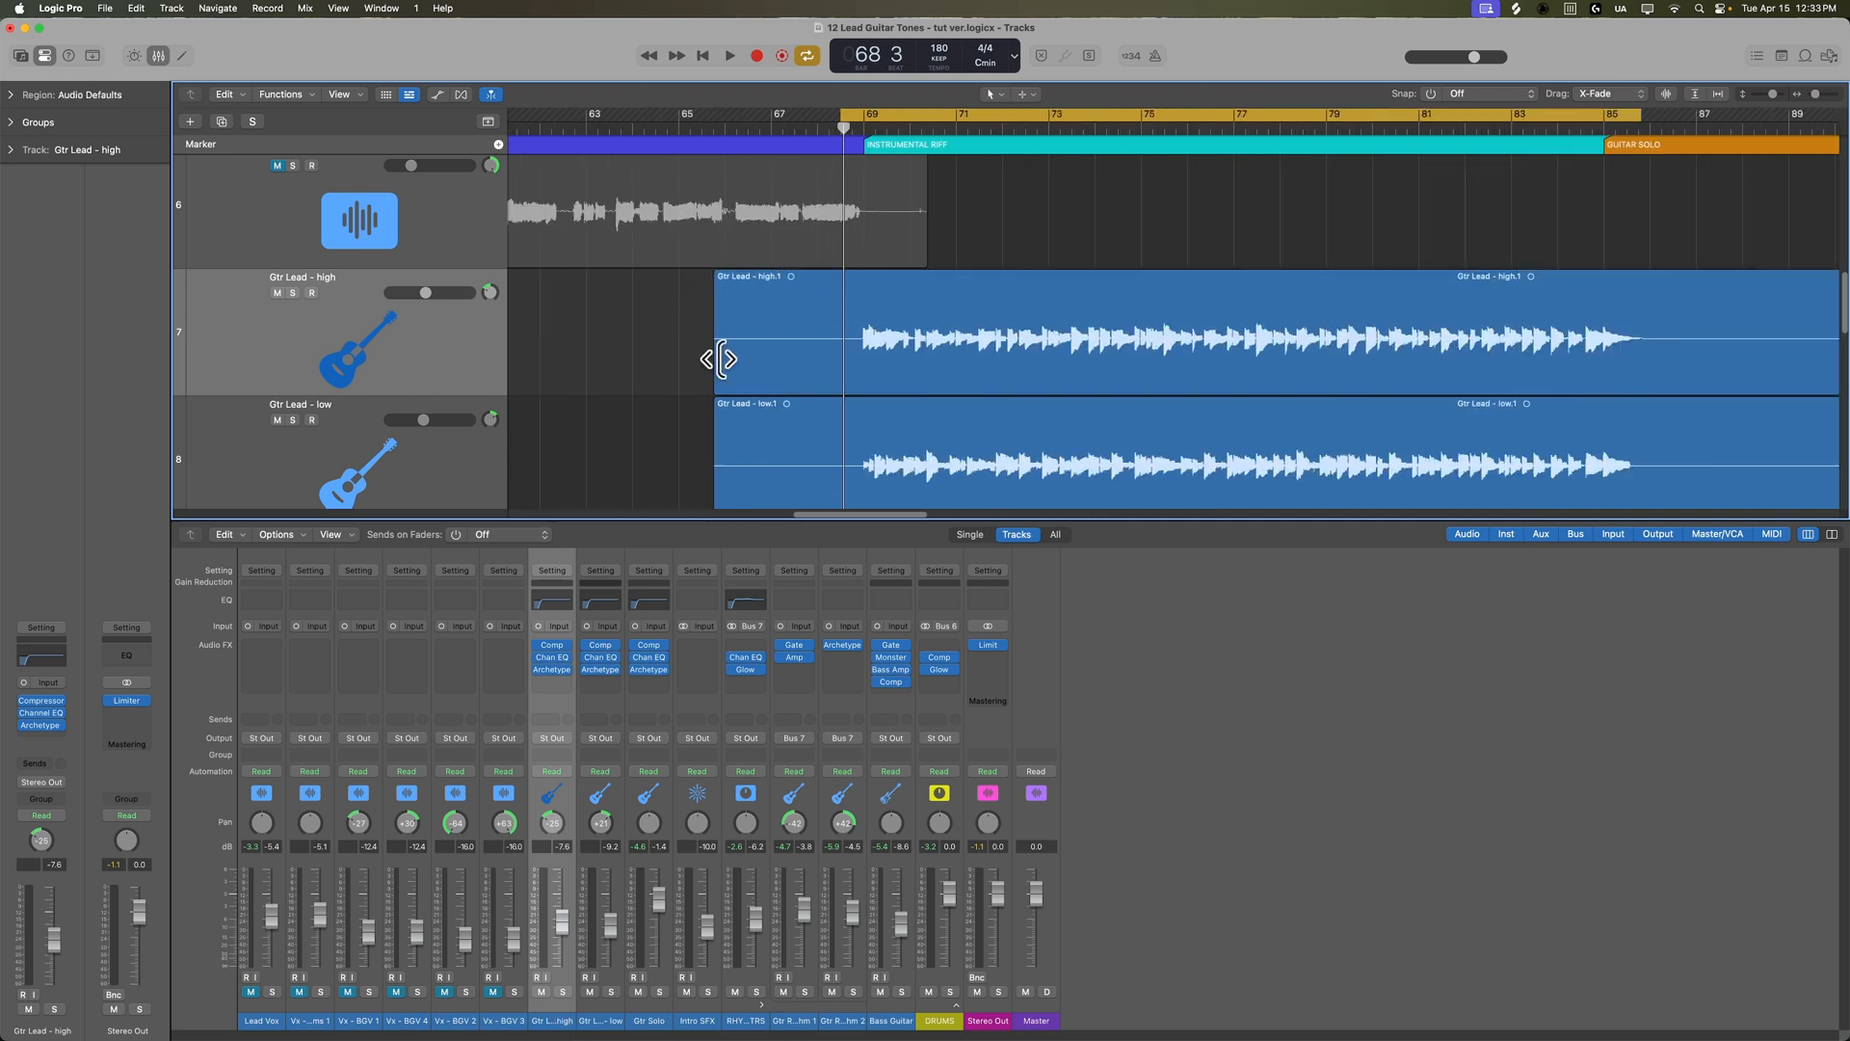
- Play the riff section, select both Gtr Lead strips and remove their Compressor insert
left_click(728, 56)
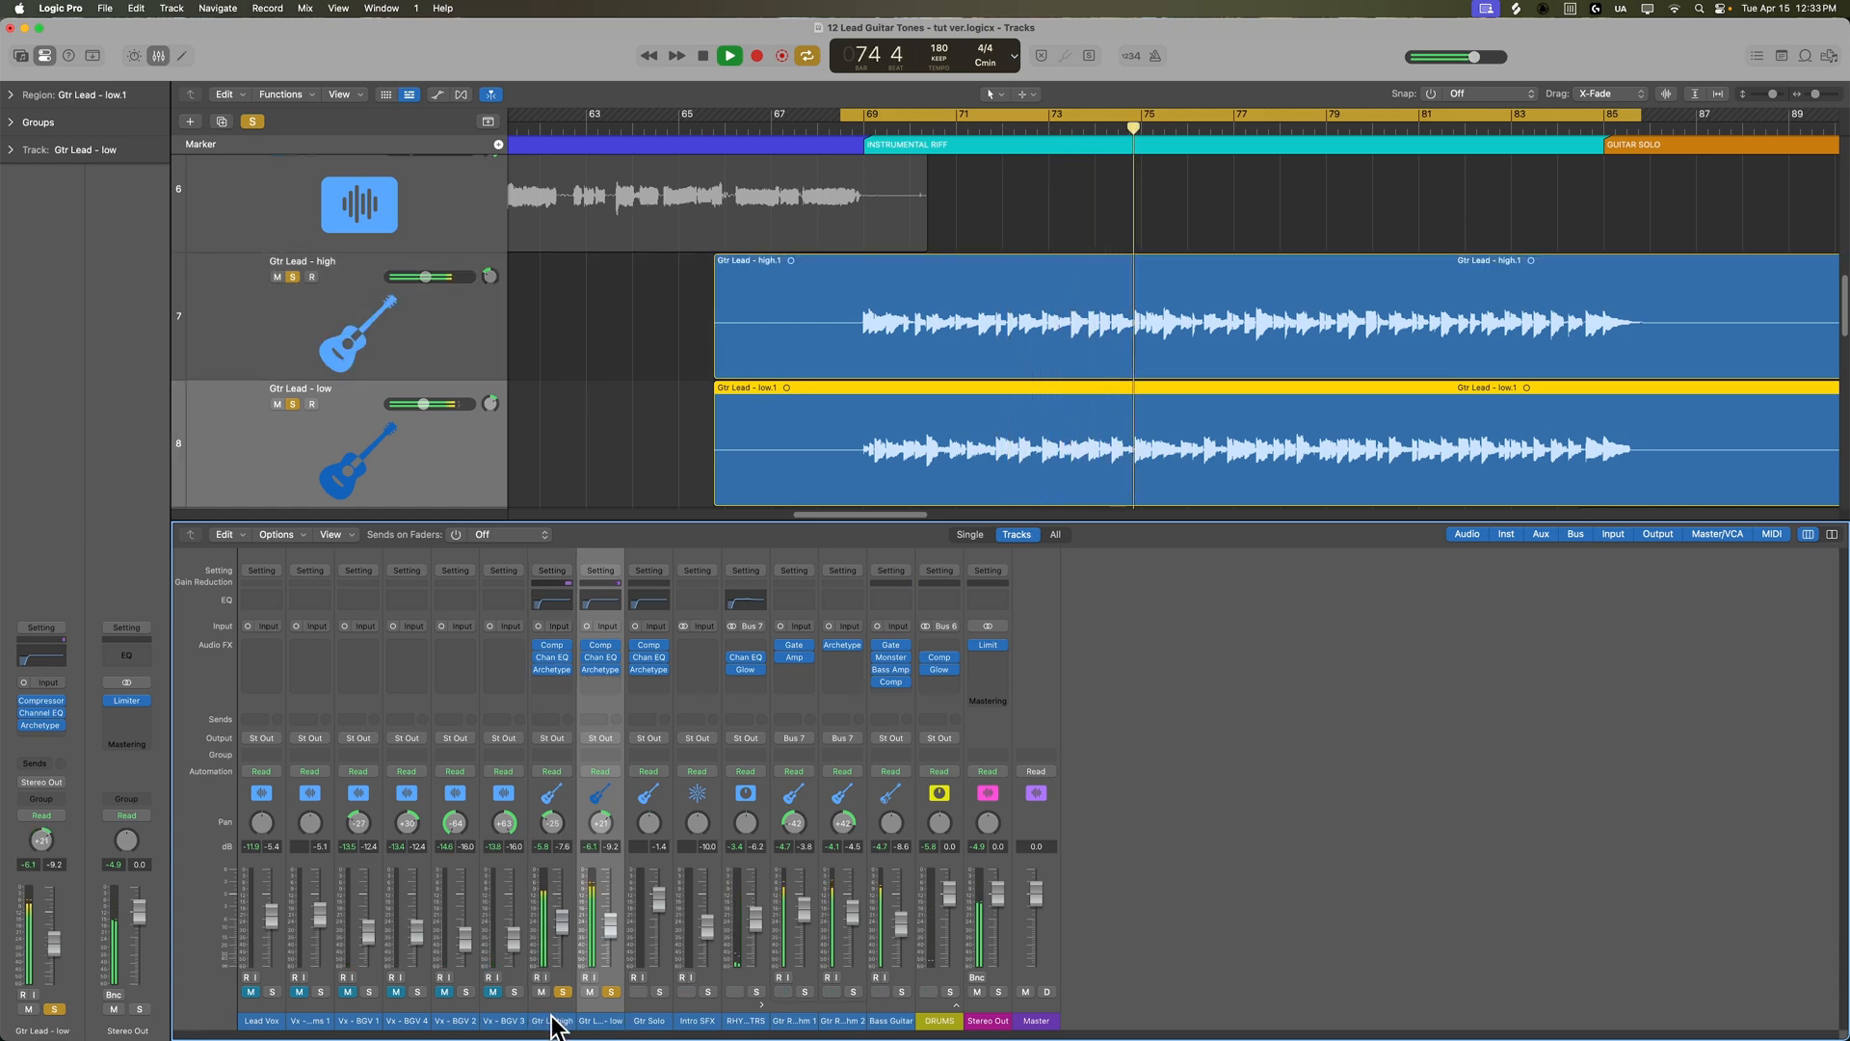
left_click(600, 655)
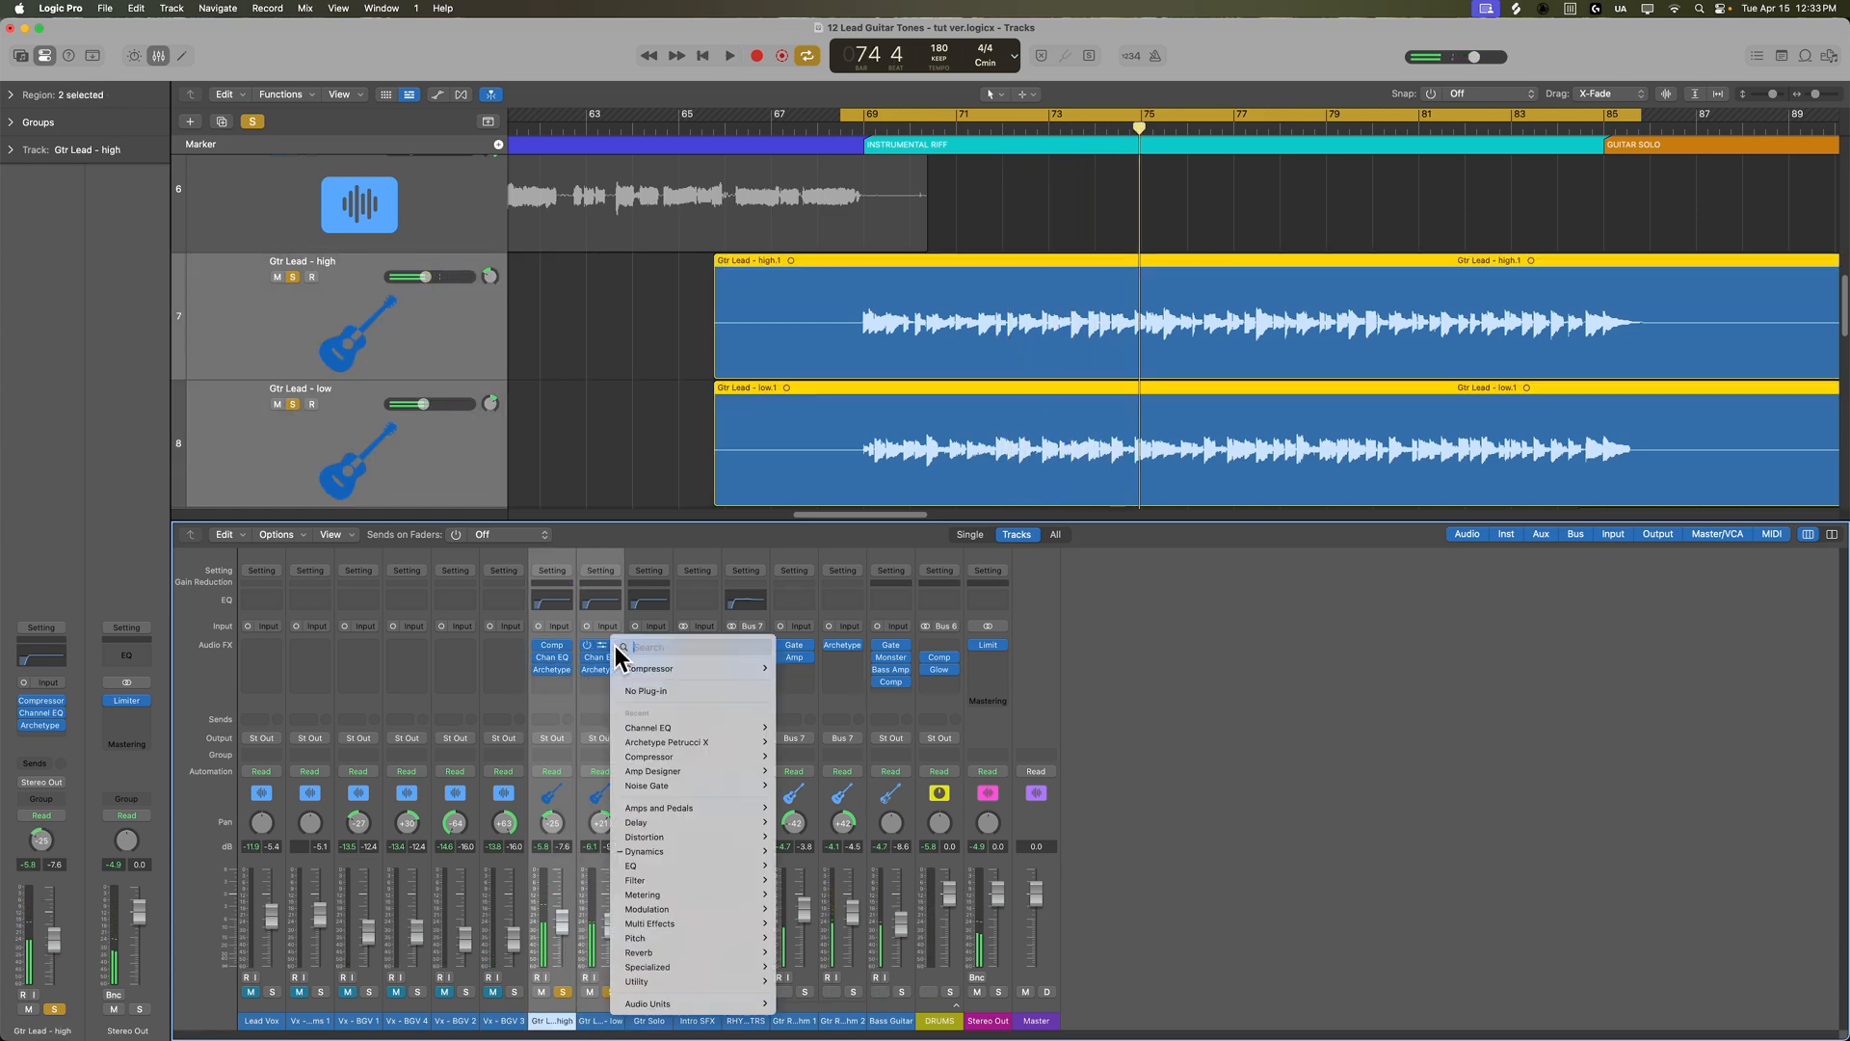
left_click(667, 741)
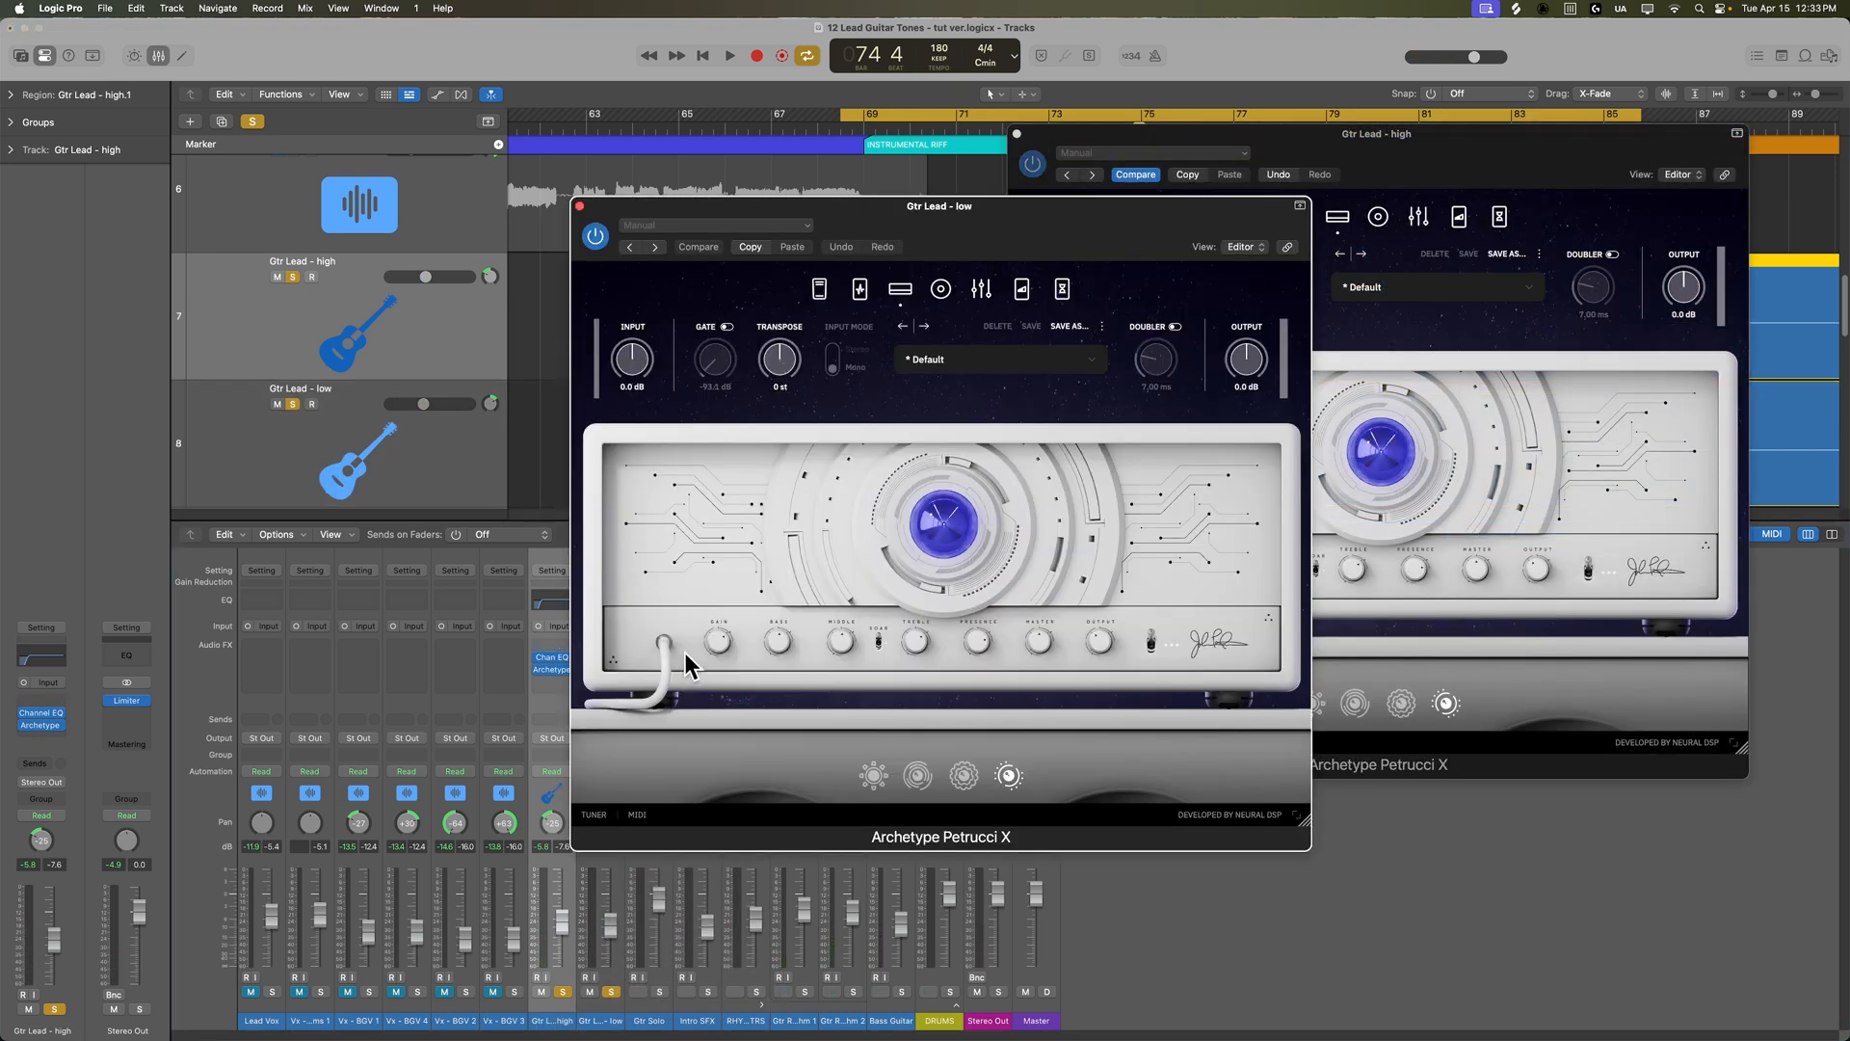
- Bring the Gtr Lead - high Archetype amp forward ahead of Chan EQ and adjust its gain
left_click(696, 247)
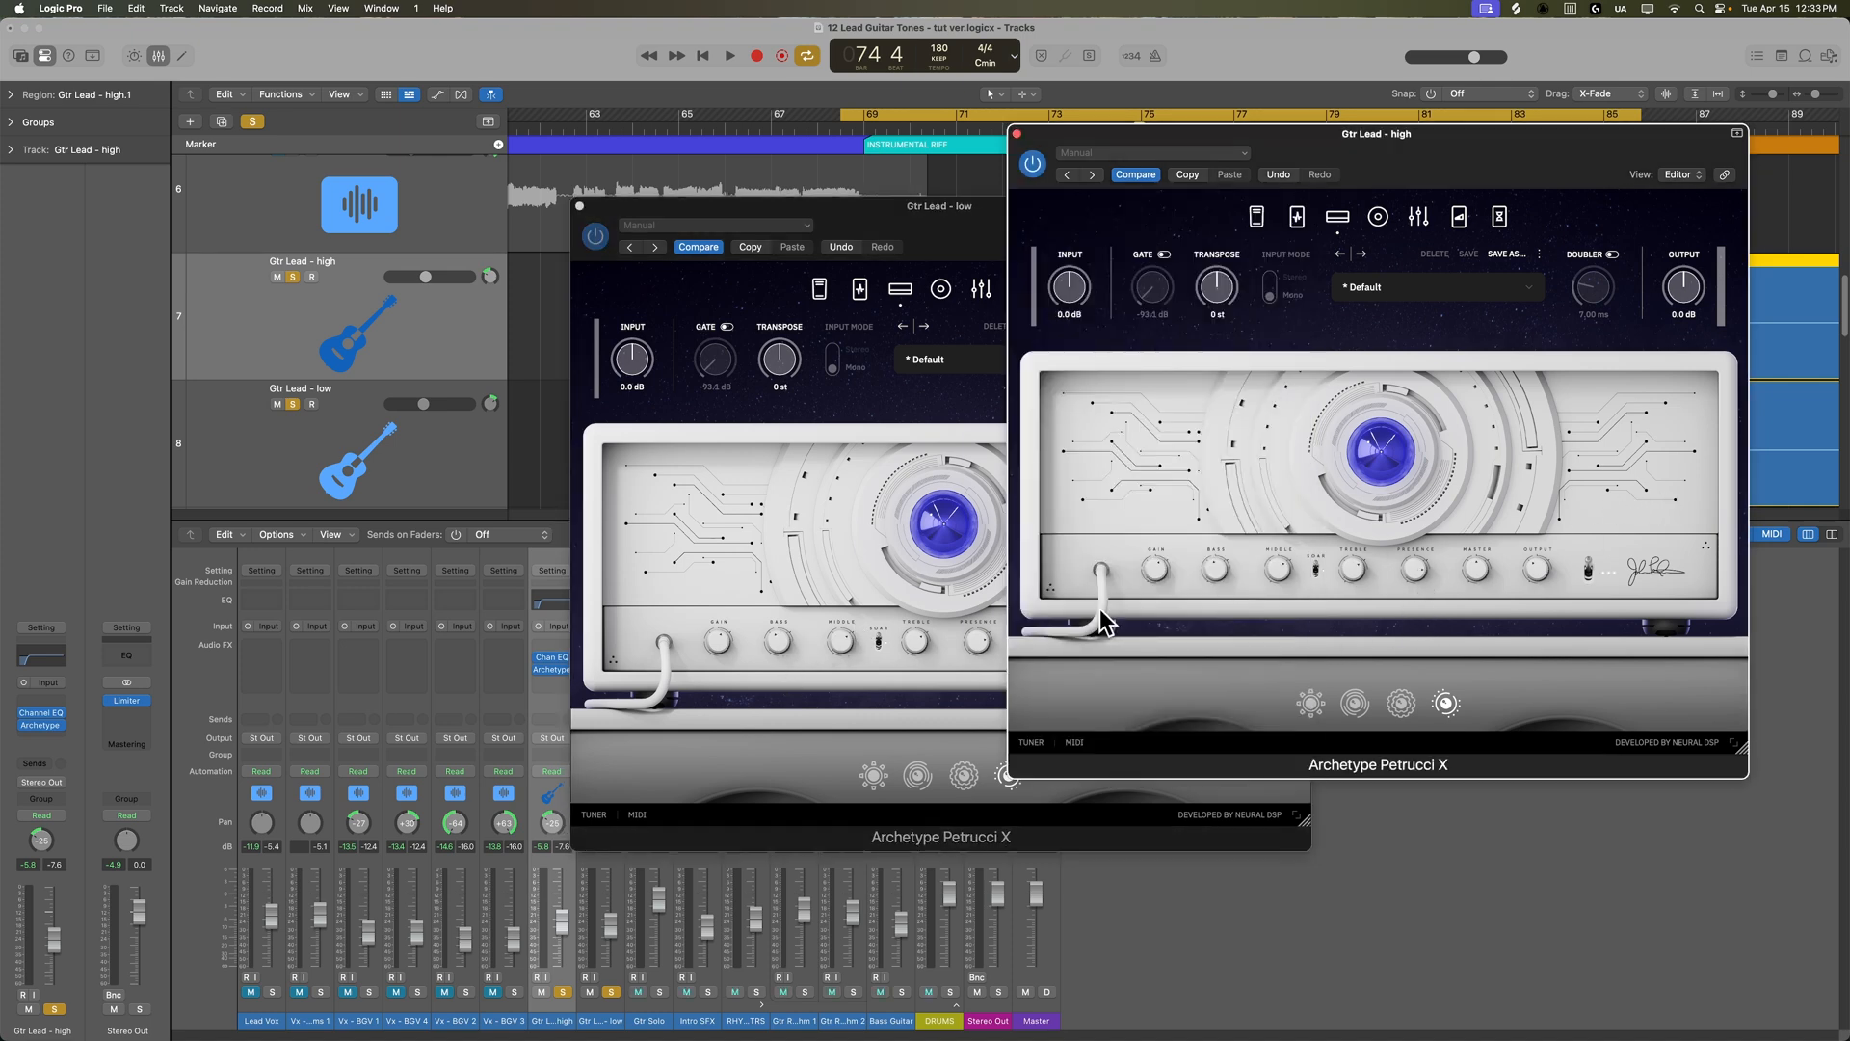
left_click(729, 56)
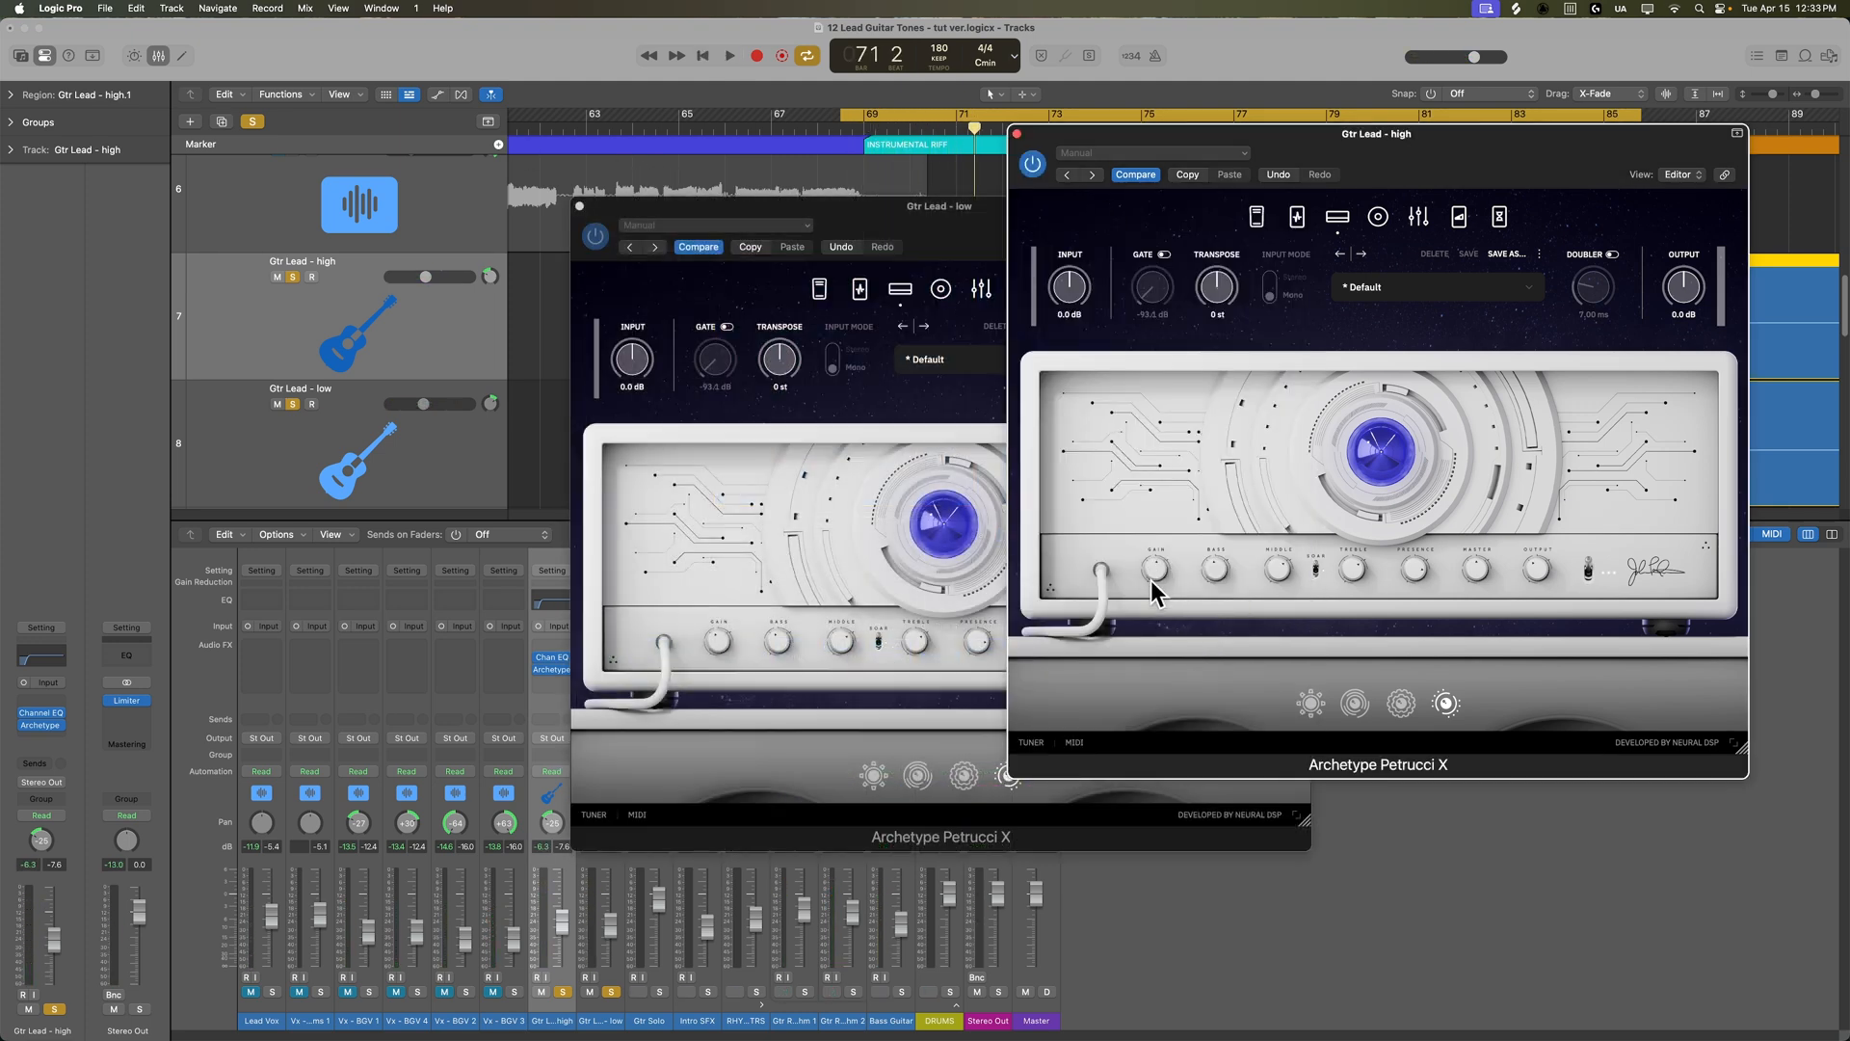
left_click(729, 56)
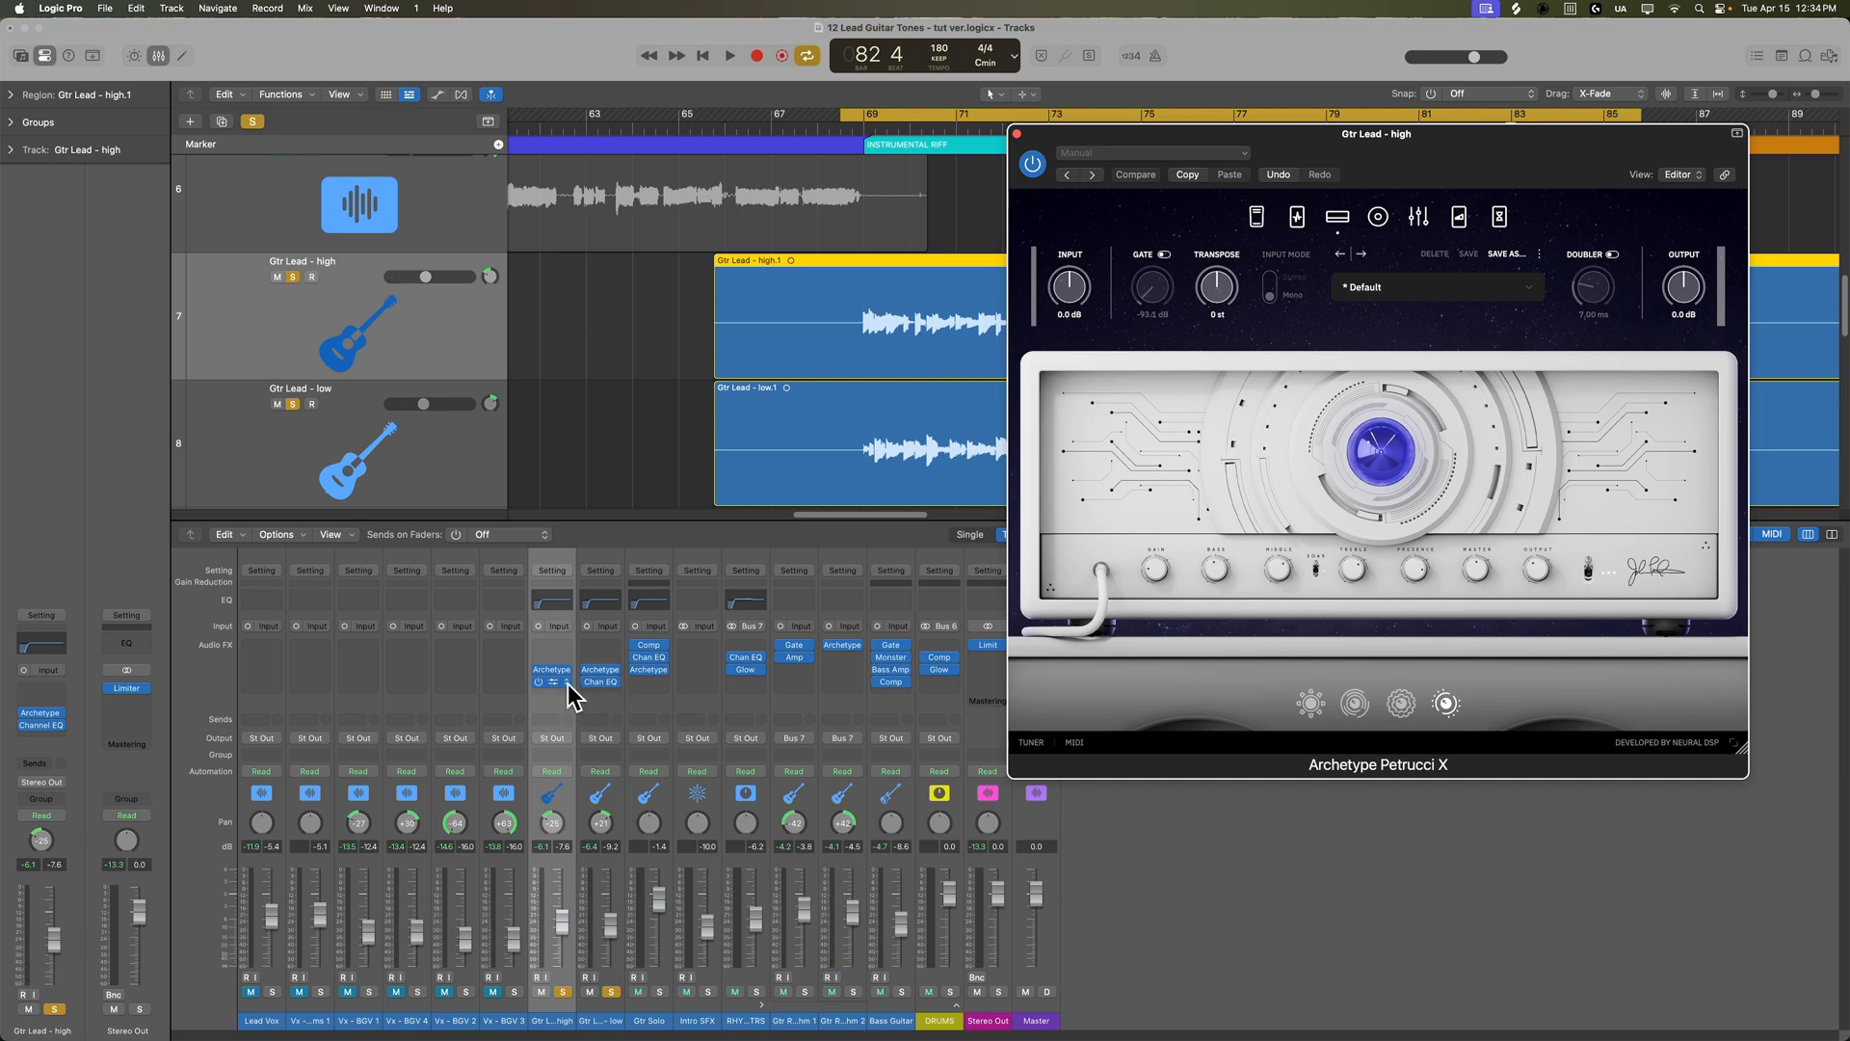
- On Gtr Lead - high's Channel EQ, set the low cut and turn on a high cut around 5650 Hz
left_click(553, 680)
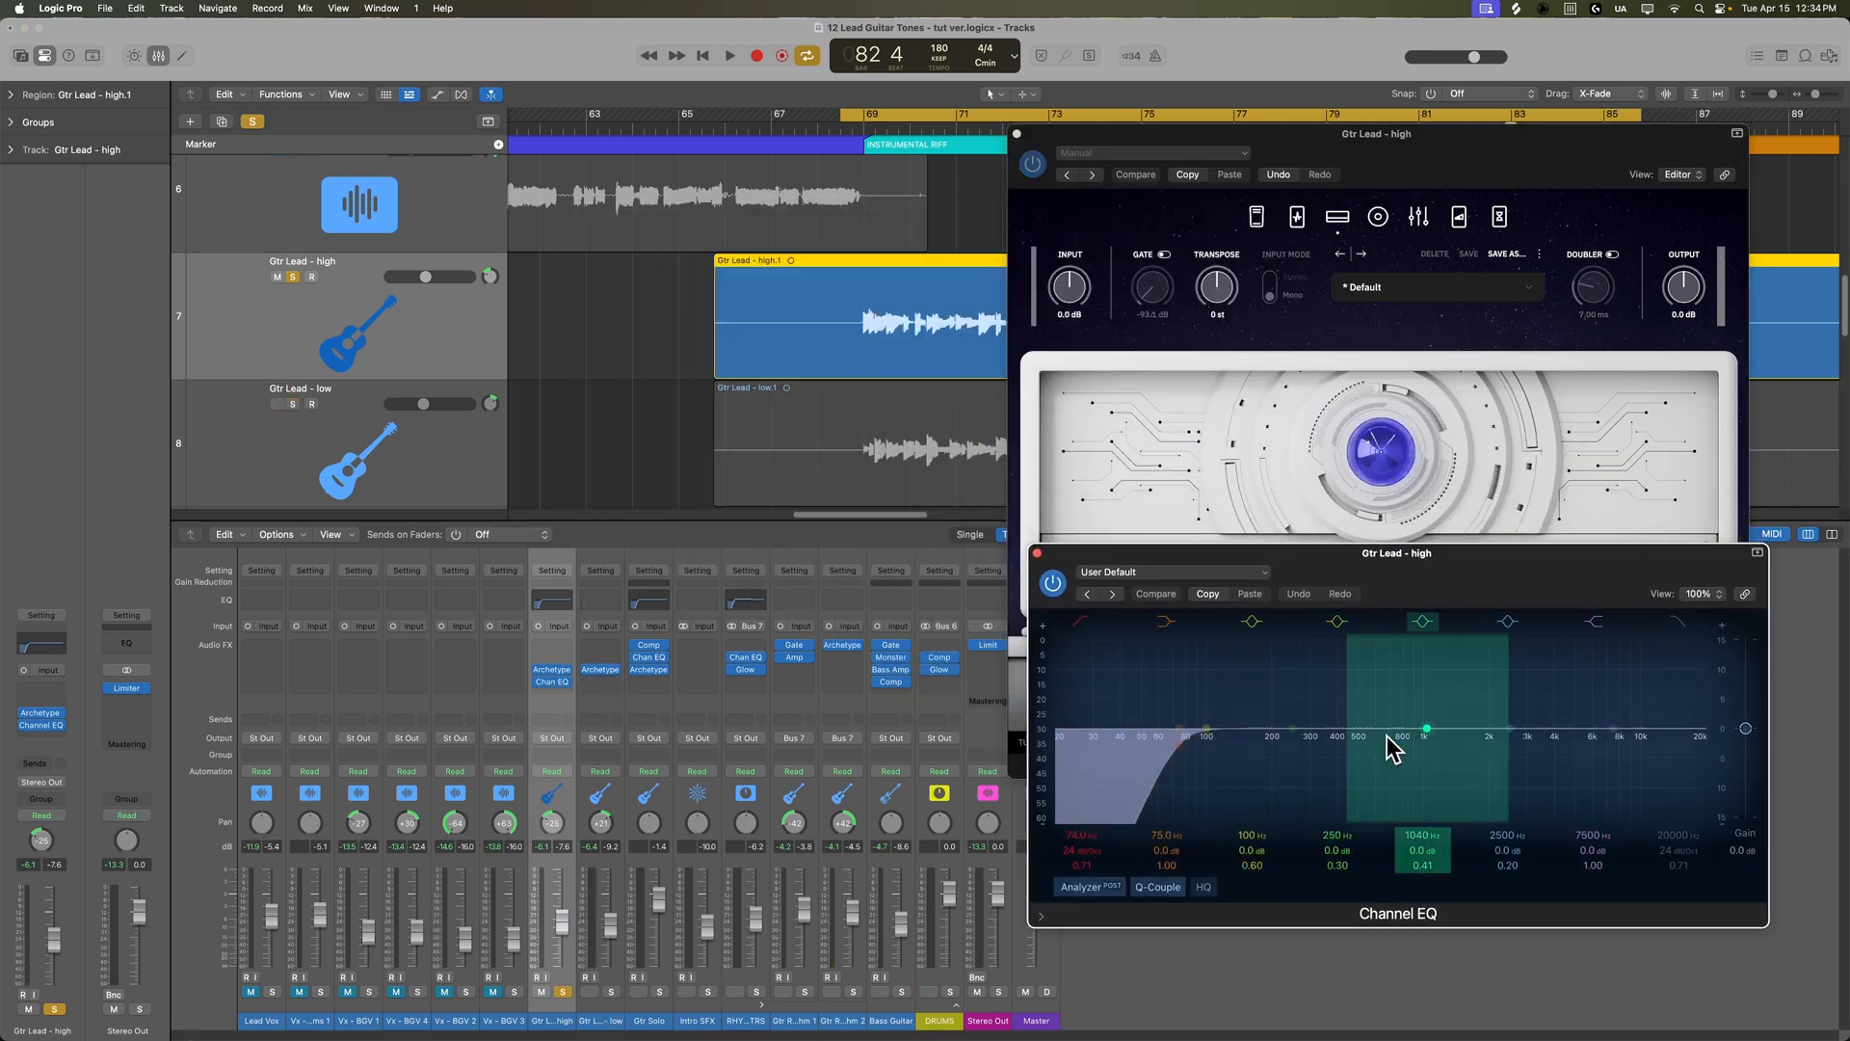
left_click(1155, 593)
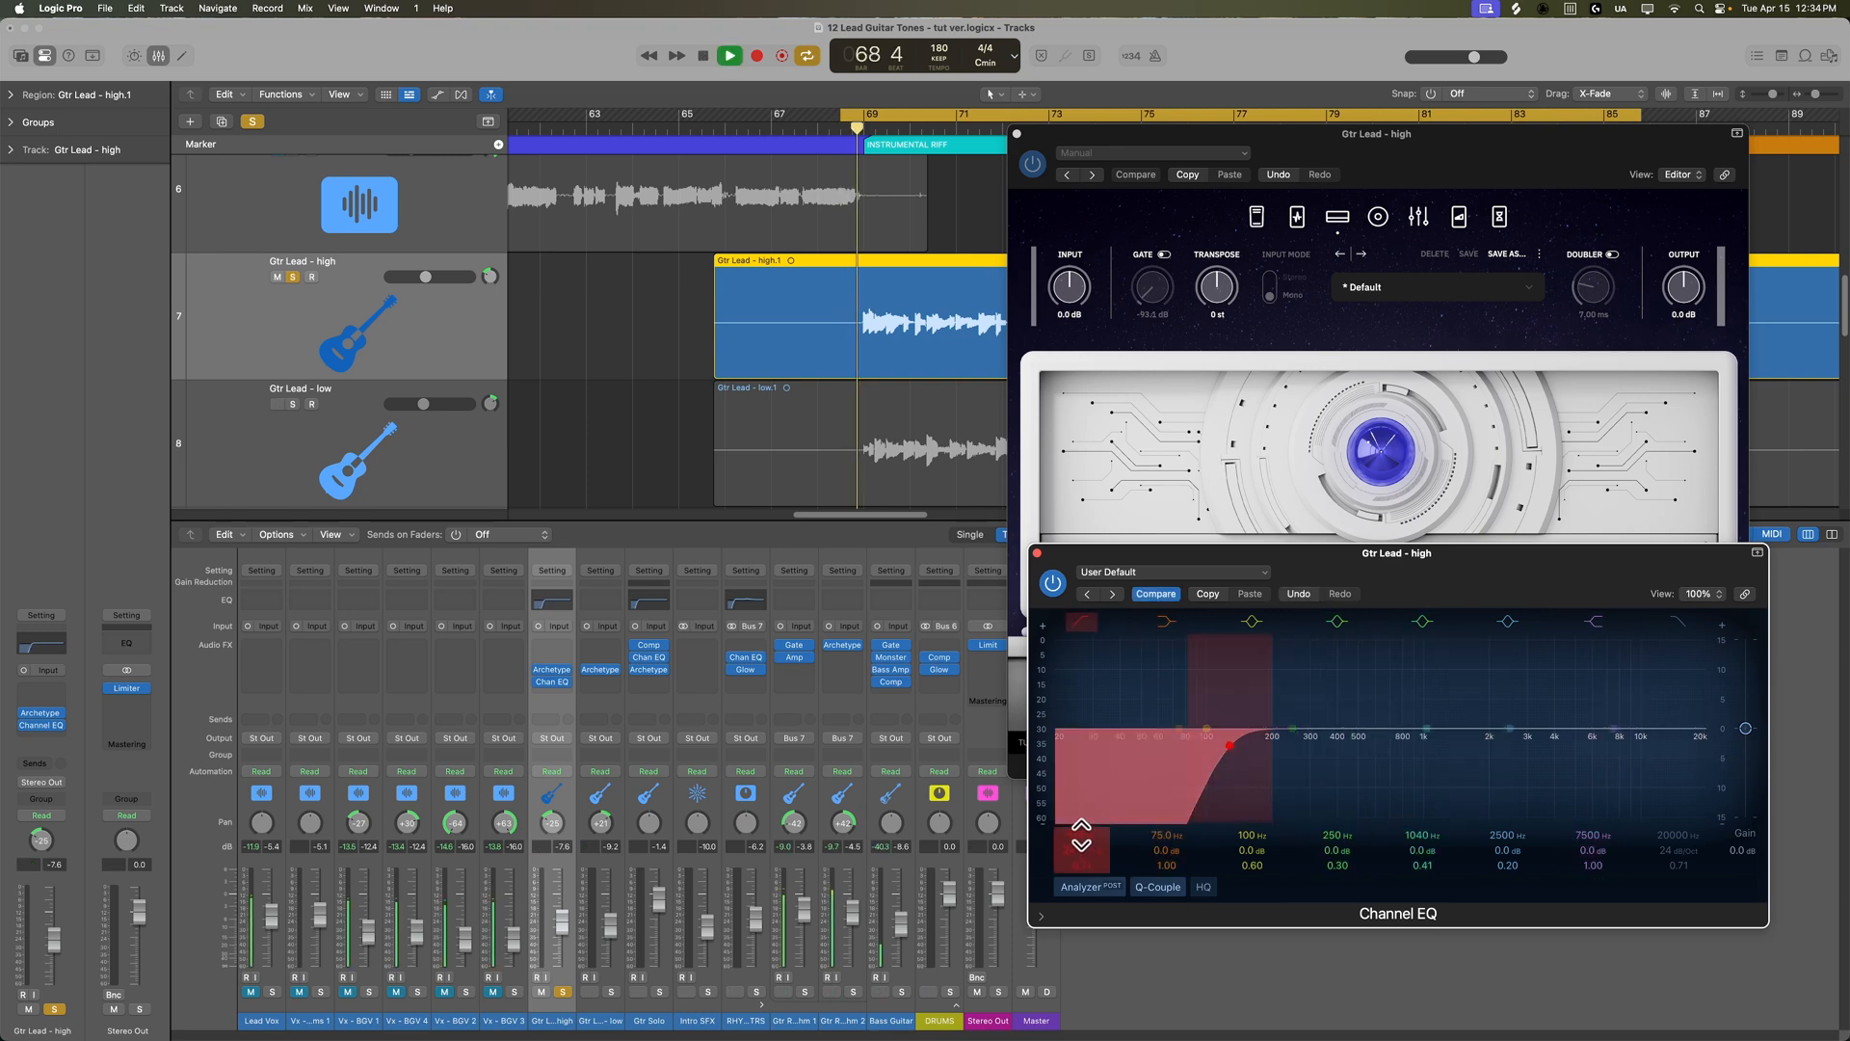
left_click(728, 54)
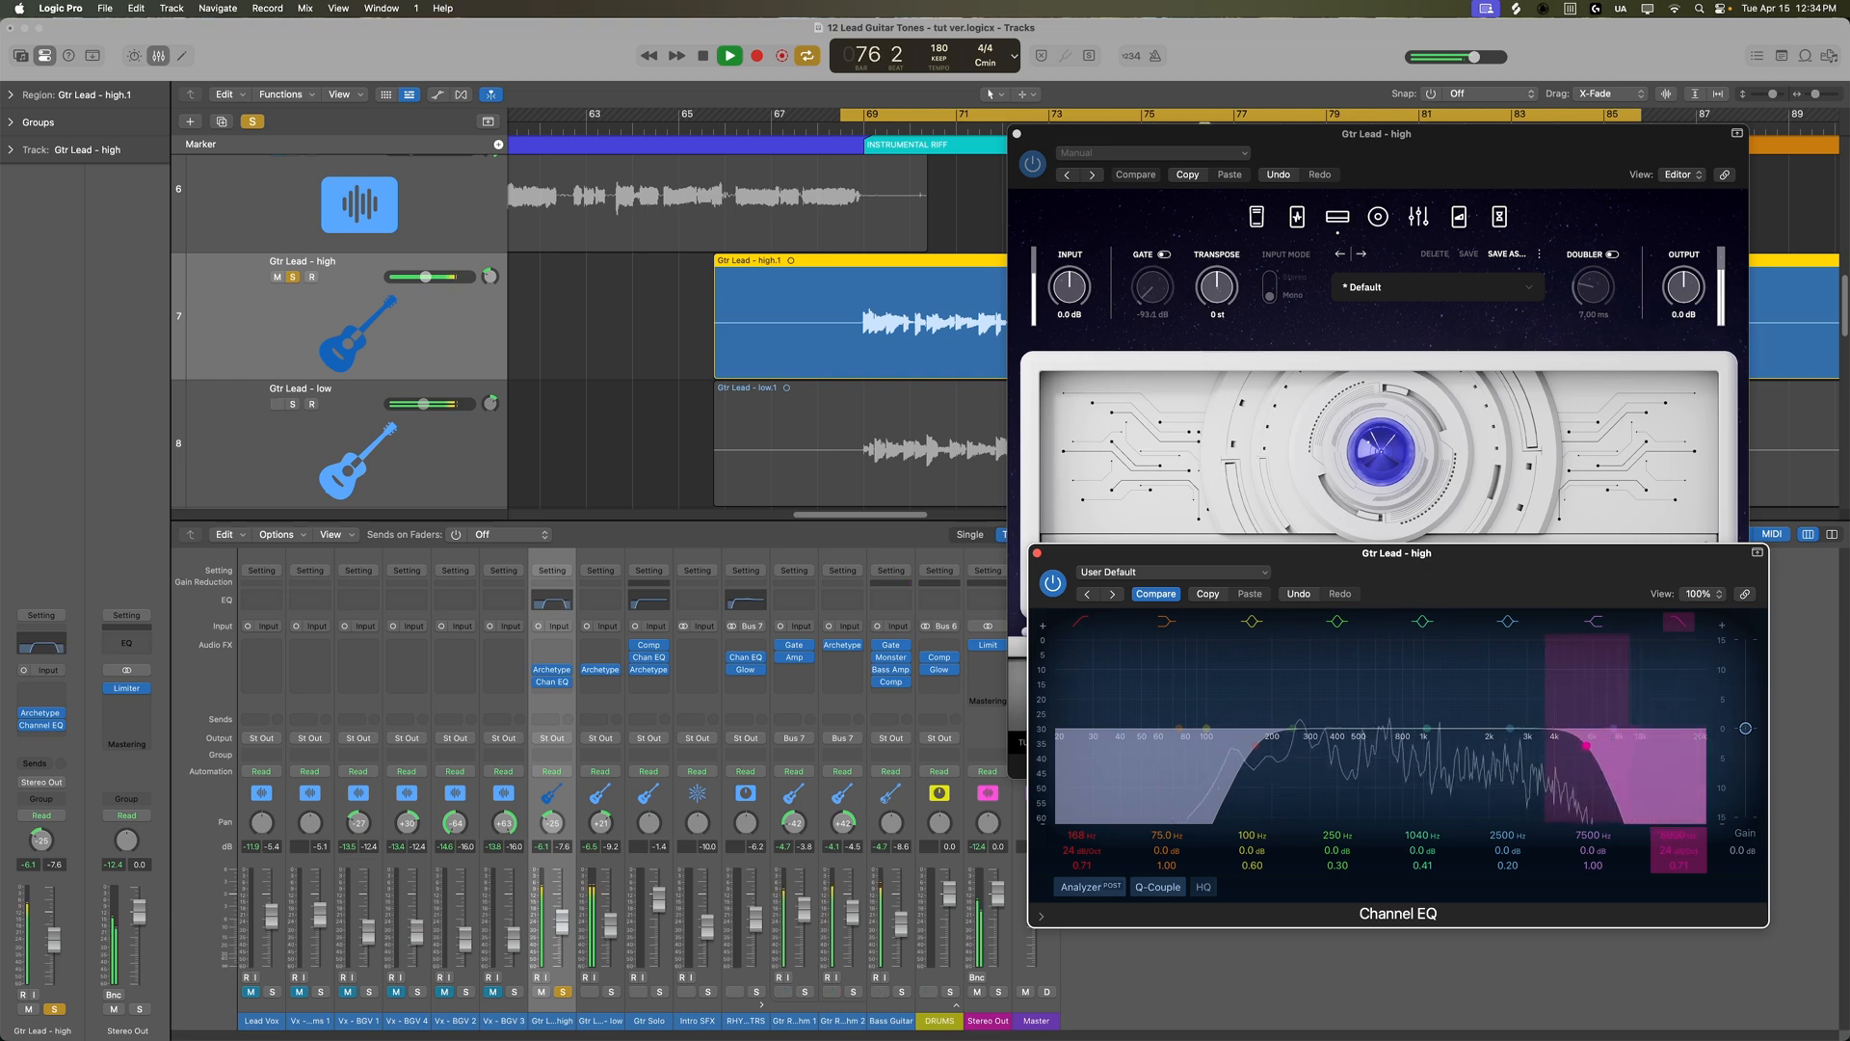
- Boost the low-mid band a few dB and the mids around 1.3 kHz by nearly 5 dB
left_click(1284, 729)
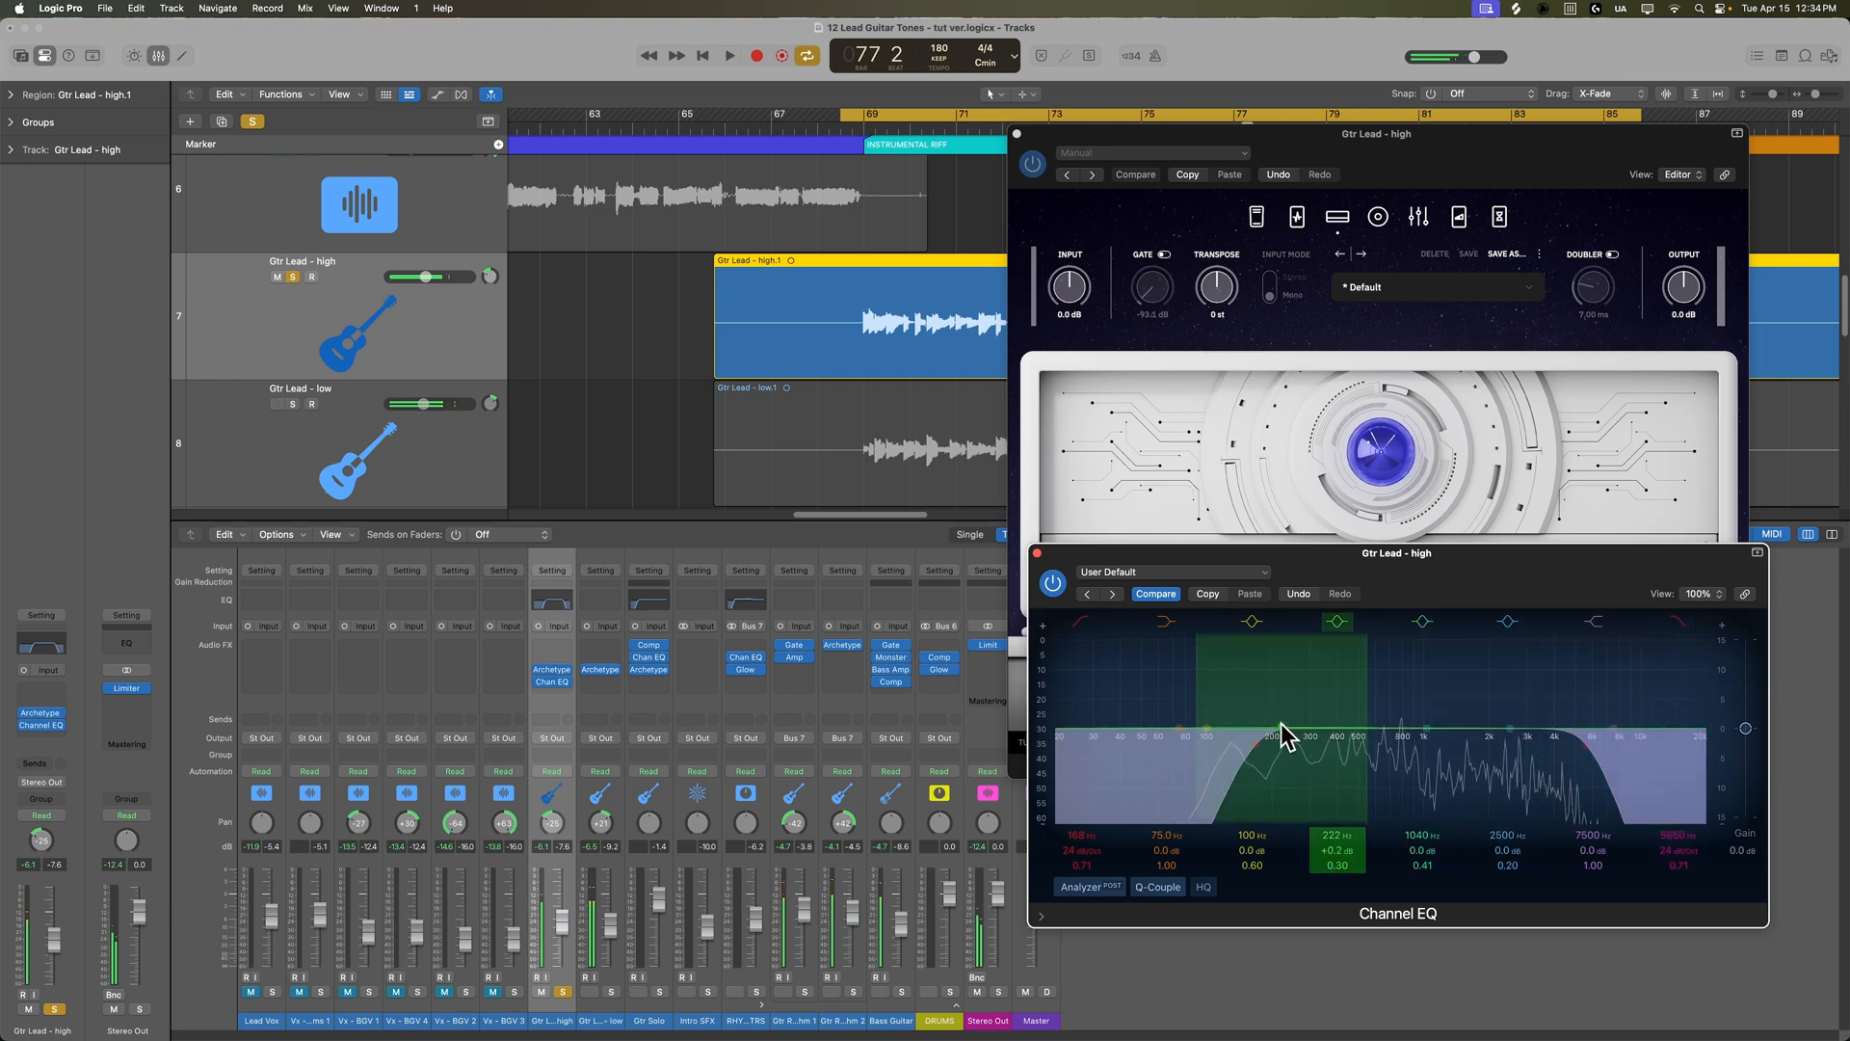
left_click_drag(1280, 732, 1238, 708)
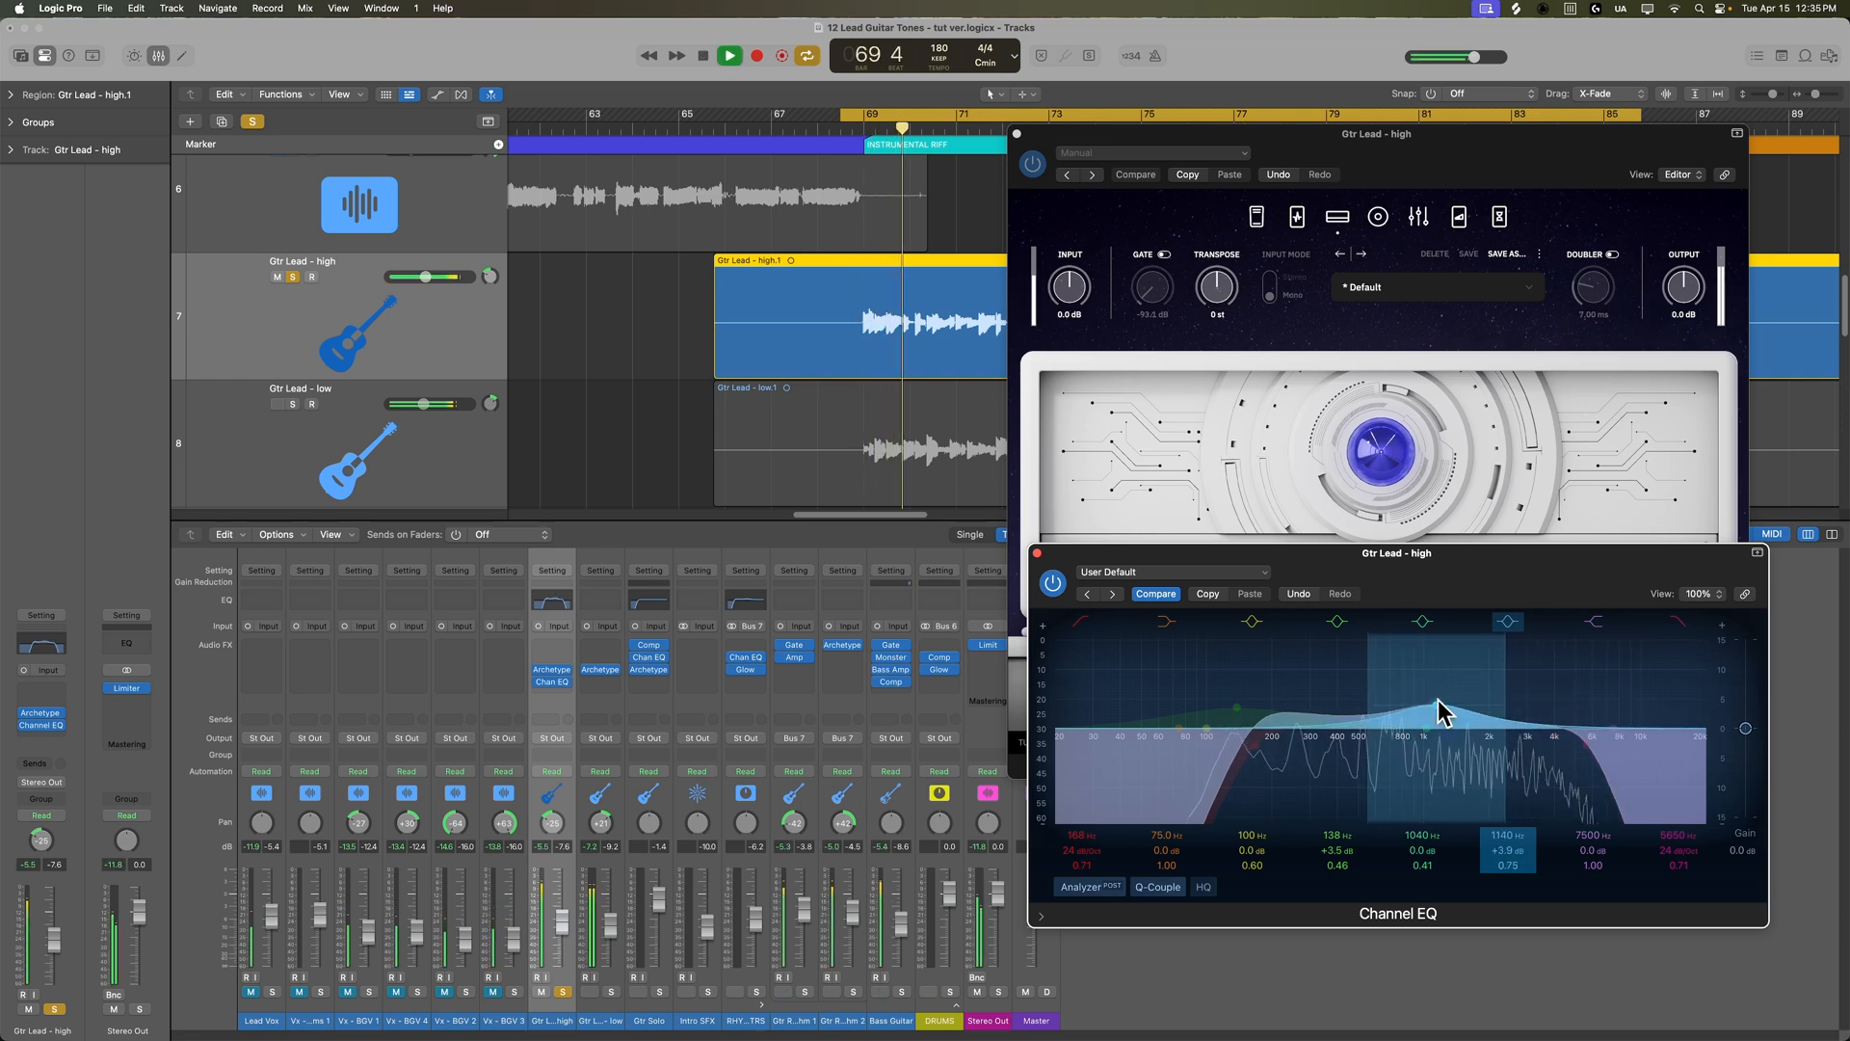
left_click_drag(1445, 714, 1542, 703)
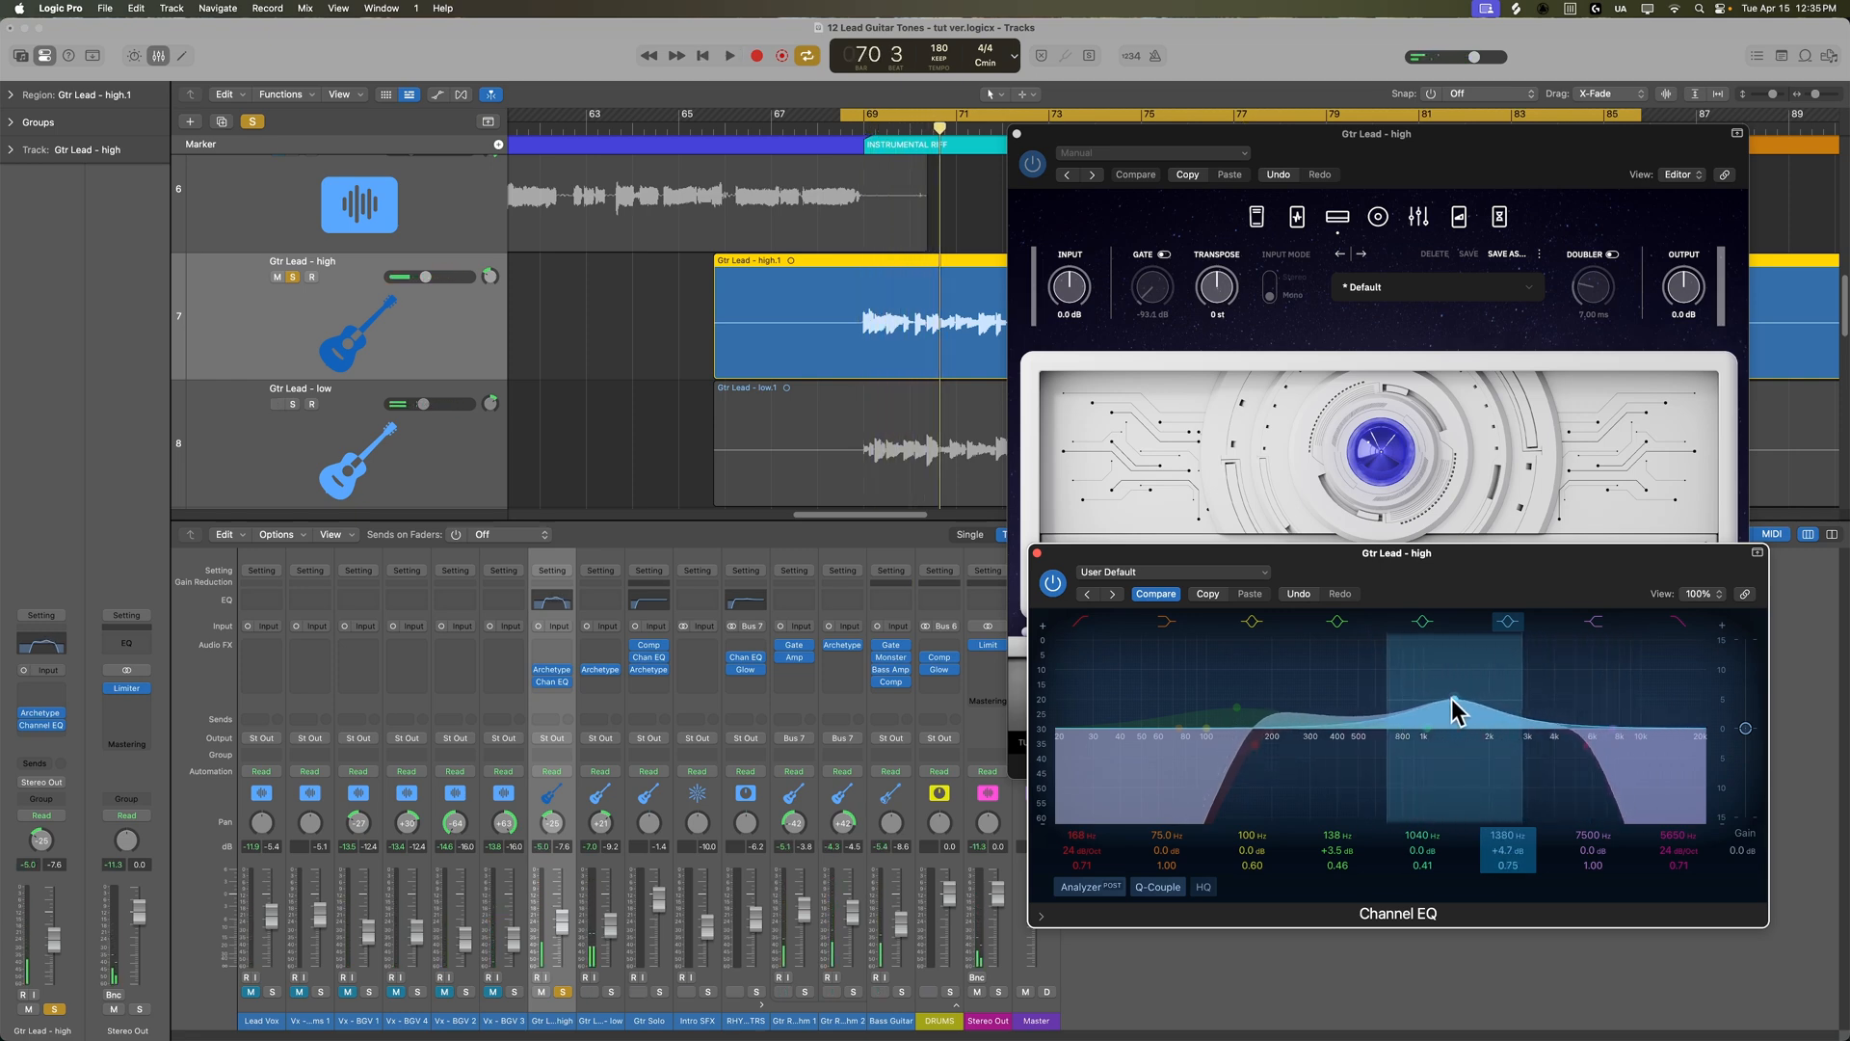
left_click(729, 56)
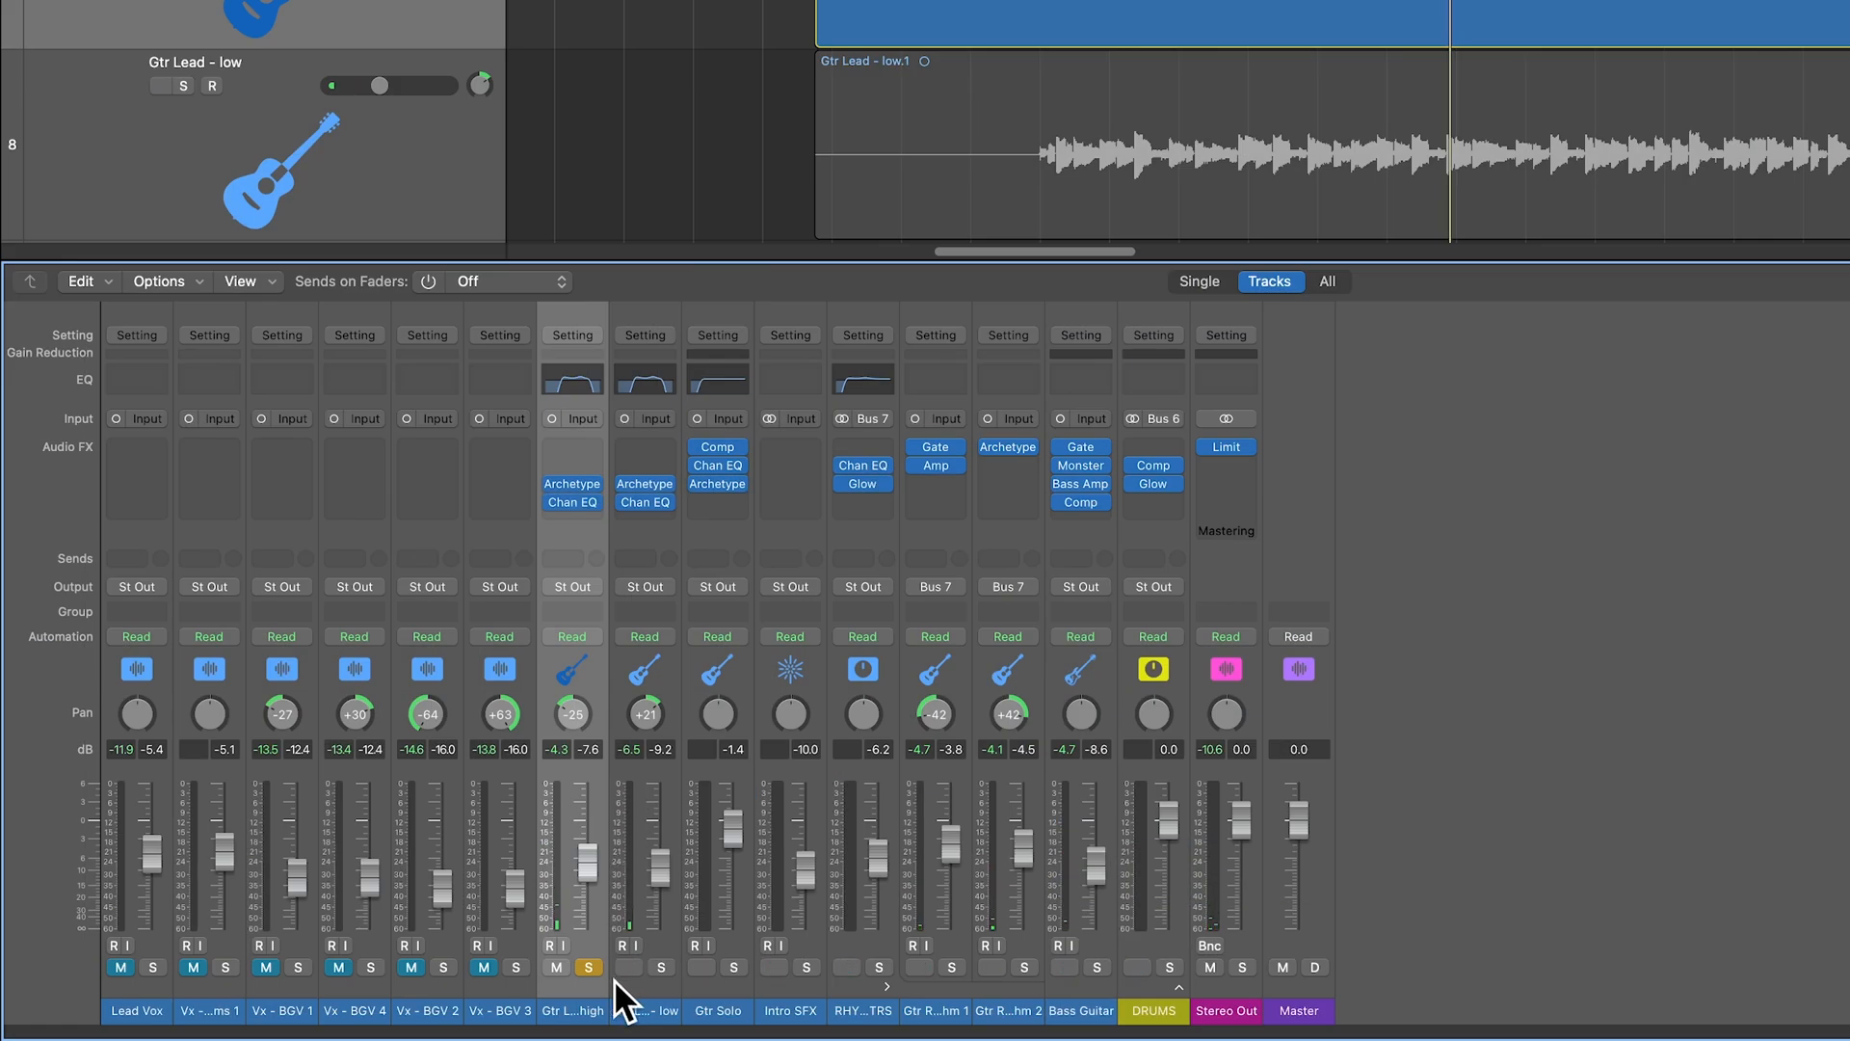
- Solo Gtr Lead - low too and insert a Channel EQ in its empty effect slot
left_click(660, 966)
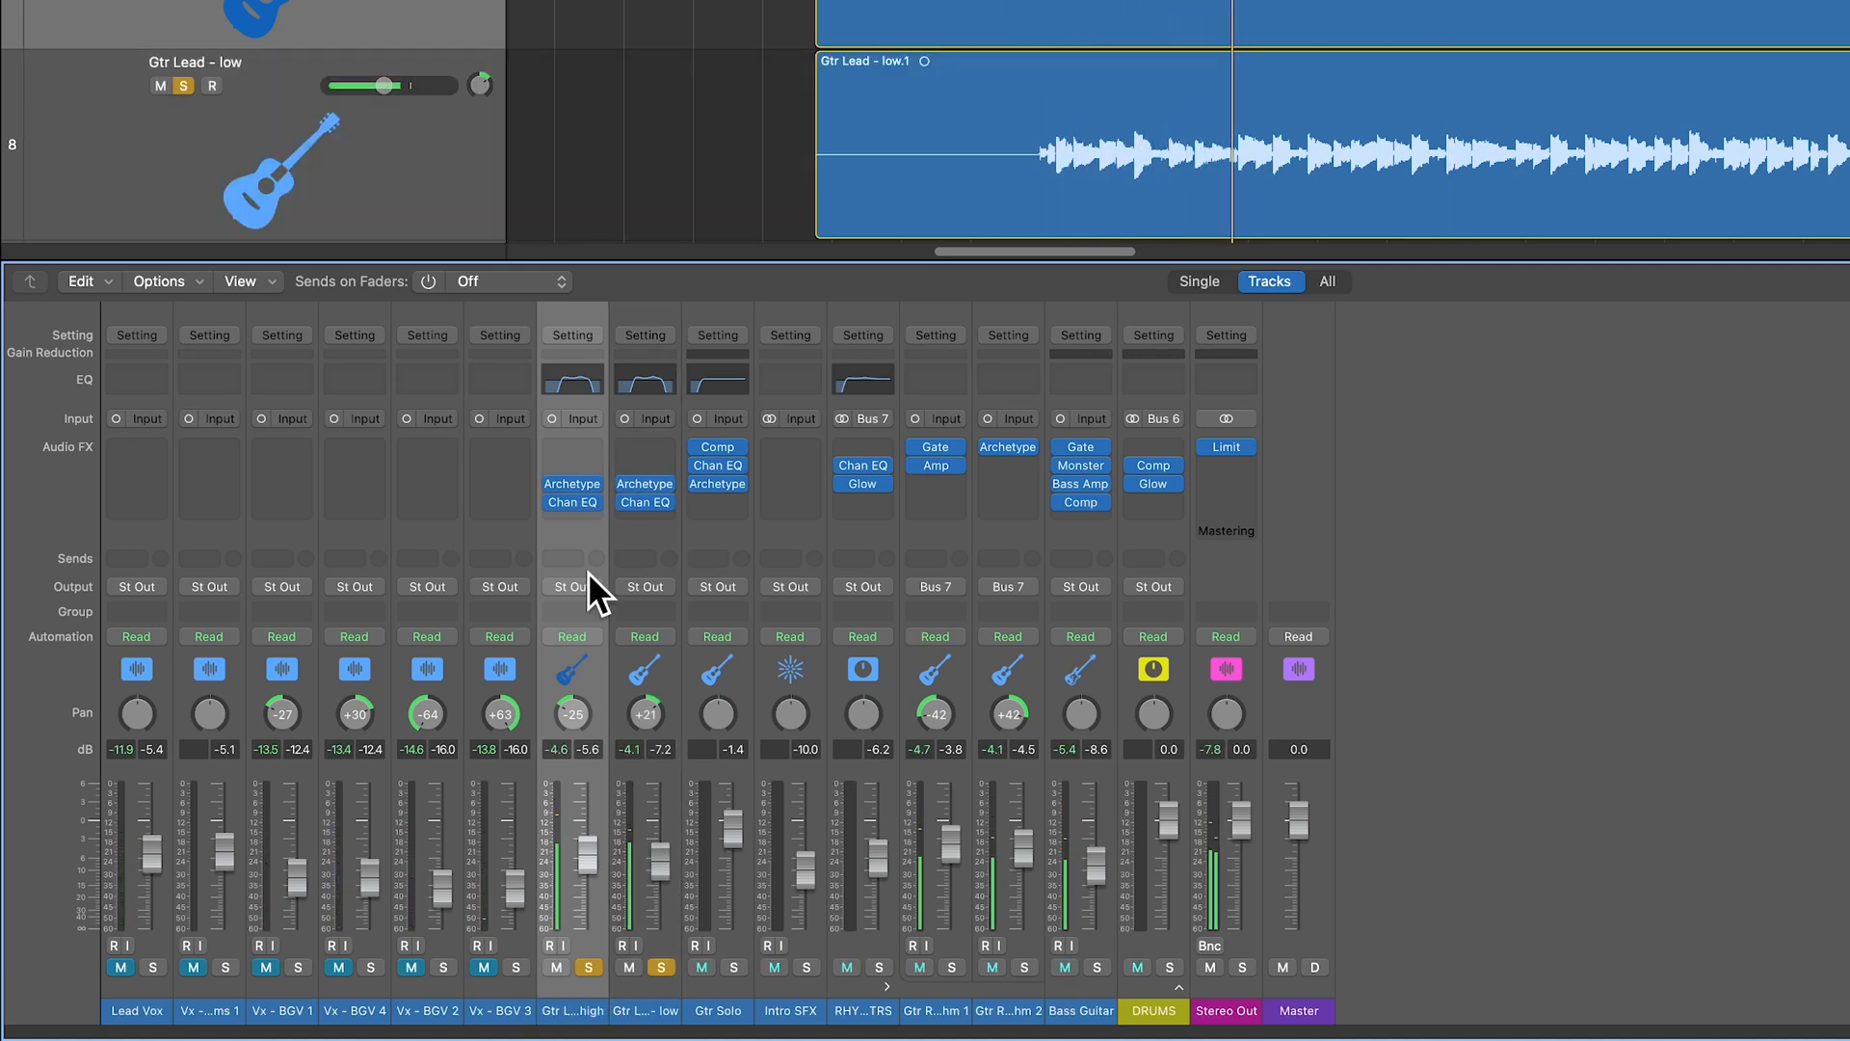
left_click(570, 484)
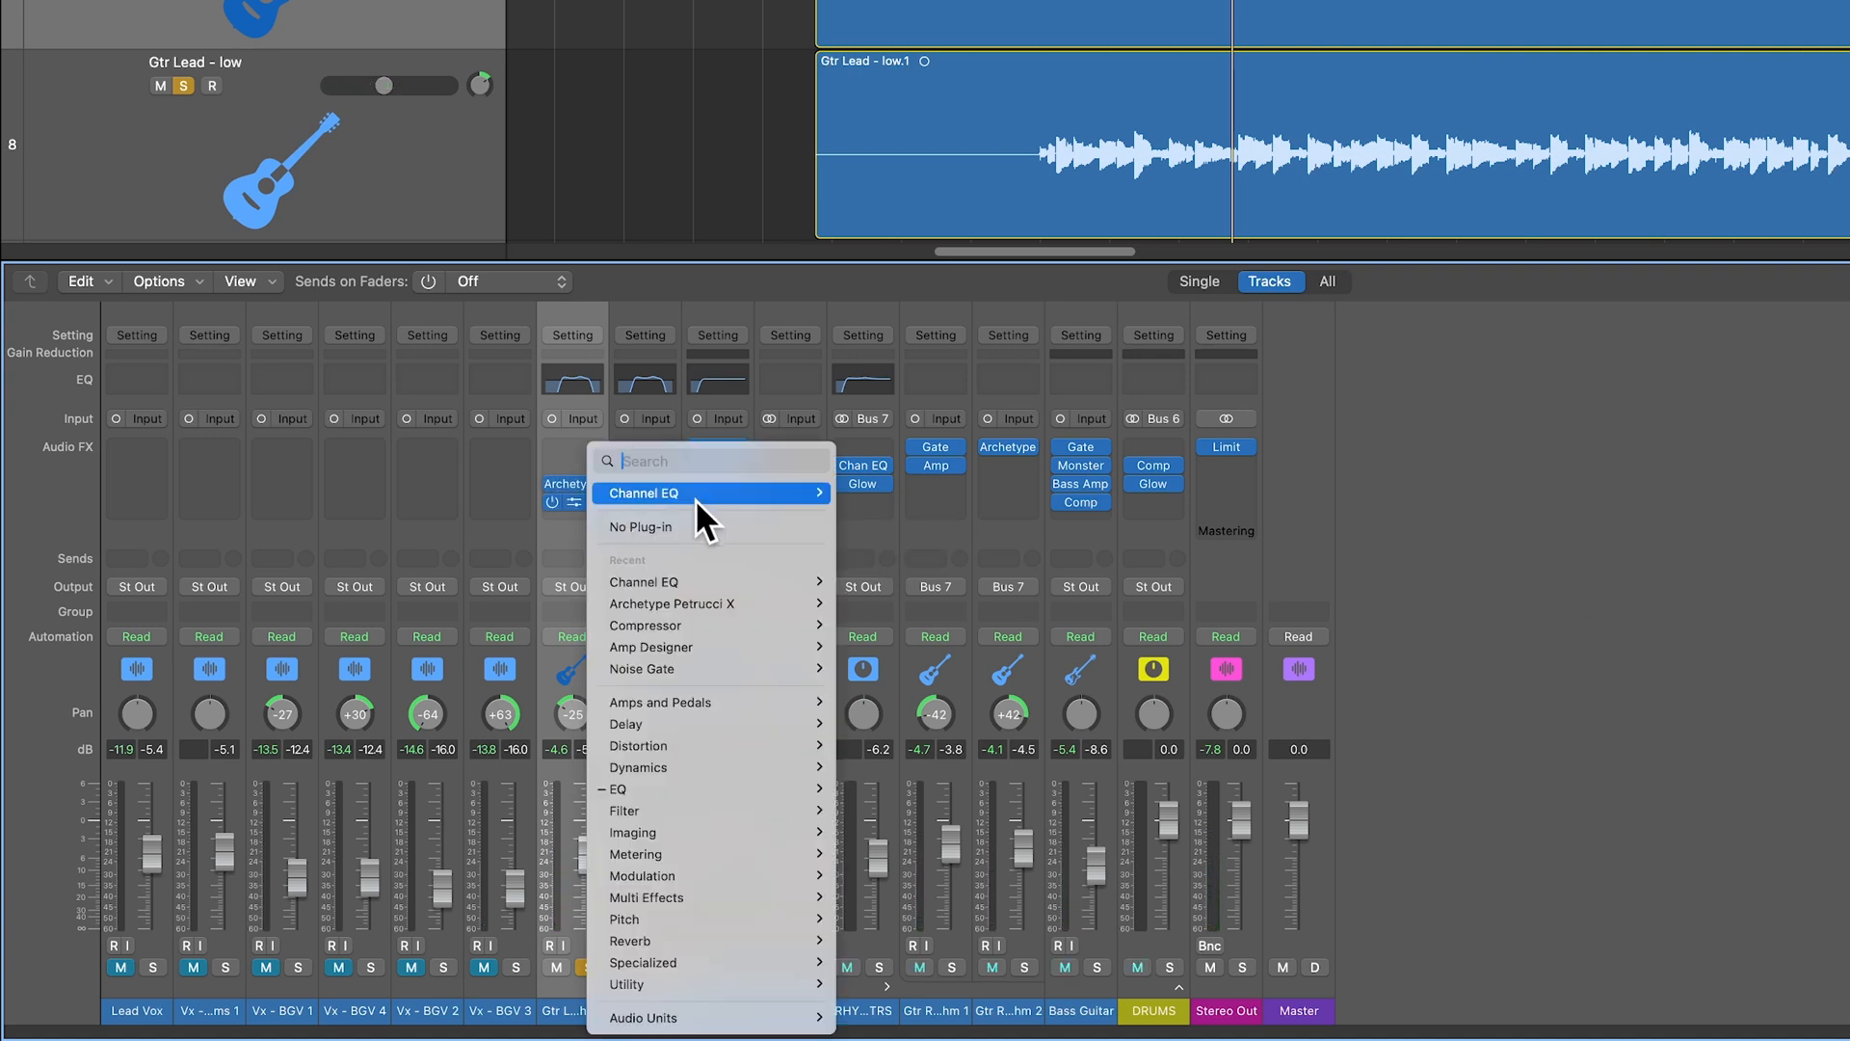
left_click(644, 494)
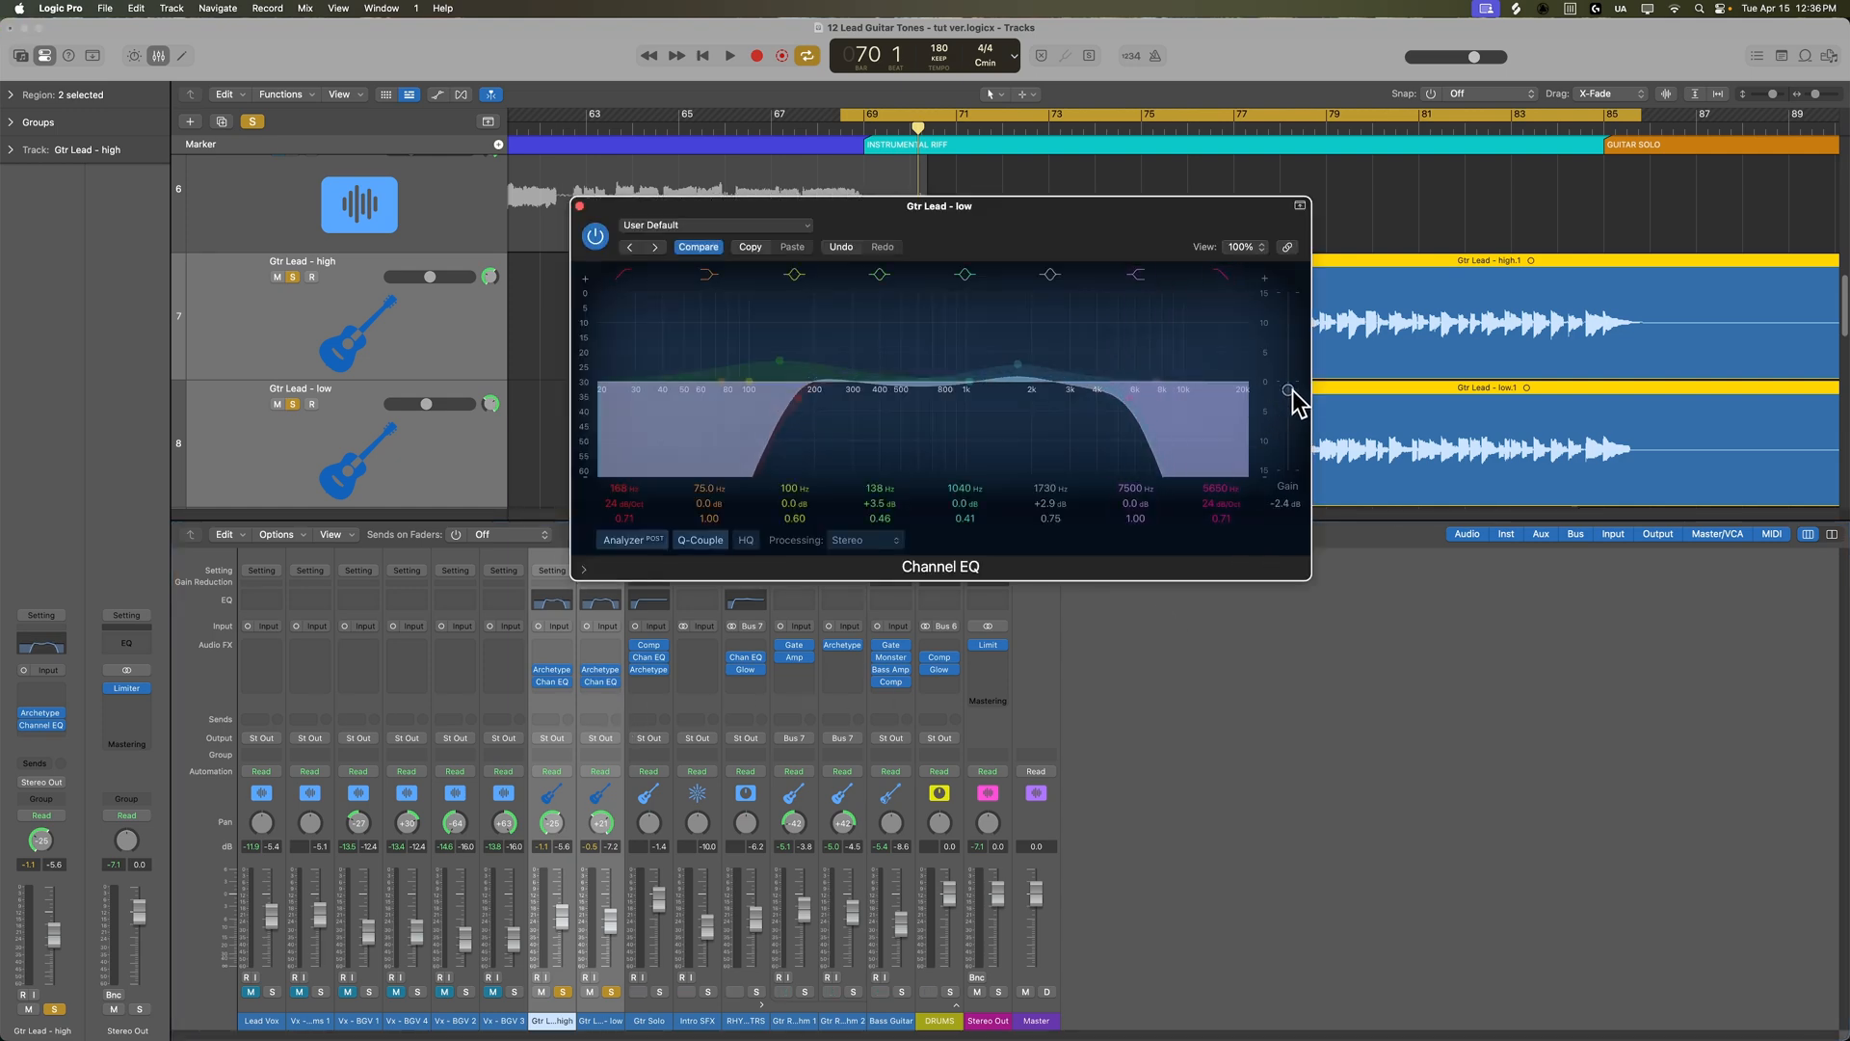
- Lower the low lead EQ's output gain, then pan both Gtr Leads toward centre, the low one to about +12
left_click_drag(1288, 392, 1288, 401)
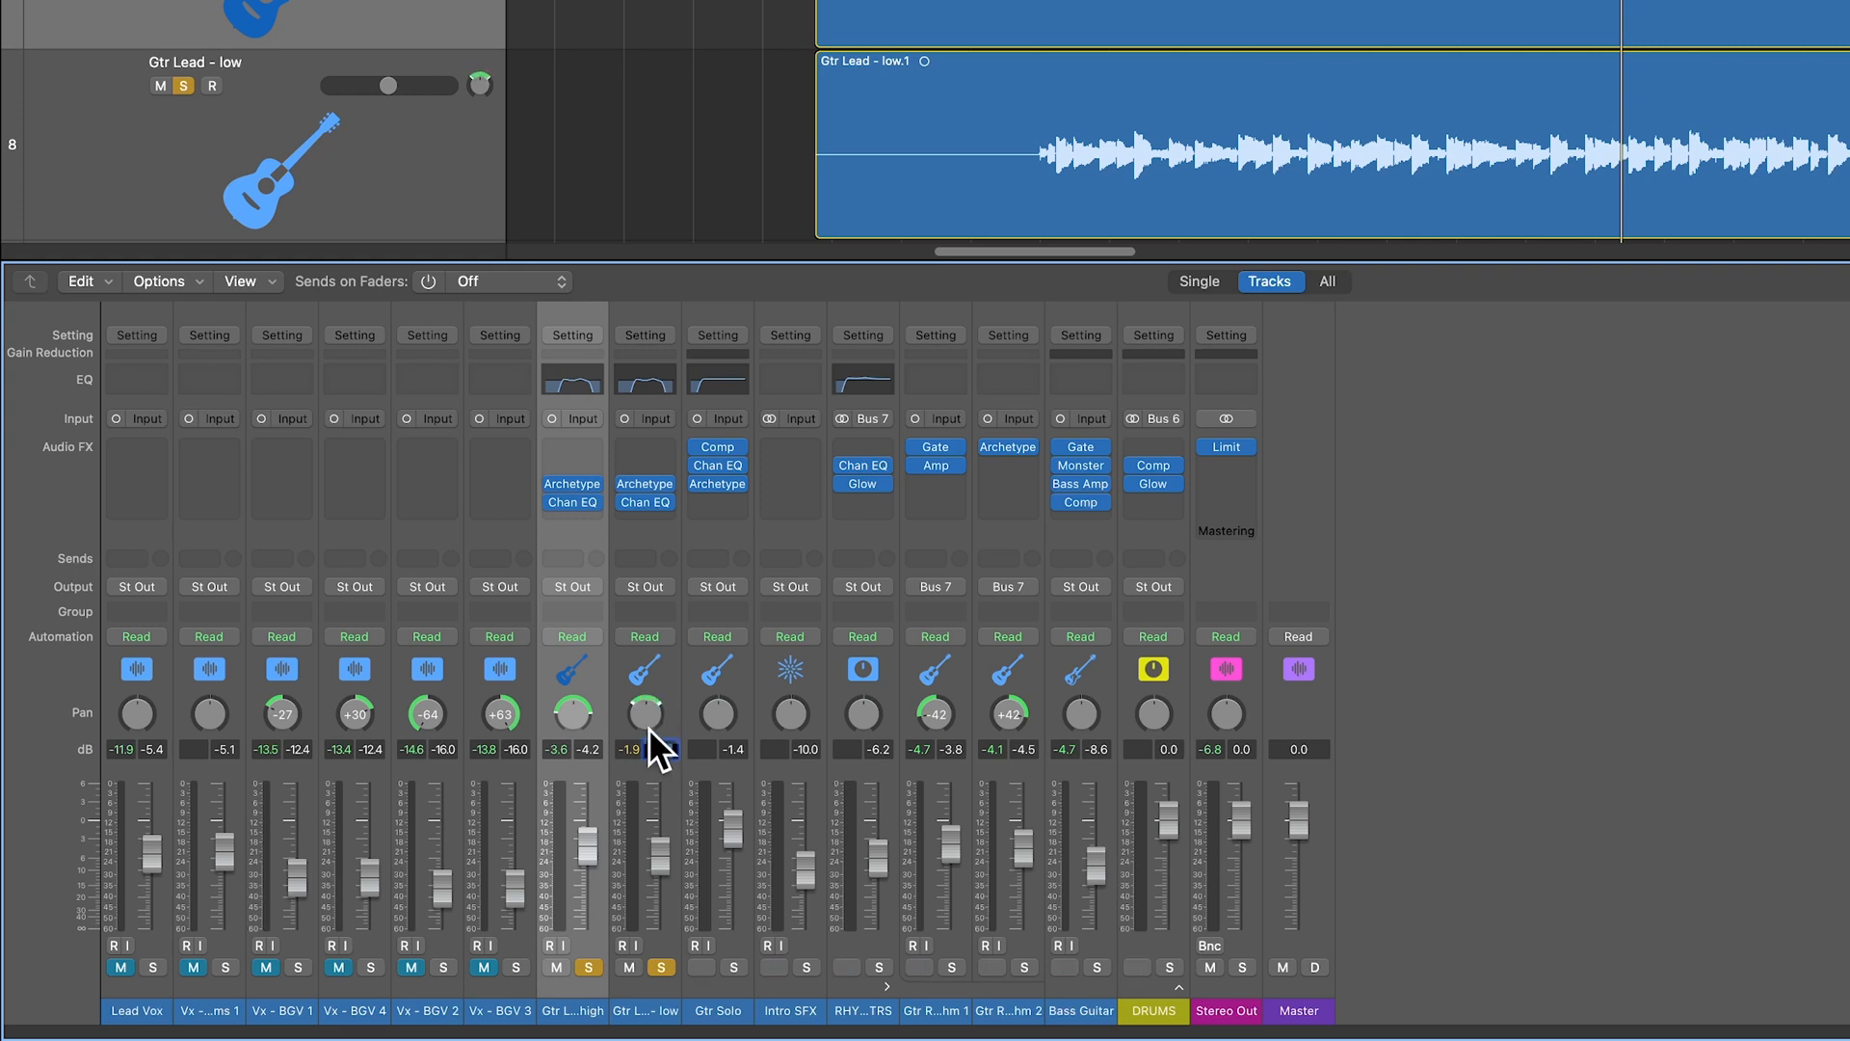
left_click_drag(643, 715, 644, 696)
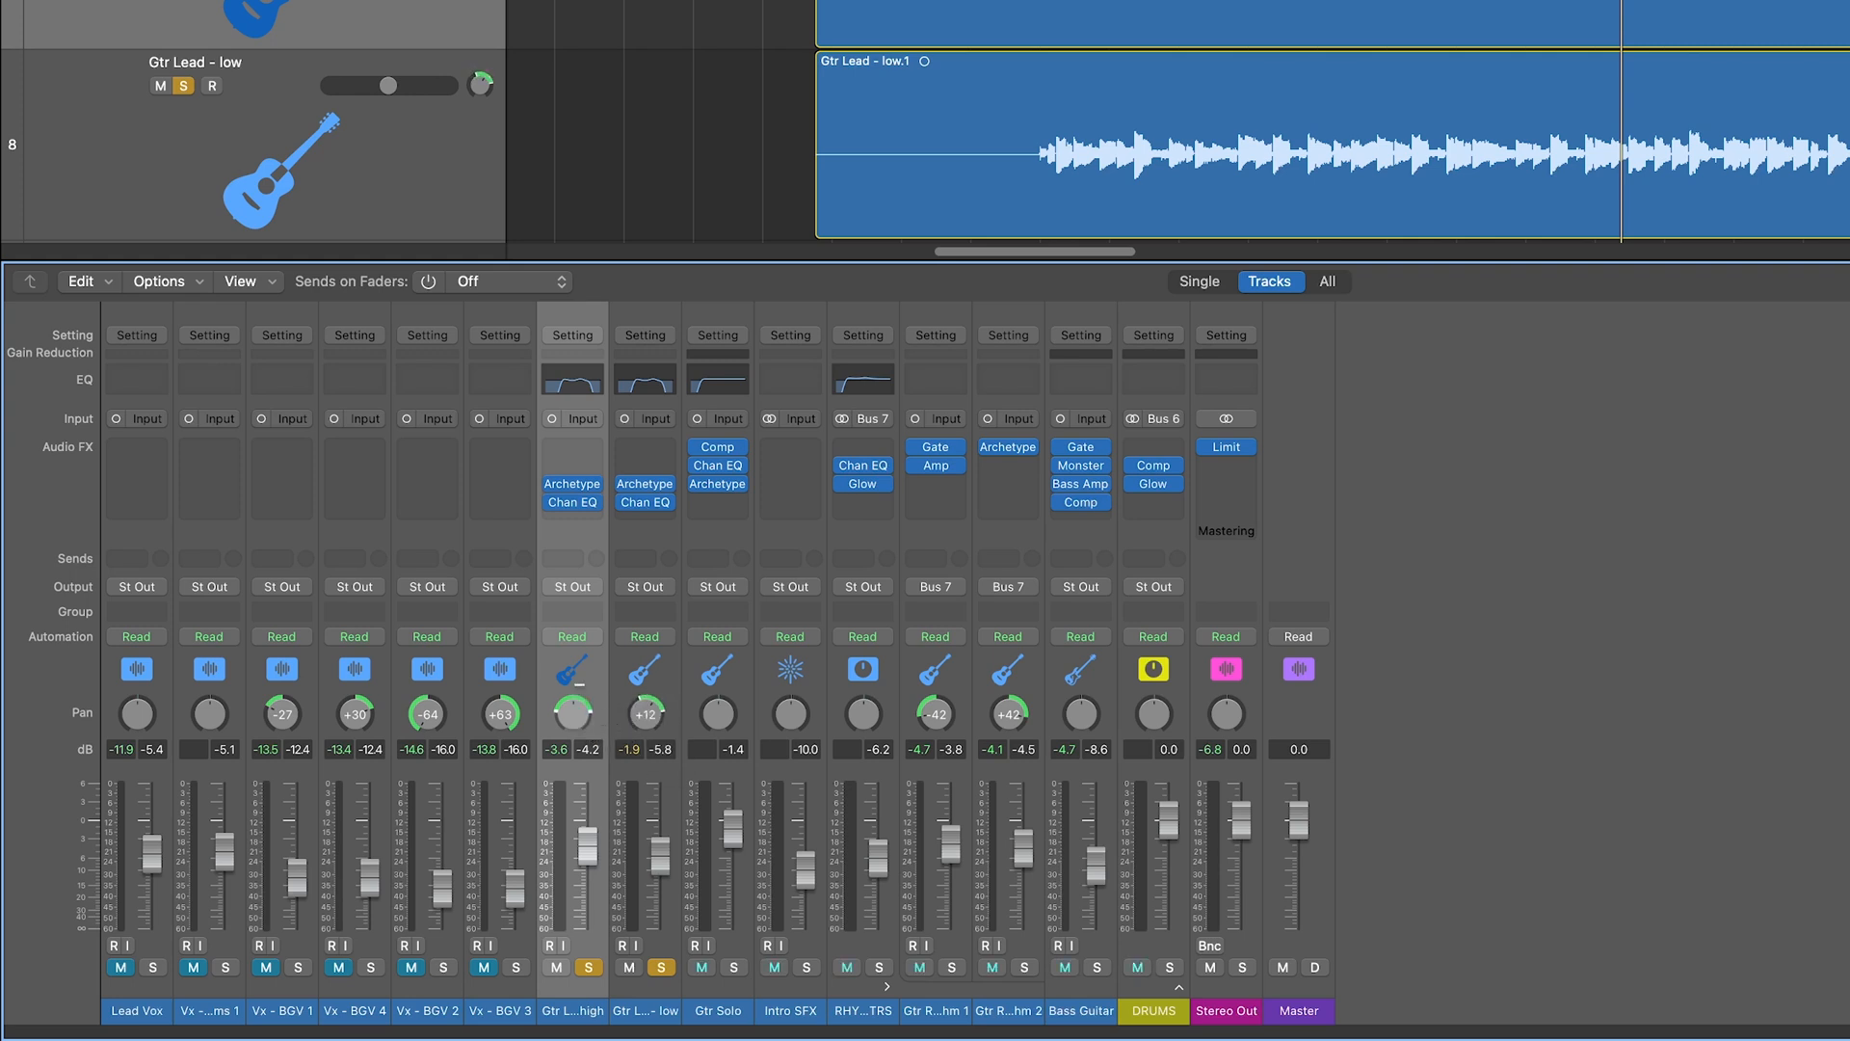
mouse_move(586, 717)
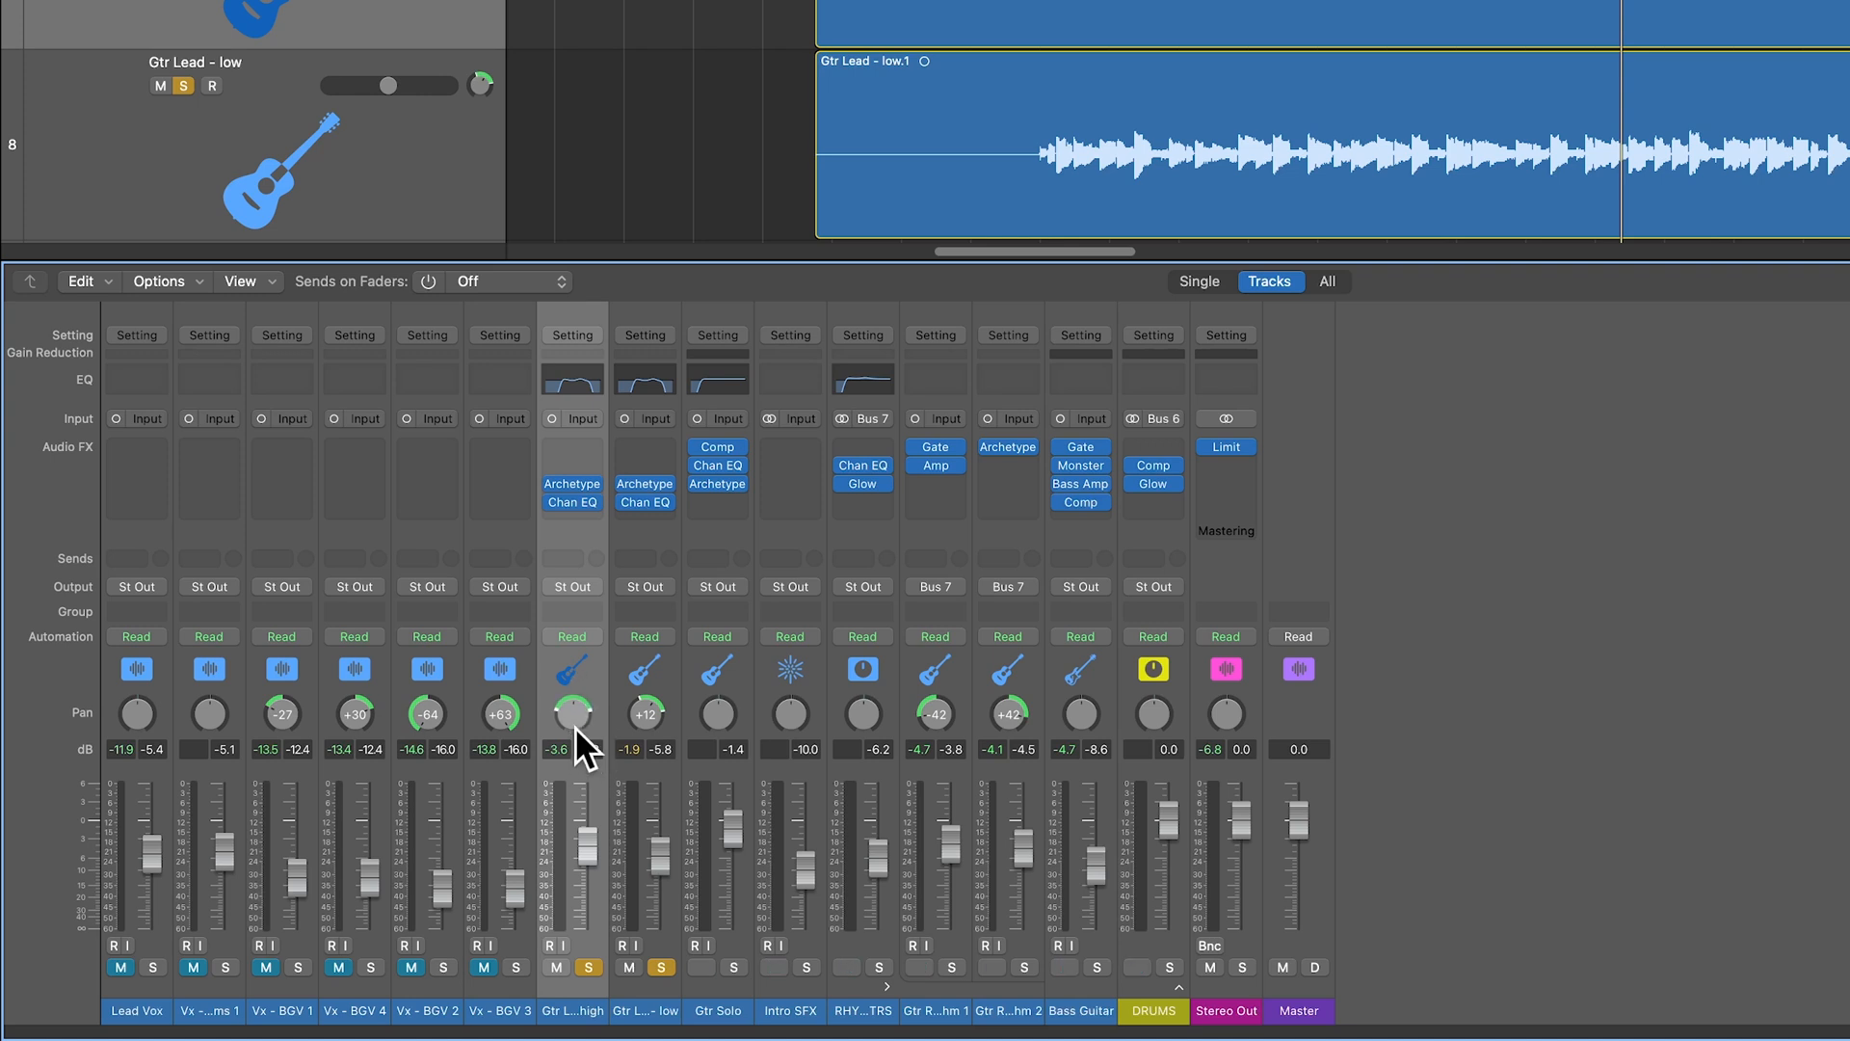
left_click_drag(572, 717, 573, 738)
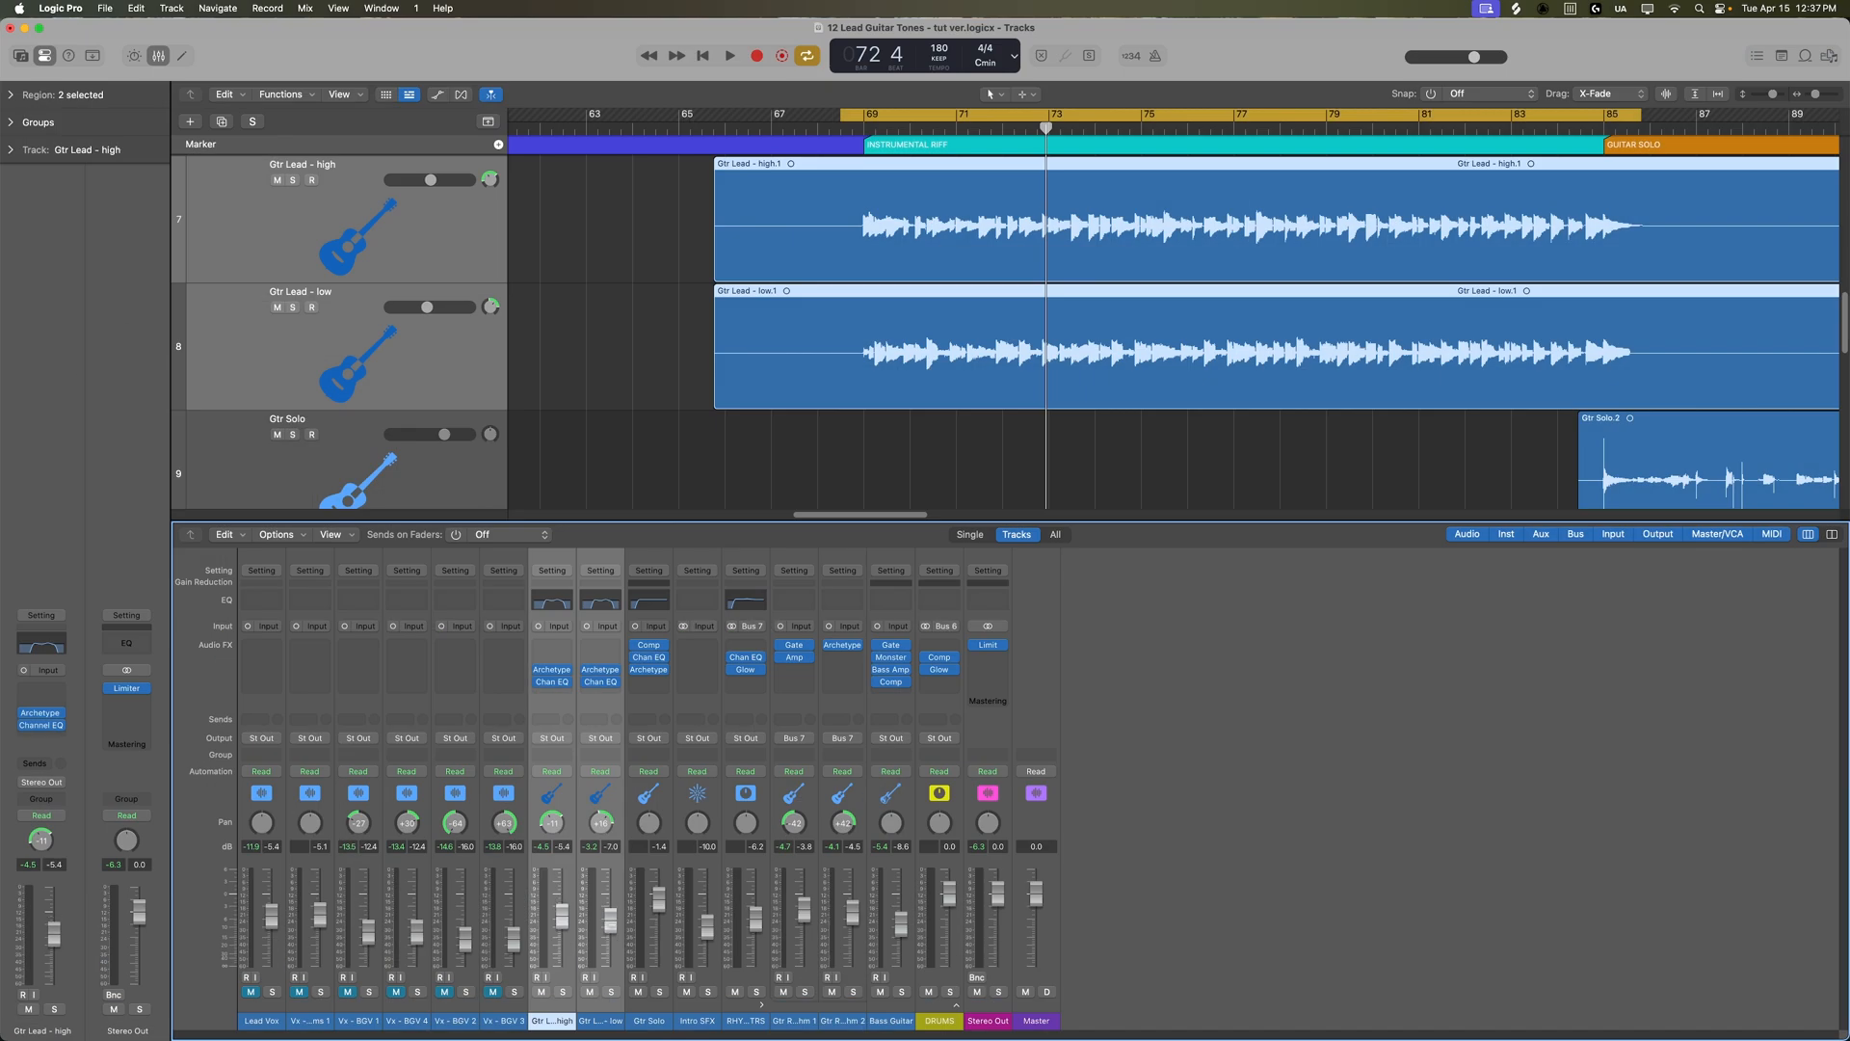
- Close the mixer, play the song and zoom out to show the whole arrangement
left_click(729, 56)
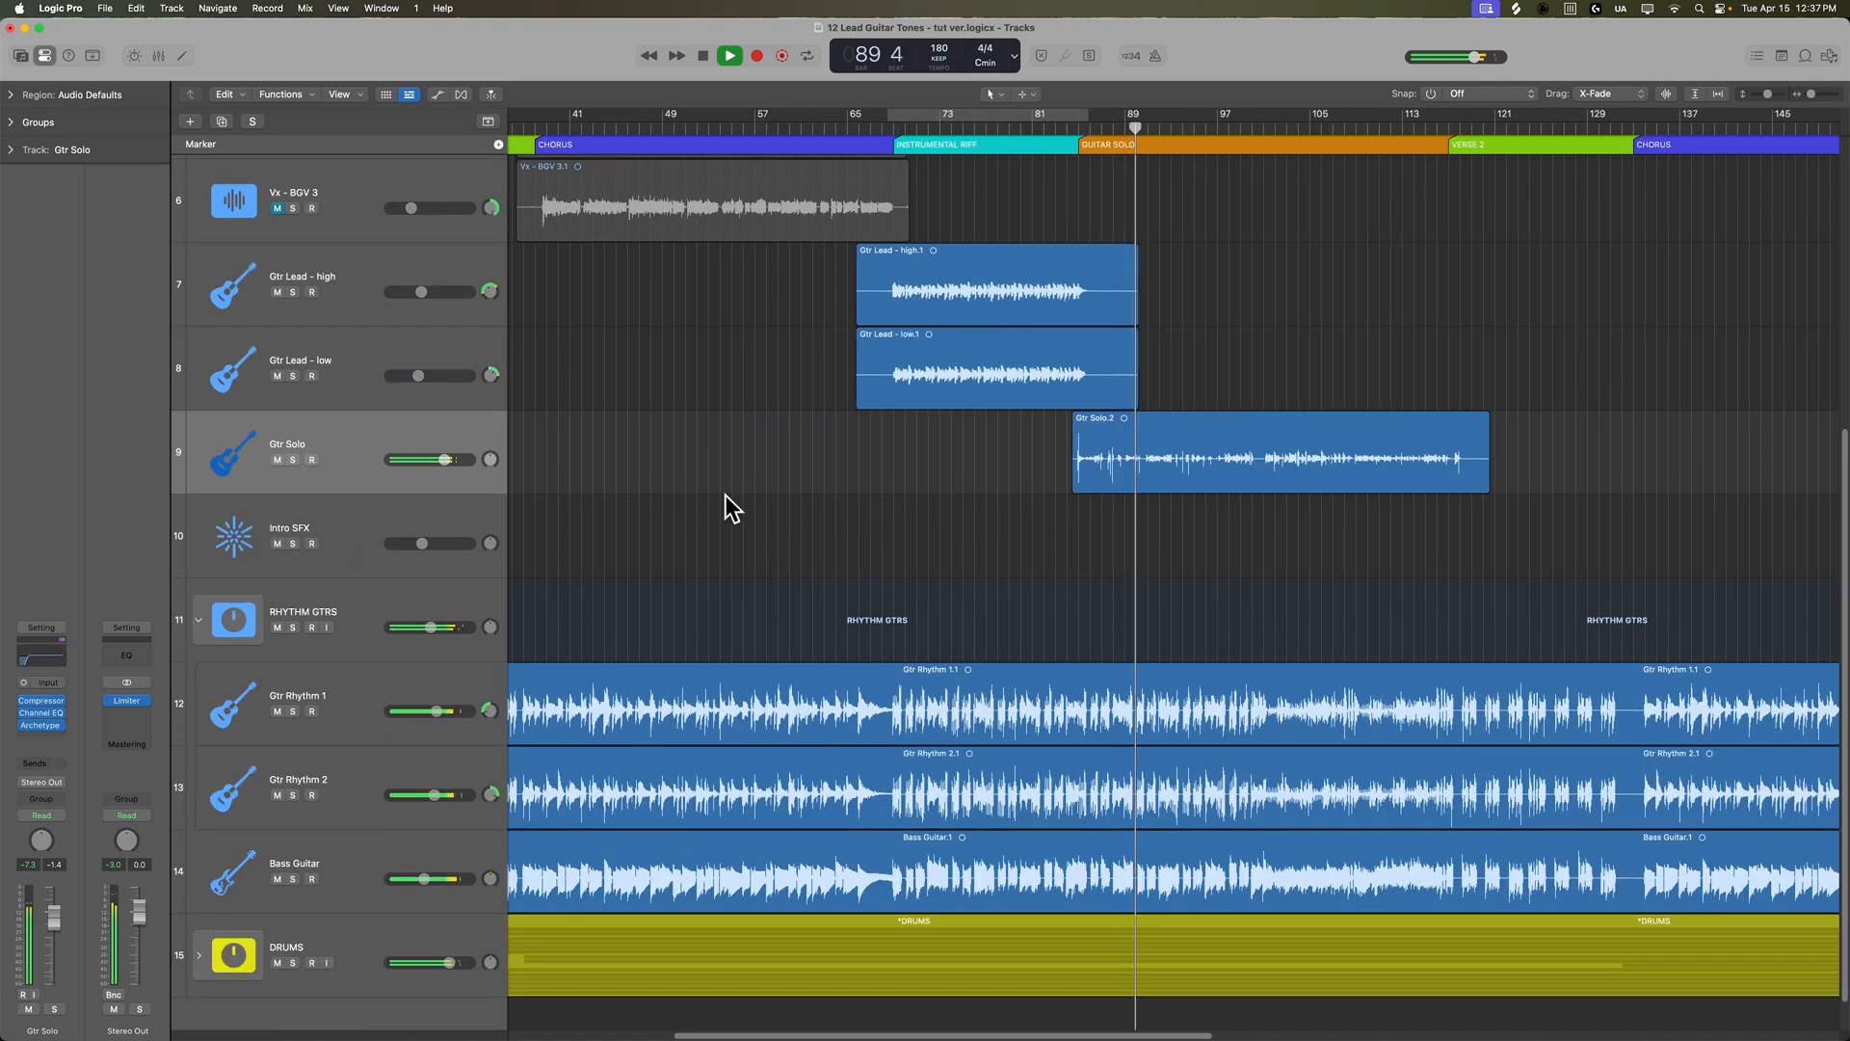
left_click(729, 56)
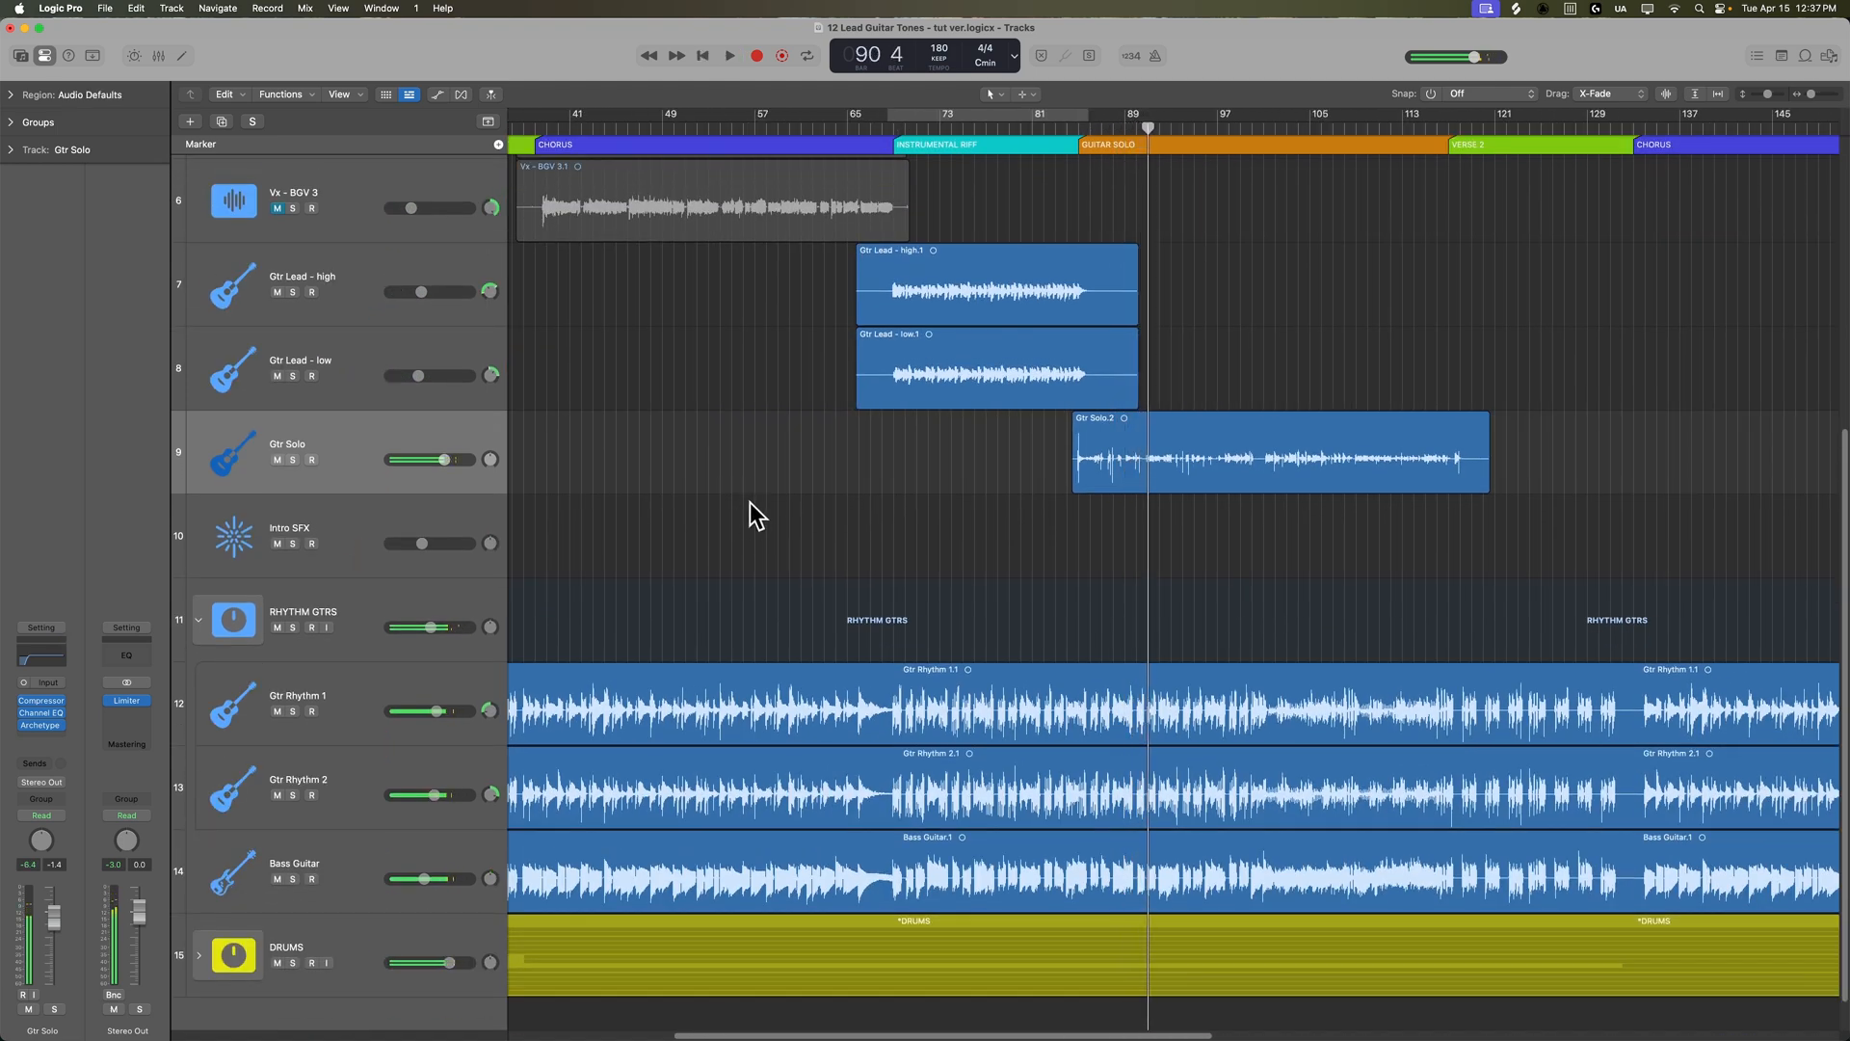
scroll("right", 3)
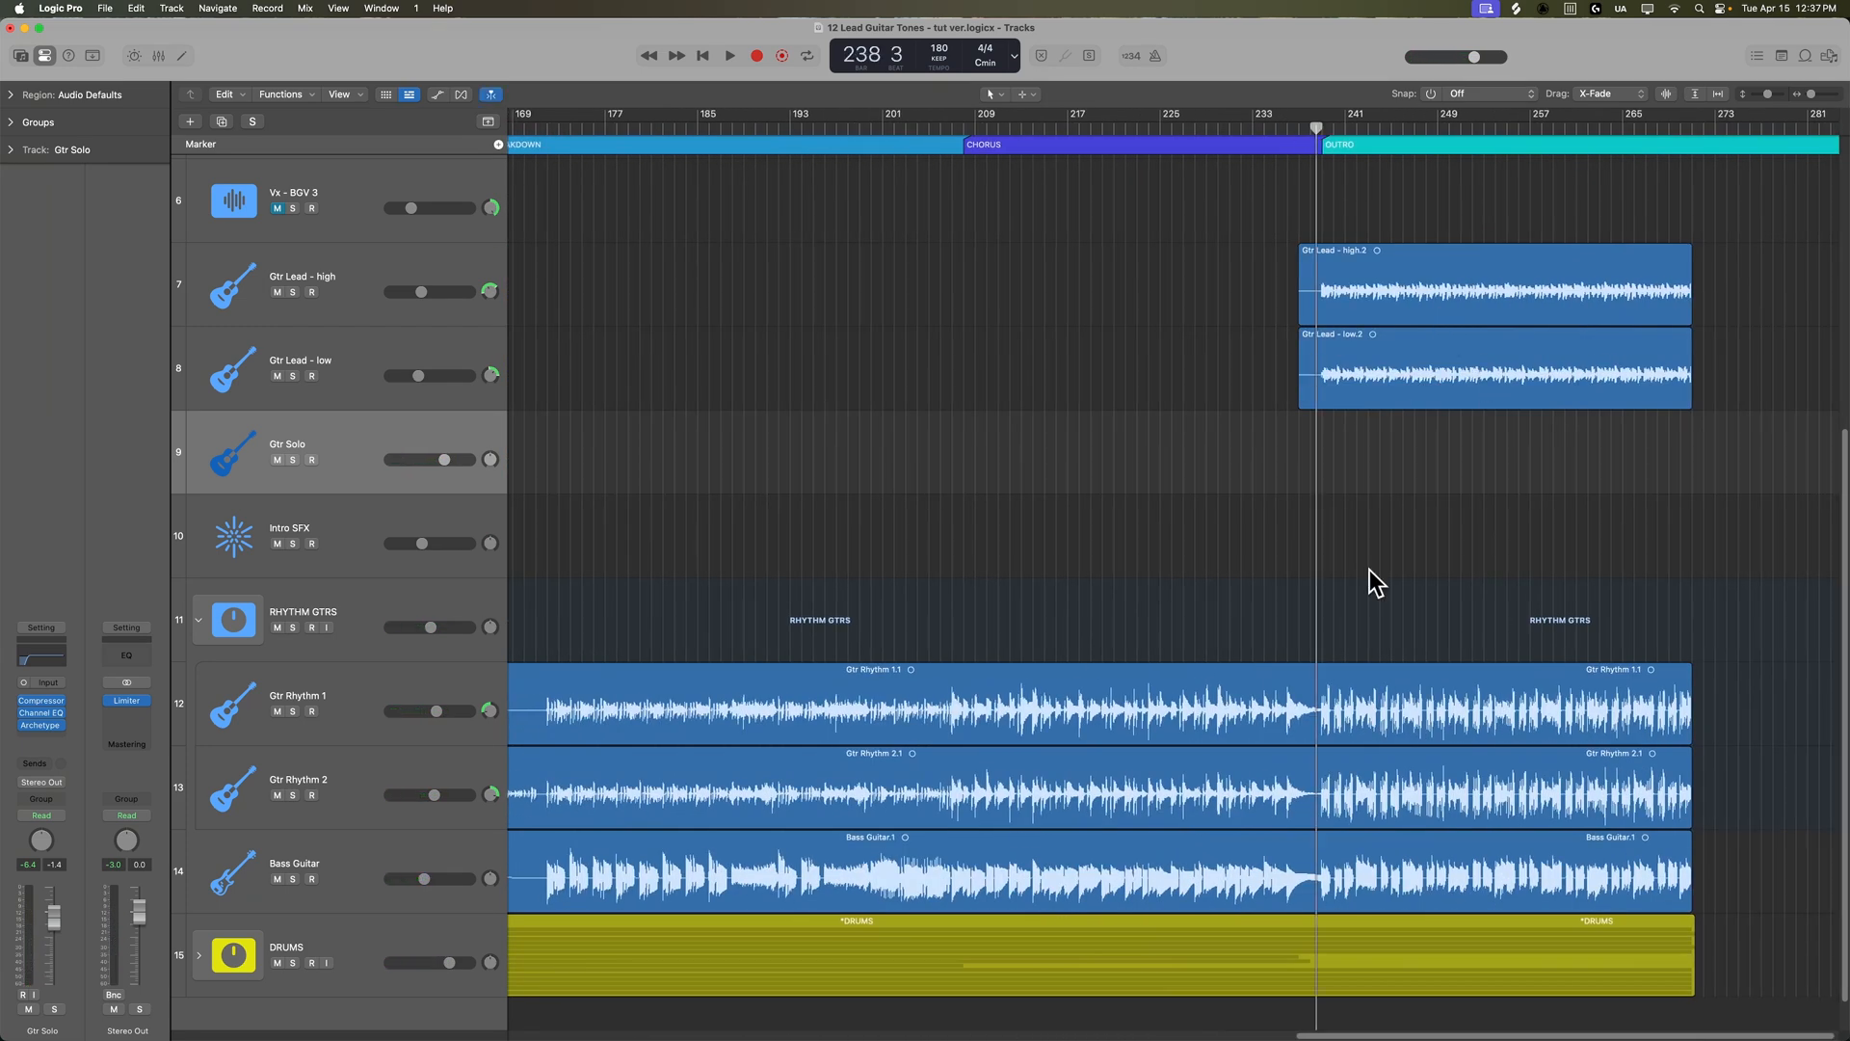
left_click(729, 56)
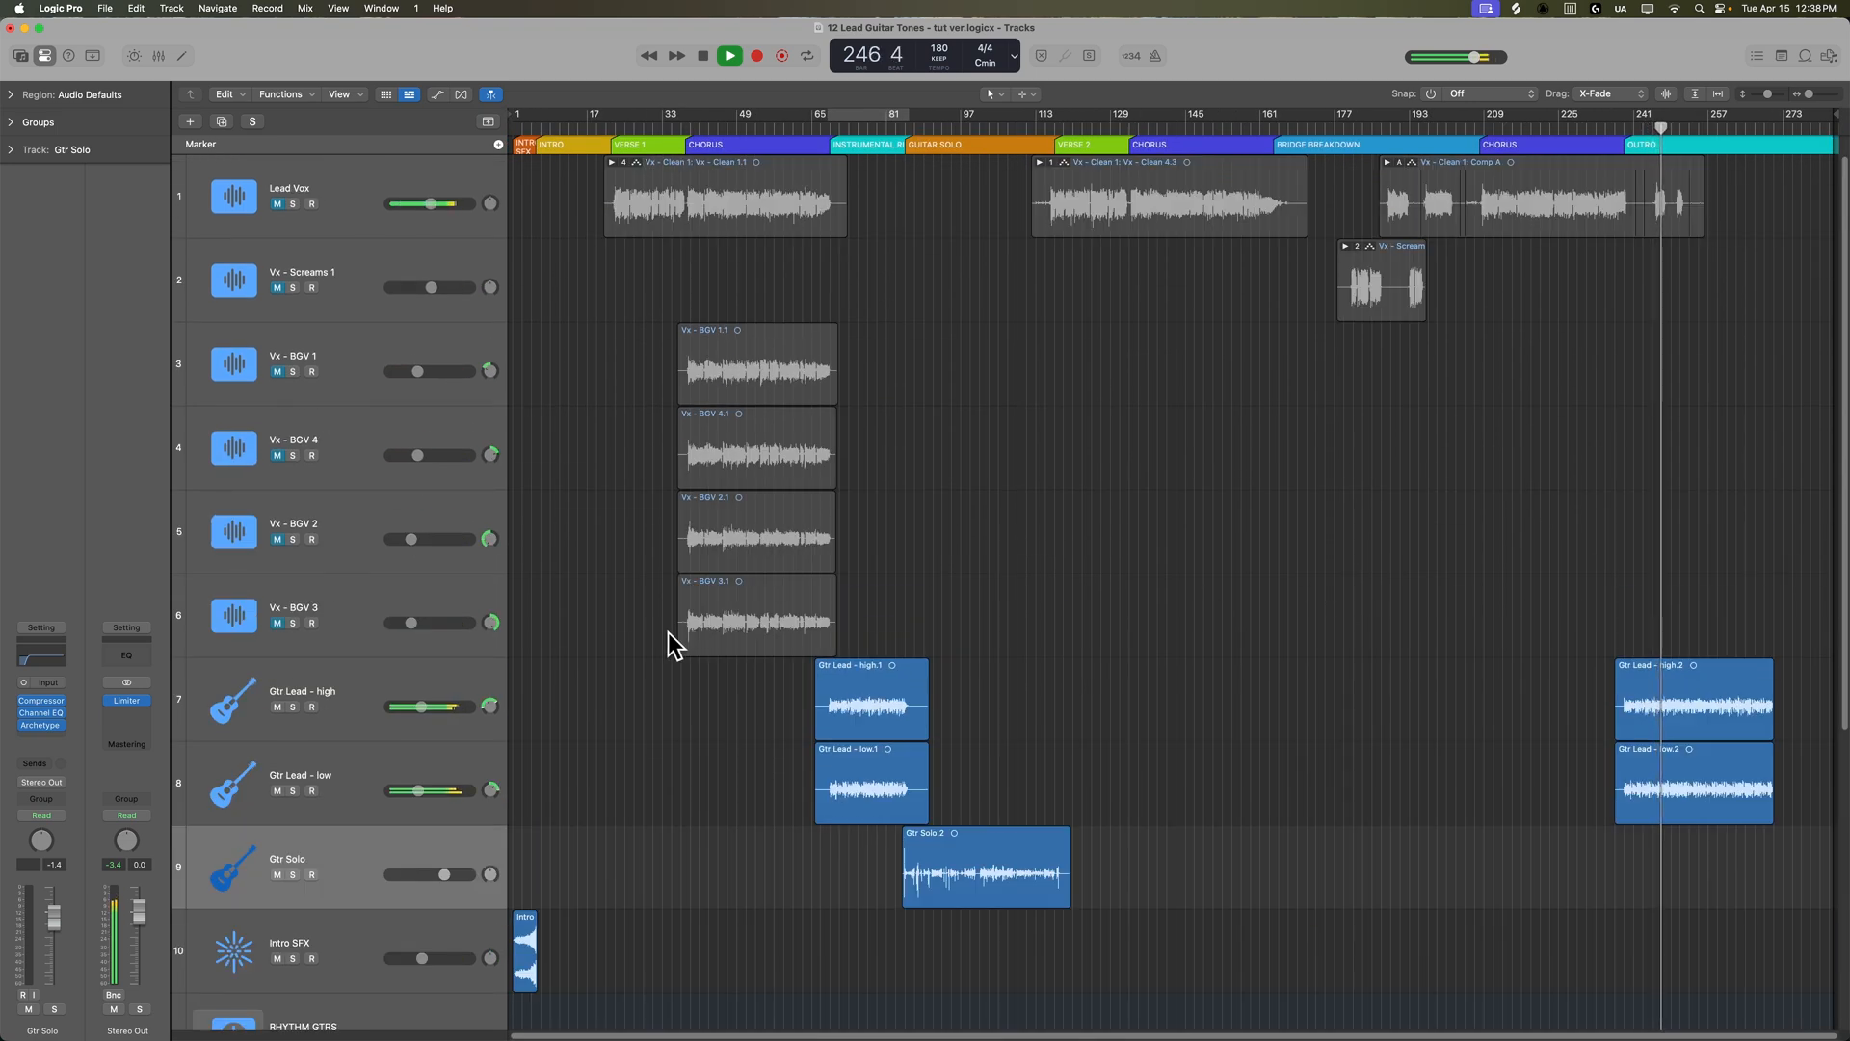
- Select the RHYTHM GTRS stack to reach its Channel EQ
scroll("down", 3)
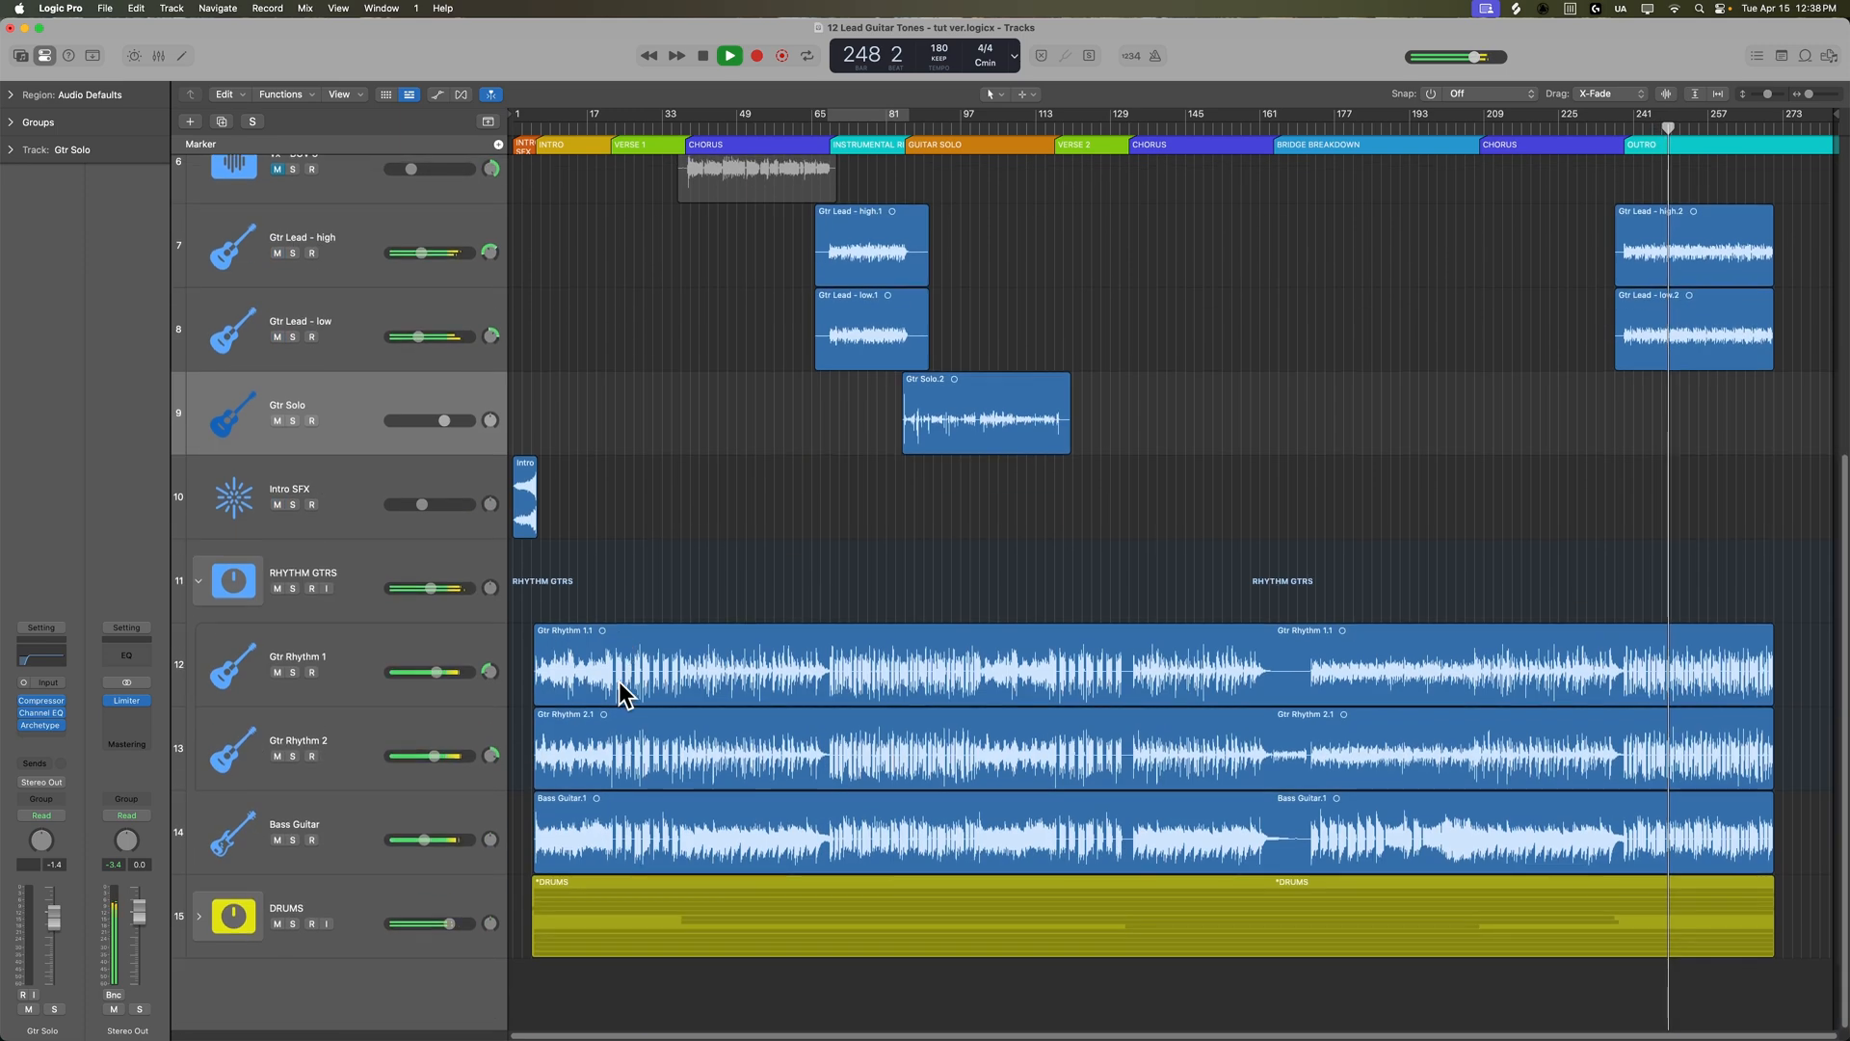
left_click(291, 588)
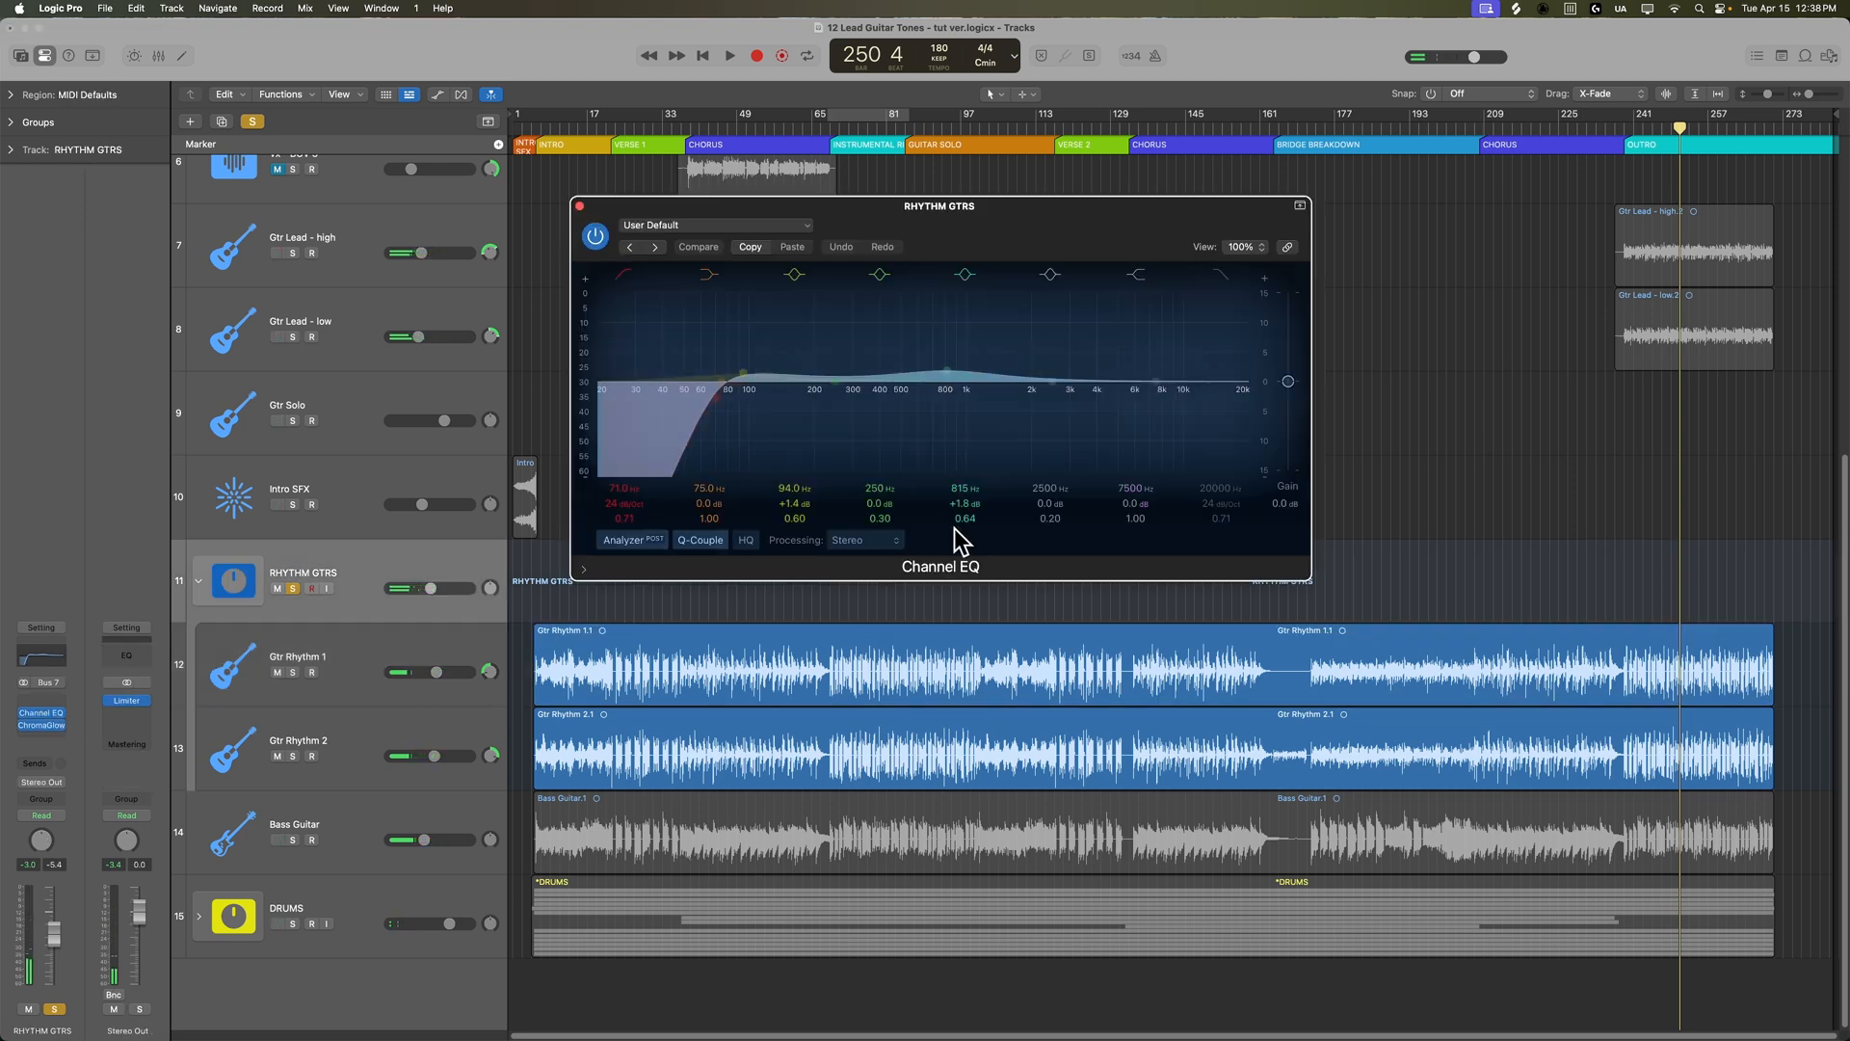
- Boost the RHYTHM GTRS Channel EQ mids near 1340 Hz by about 5 dB
left_click_drag(964, 377, 977, 360)
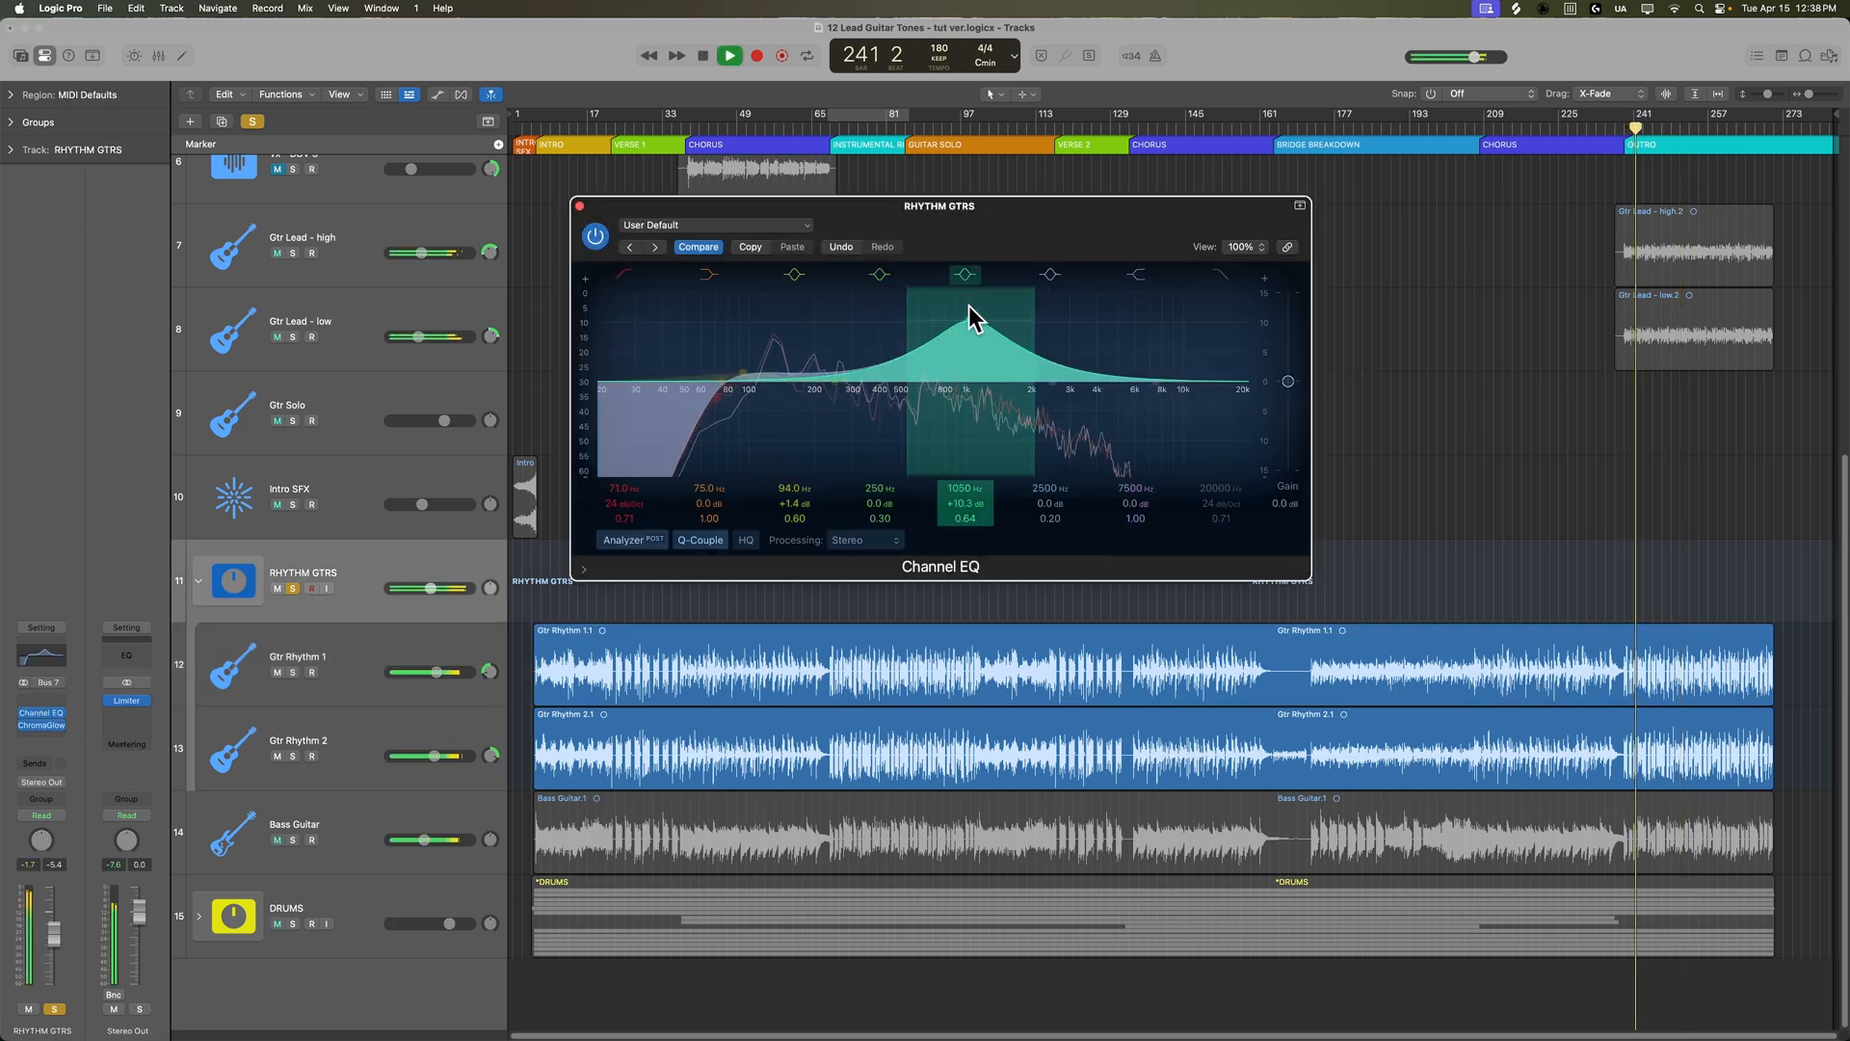
left_click_drag(966, 318, 995, 358)
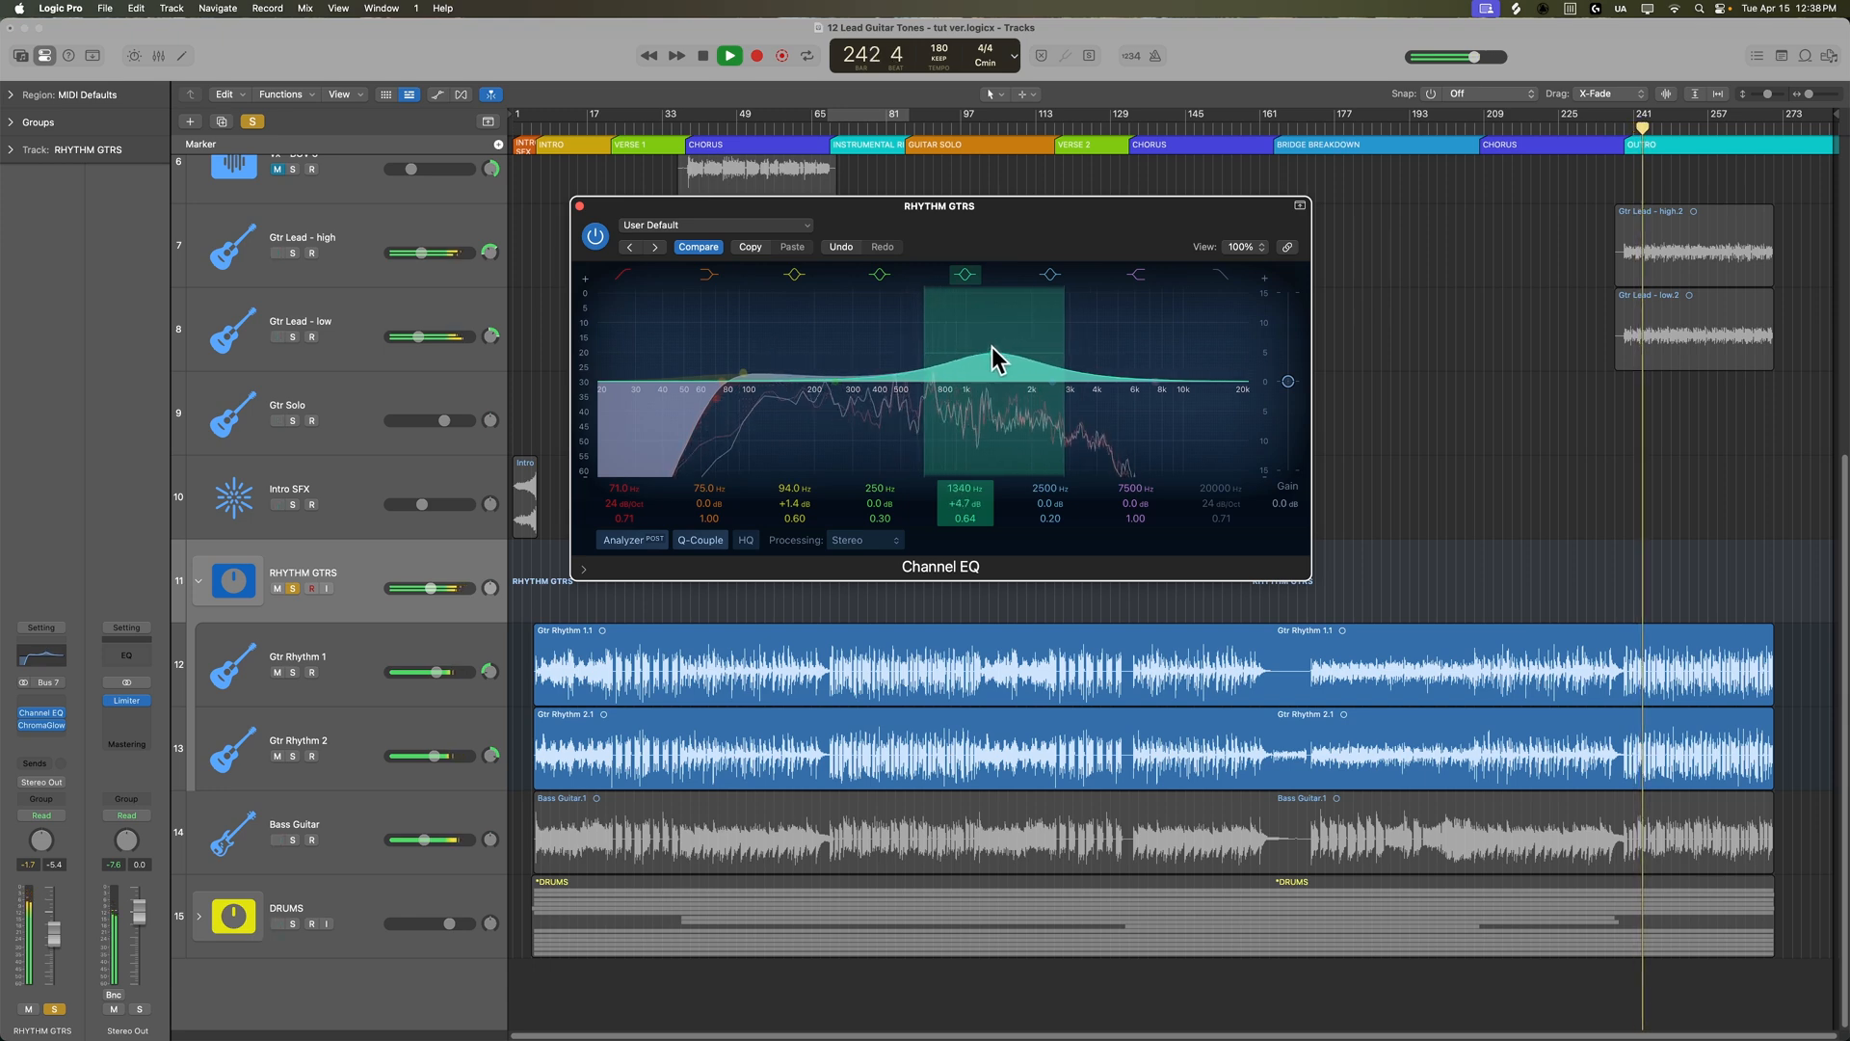
left_click_drag(1002, 355, 989, 372)
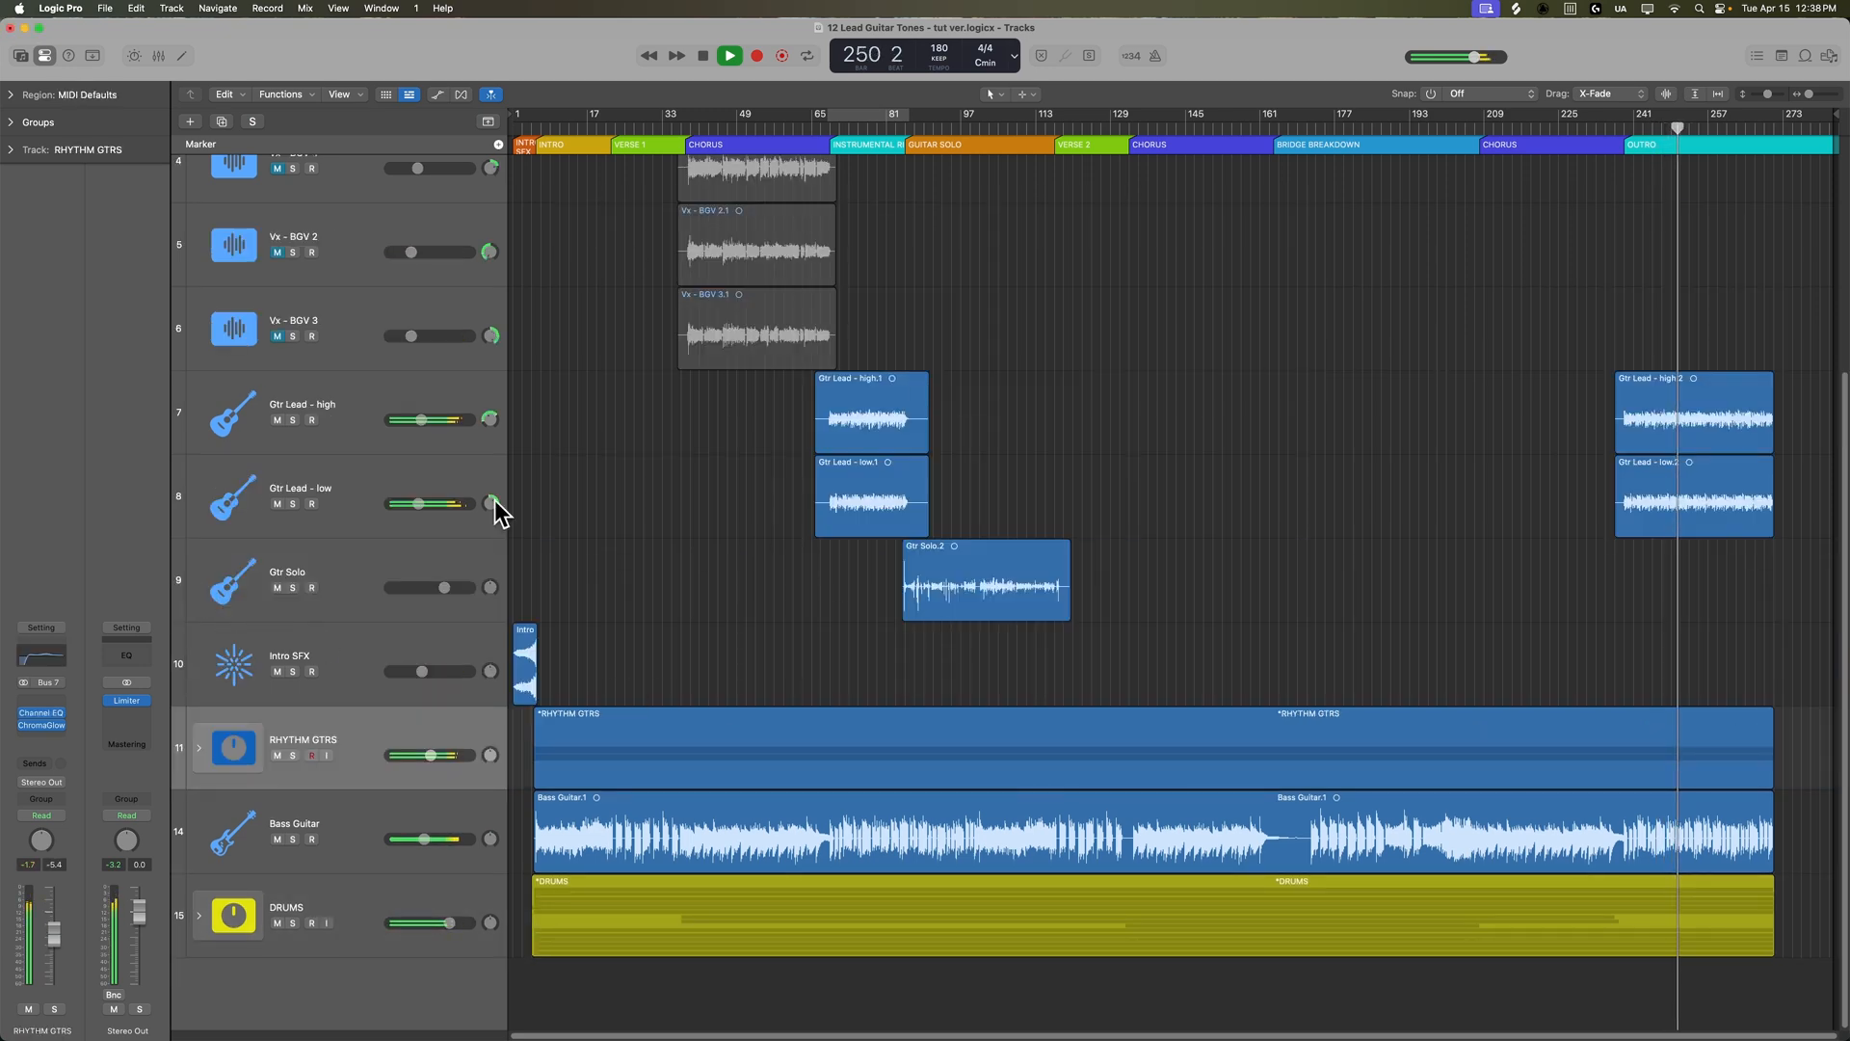
- Create a summing stack named LEADS from the three lead guitar tracks and expand it
left_click(729, 56)
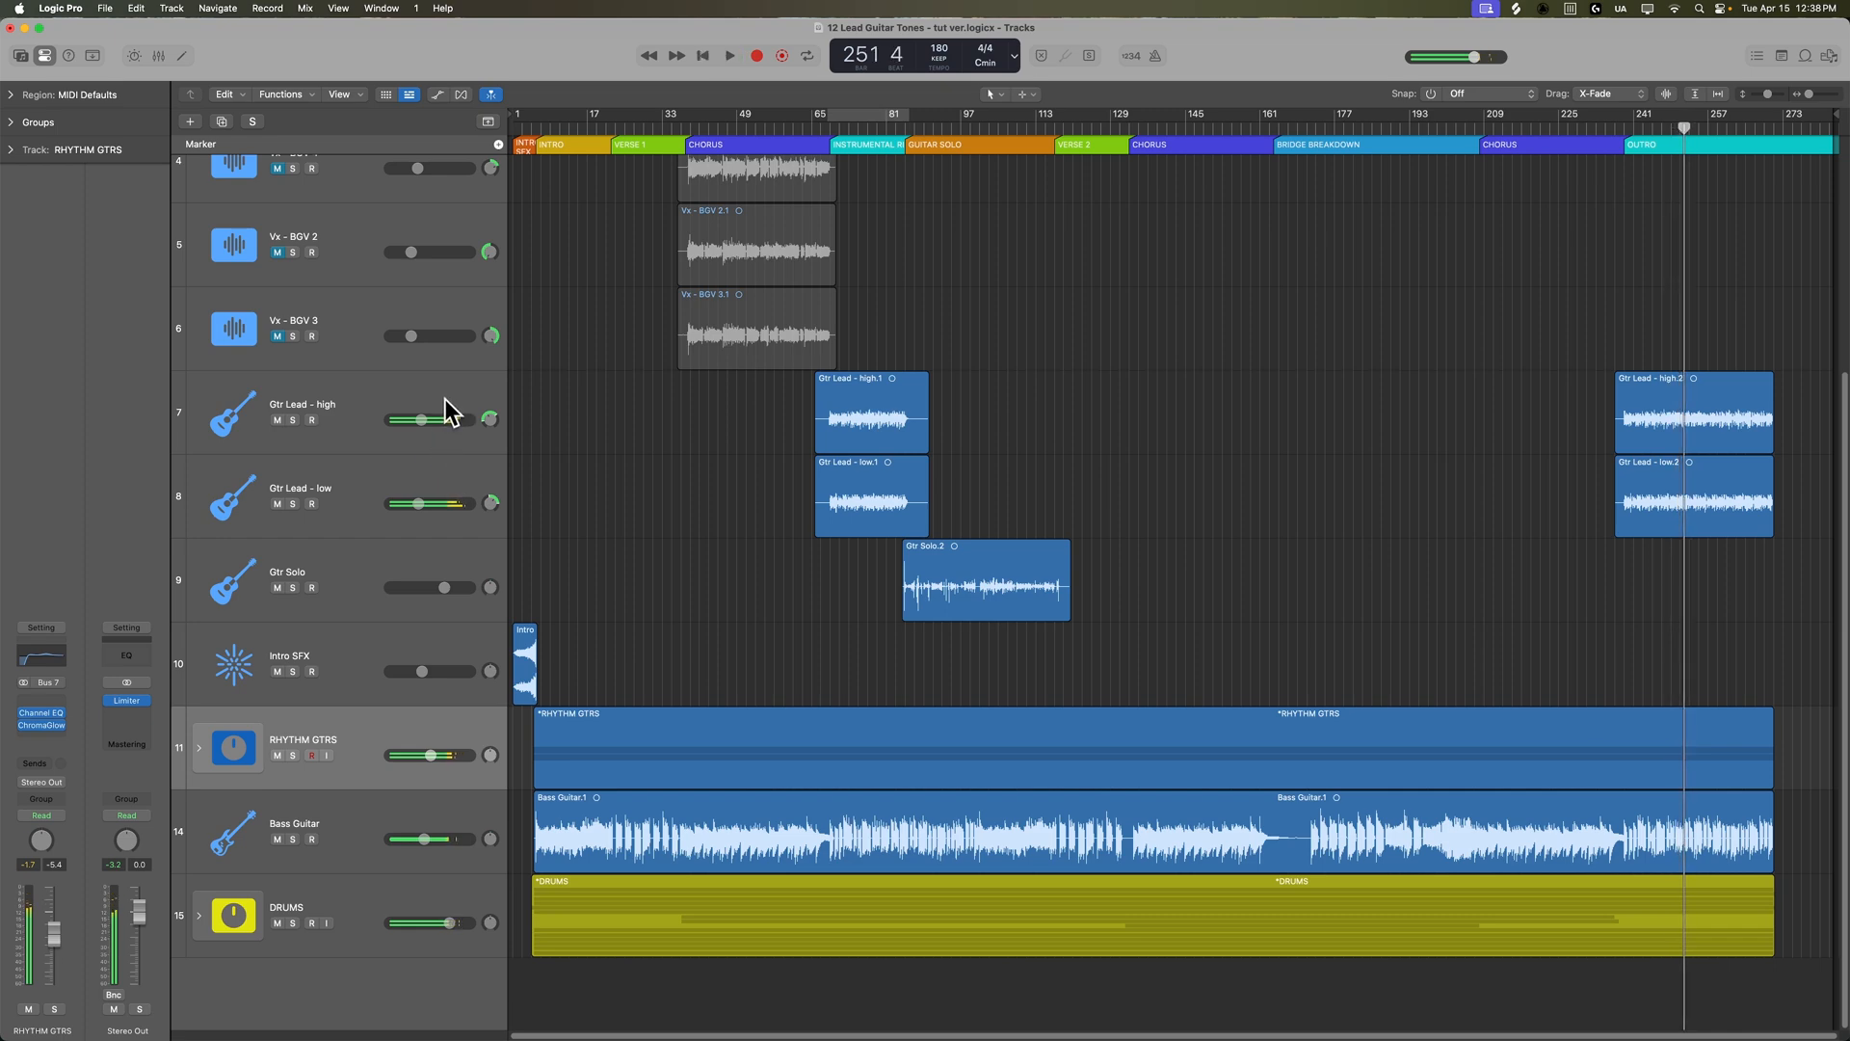
left_click(170, 8)
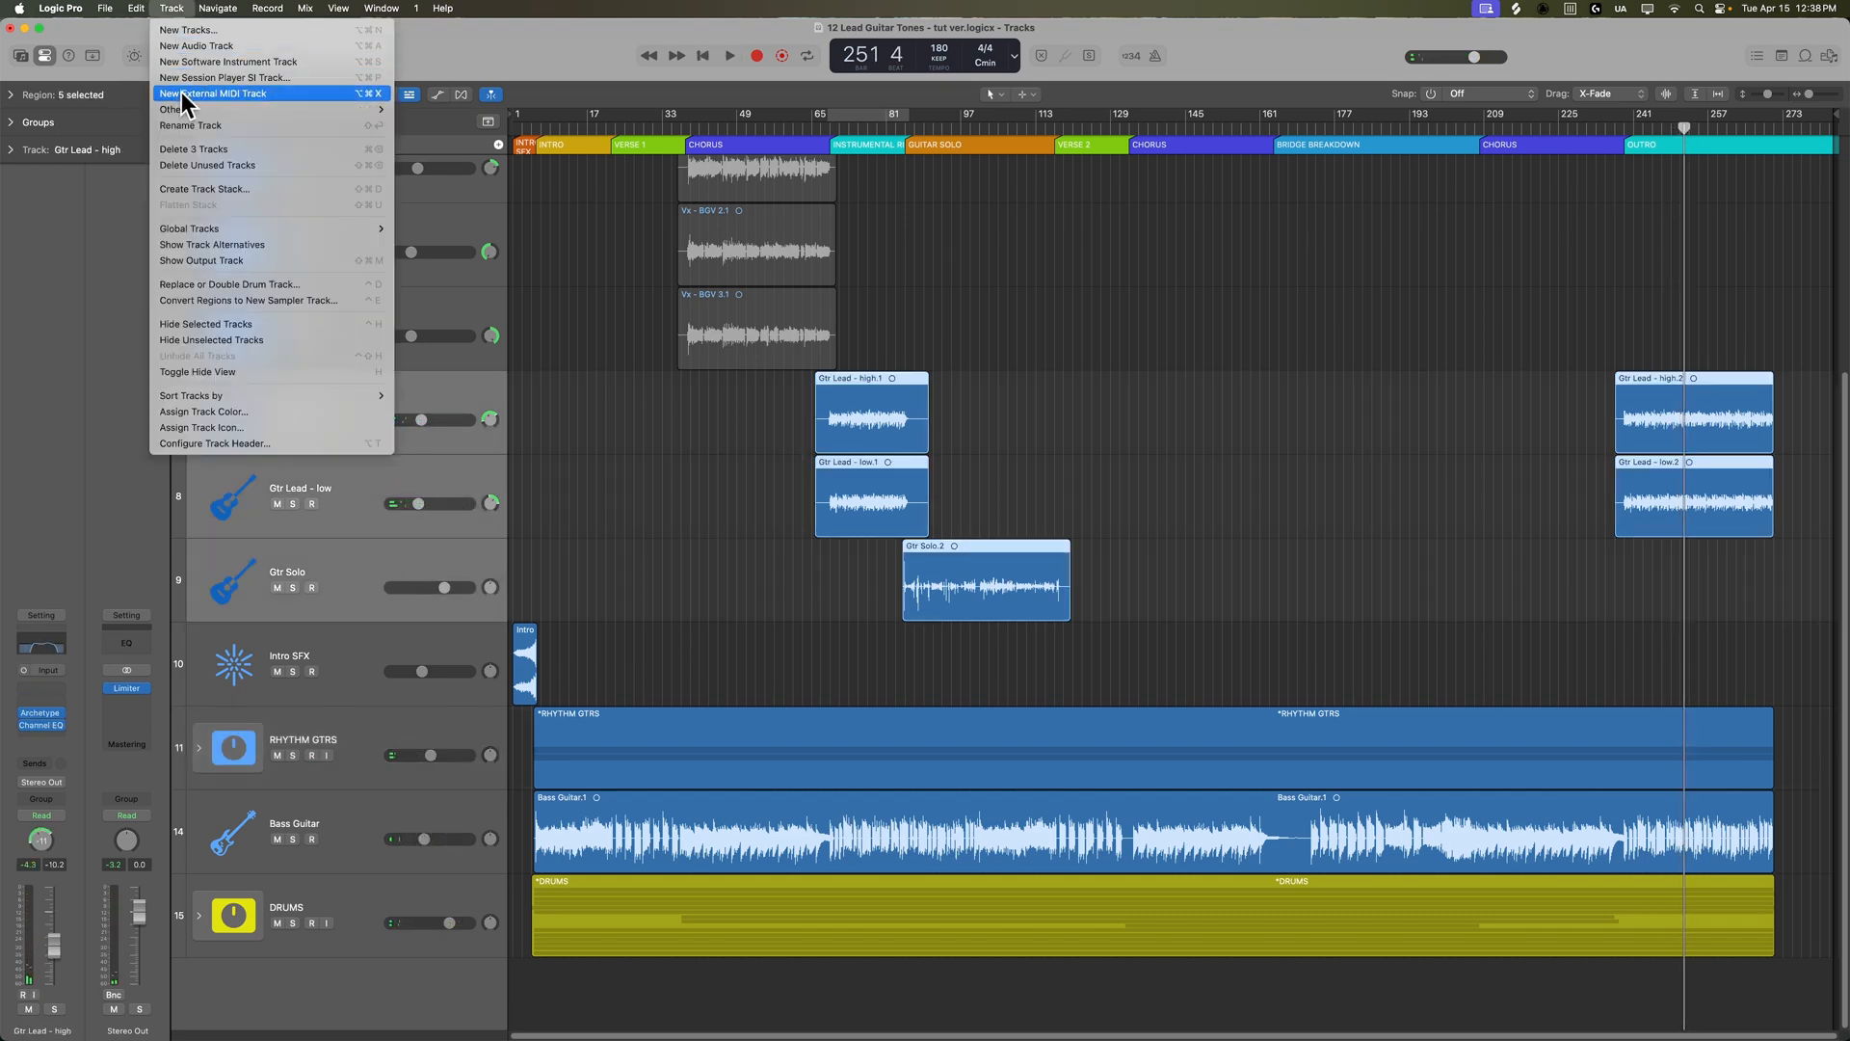
left_click(205, 189)
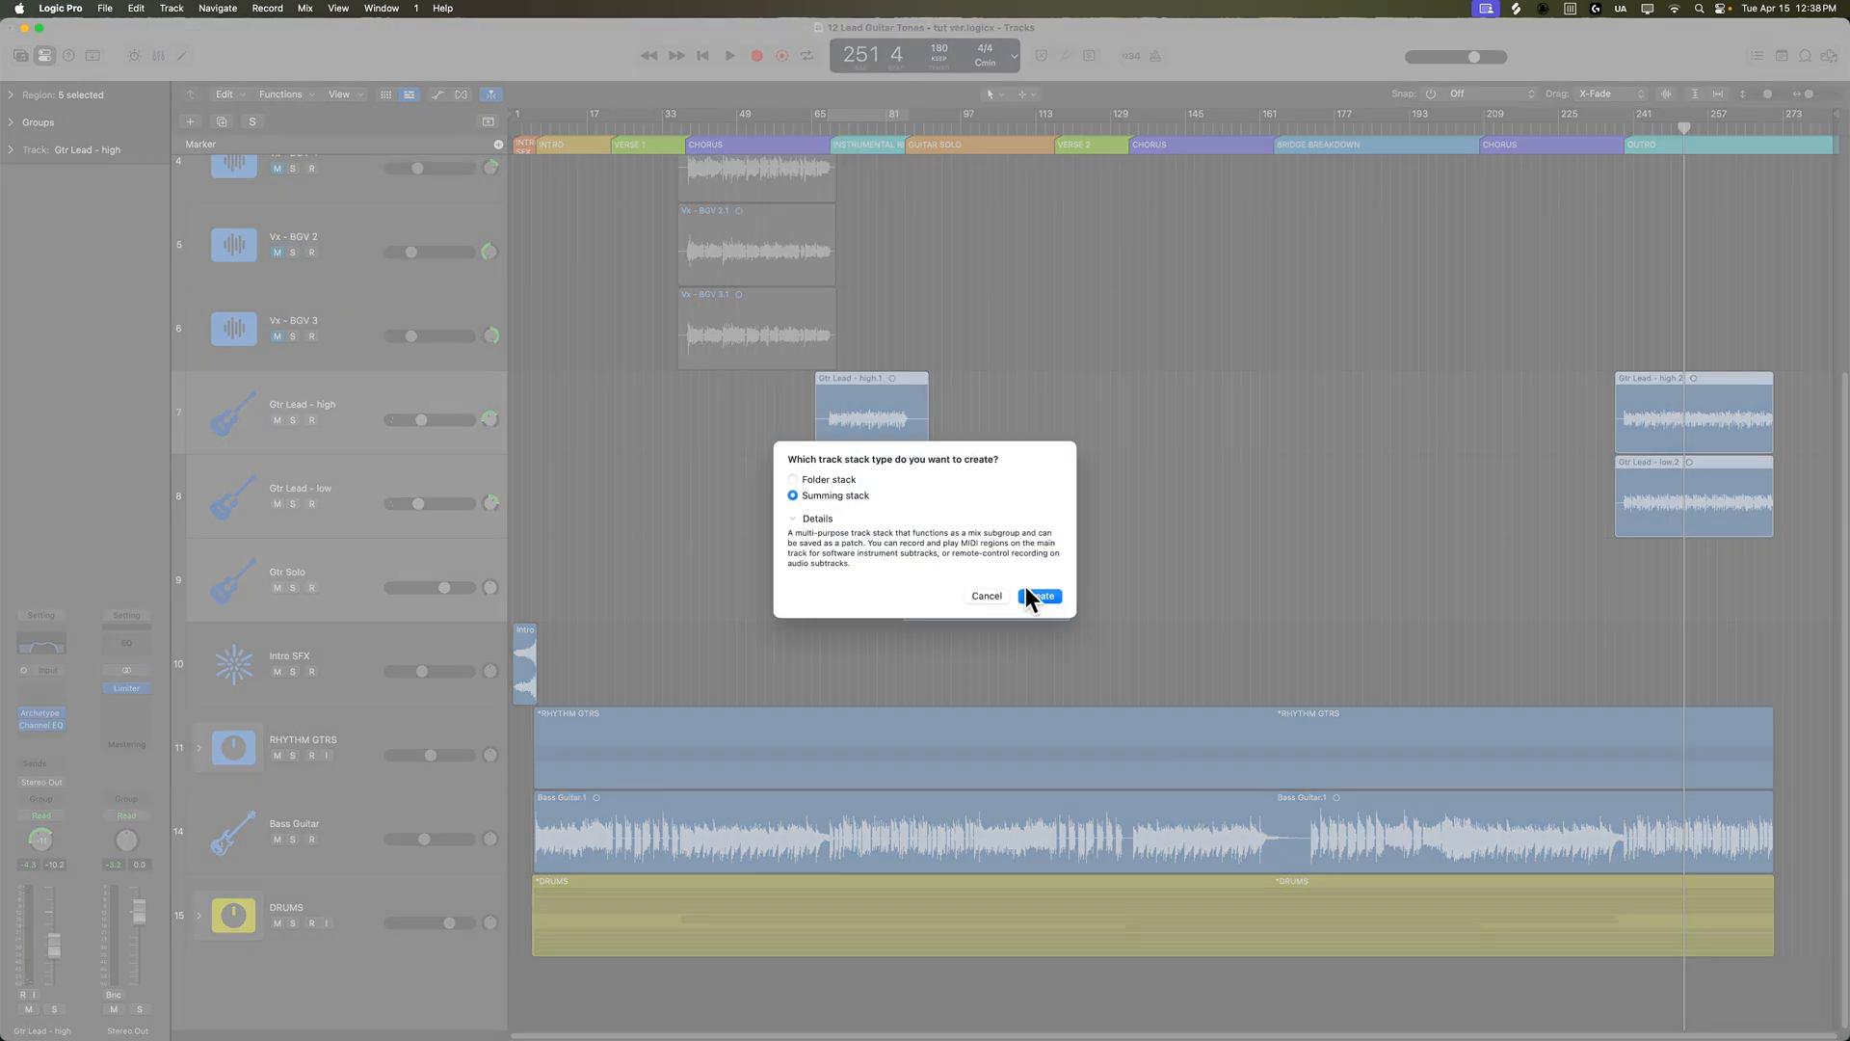
left_click(1039, 596)
type("LEADS")
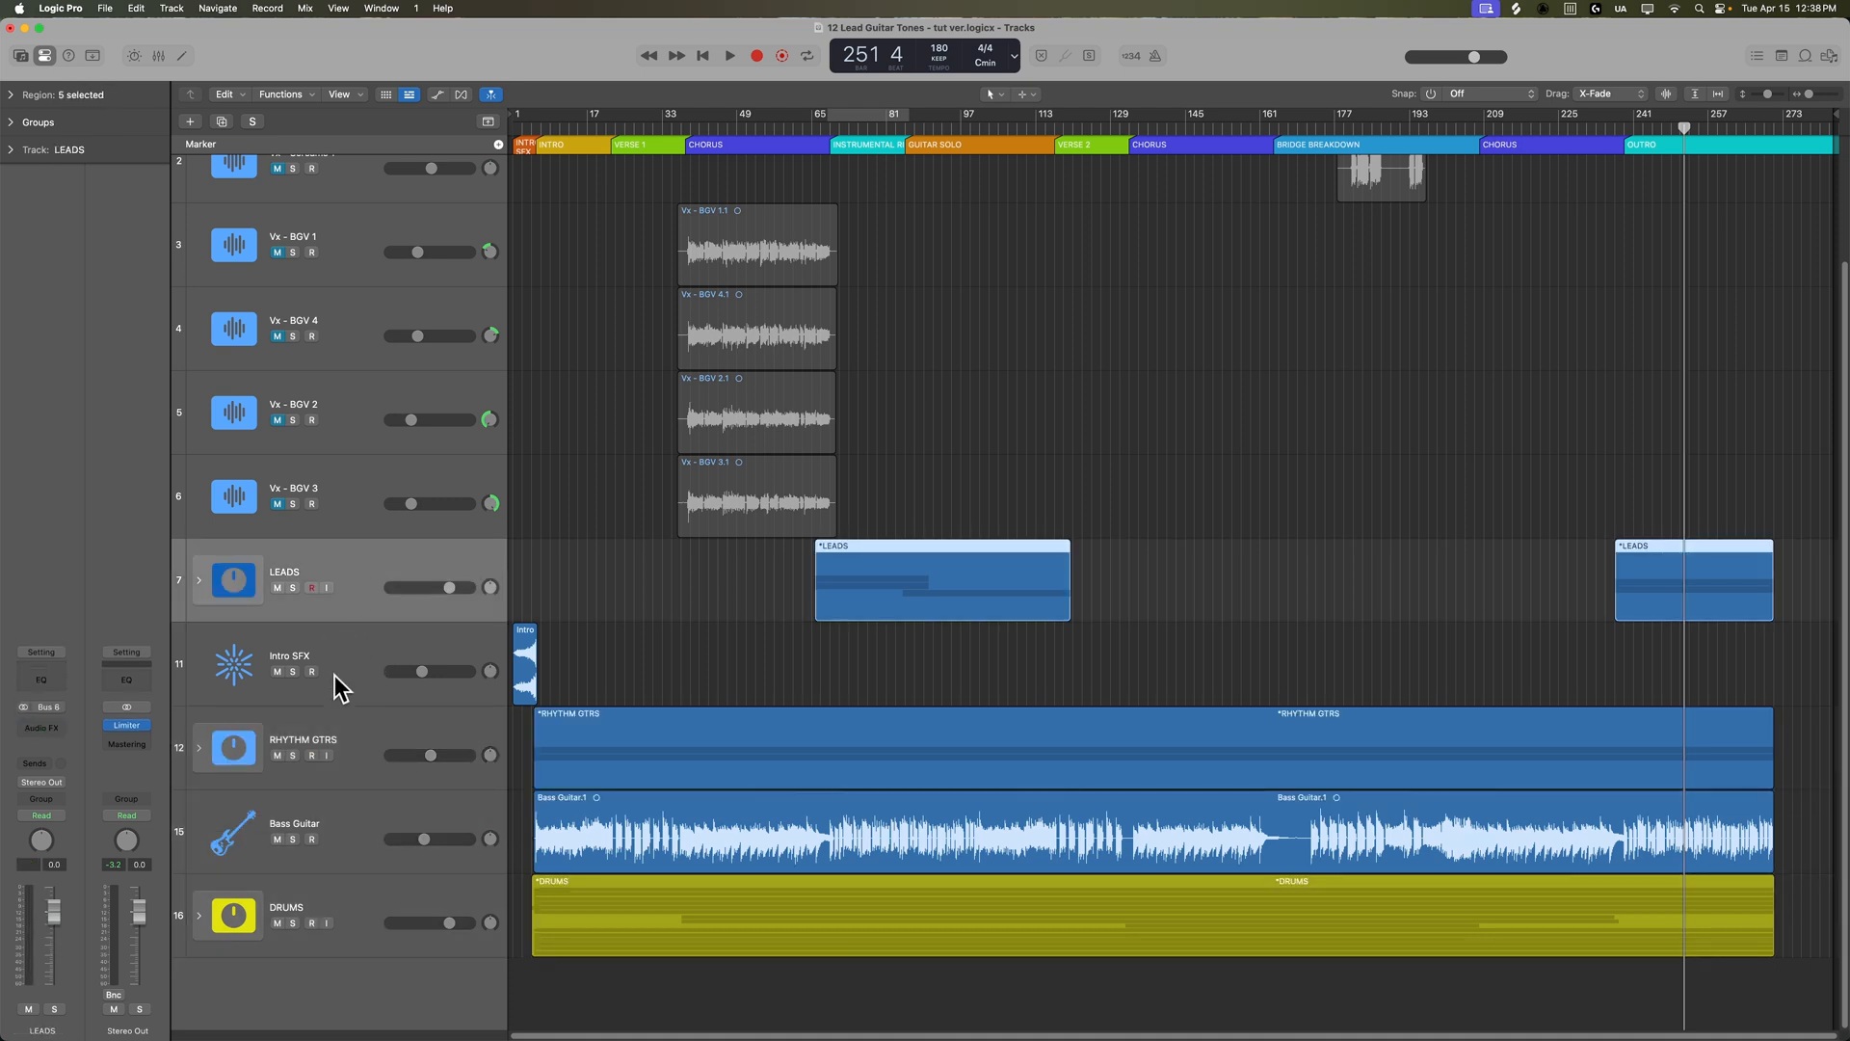
mouse_move(370, 655)
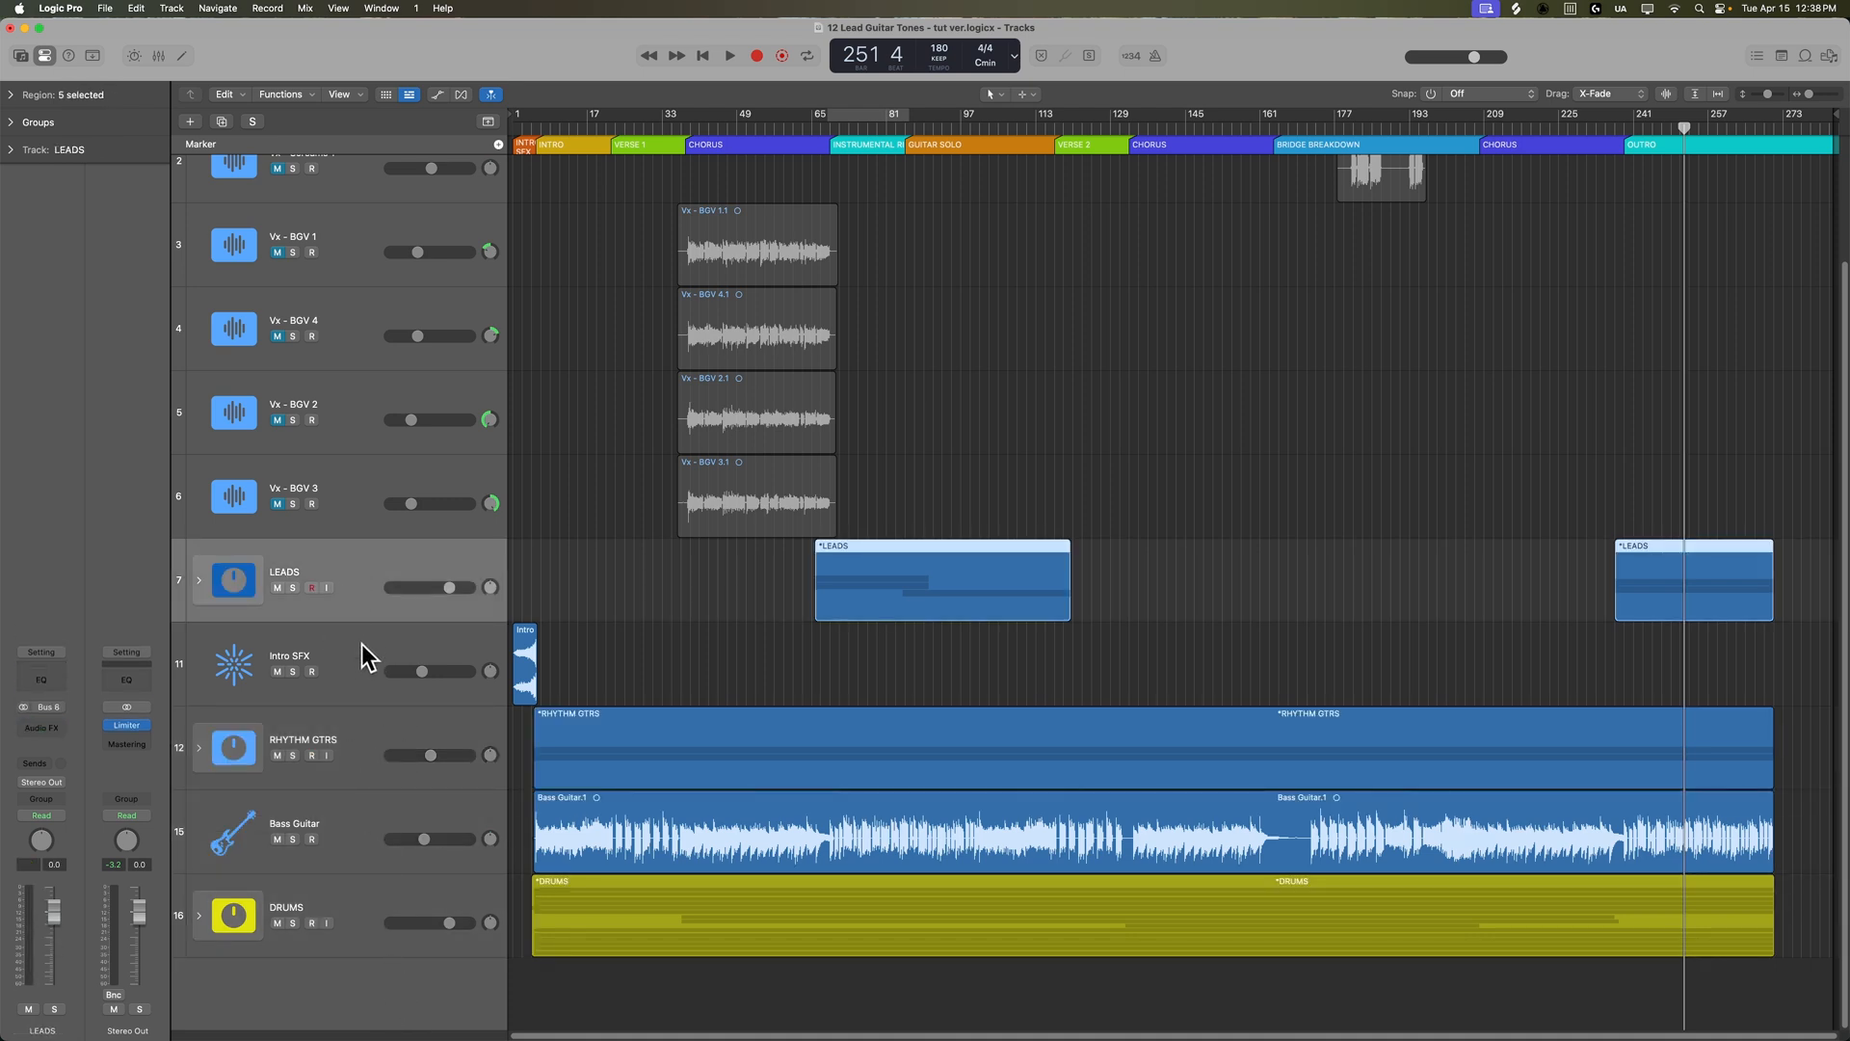
mouse_move(363, 624)
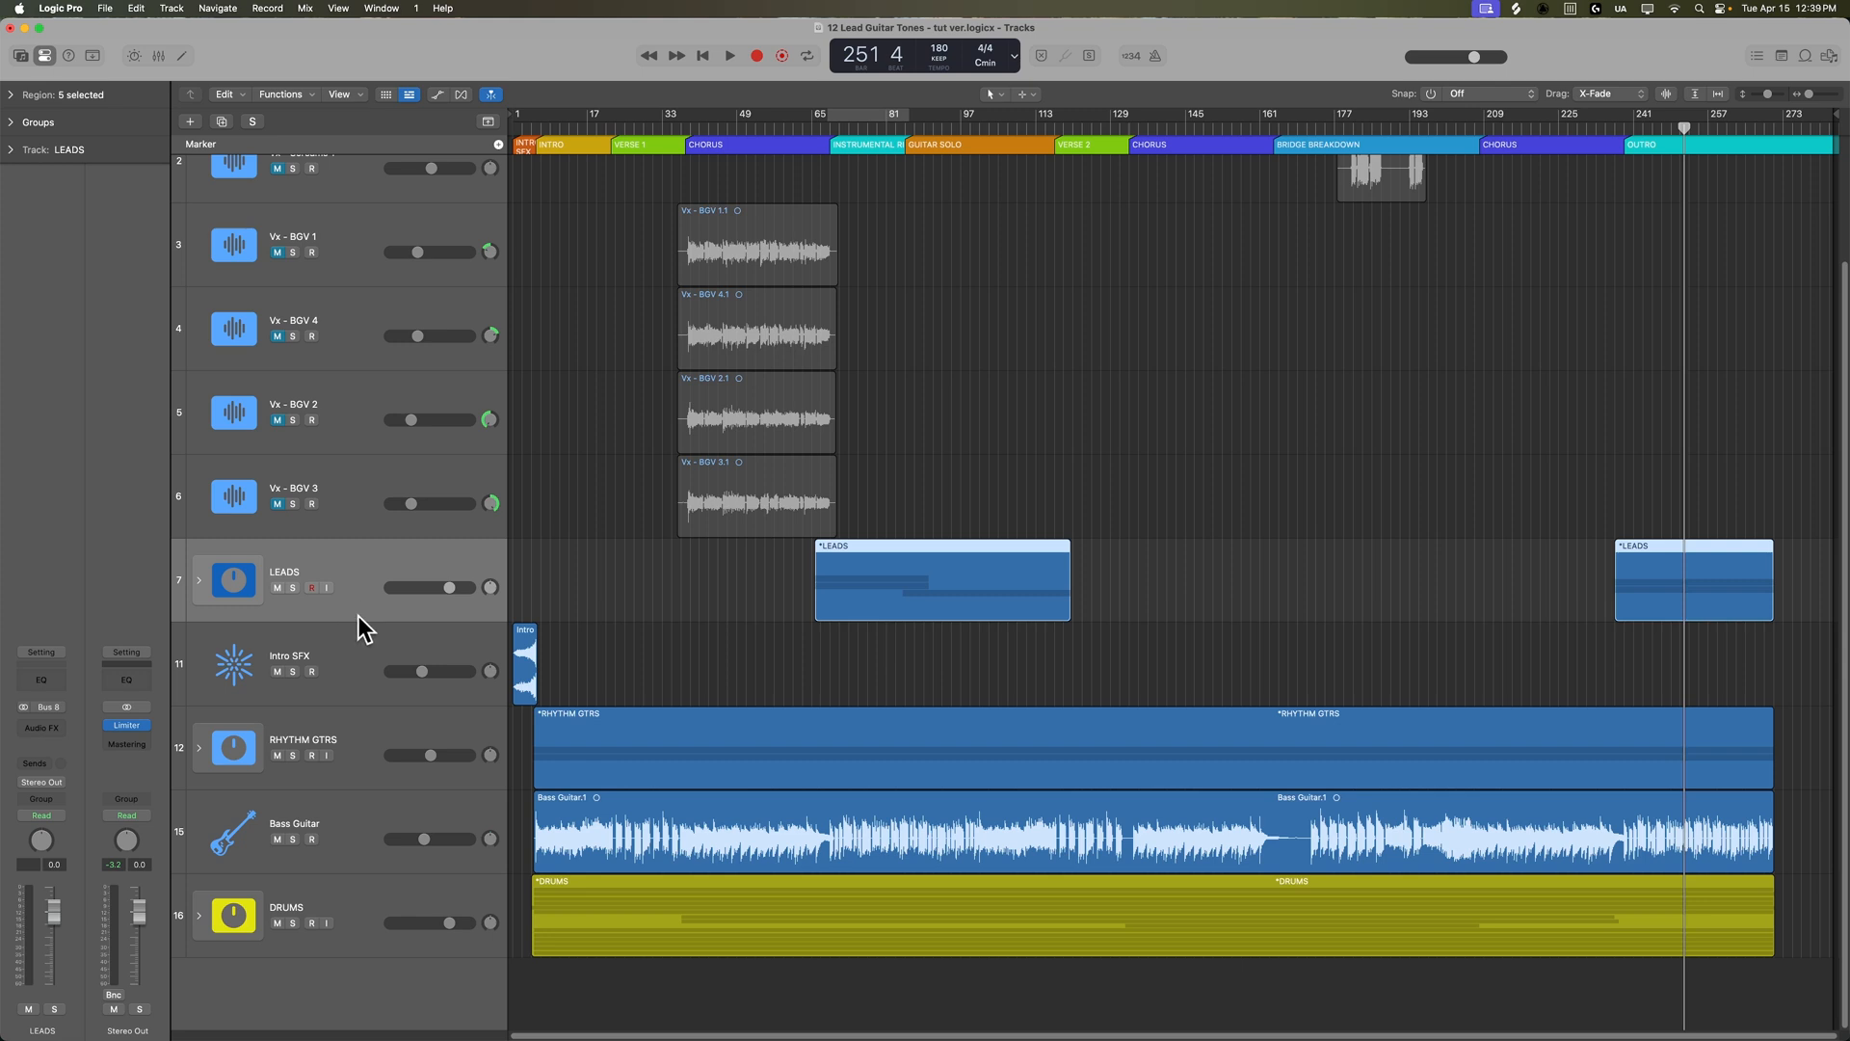
left_click(199, 586)
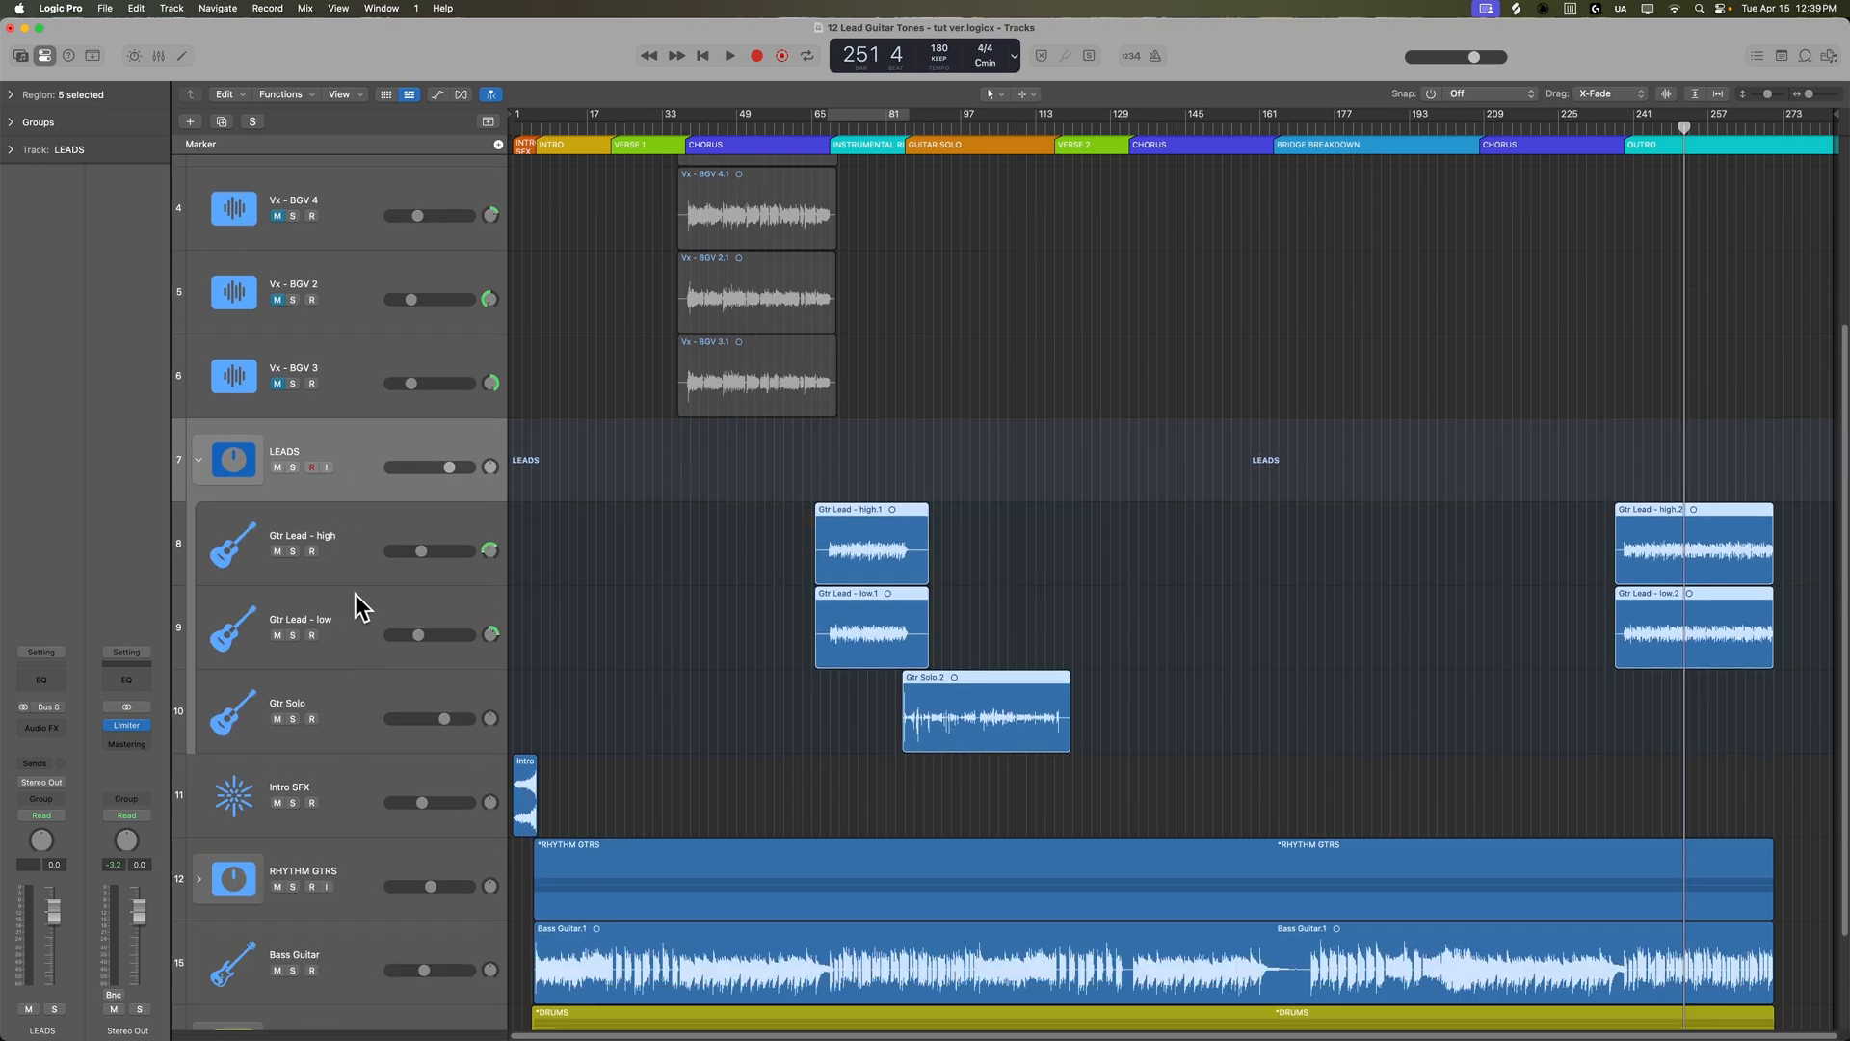